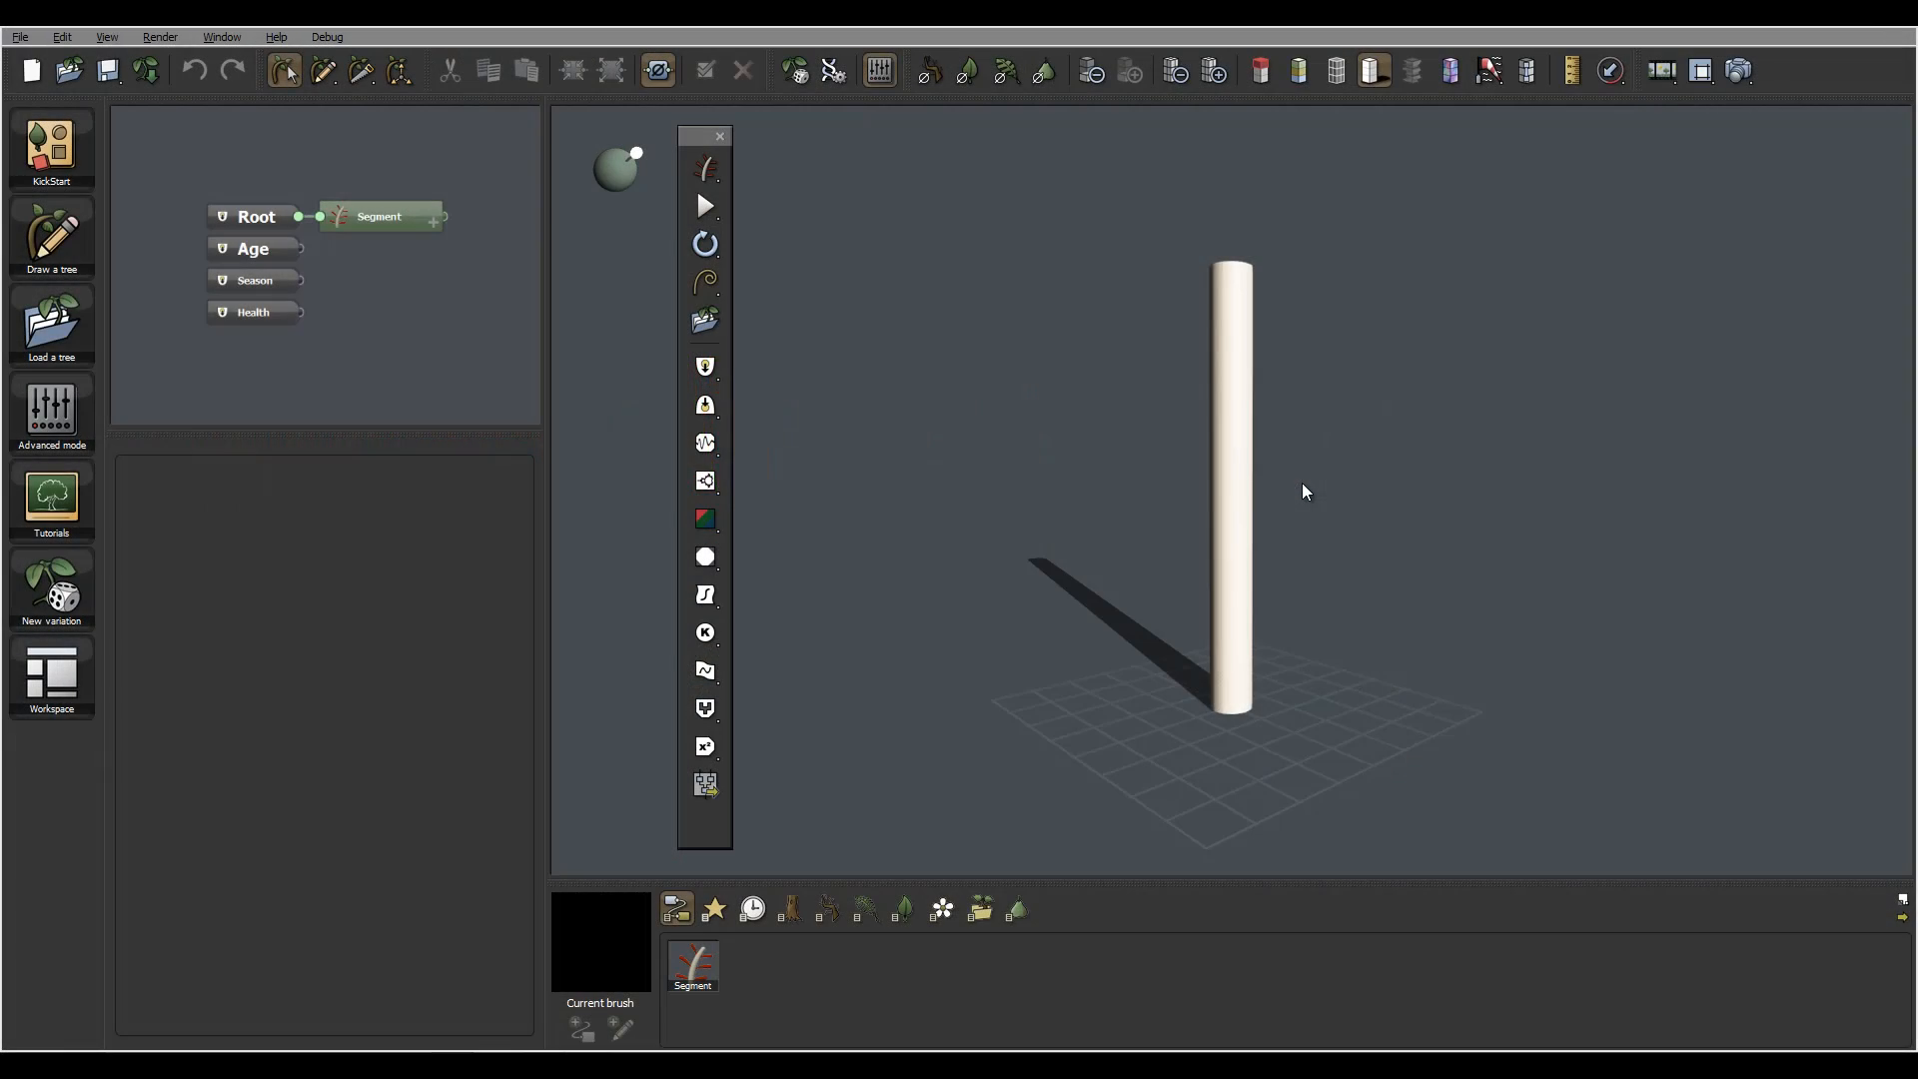
{"action": "mouse_move", "coordinate": [856, 315]}
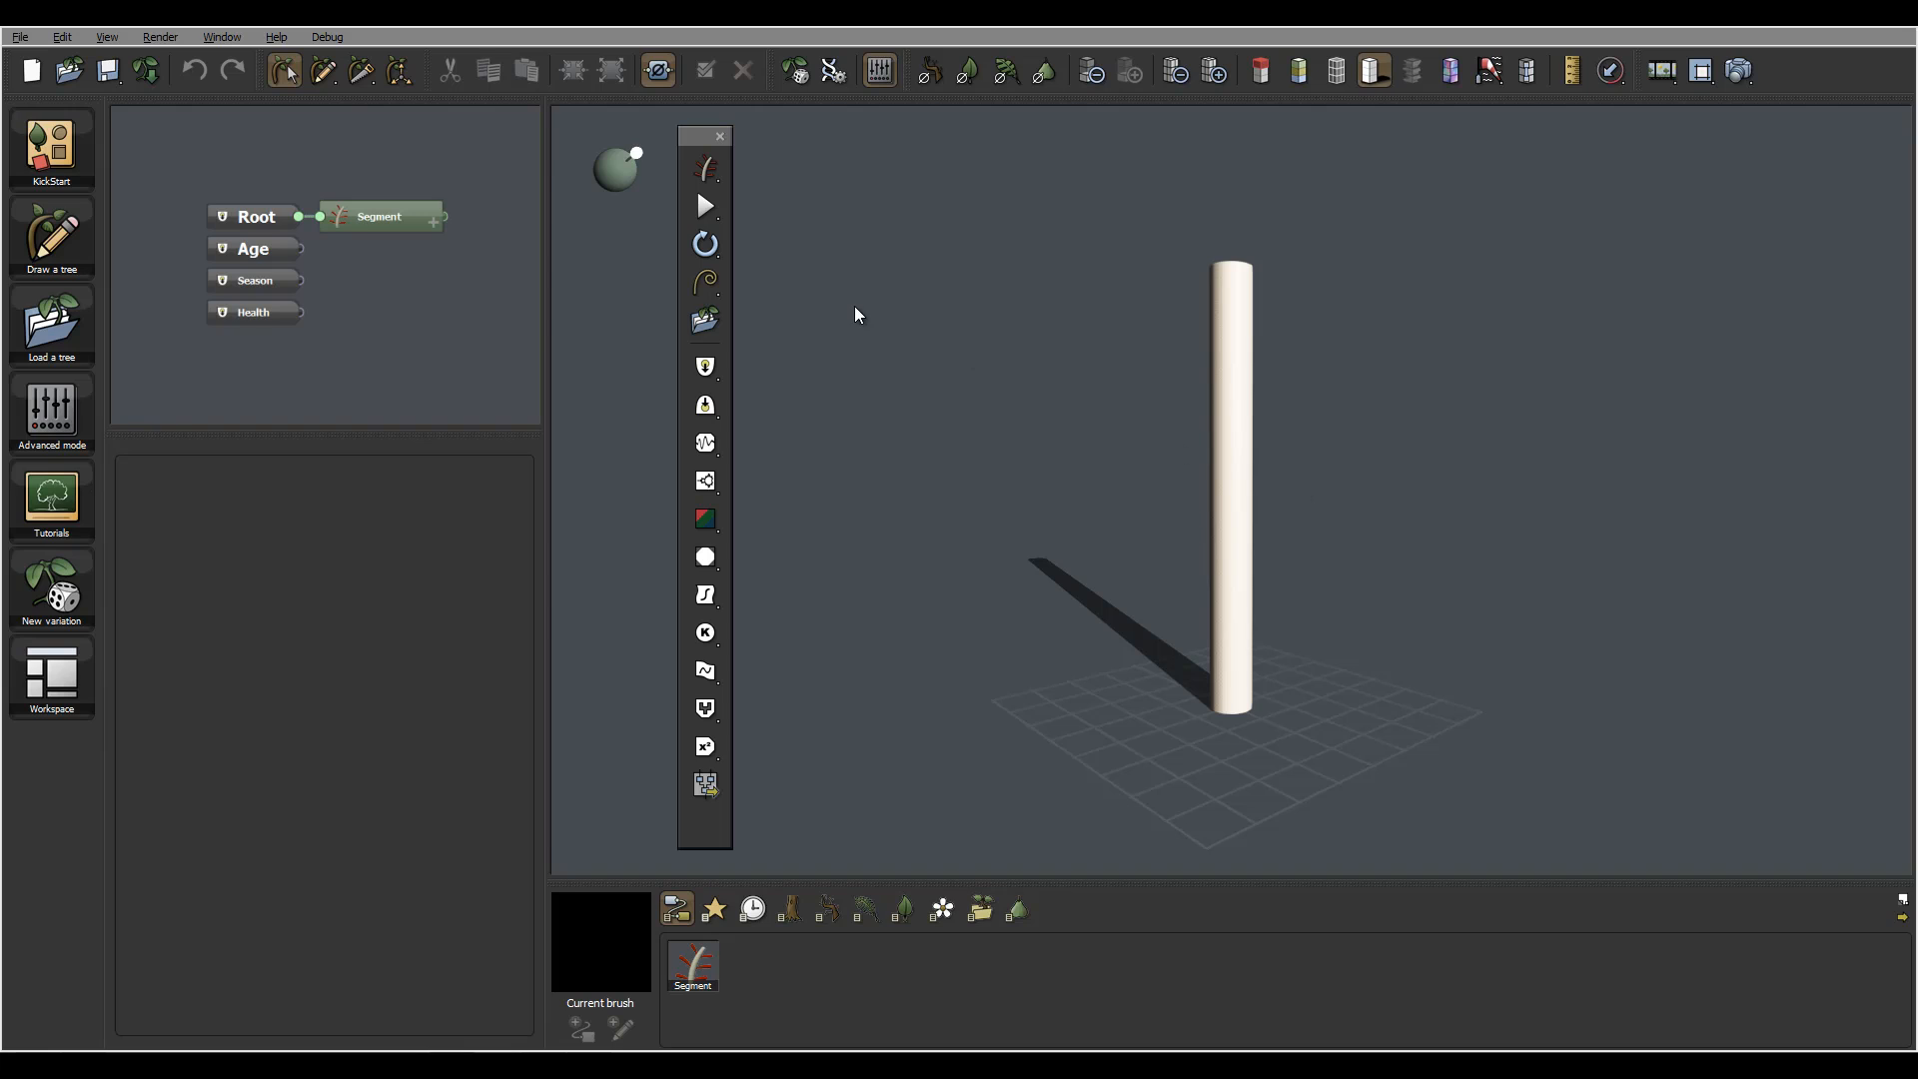
{"action": "mouse_move", "coordinate": [844, 303]}
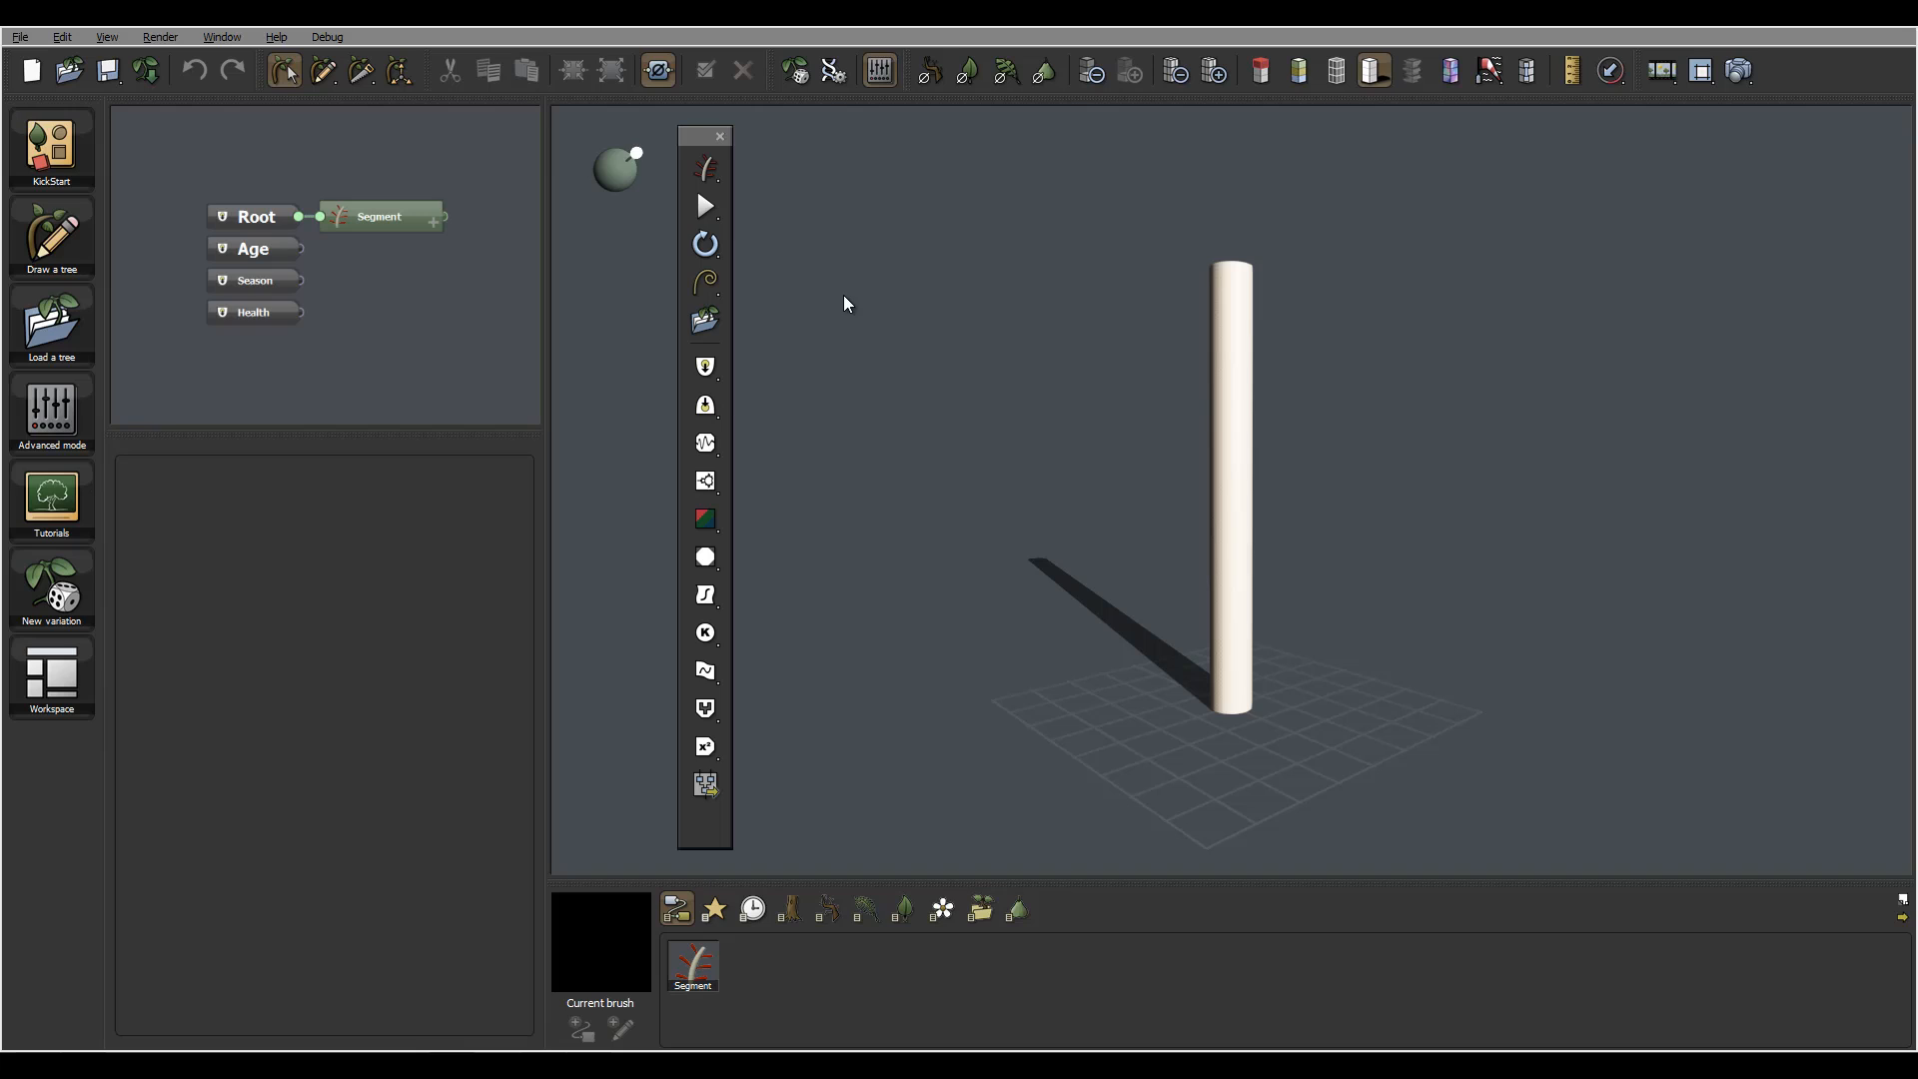
{"action": "mouse_move", "coordinate": [670, 168]}
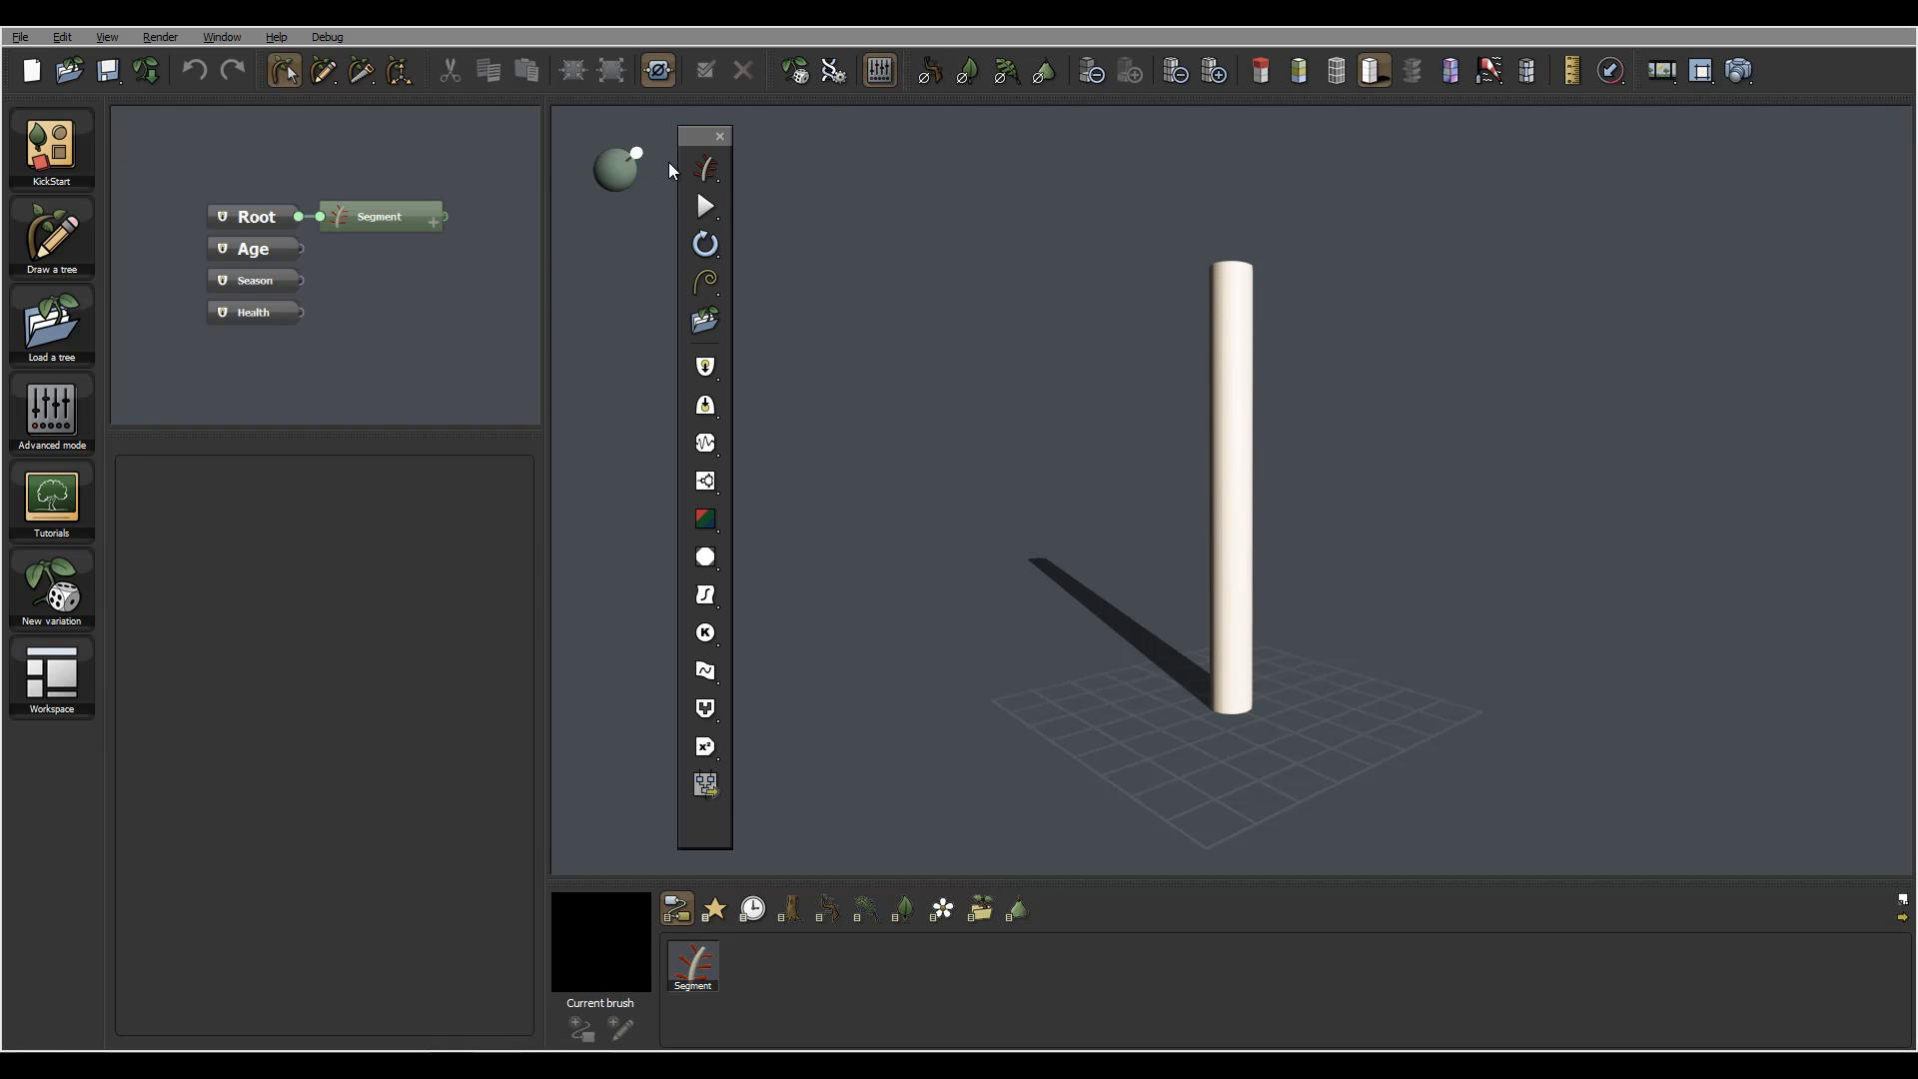
{"action": "mouse_move", "coordinate": [1454, 394]}
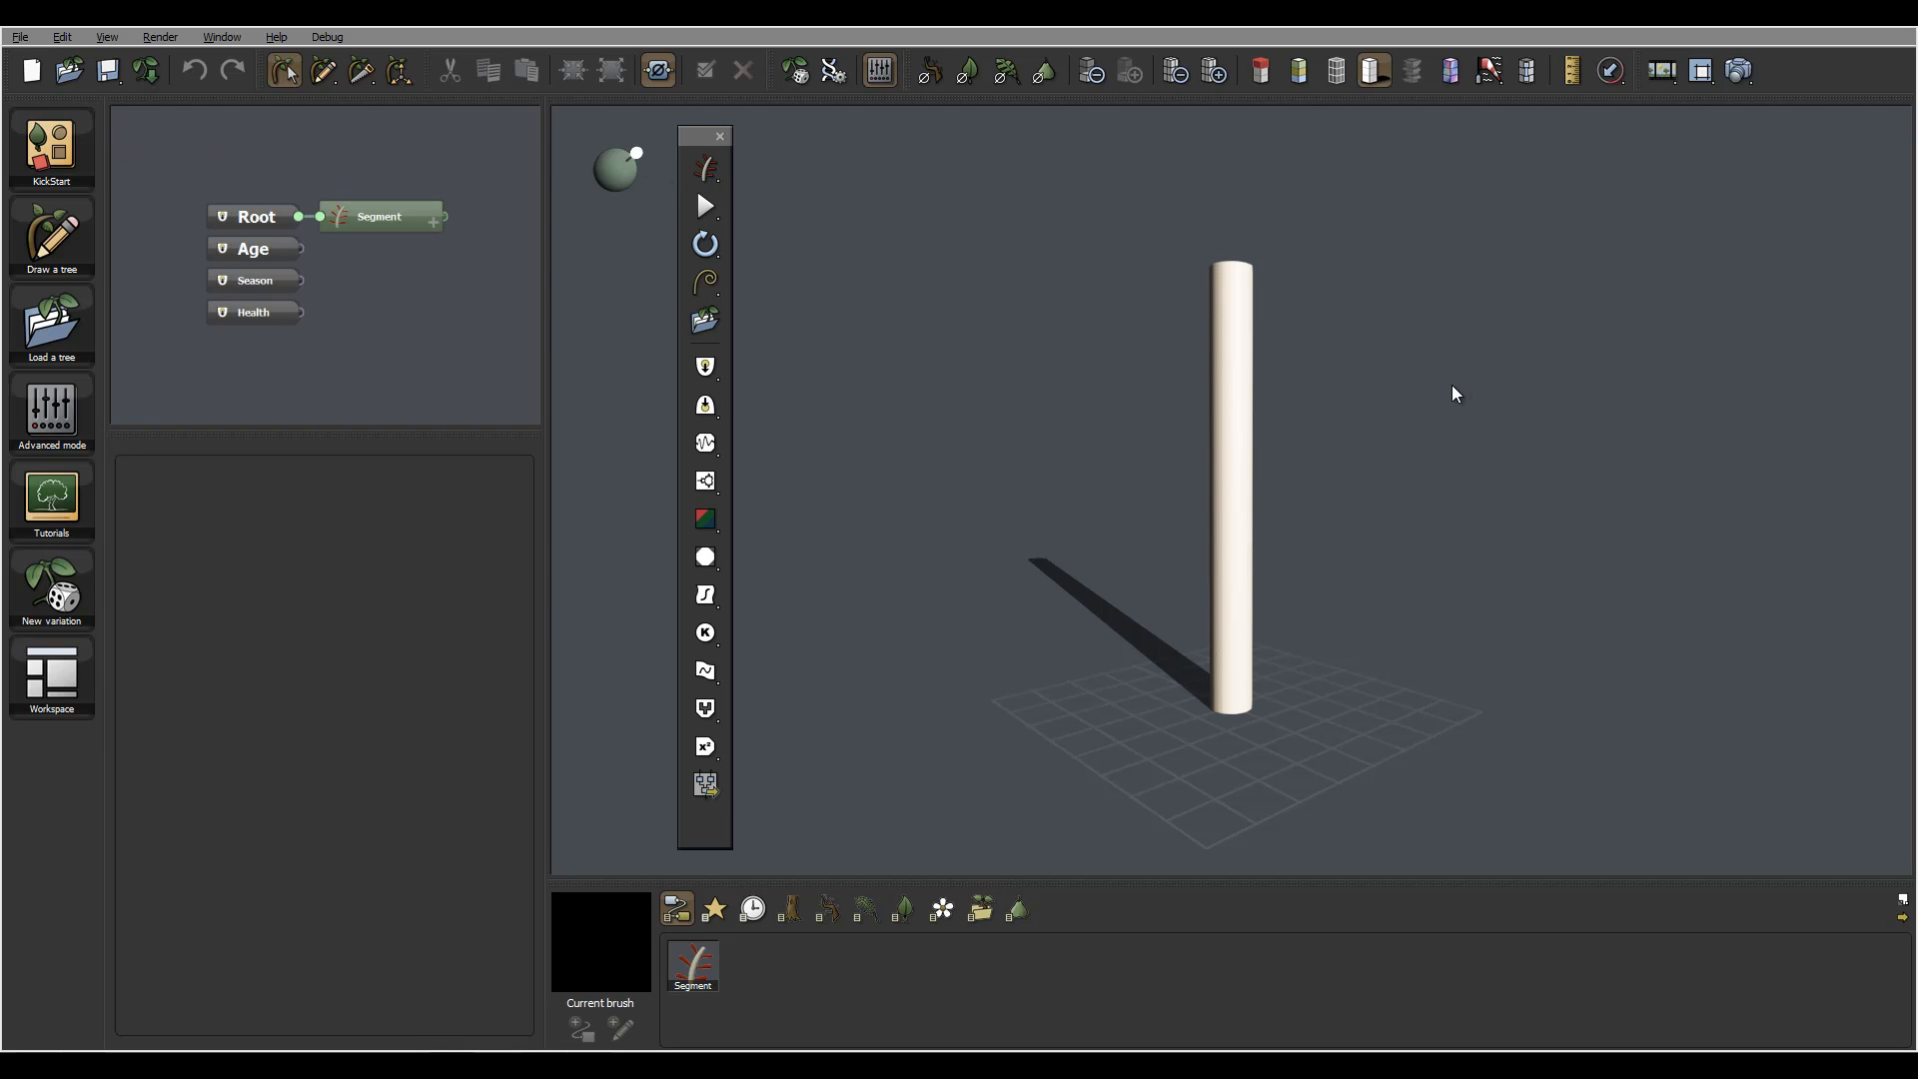
{"action": "mouse_move", "coordinate": [886, 347]}
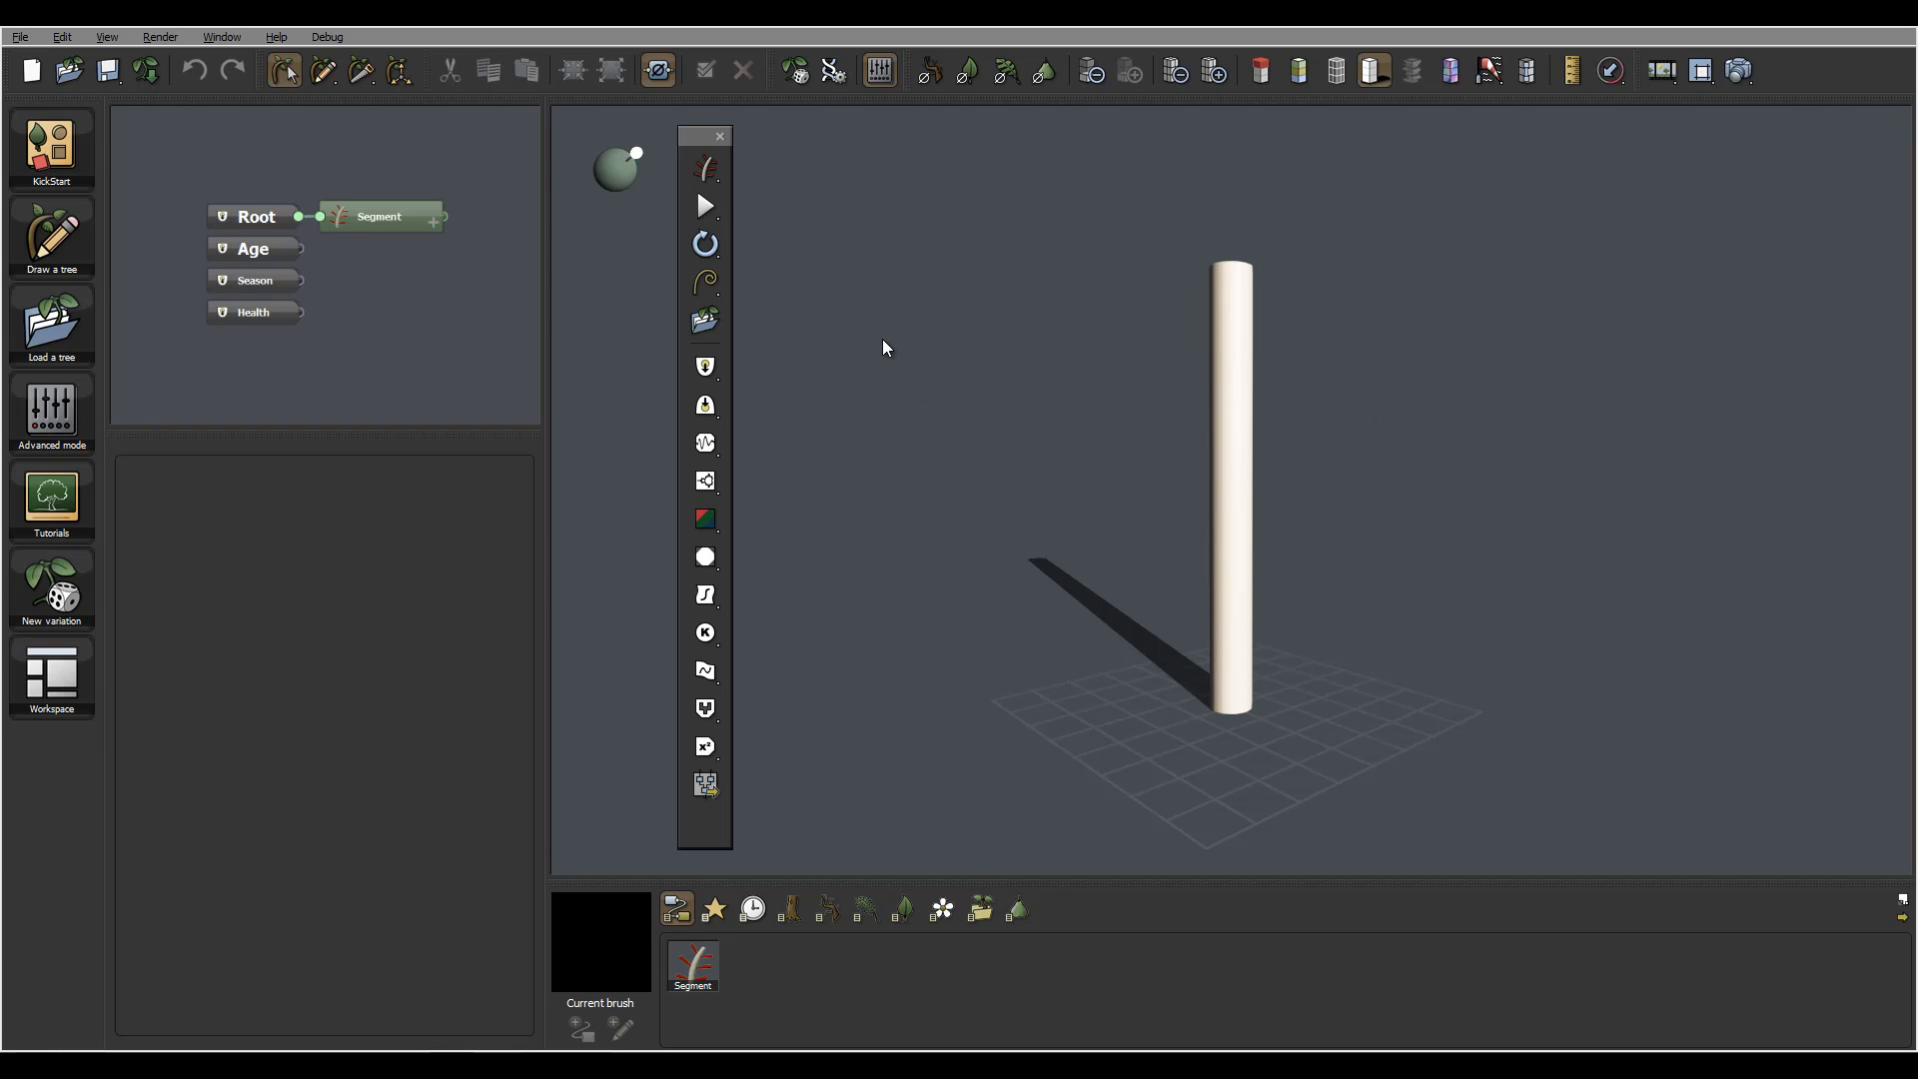
{"action": "mouse_move", "coordinate": [839, 338]}
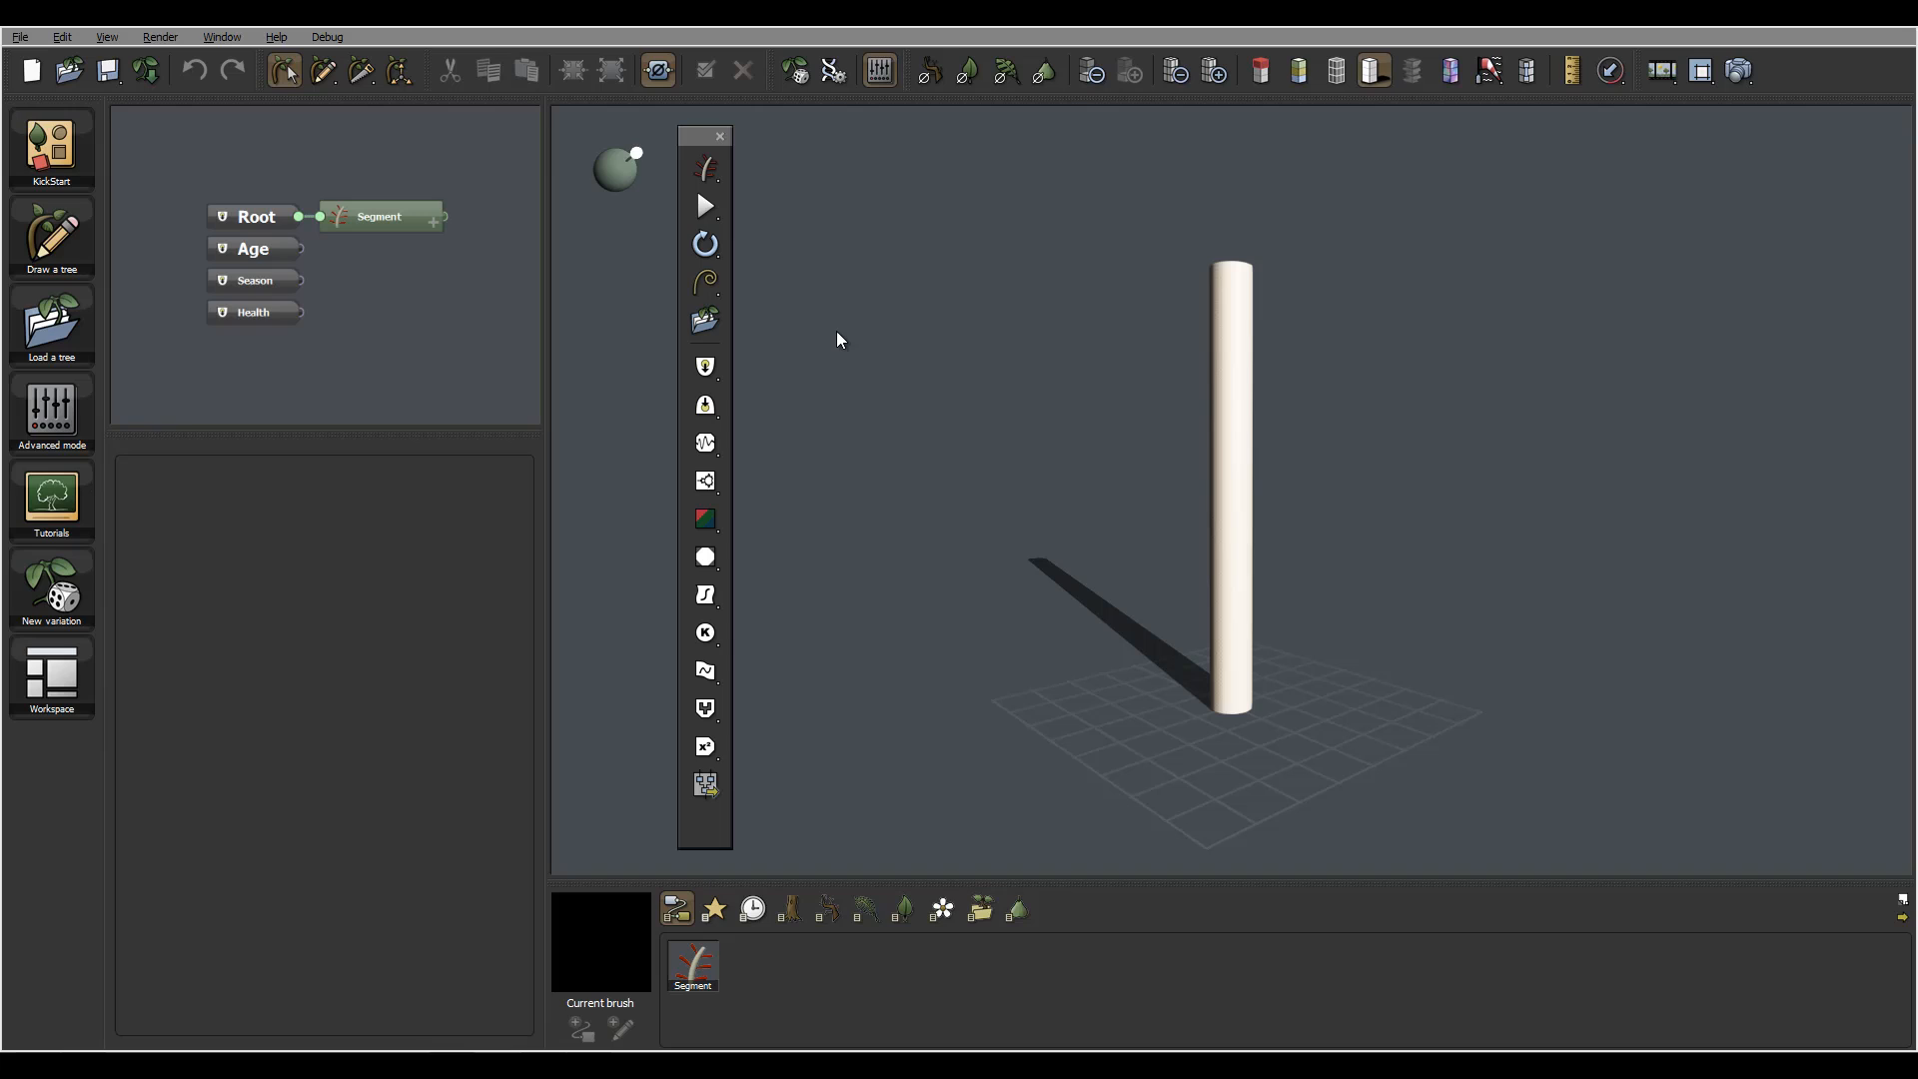
{"action": "mouse_move", "coordinate": [863, 303]}
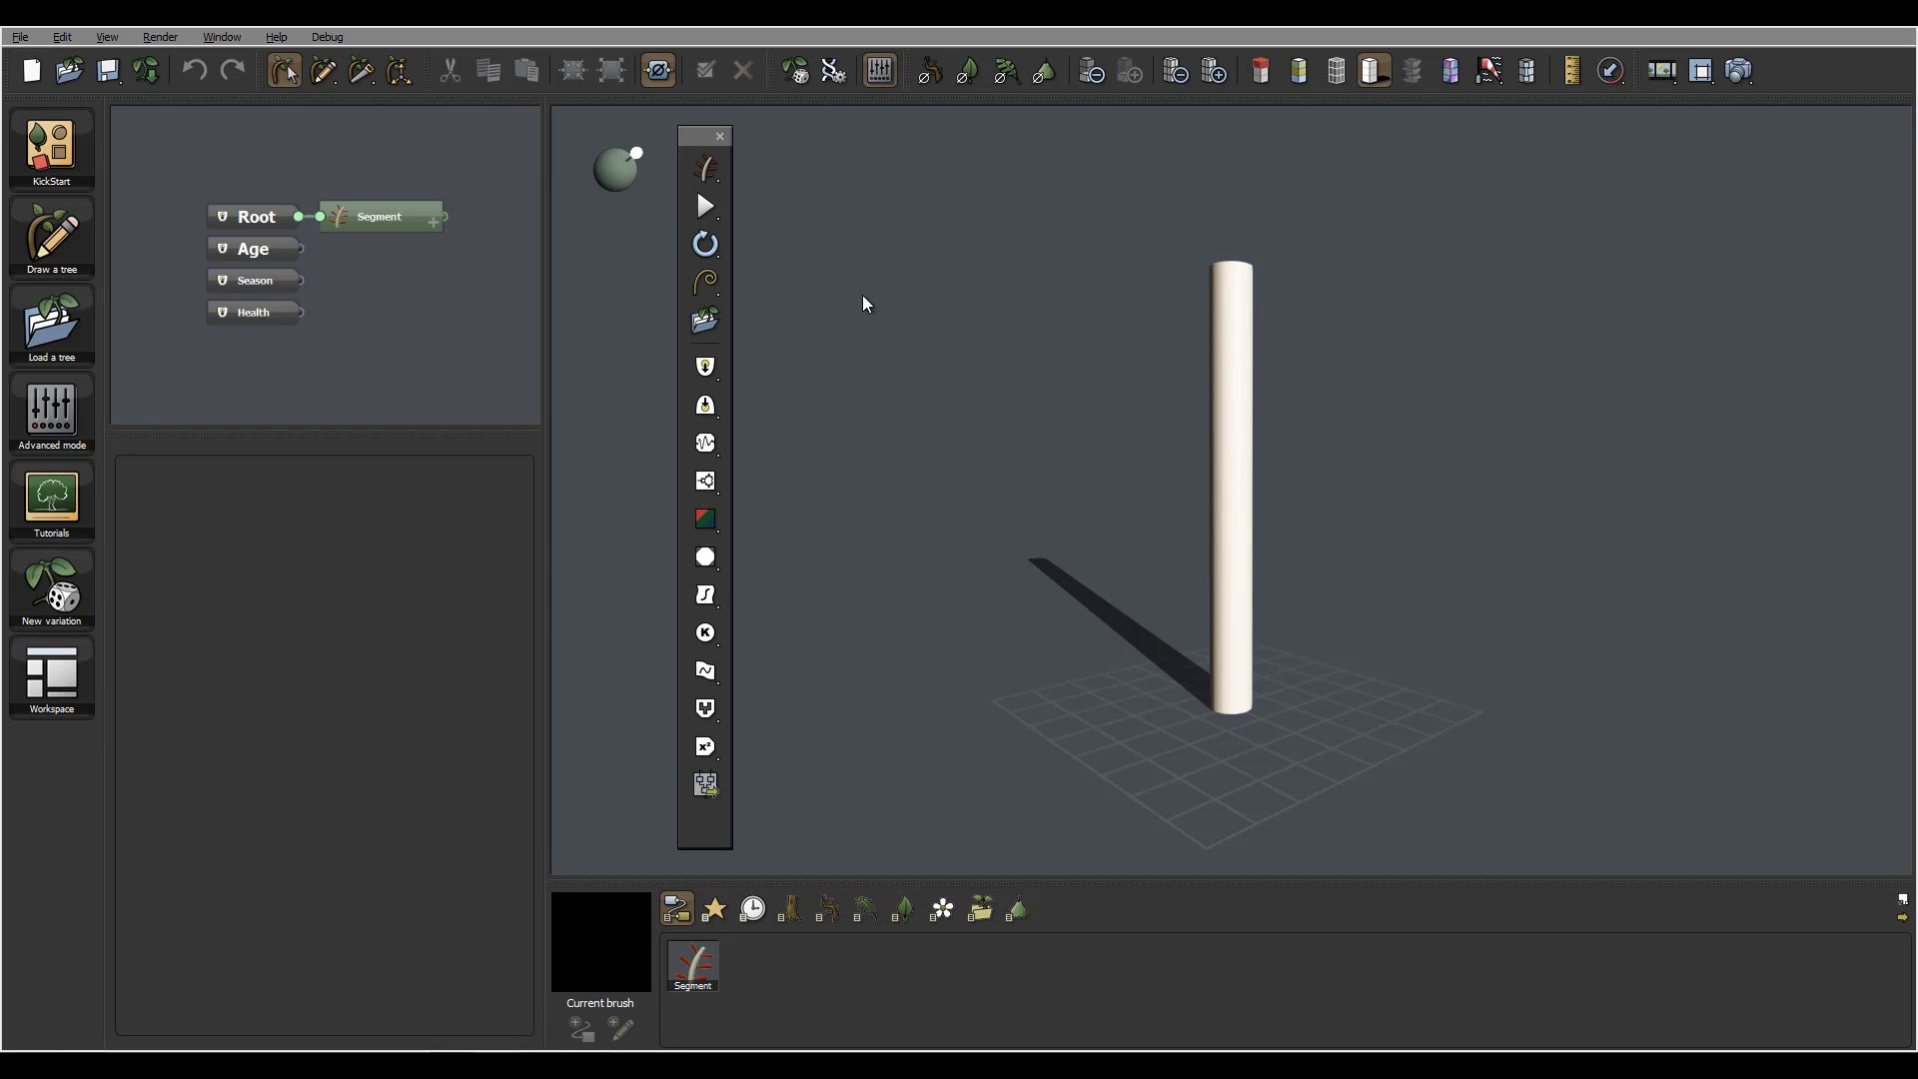
{"action": "mouse_move", "coordinate": [1421, 540]}
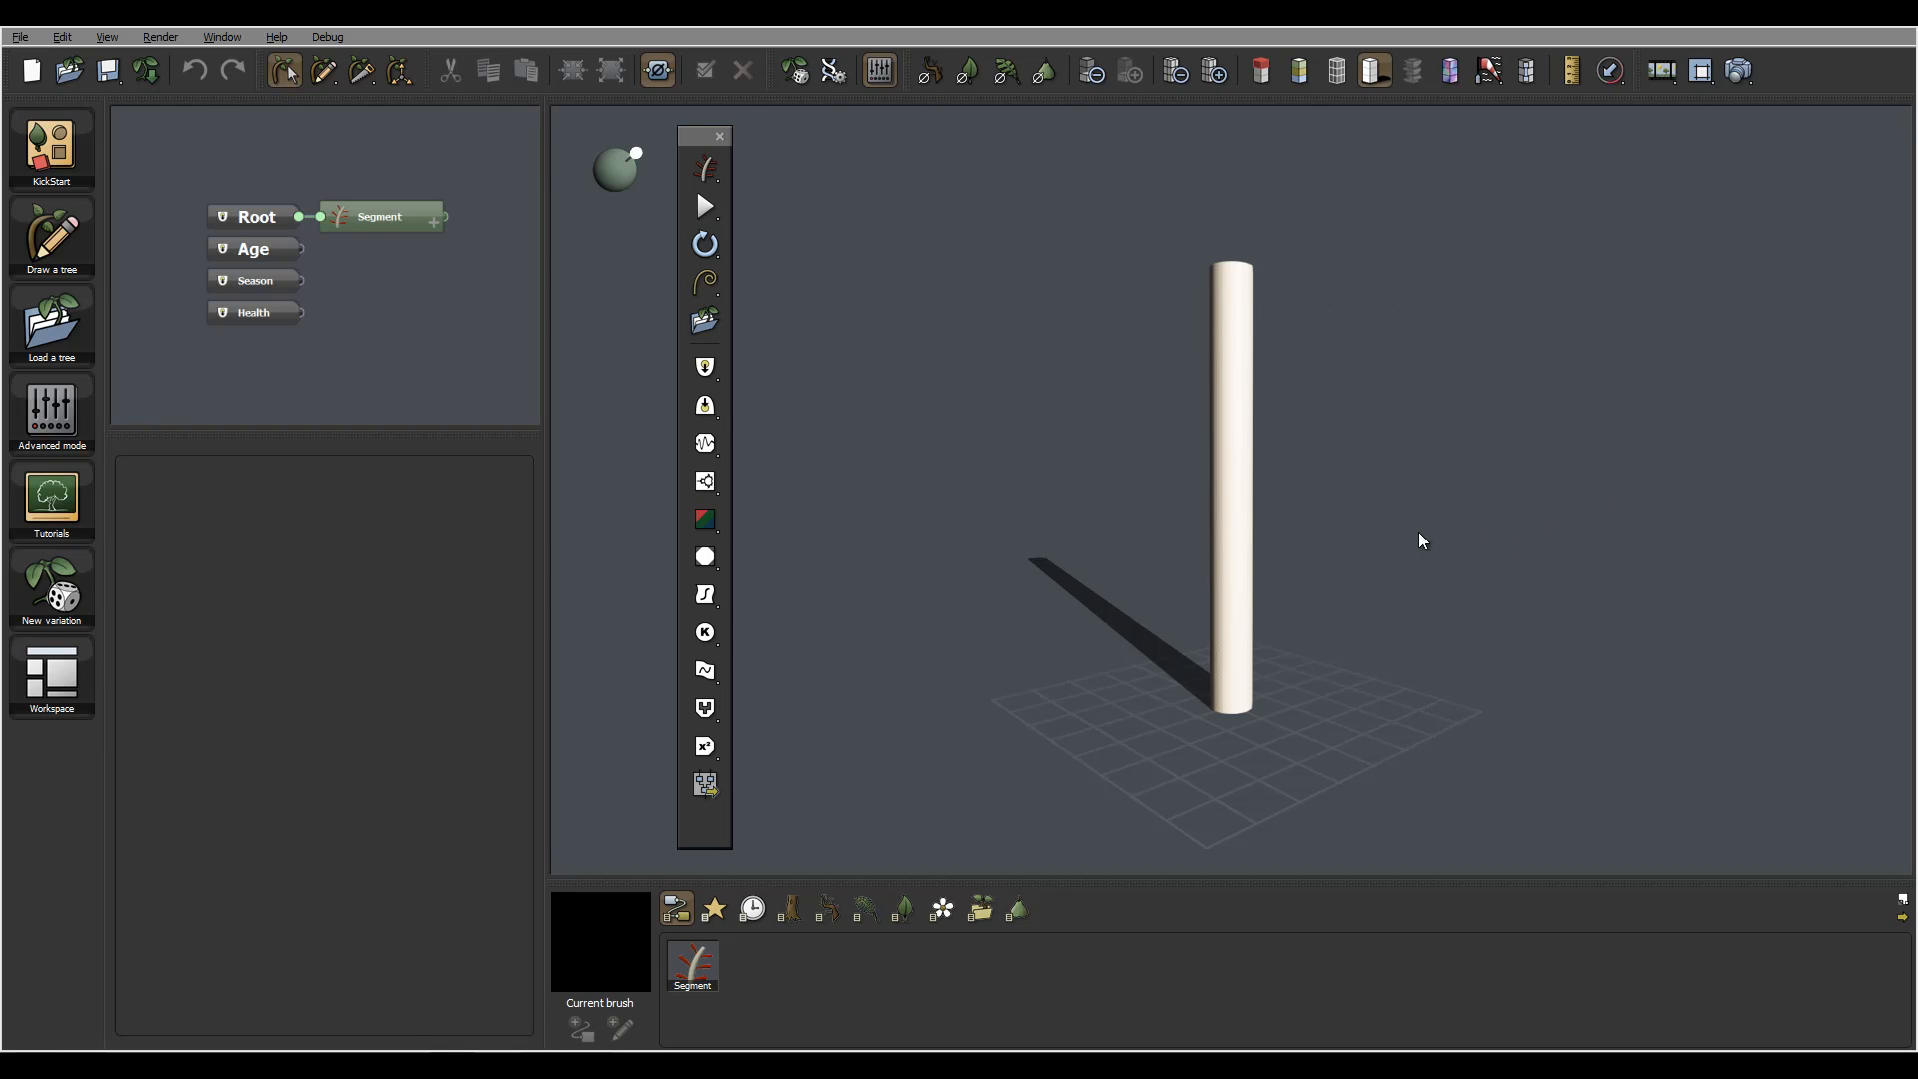
{"action": "mouse_move", "coordinate": [1150, 282]}
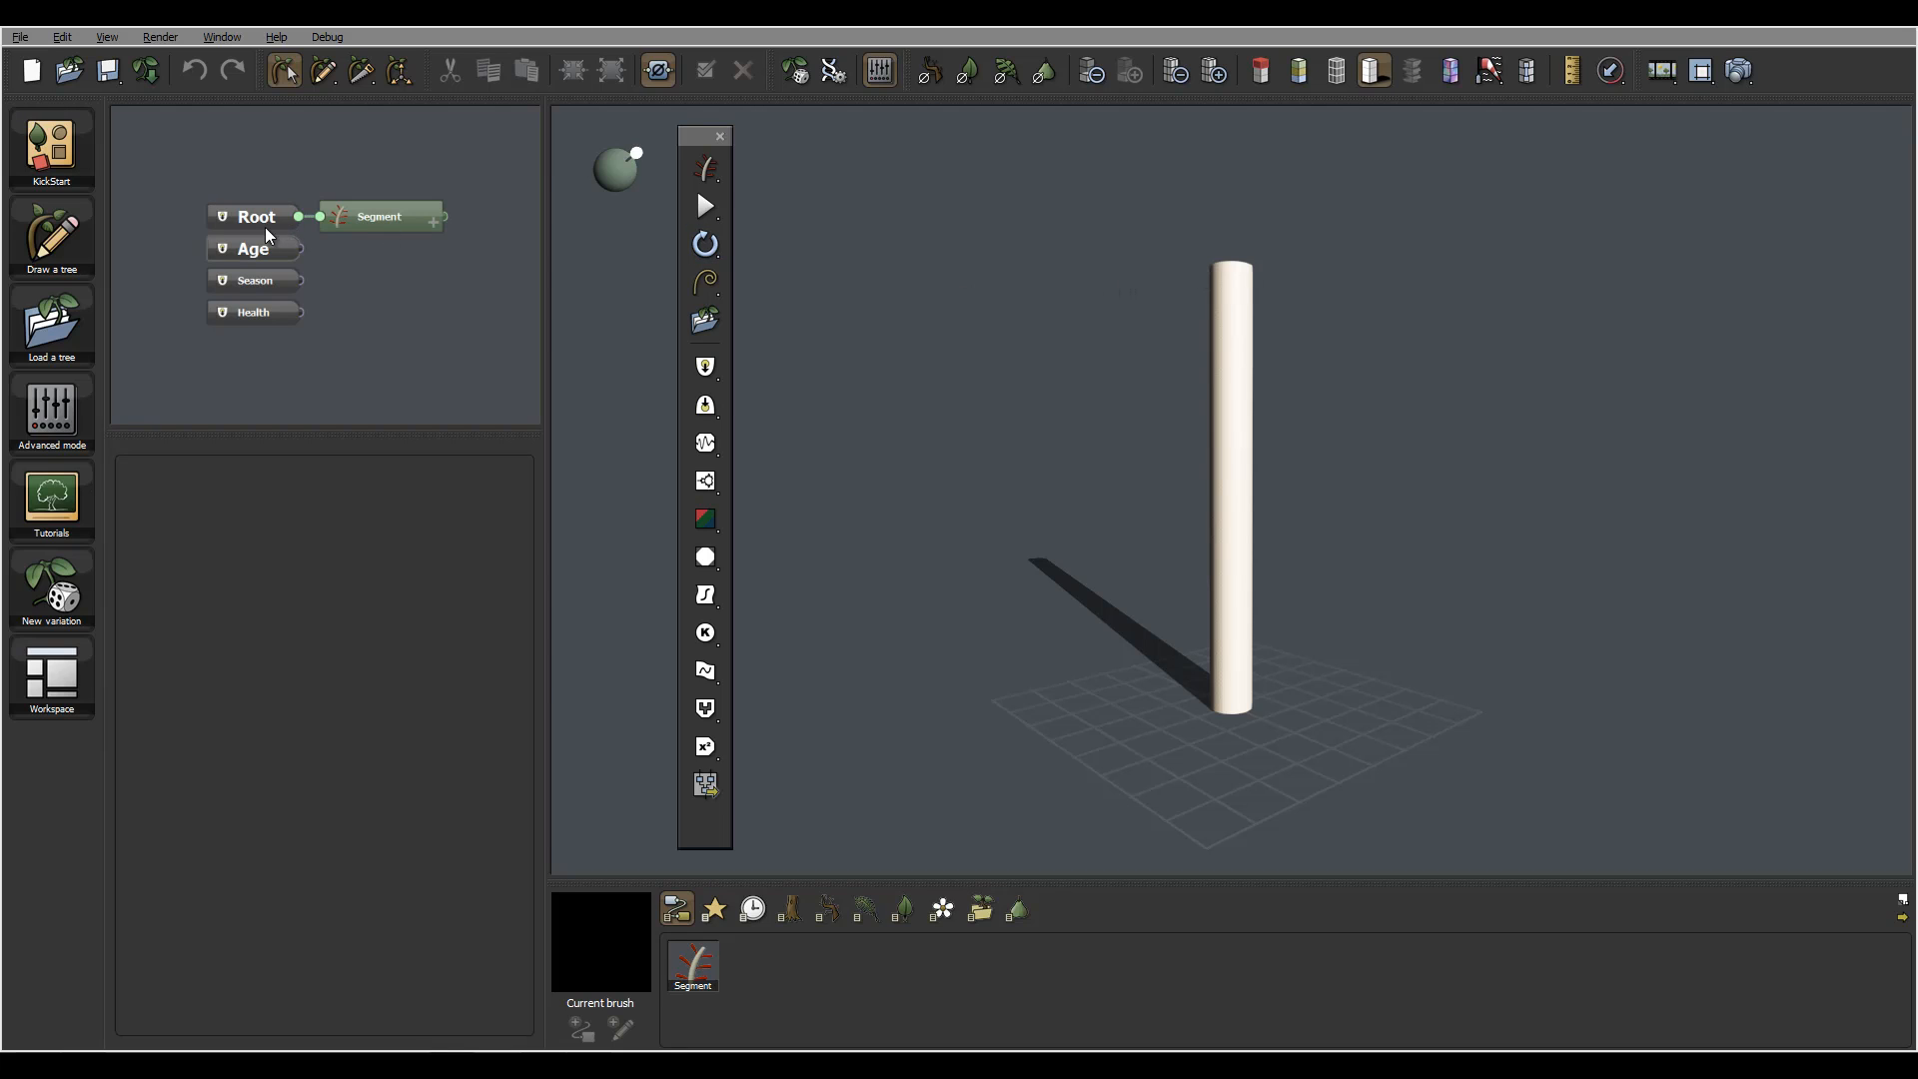
{"action": "mouse_move", "coordinate": [936, 516]}
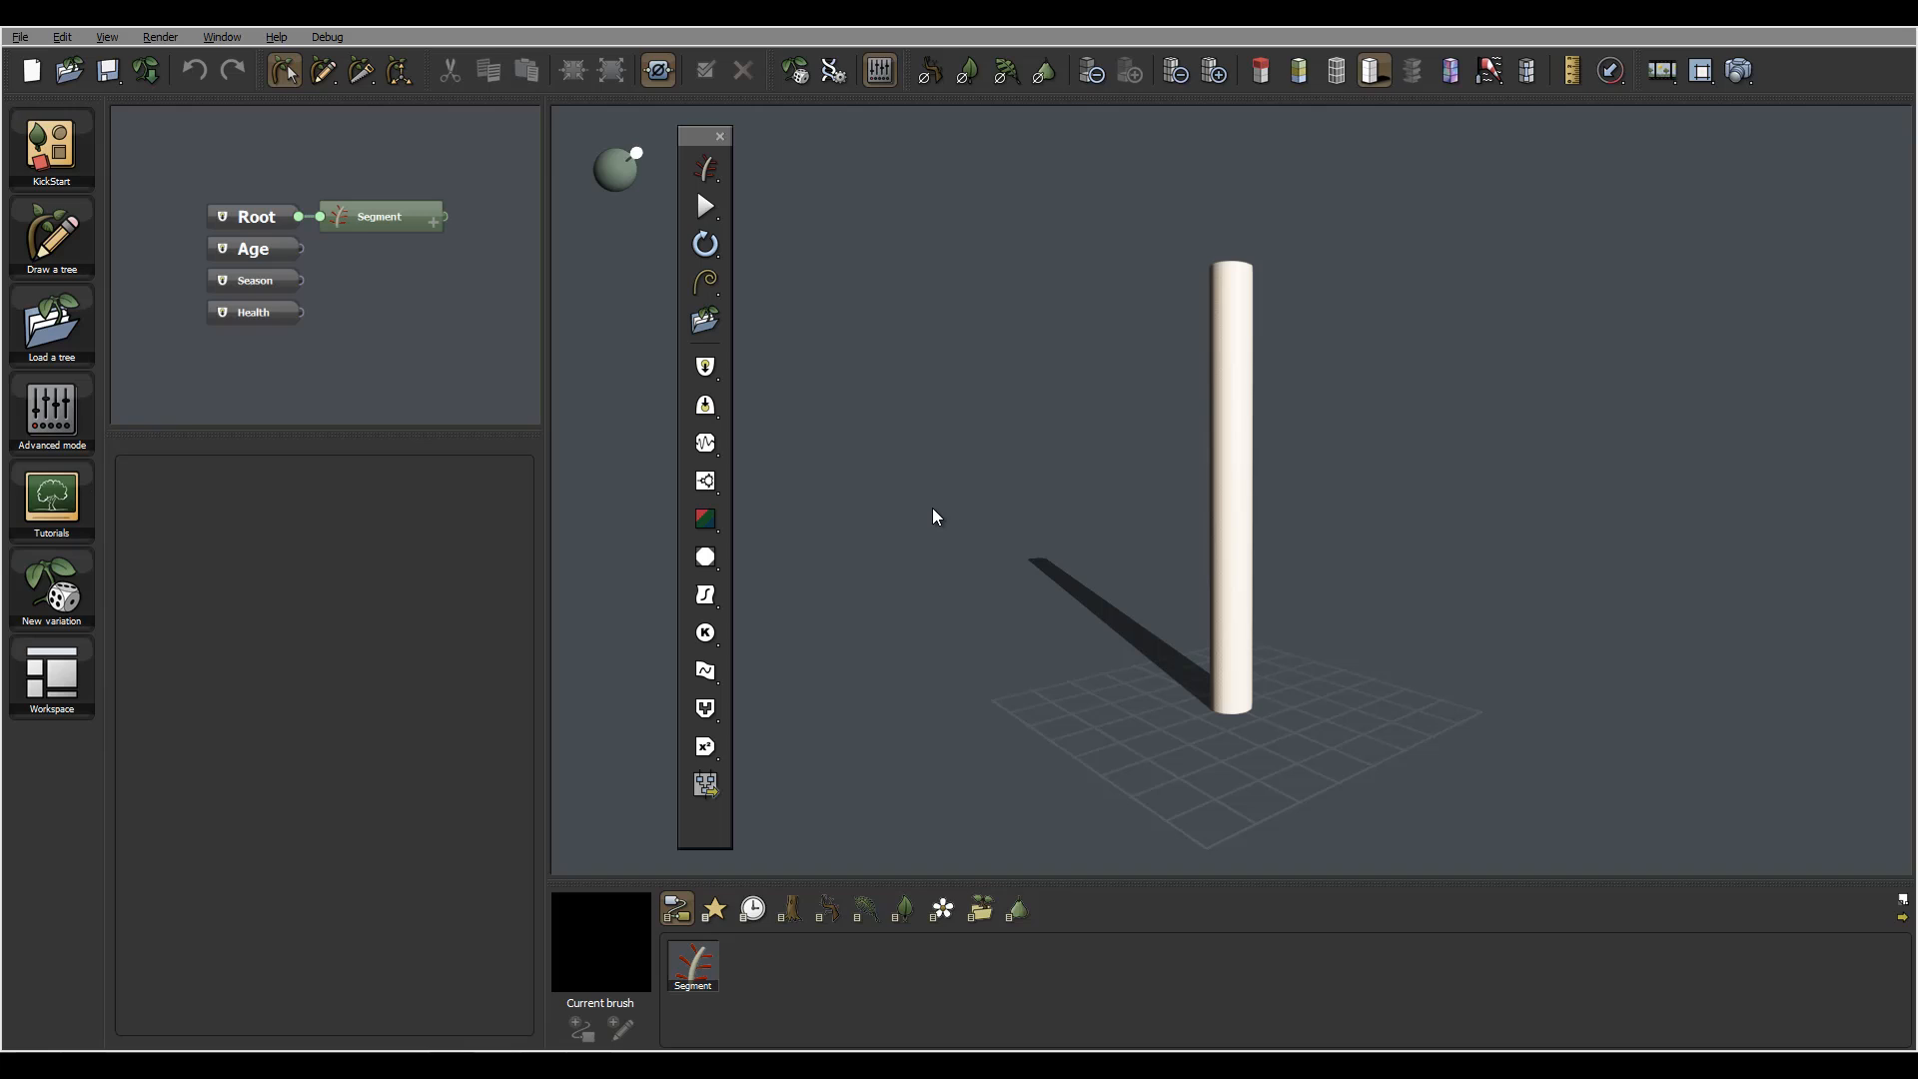
{"action": "mouse_move", "coordinate": [884, 519]}
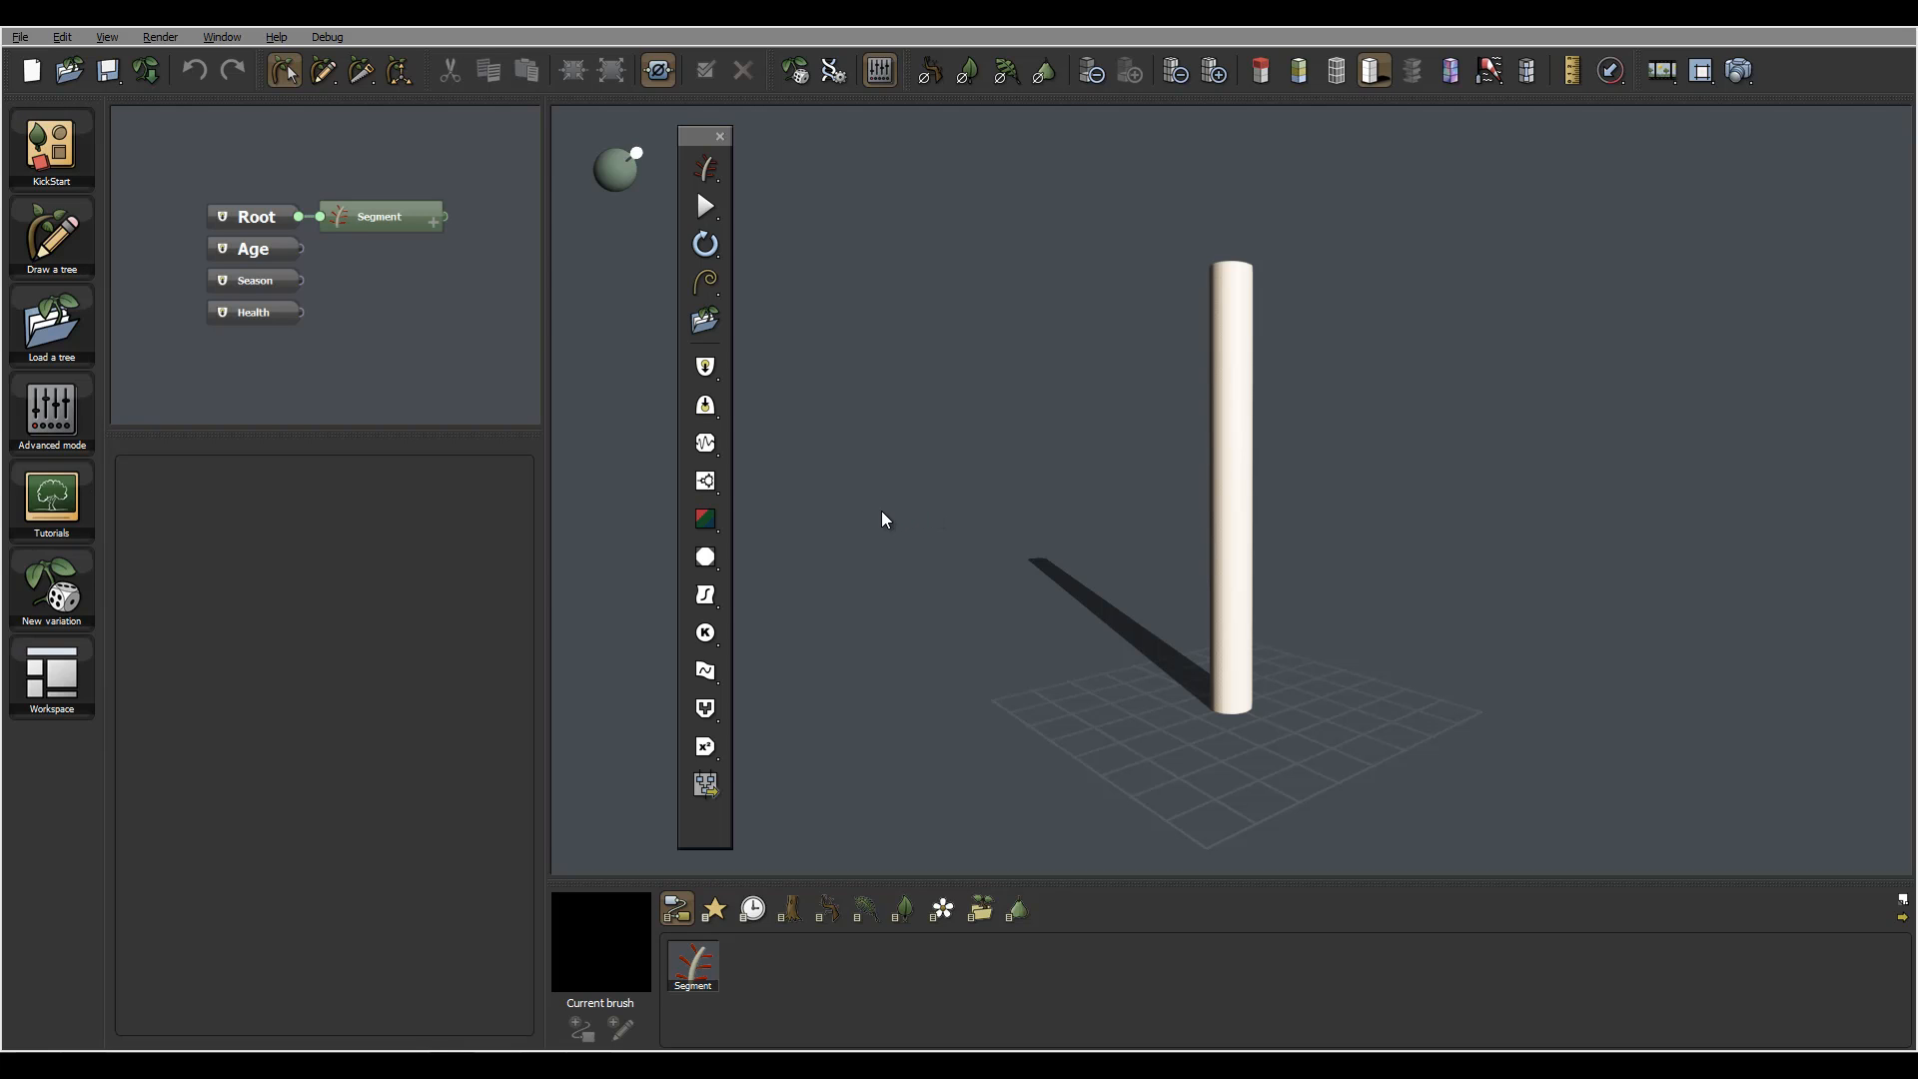
{"action": "mouse_move", "coordinate": [868, 517]}
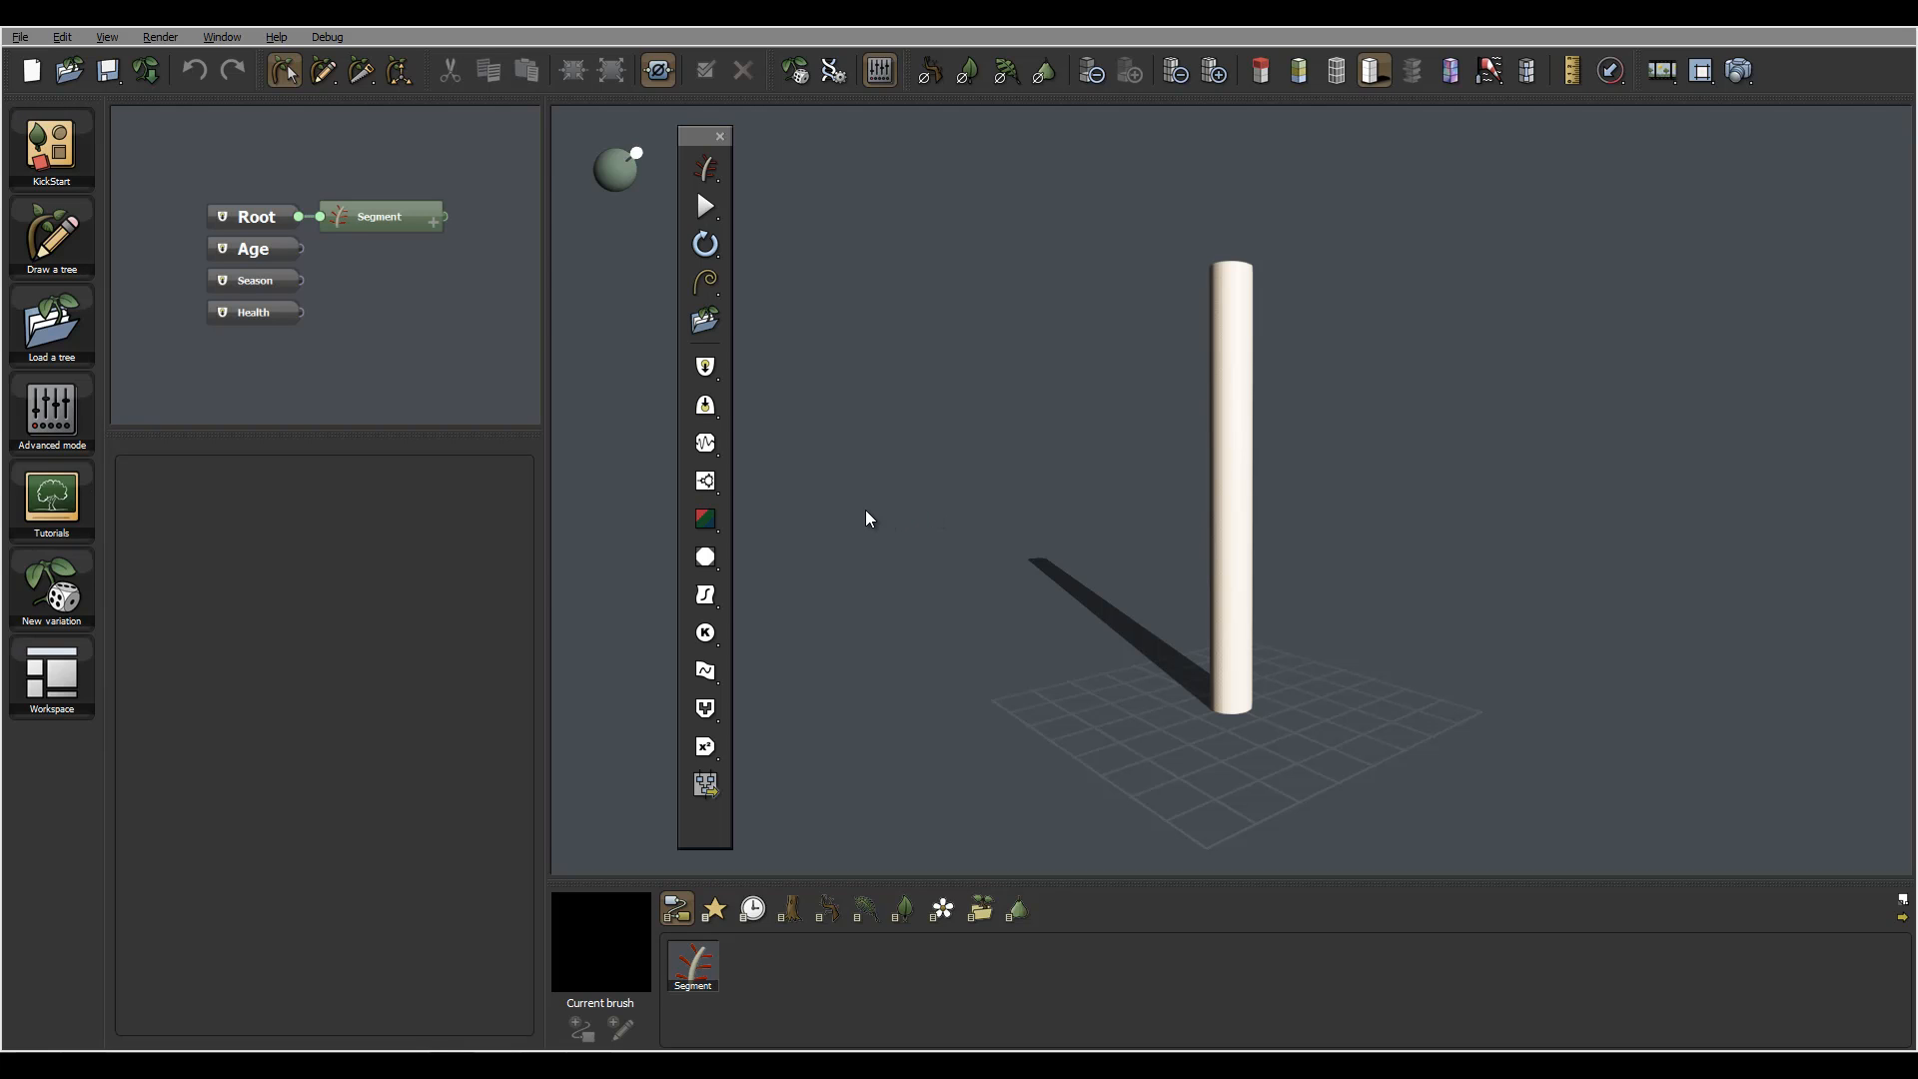
{"action": "mouse_move", "coordinate": [713, 822]}
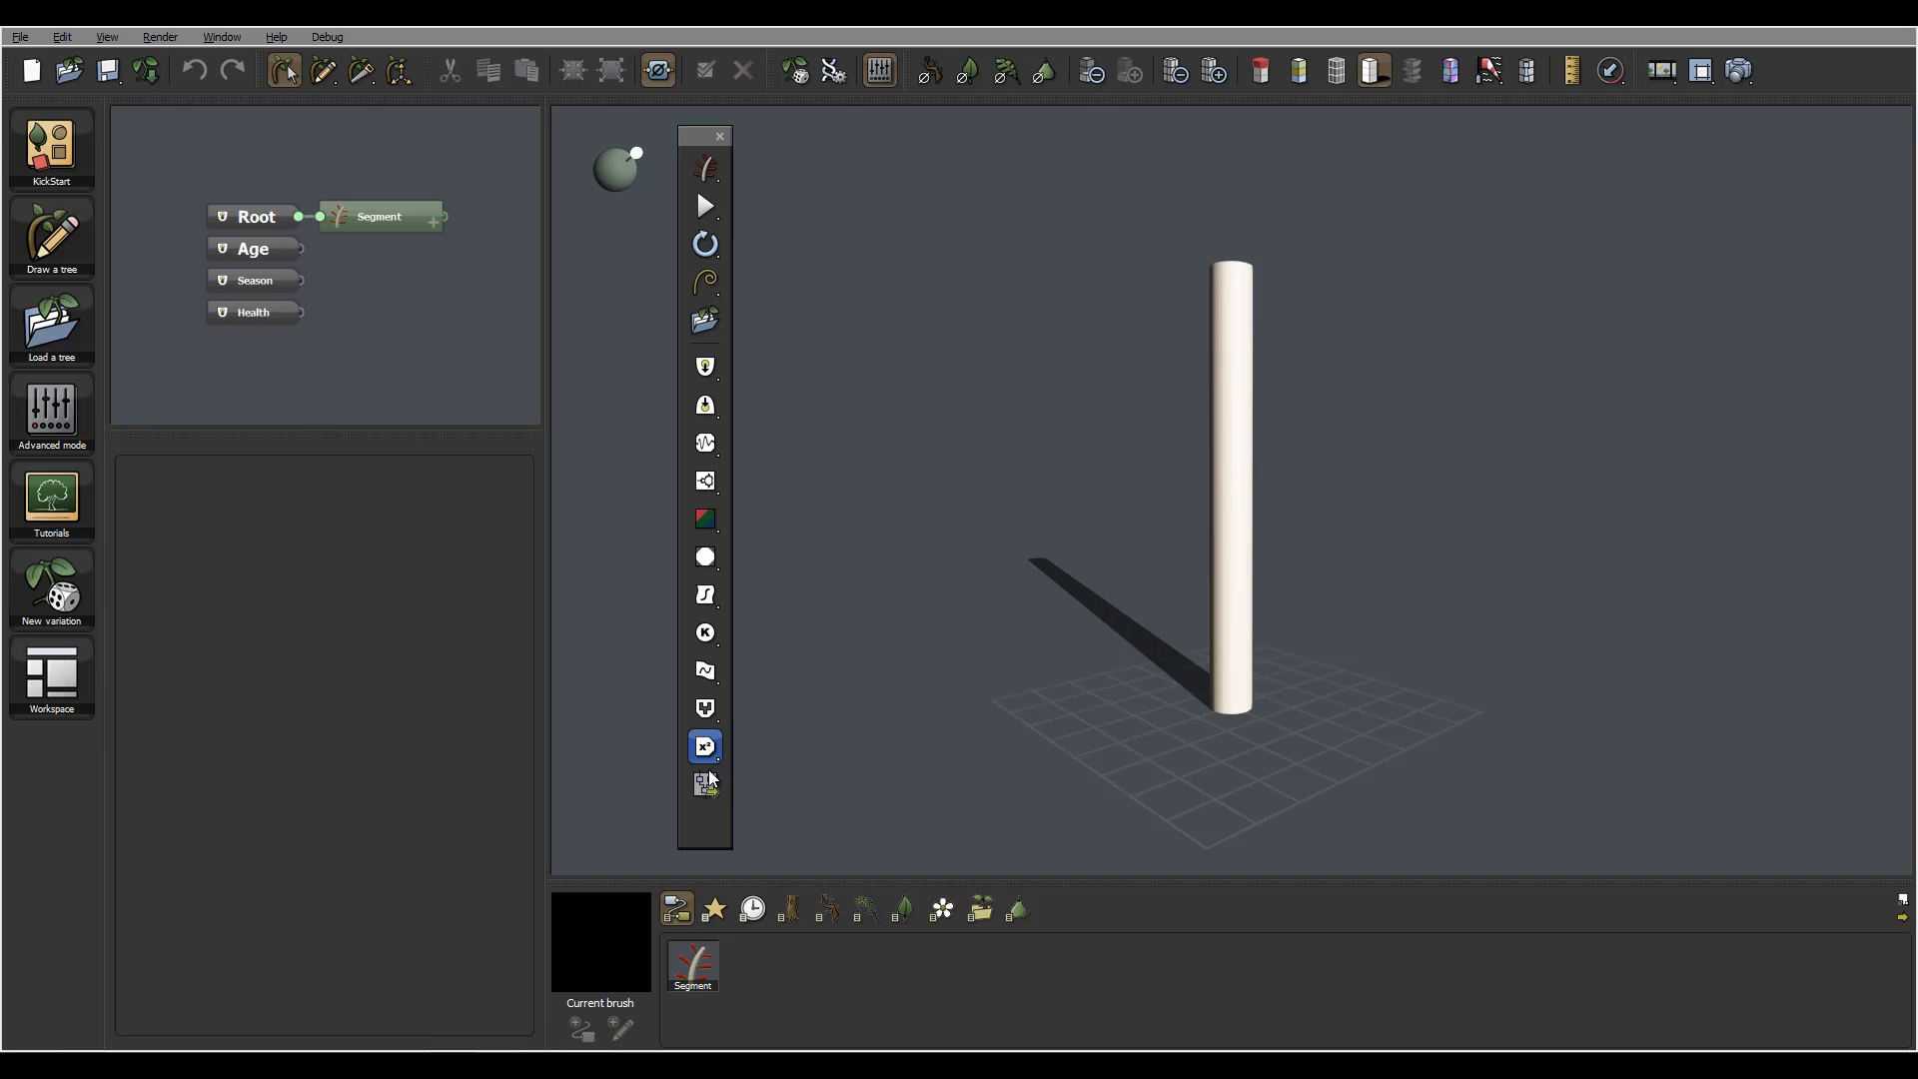
{"action": "mouse_move", "coordinate": [1111, 173]}
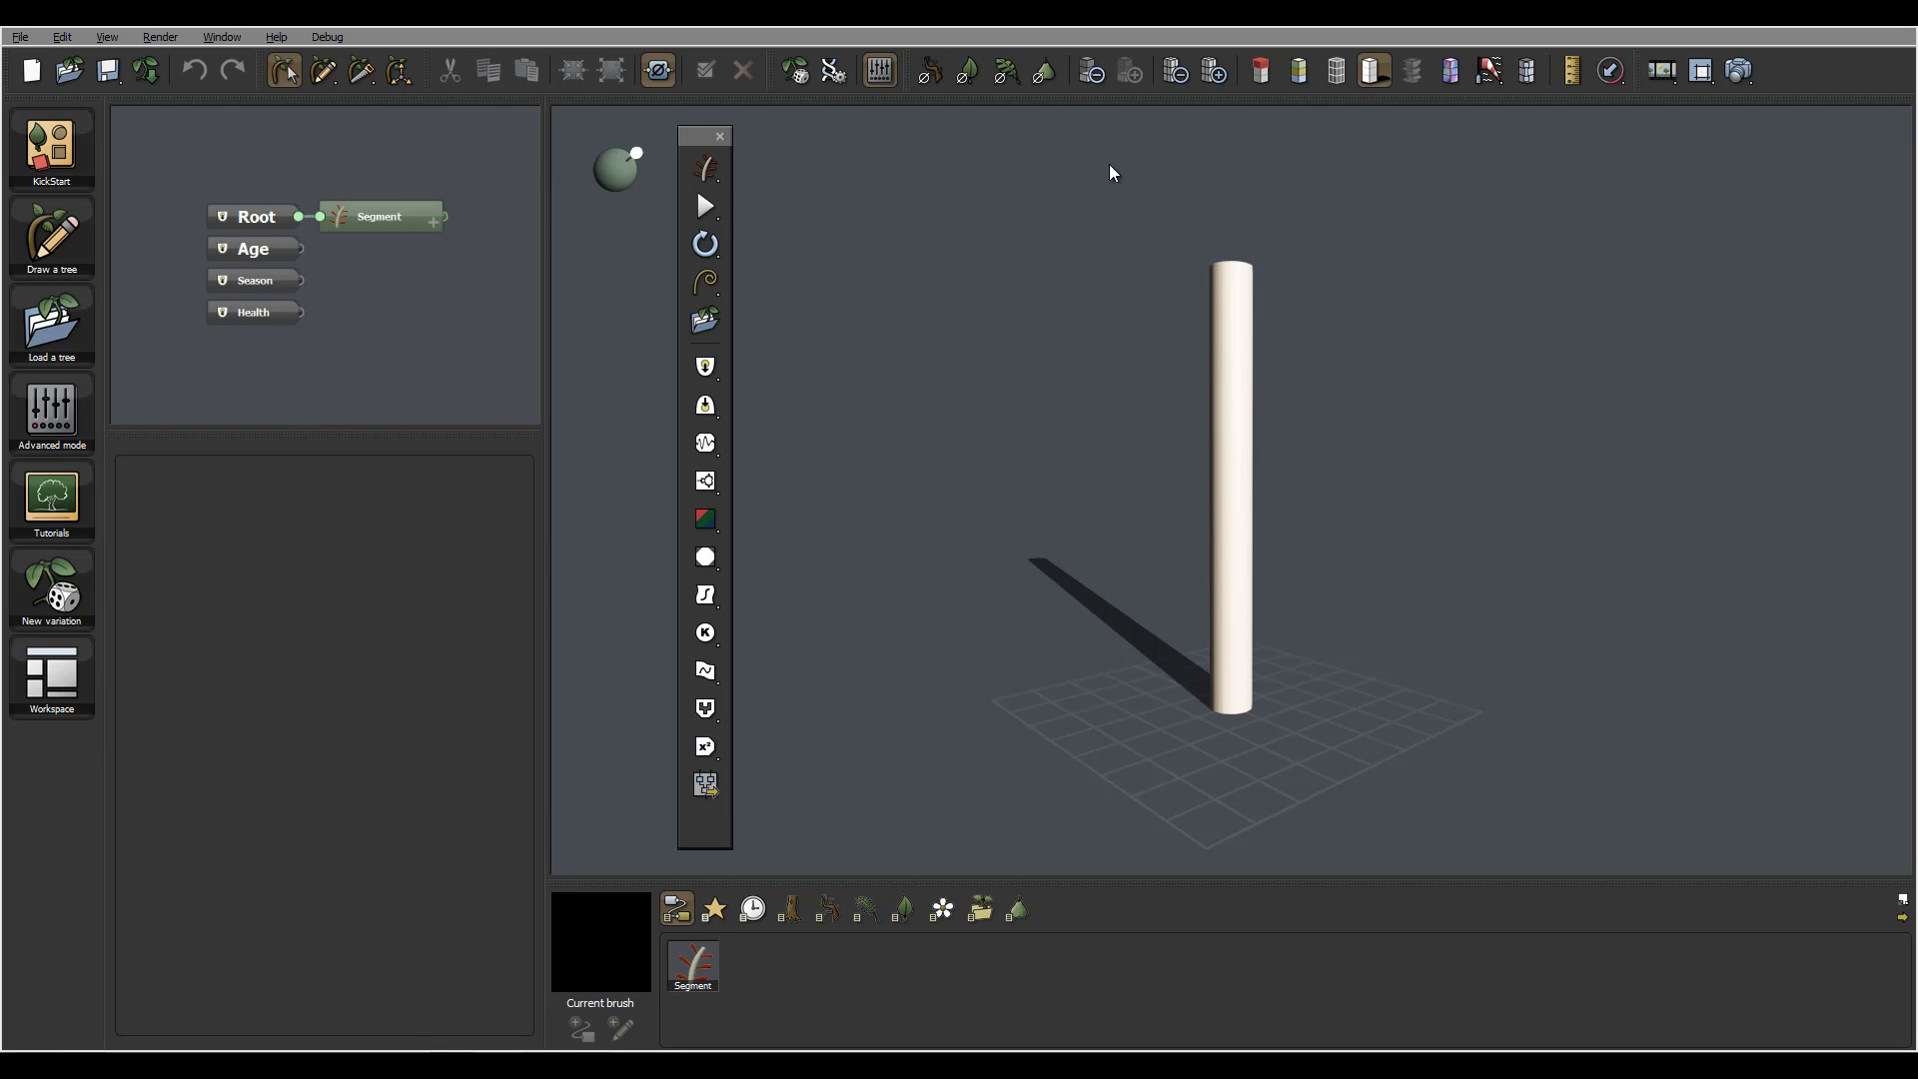
{"action": "mouse_move", "coordinate": [848, 261]}
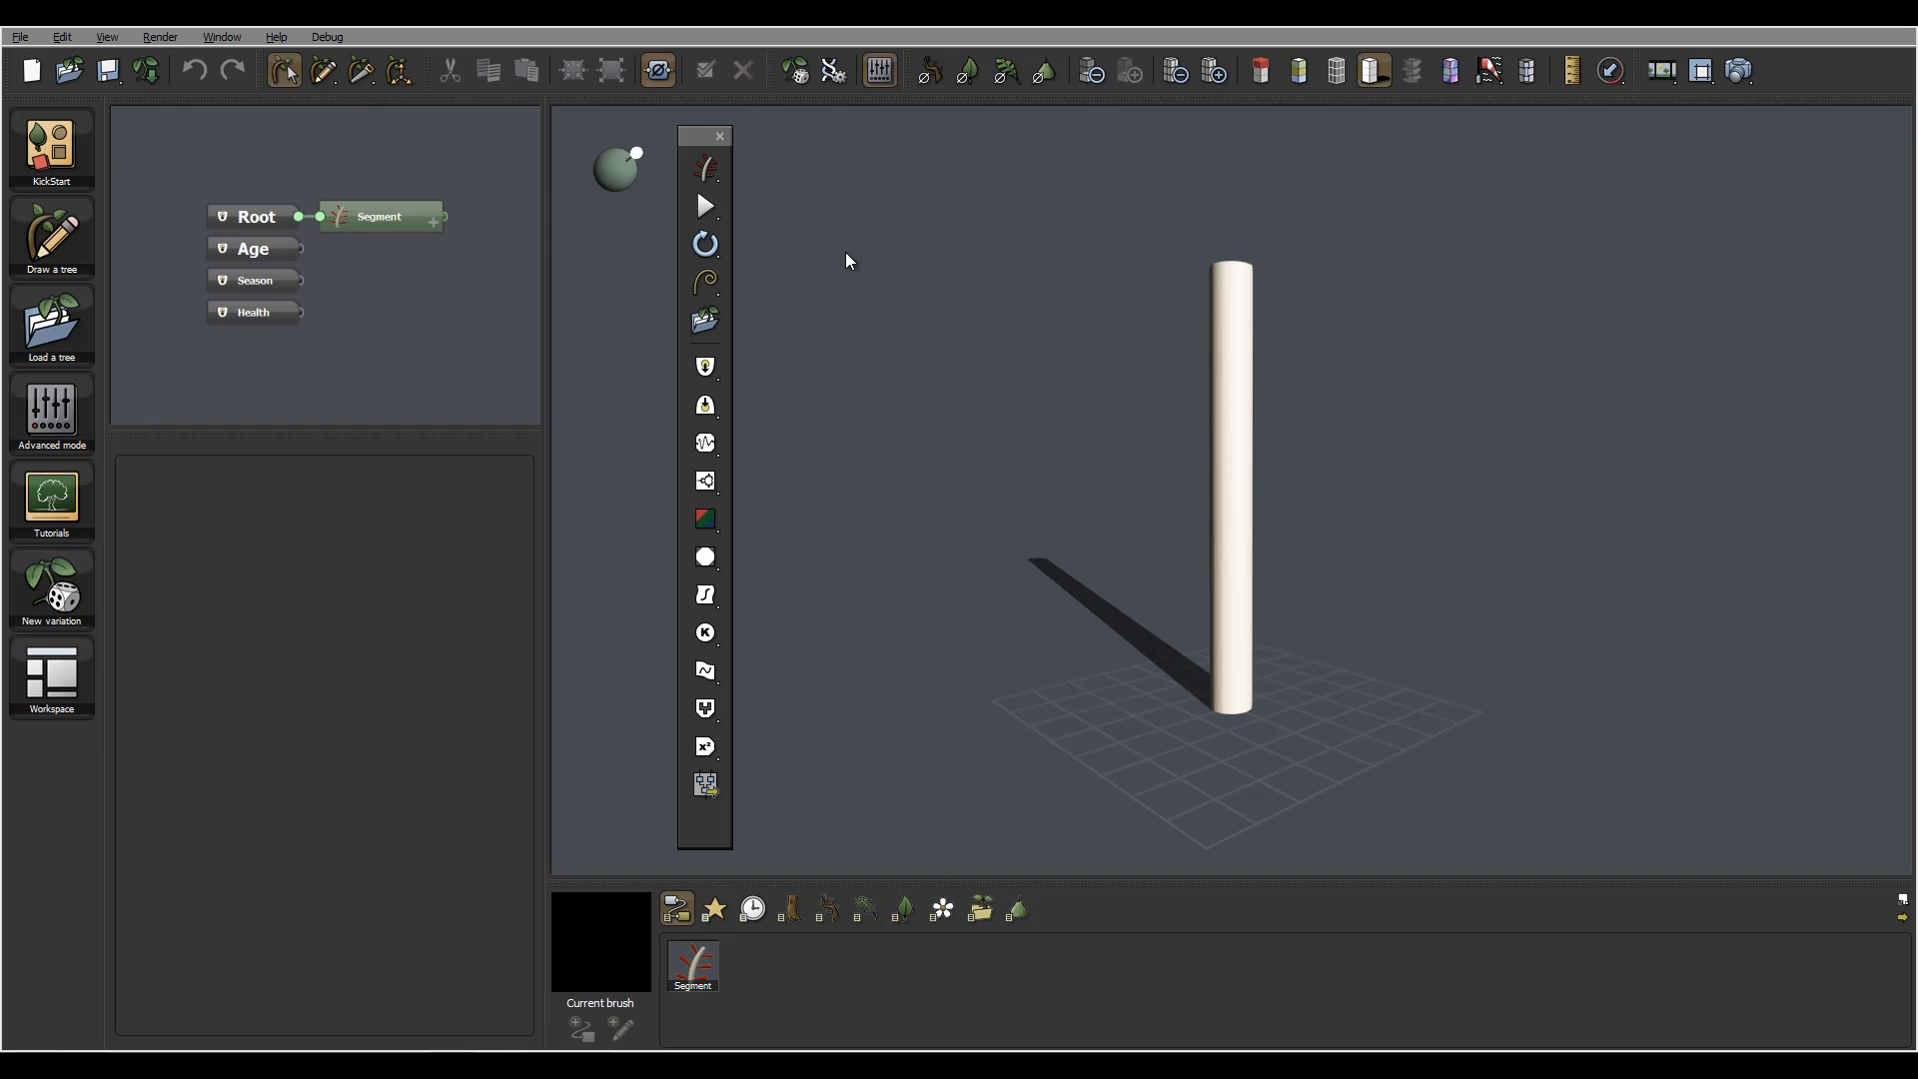
{"action": "mouse_move", "coordinate": [899, 136]}
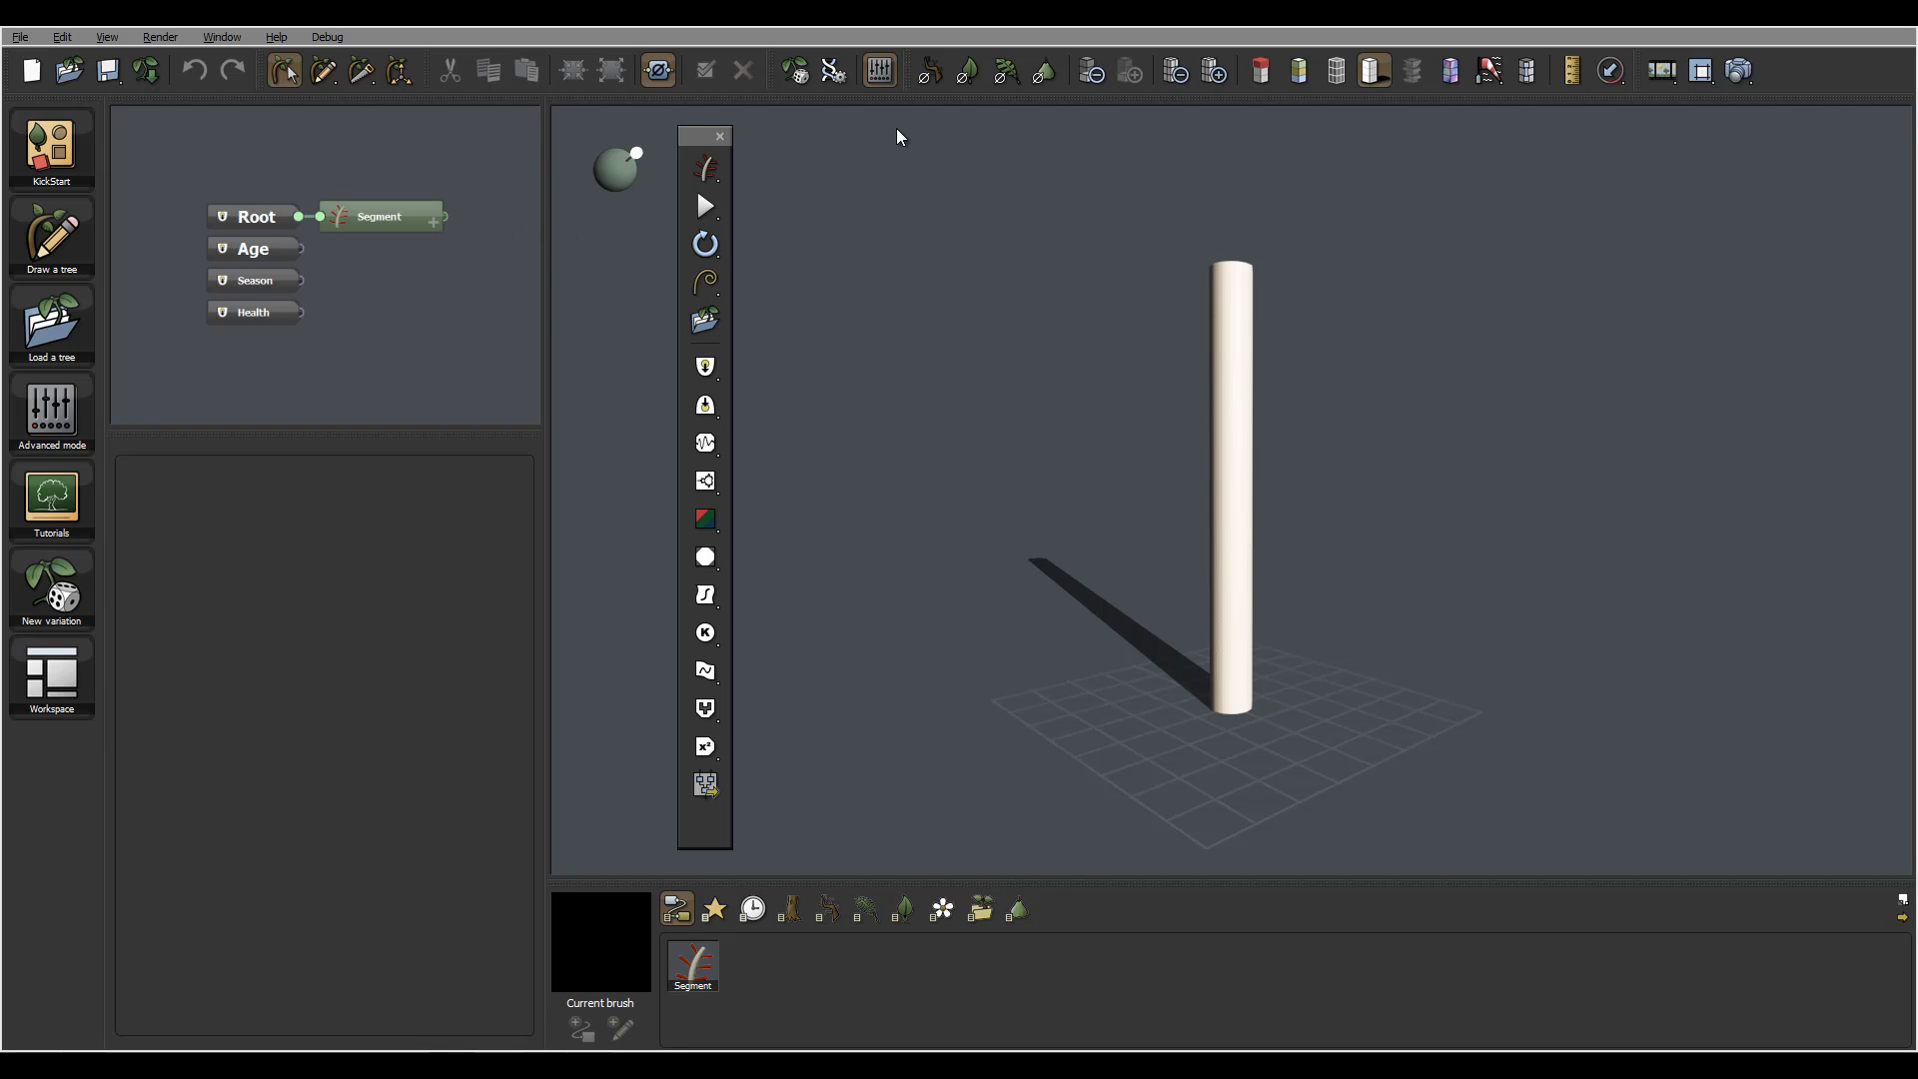
{"action": "mouse_move", "coordinate": [943, 297]}
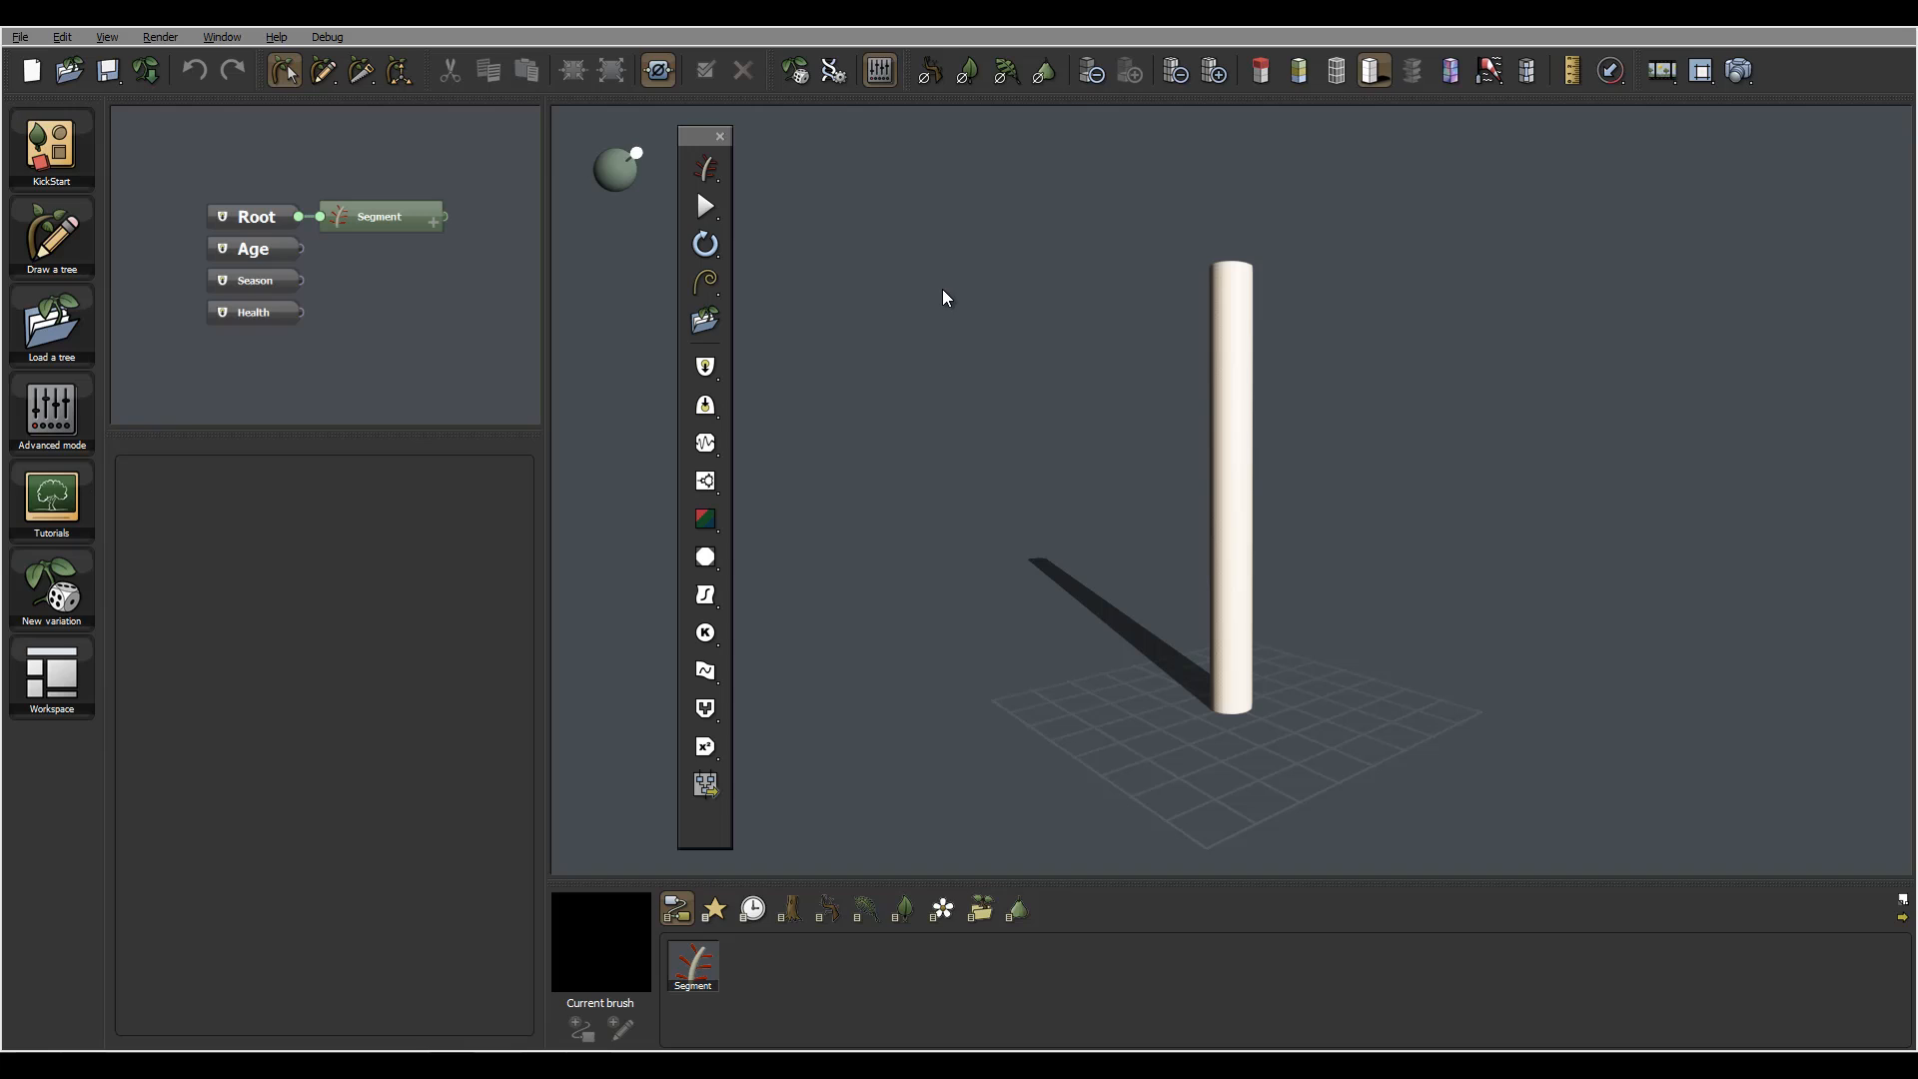
{"action": "mouse_move", "coordinate": [840, 300]}
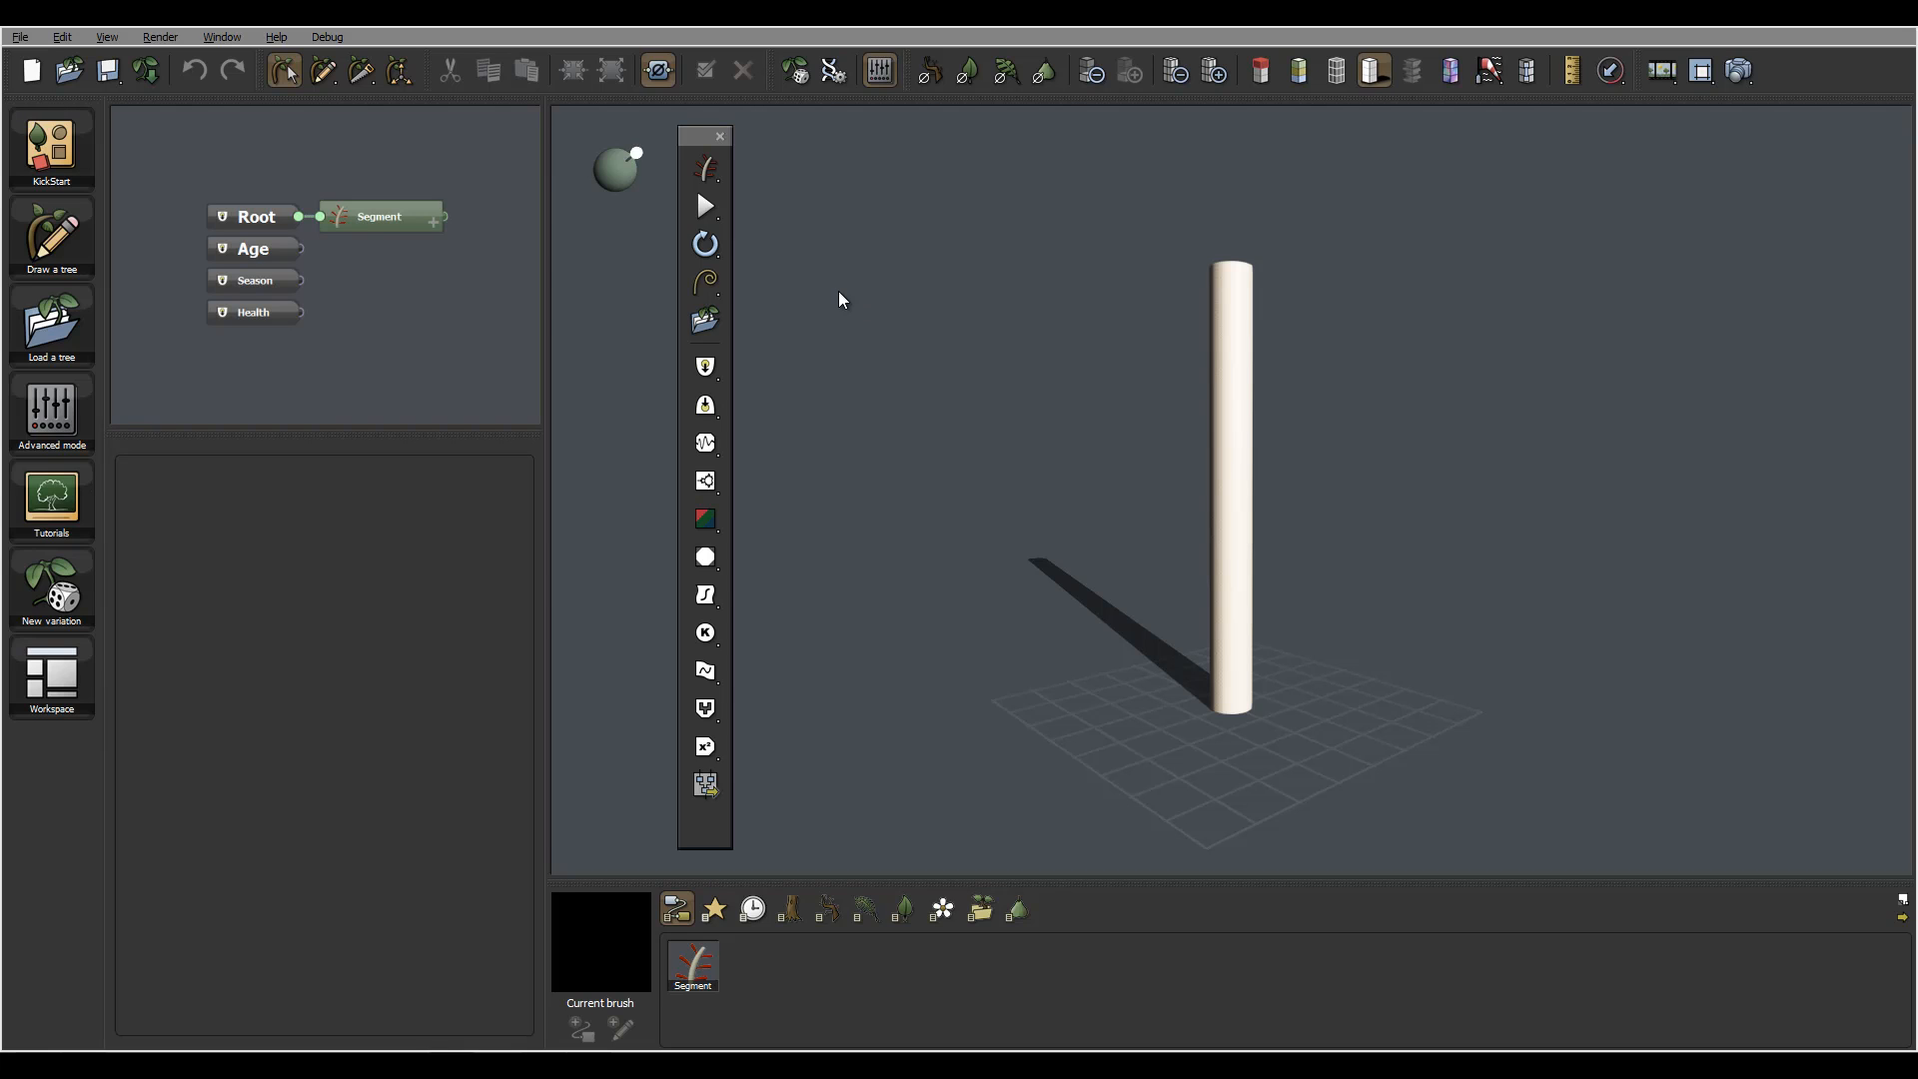
{"action": "mouse_move", "coordinate": [679, 306]}
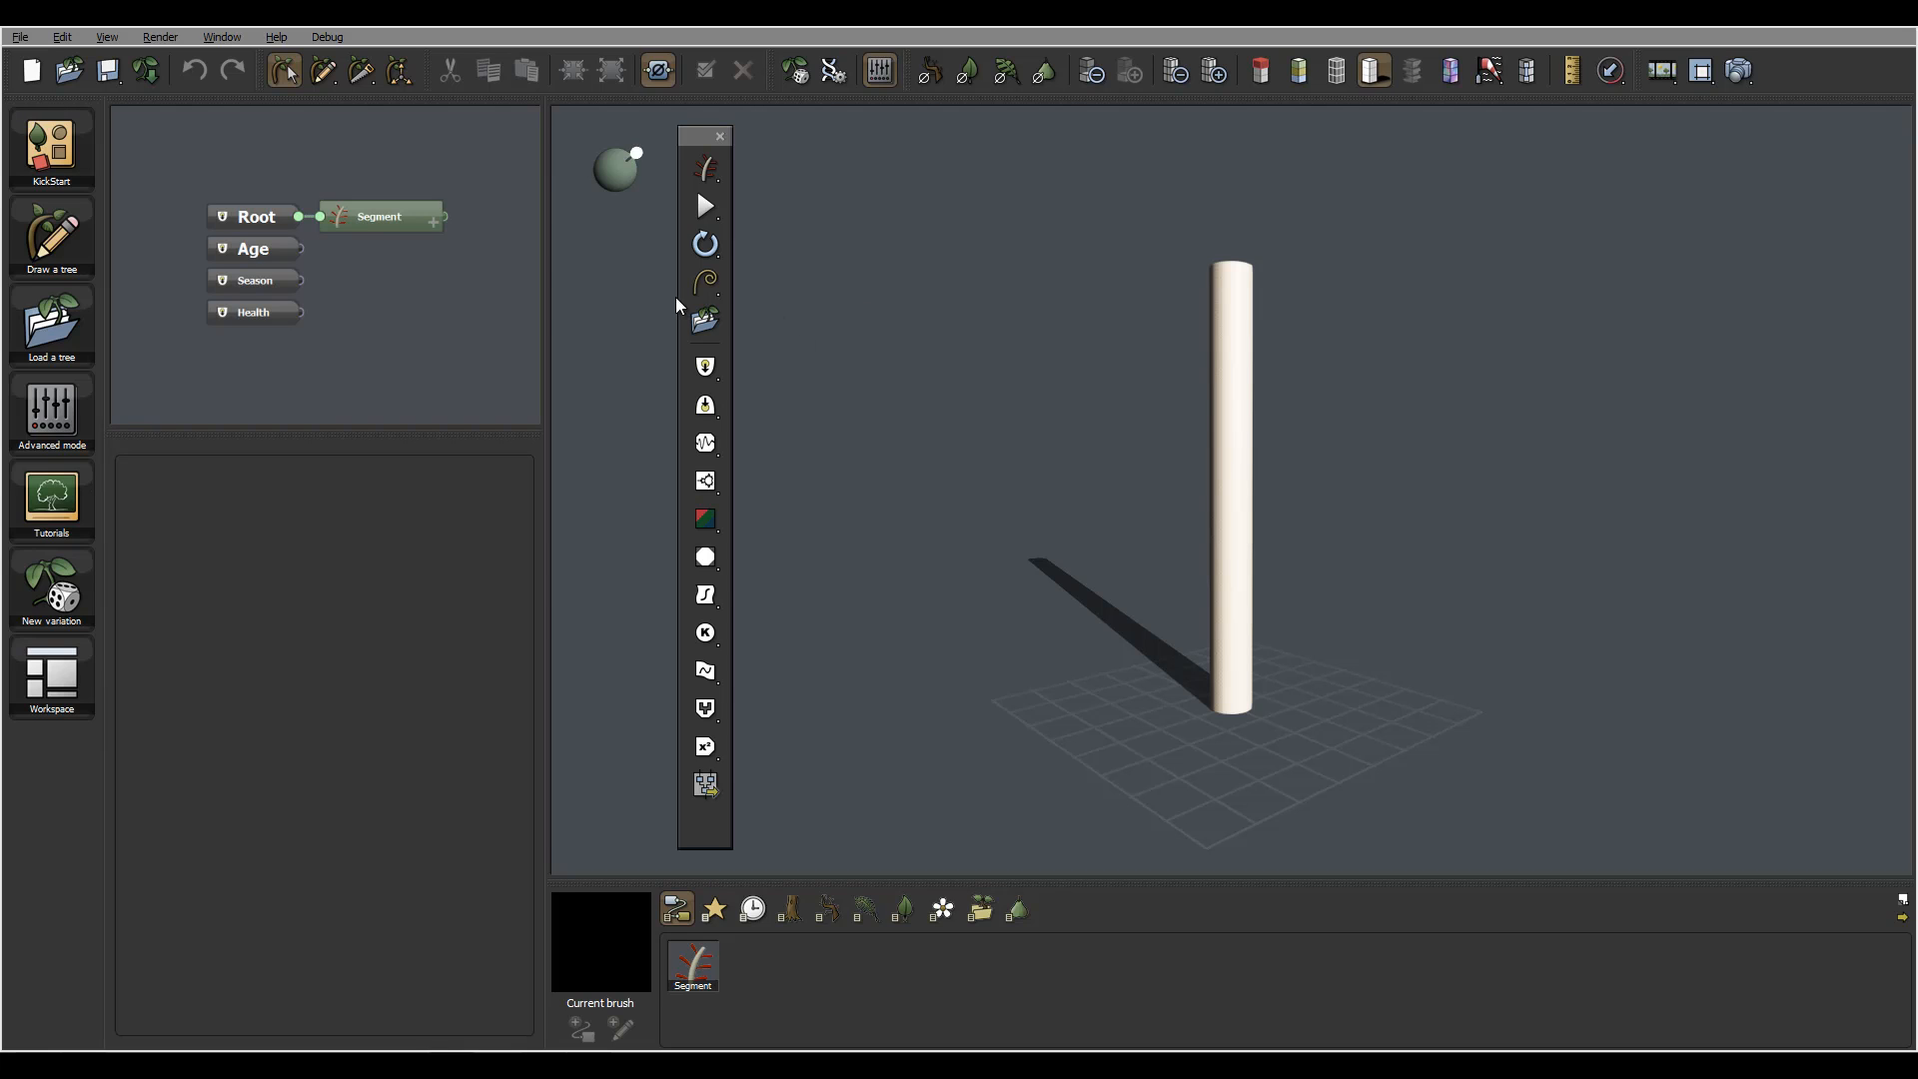
{"action": "mouse_move", "coordinate": [752, 822]}
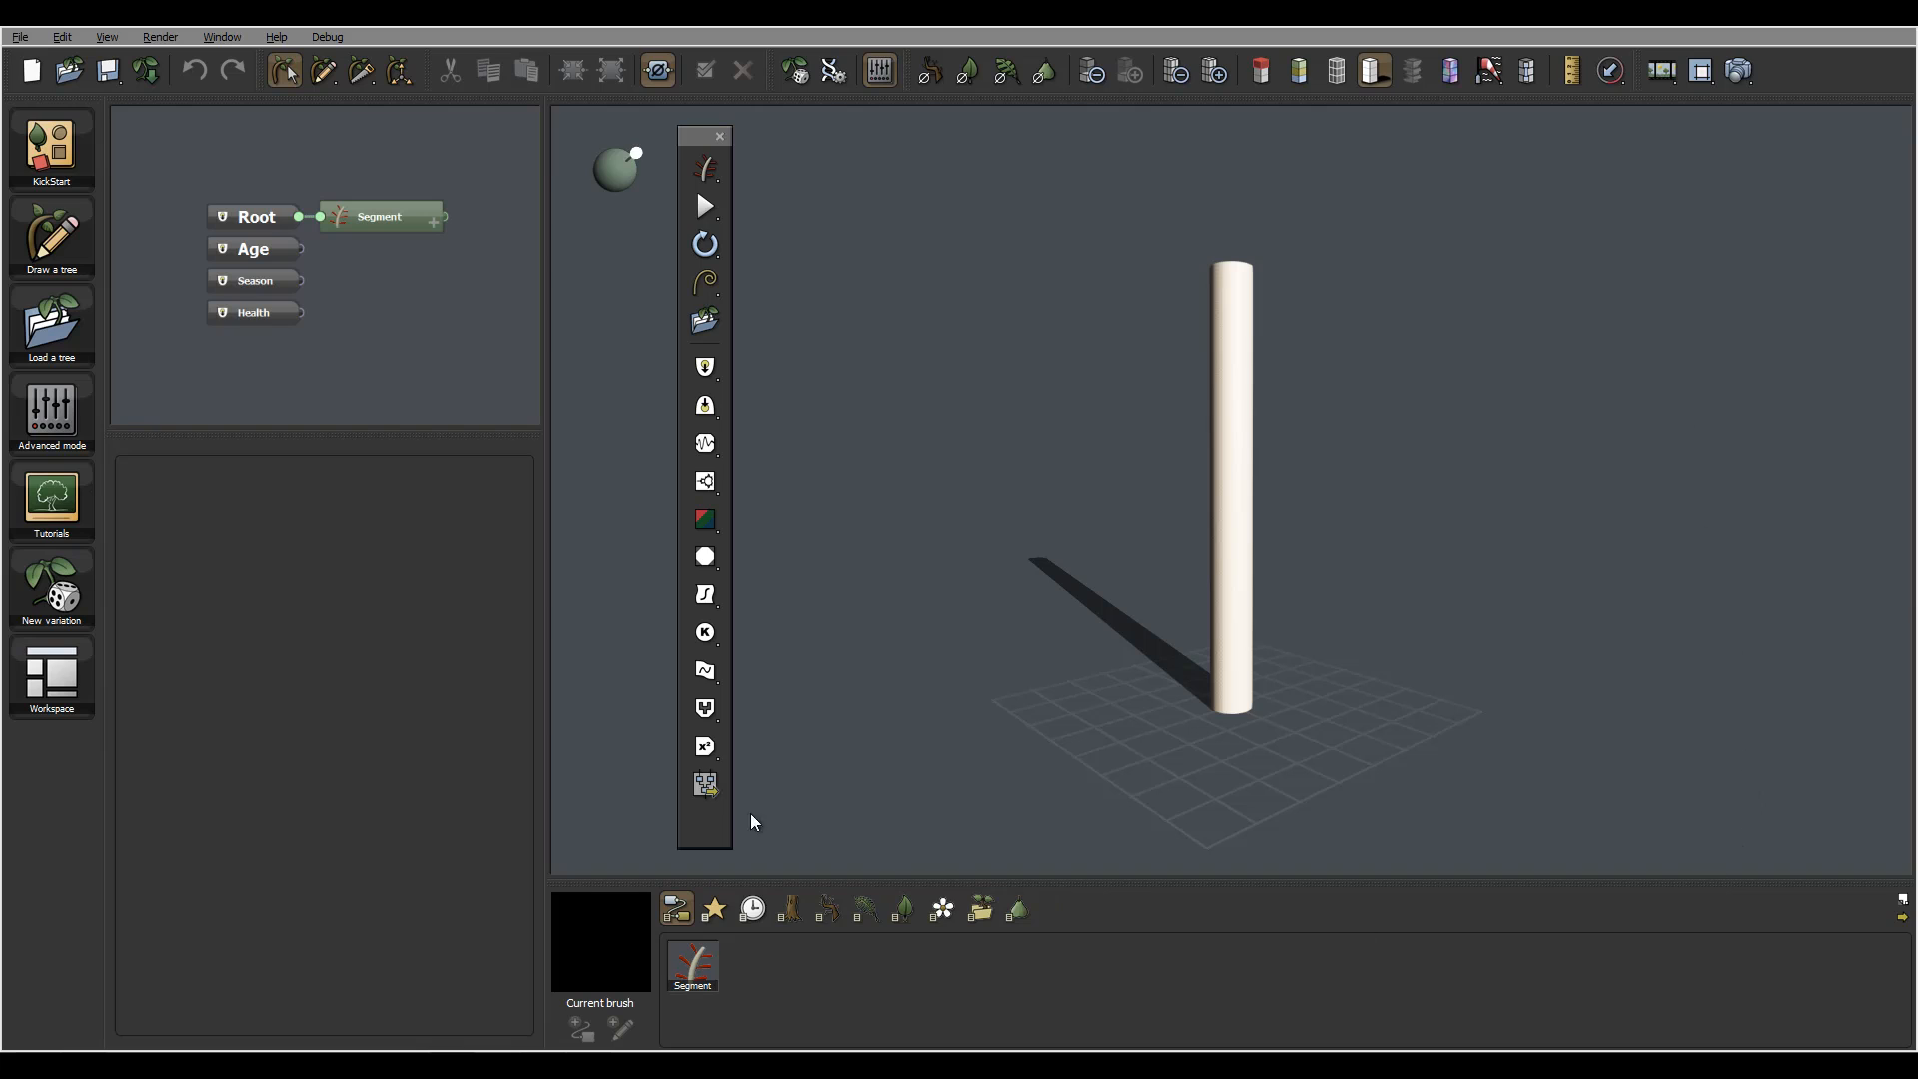
{"action": "mouse_move", "coordinate": [218, 83]}
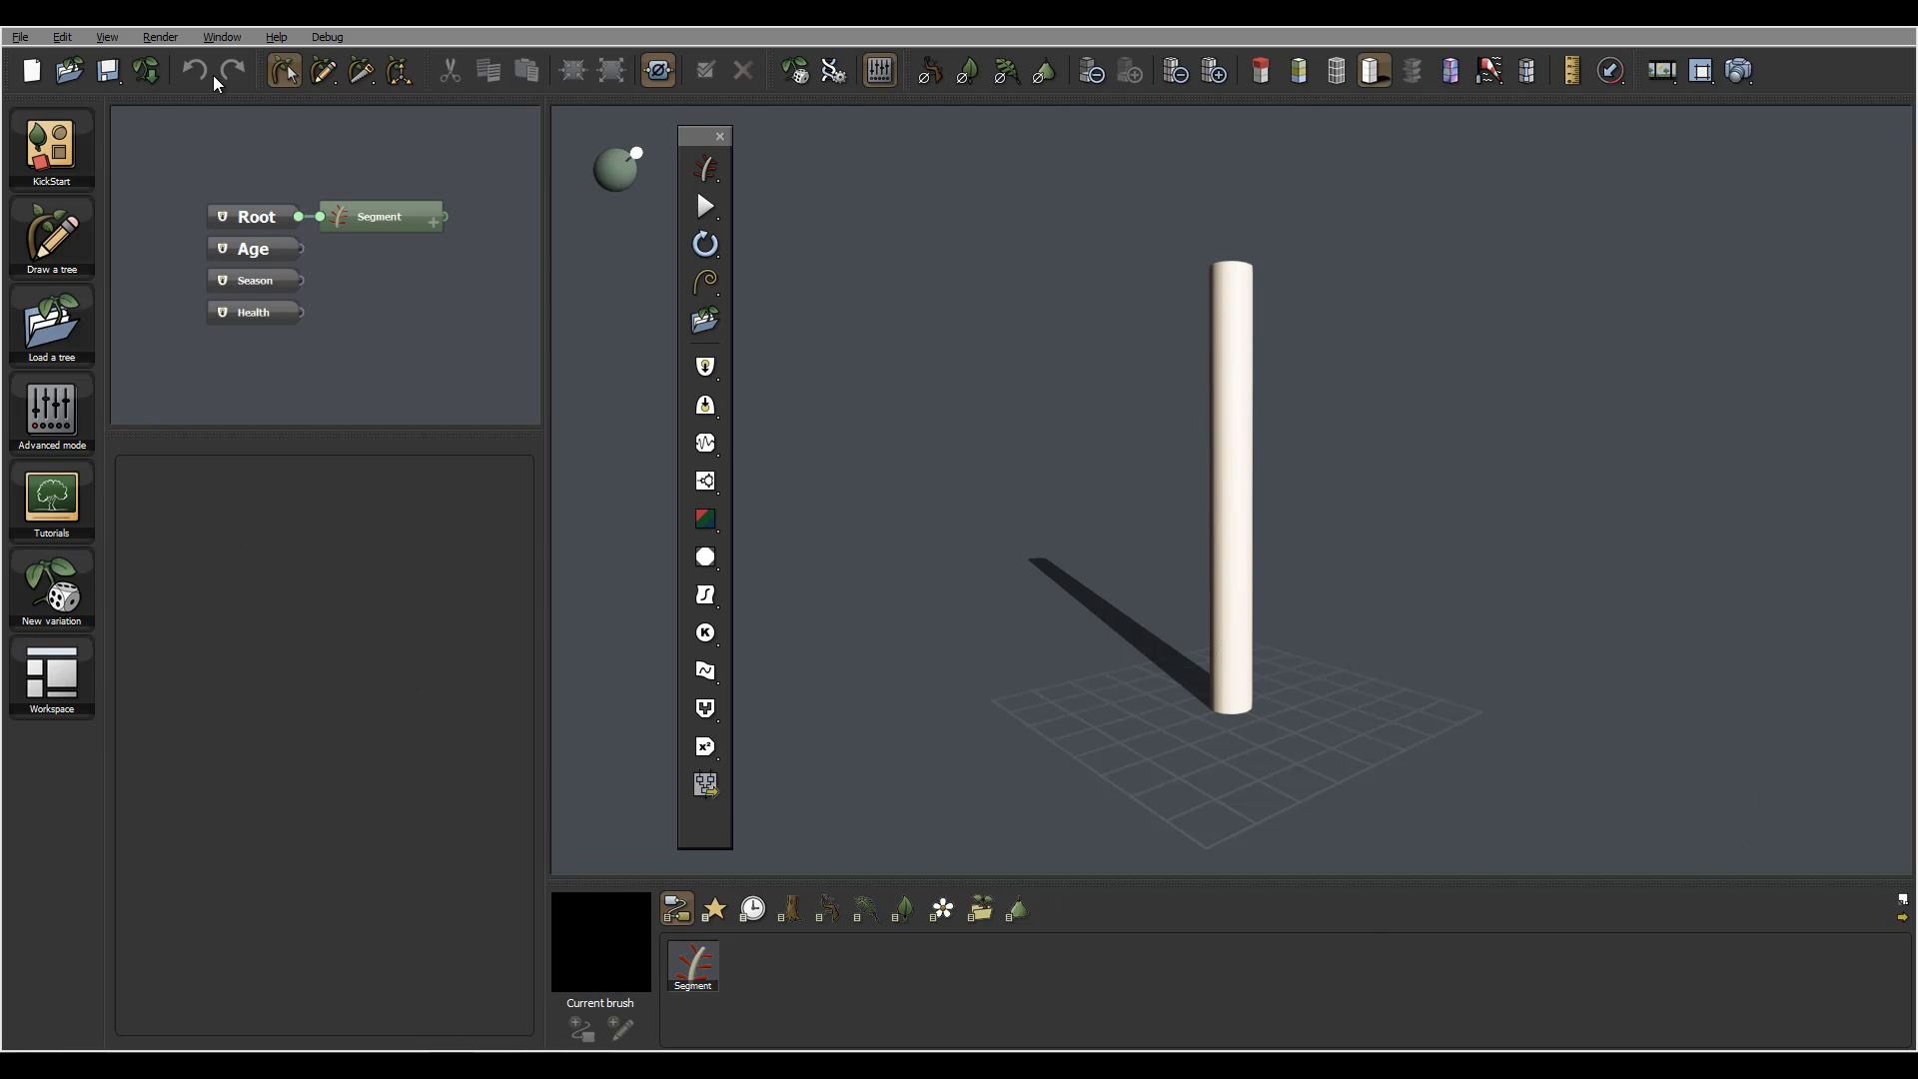
Switch to a different workspace layout so the Tools Toolbar floats over the 3D view.
{"action": "left_click", "coordinate": [222, 36]}
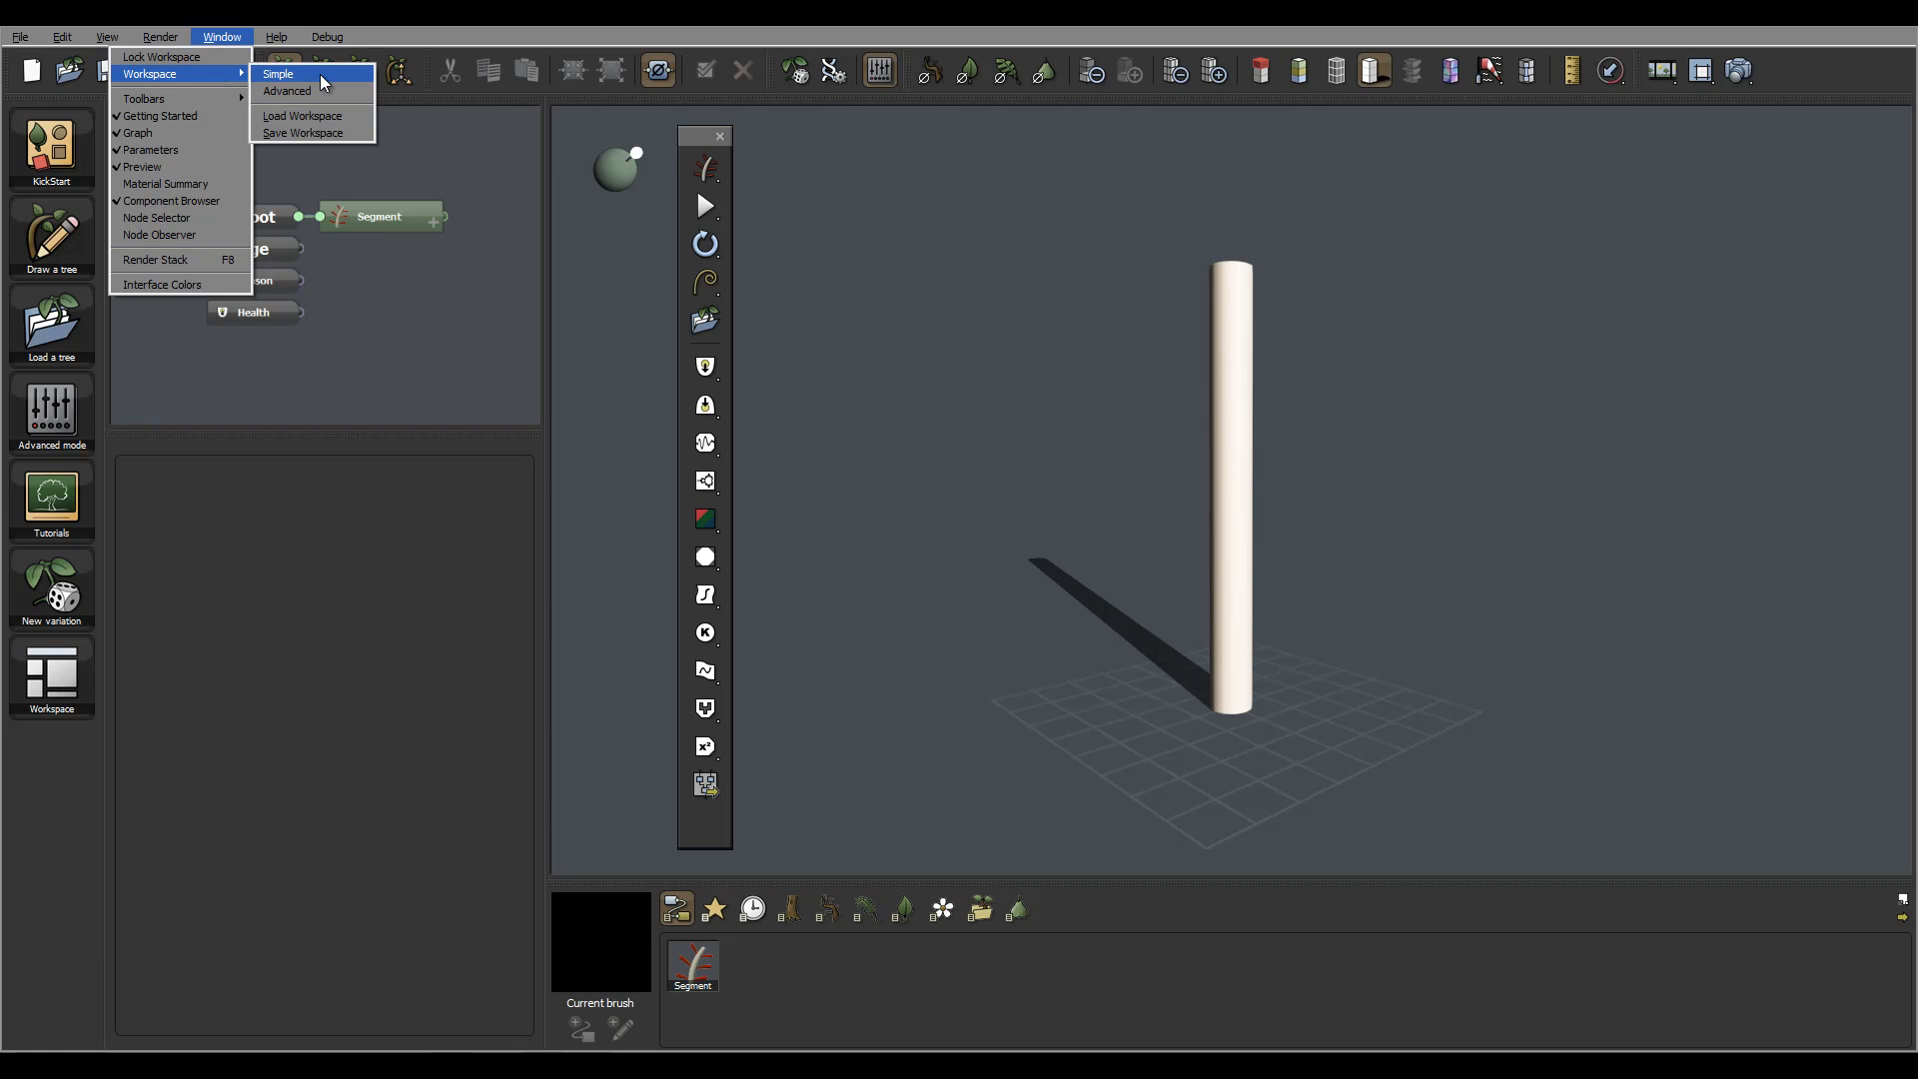
{"action": "left_click", "coordinate": [278, 73]}
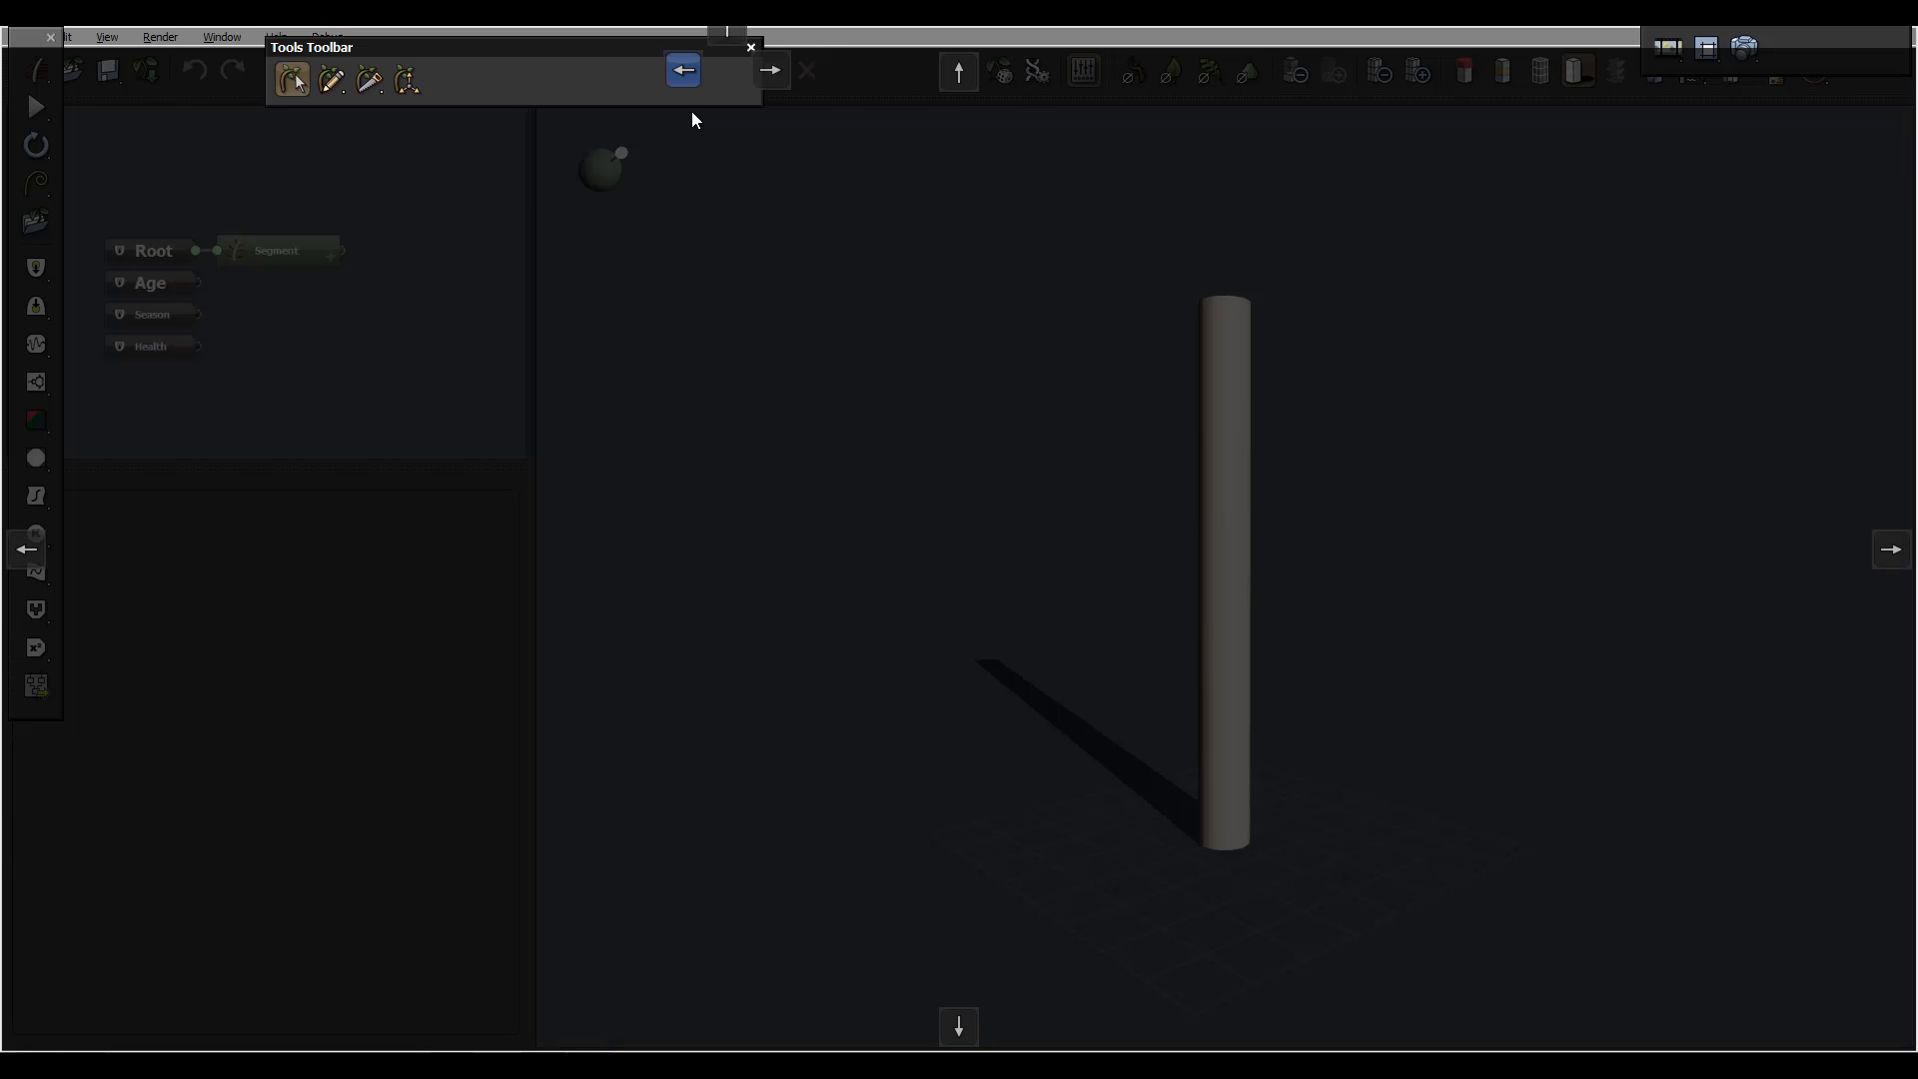
{"action": "left_click", "coordinate": [222, 37]}
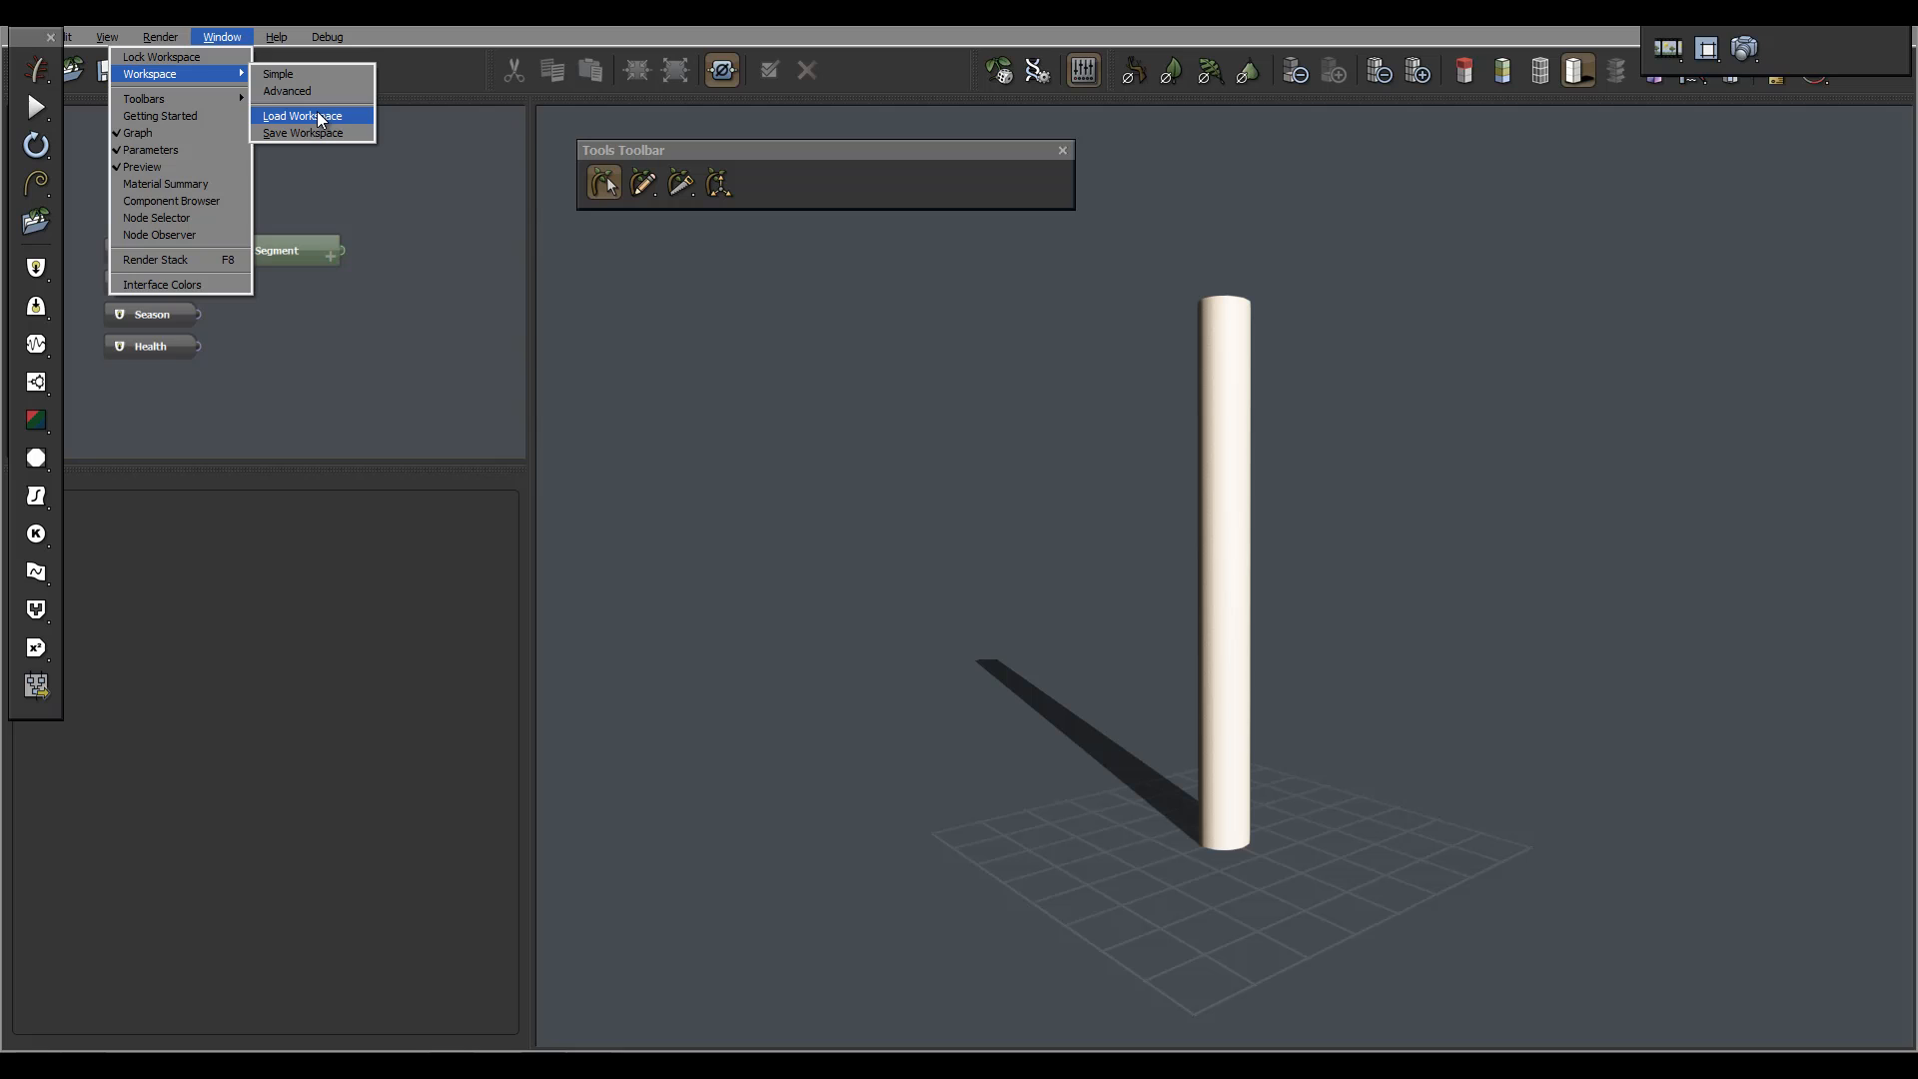
{"action": "mouse_move", "coordinate": [308, 132]}
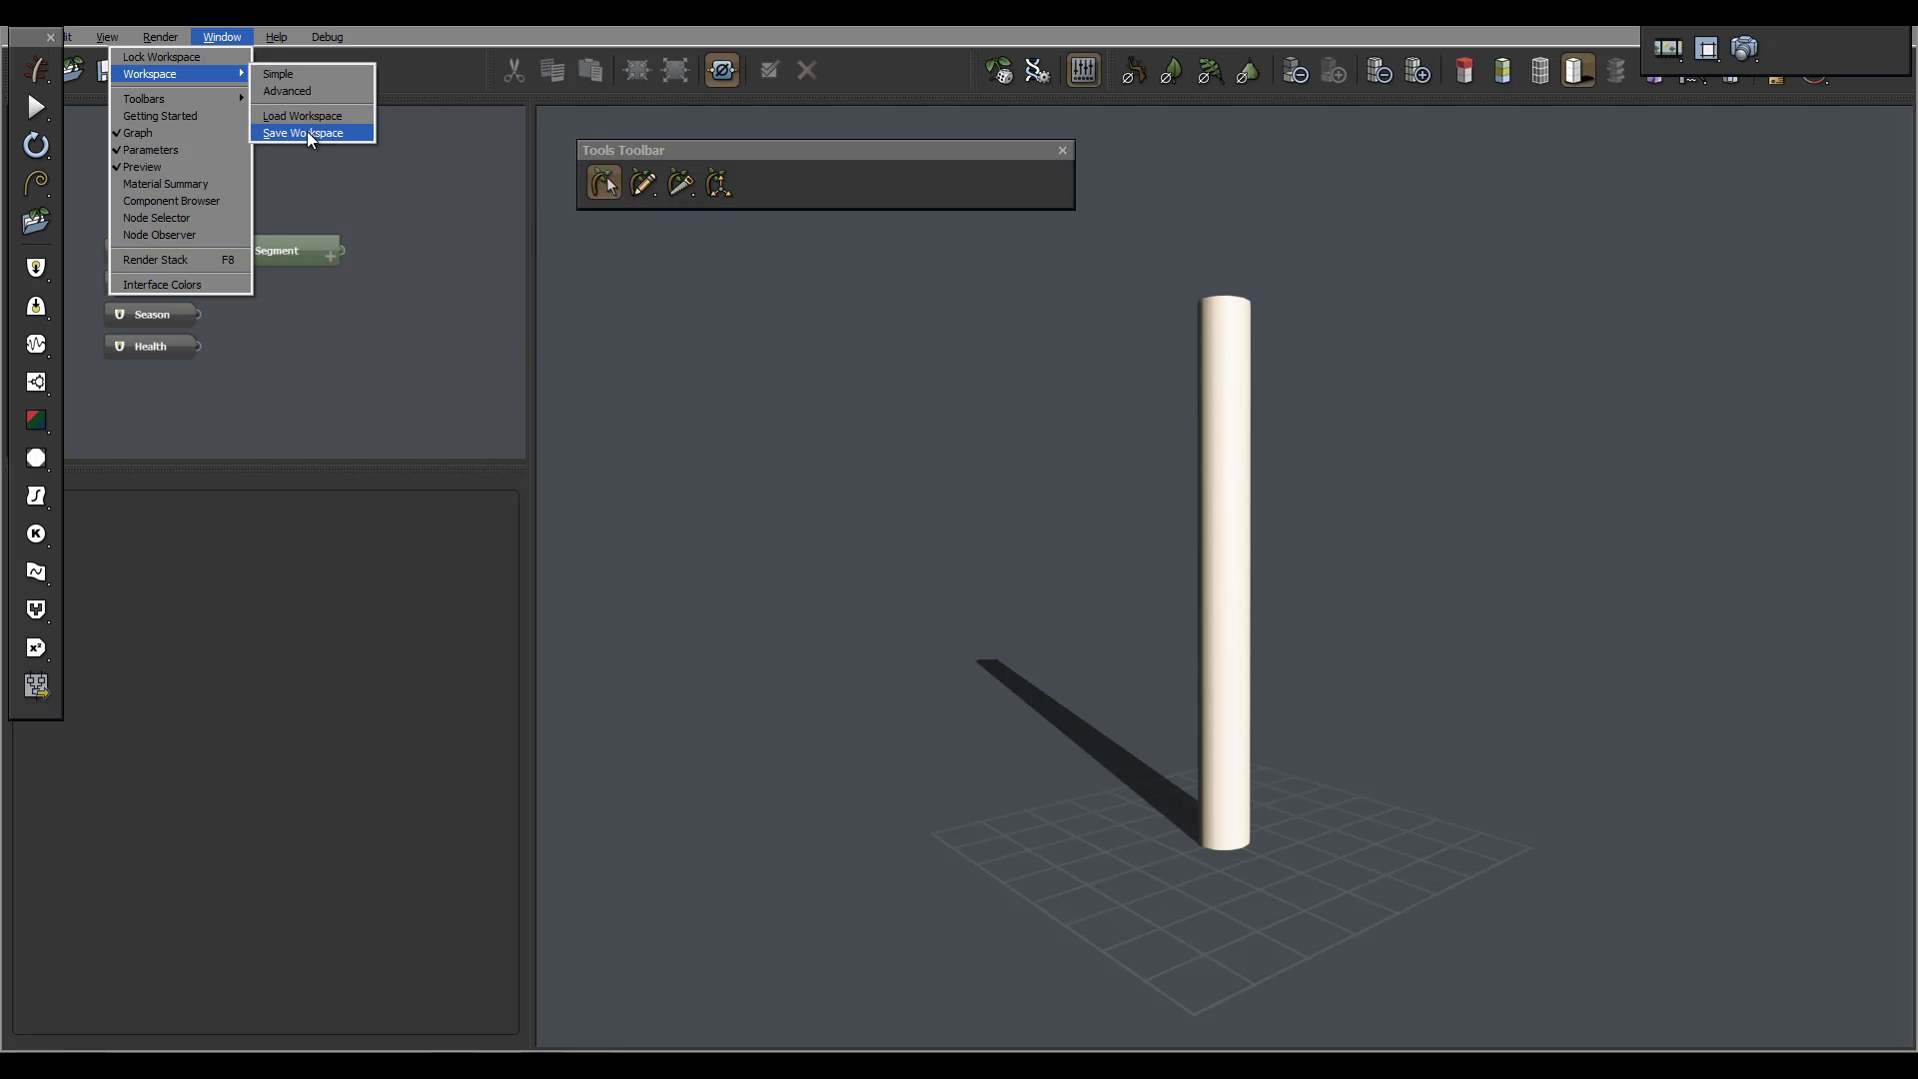
{"action": "mouse_move", "coordinate": [286, 91]}
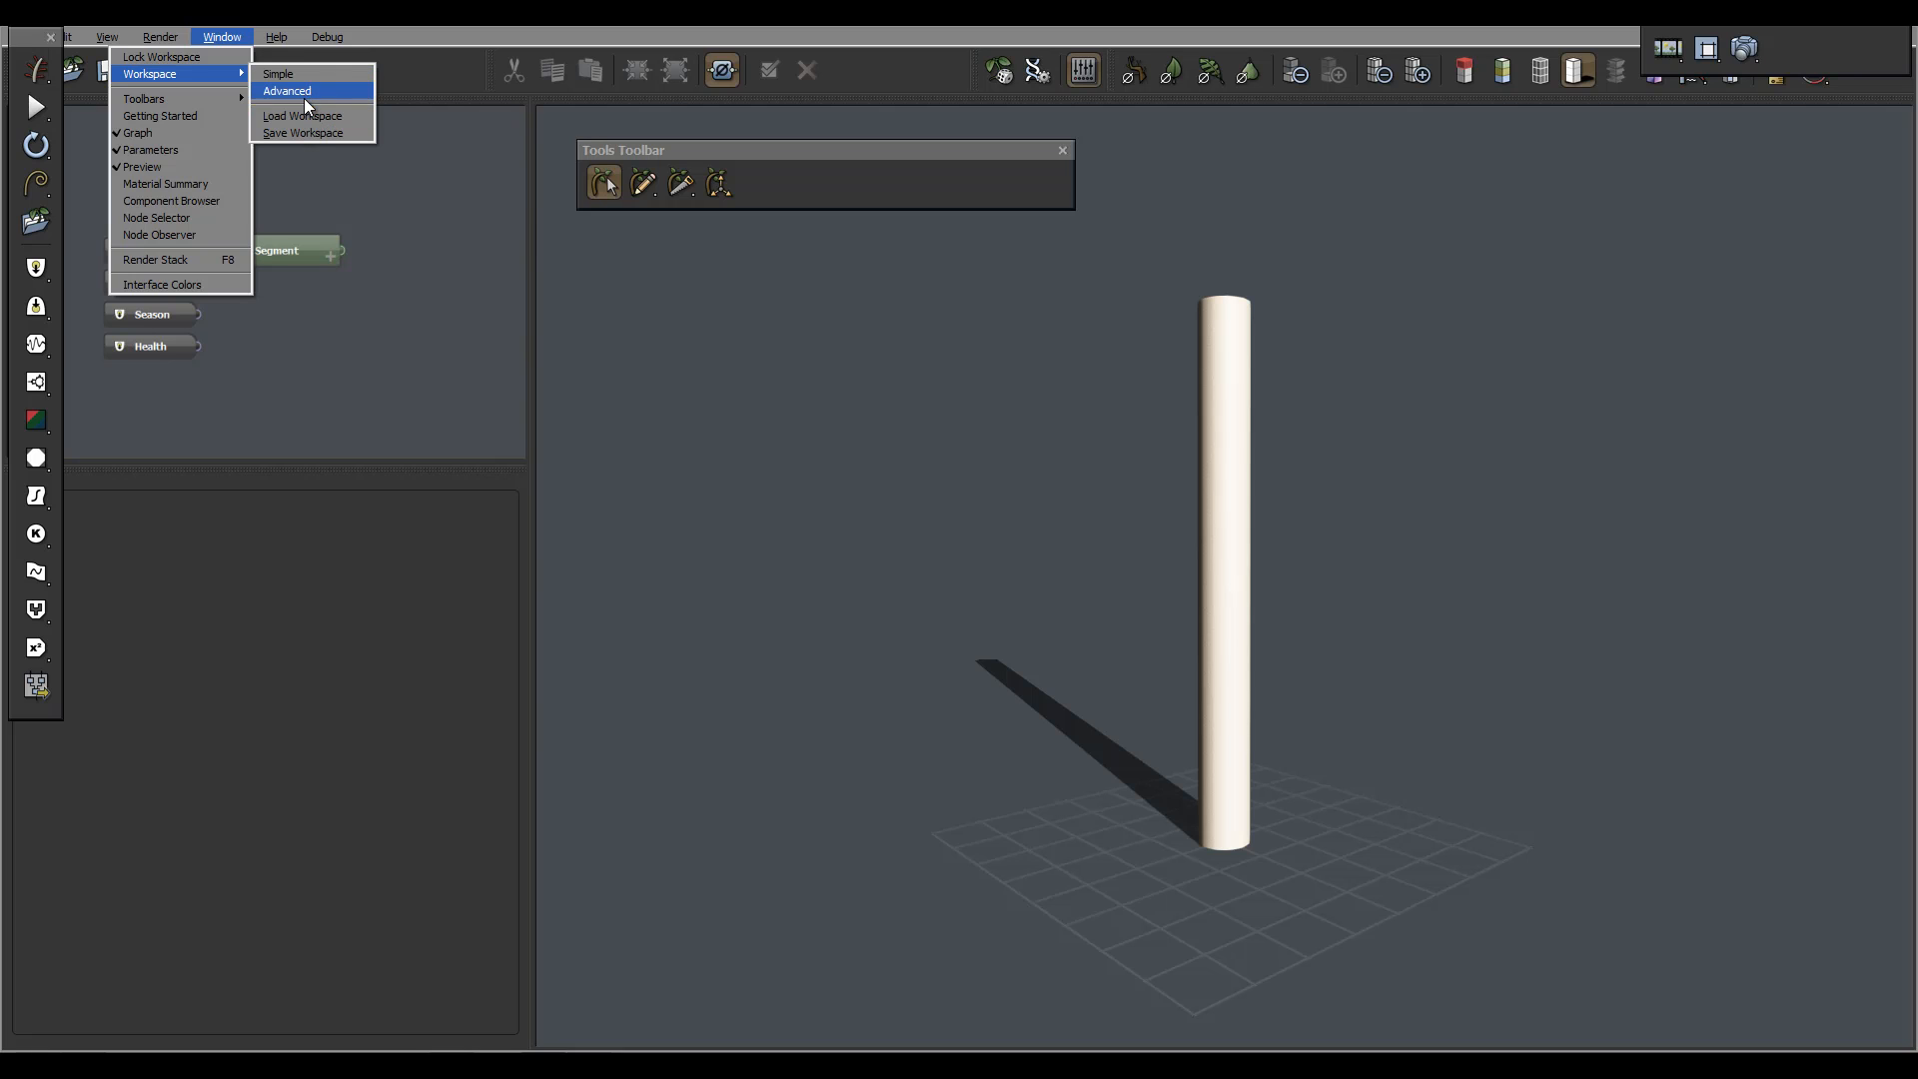
{"action": "mouse_move", "coordinate": [302, 115]}
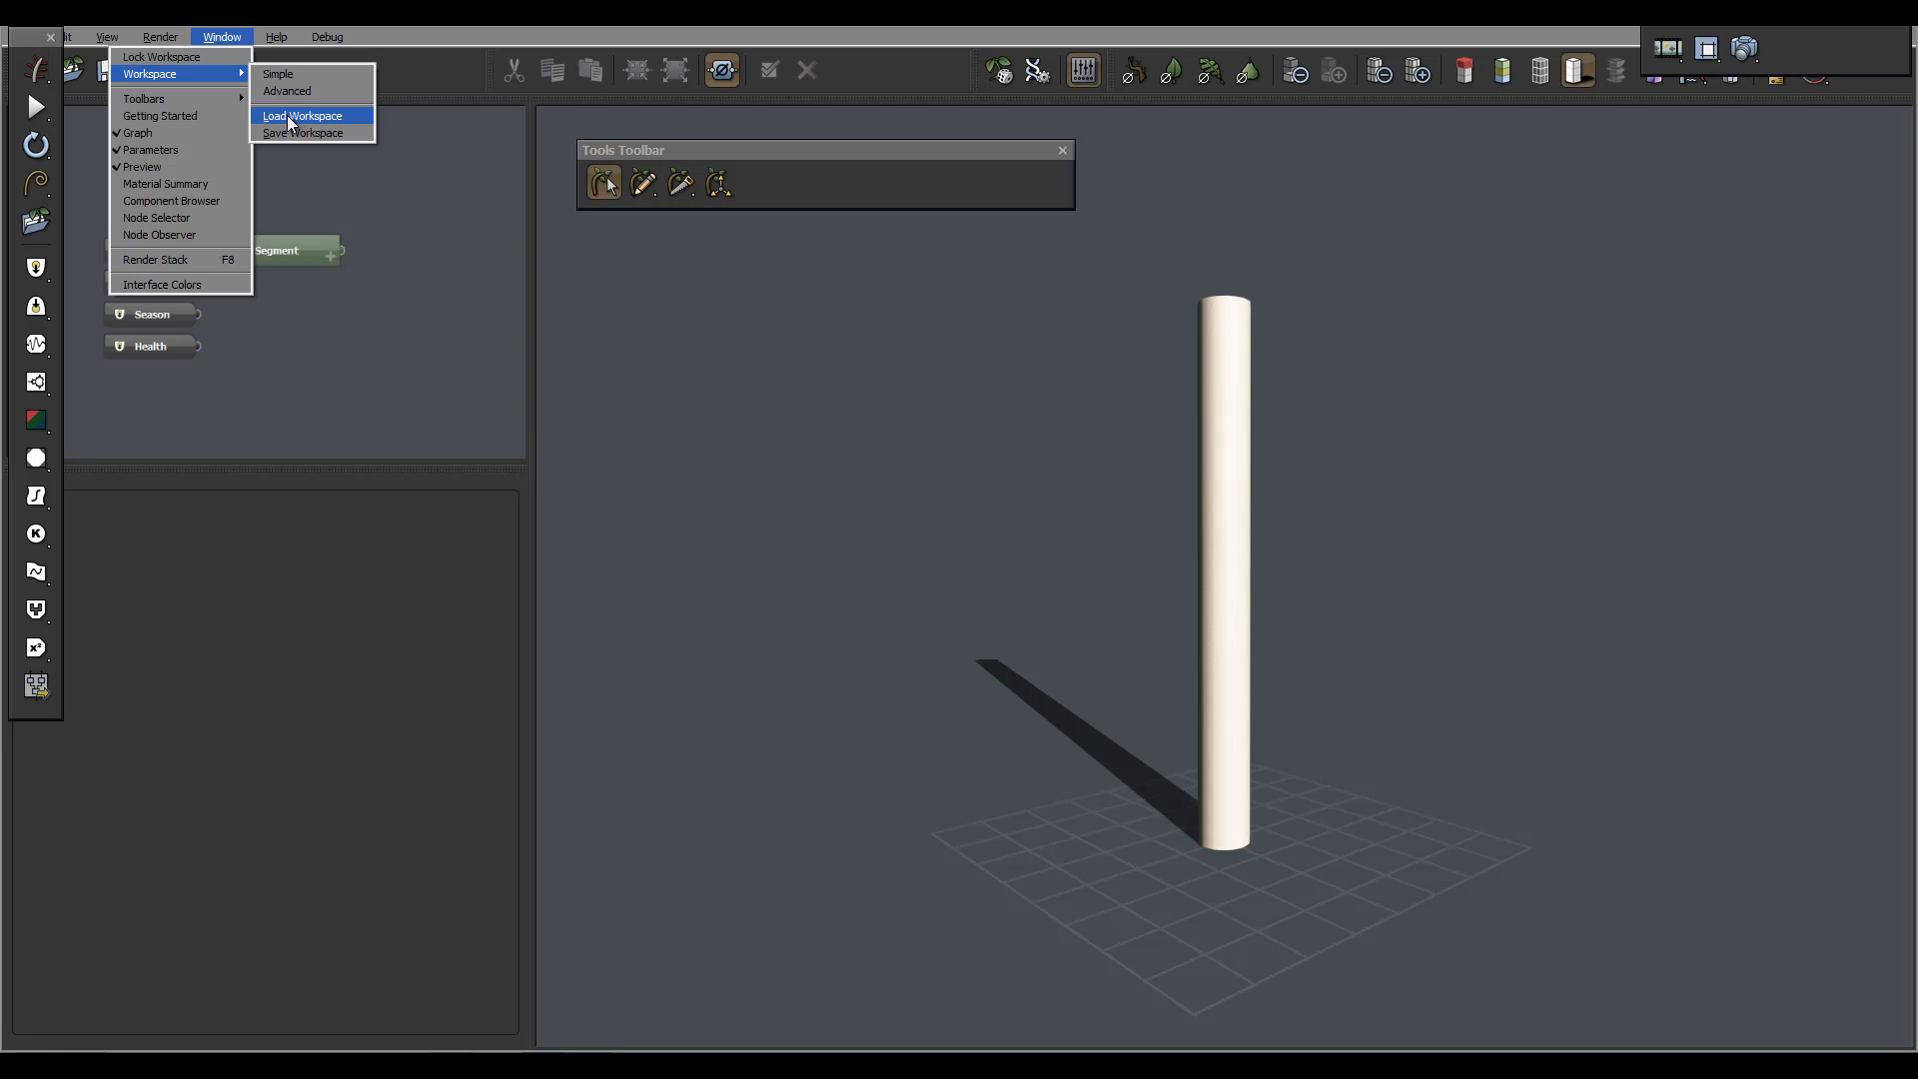
{"action": "mouse_move", "coordinate": [300, 133]}
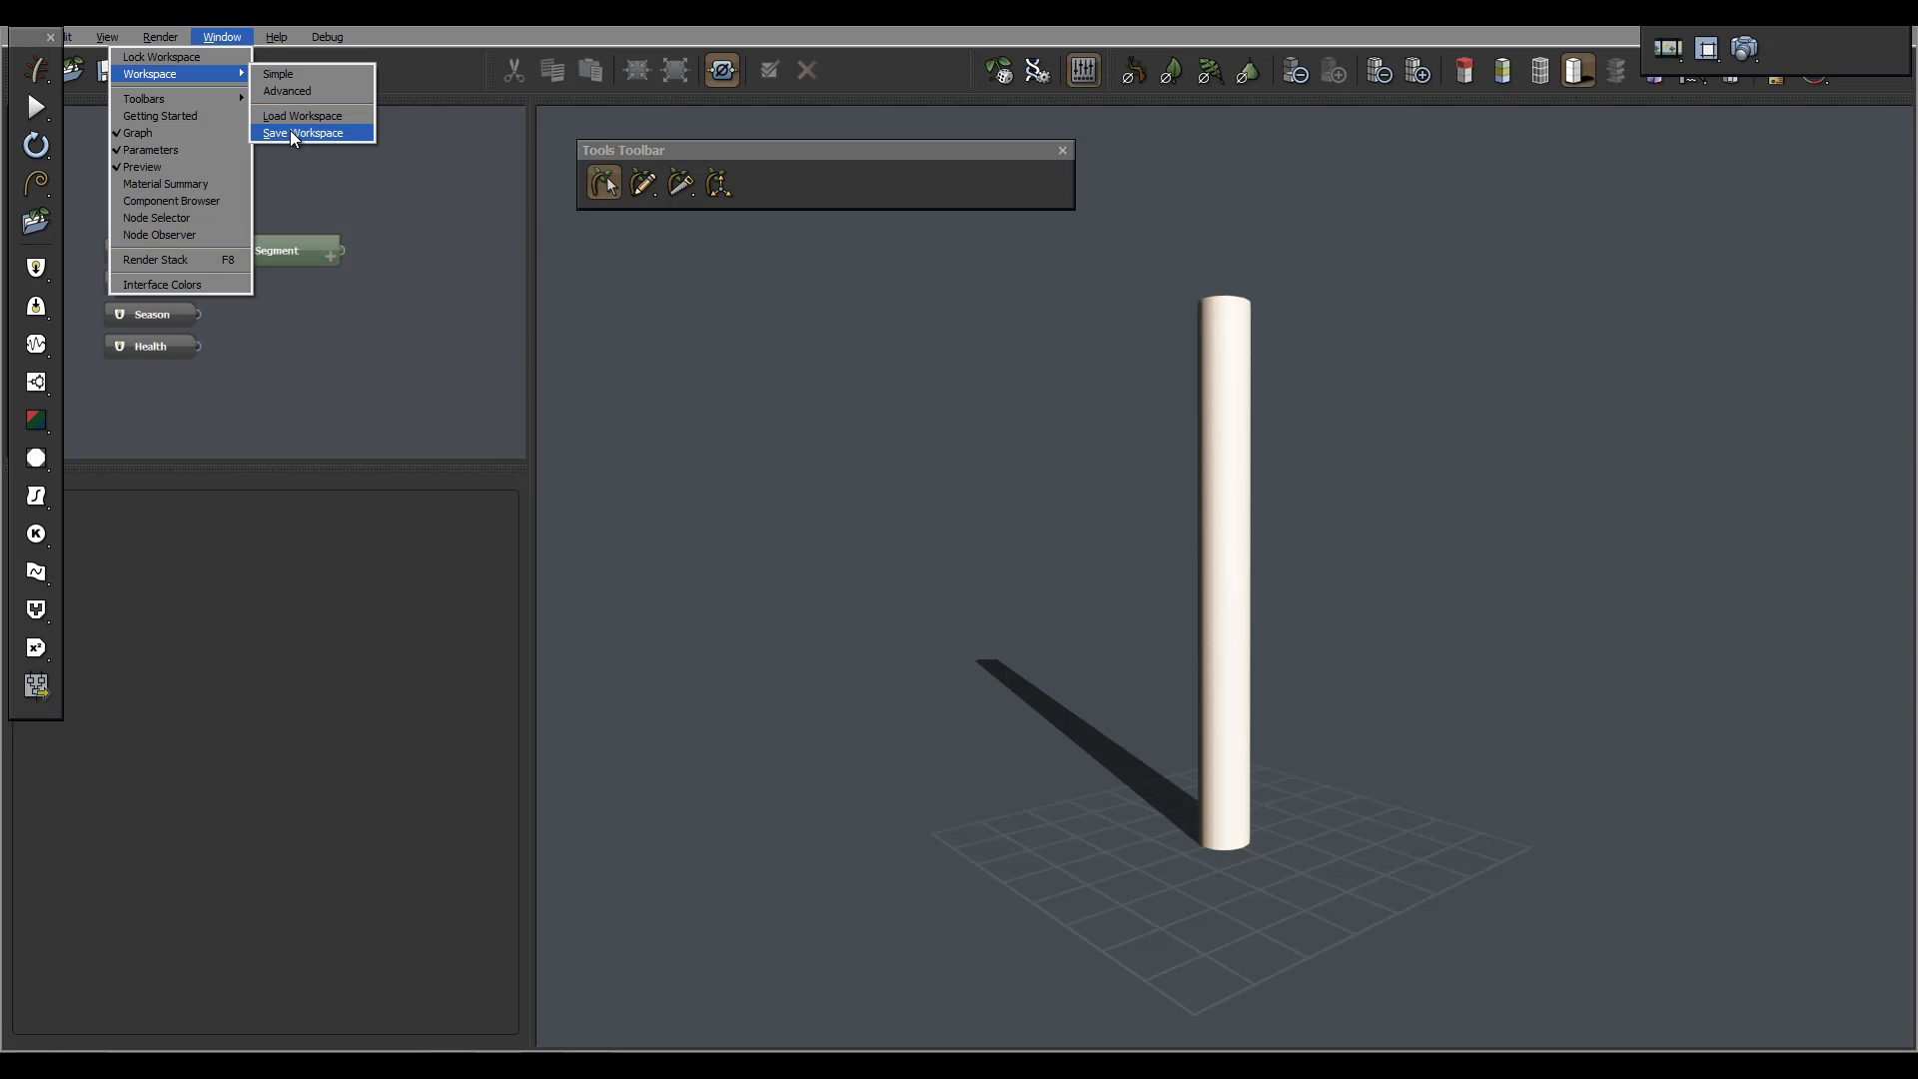
{"action": "mouse_move", "coordinate": [302, 114]}
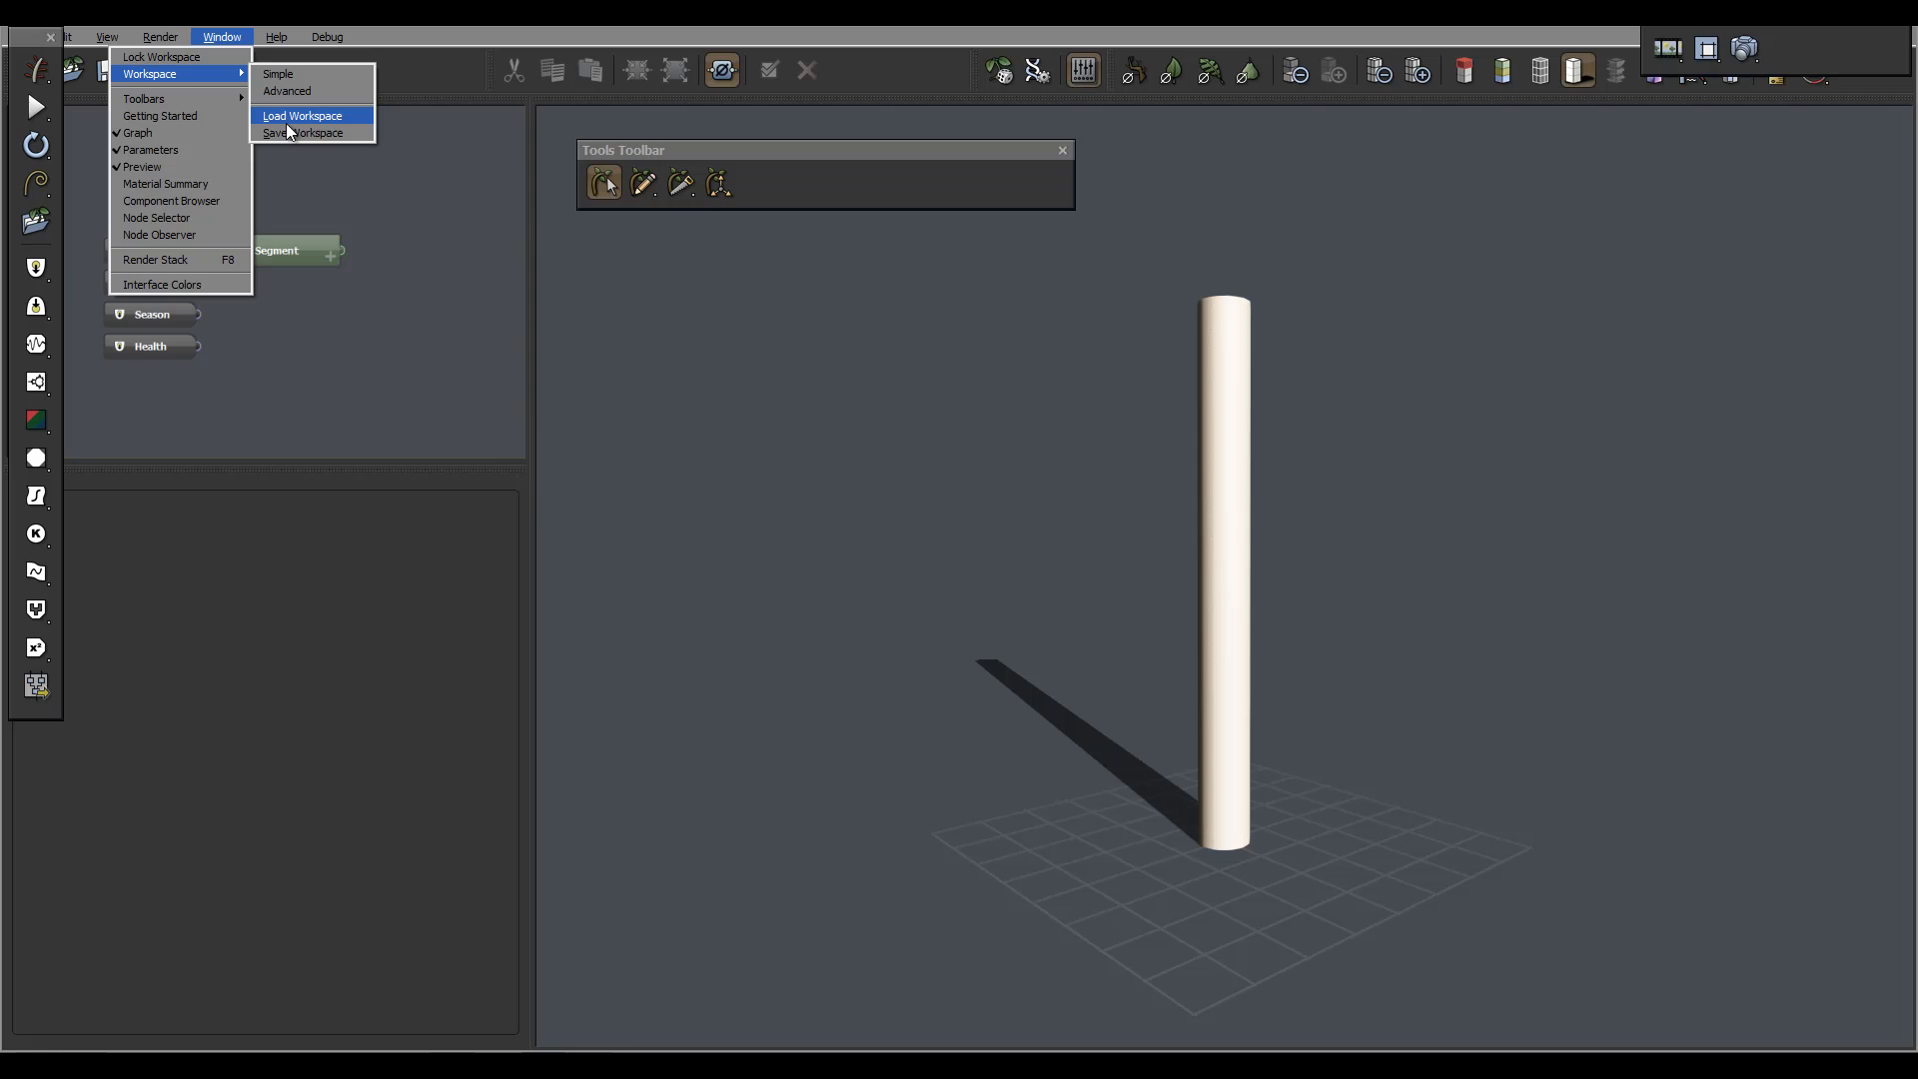
{"action": "mouse_move", "coordinate": [290, 132]}
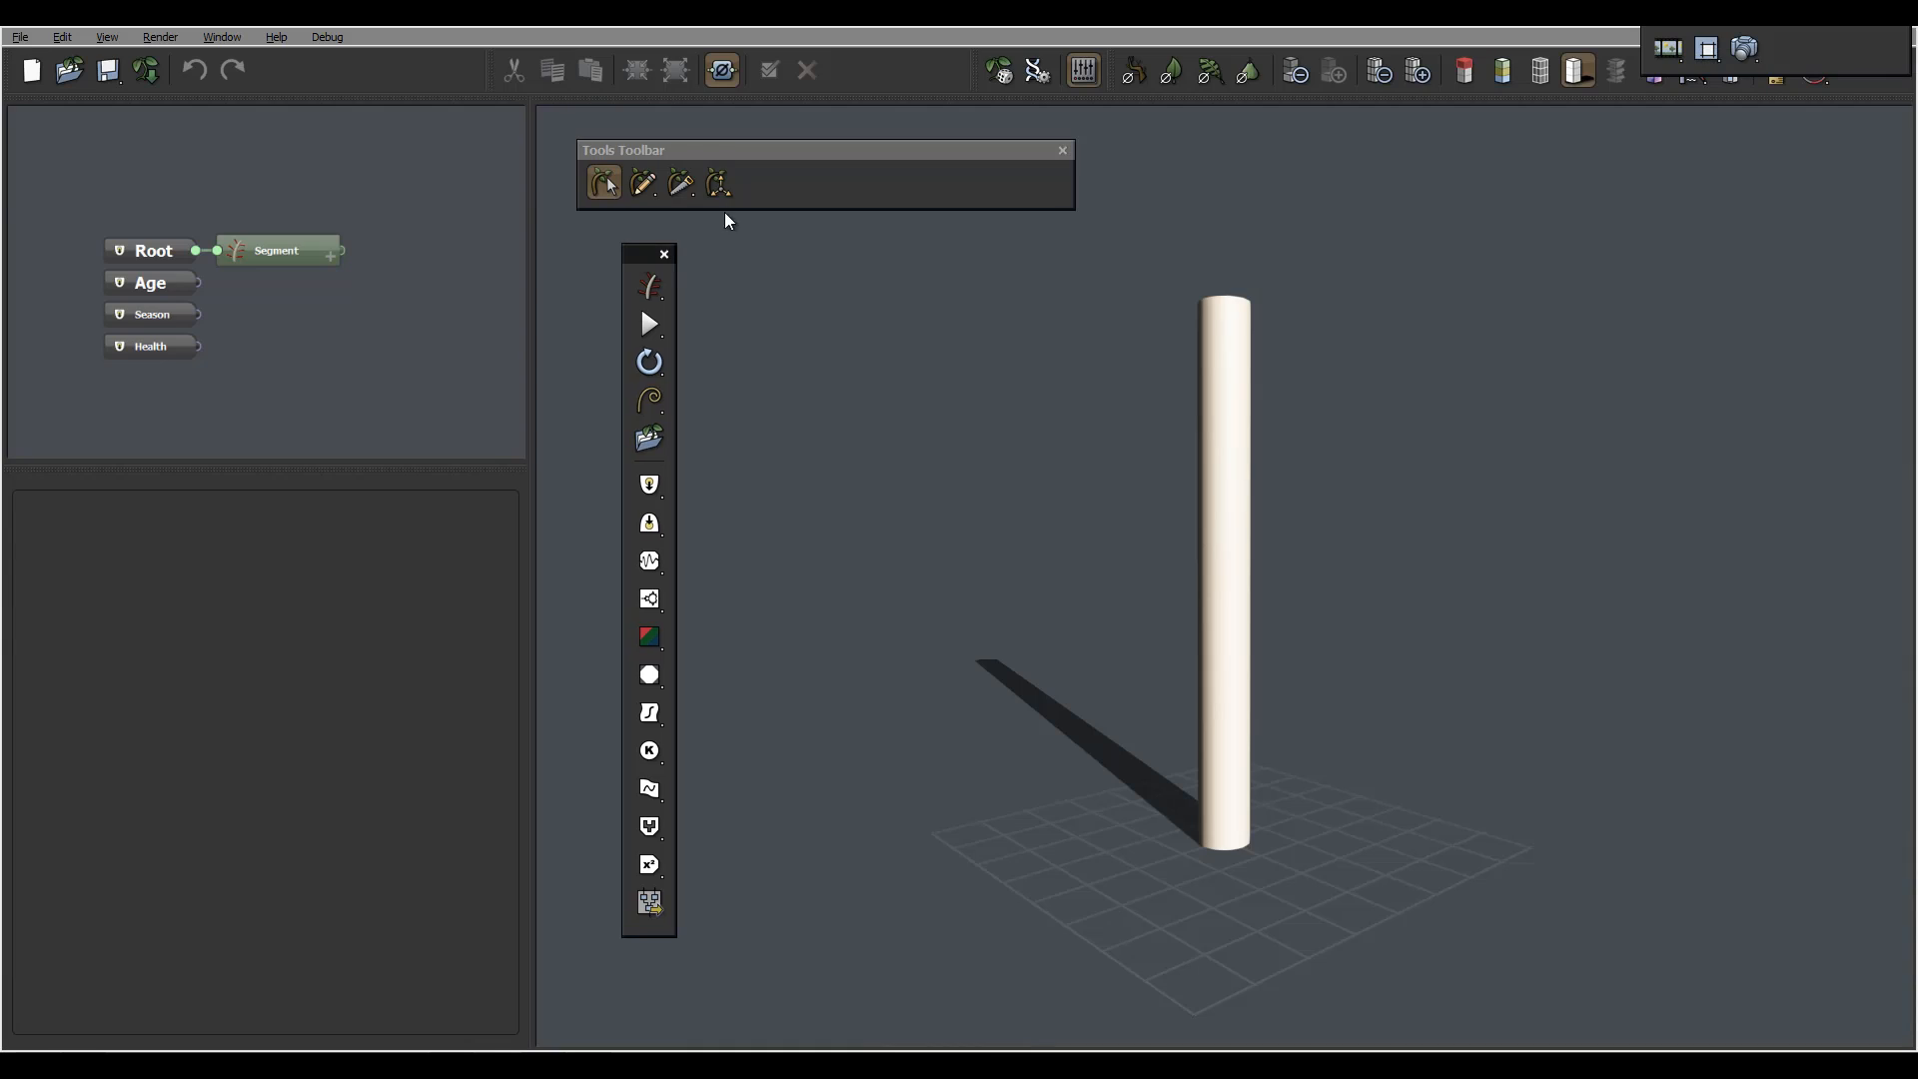
{"action": "mouse_move", "coordinate": [1682, 37]}
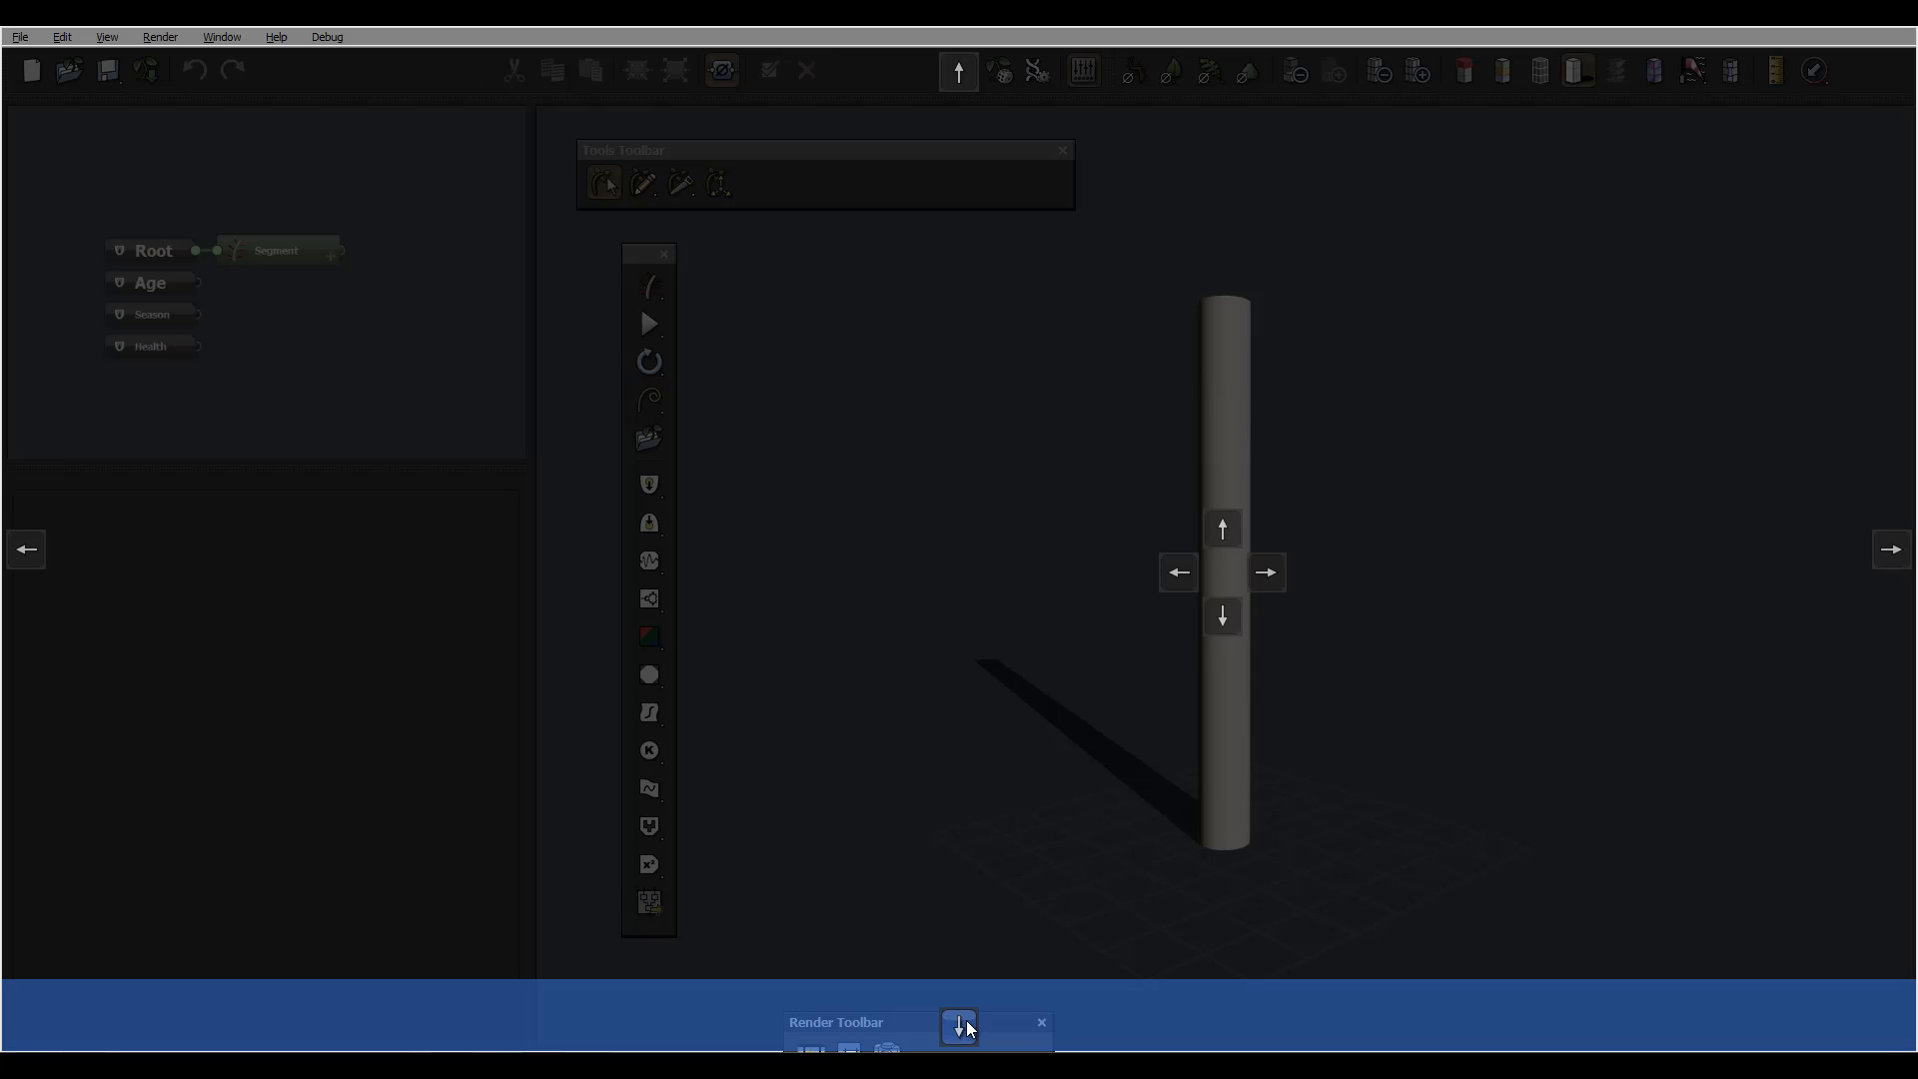
Drag the floating Render Toolbar into the main toolbar row and dock it there.
{"action": "left_click", "coordinate": [959, 1025]}
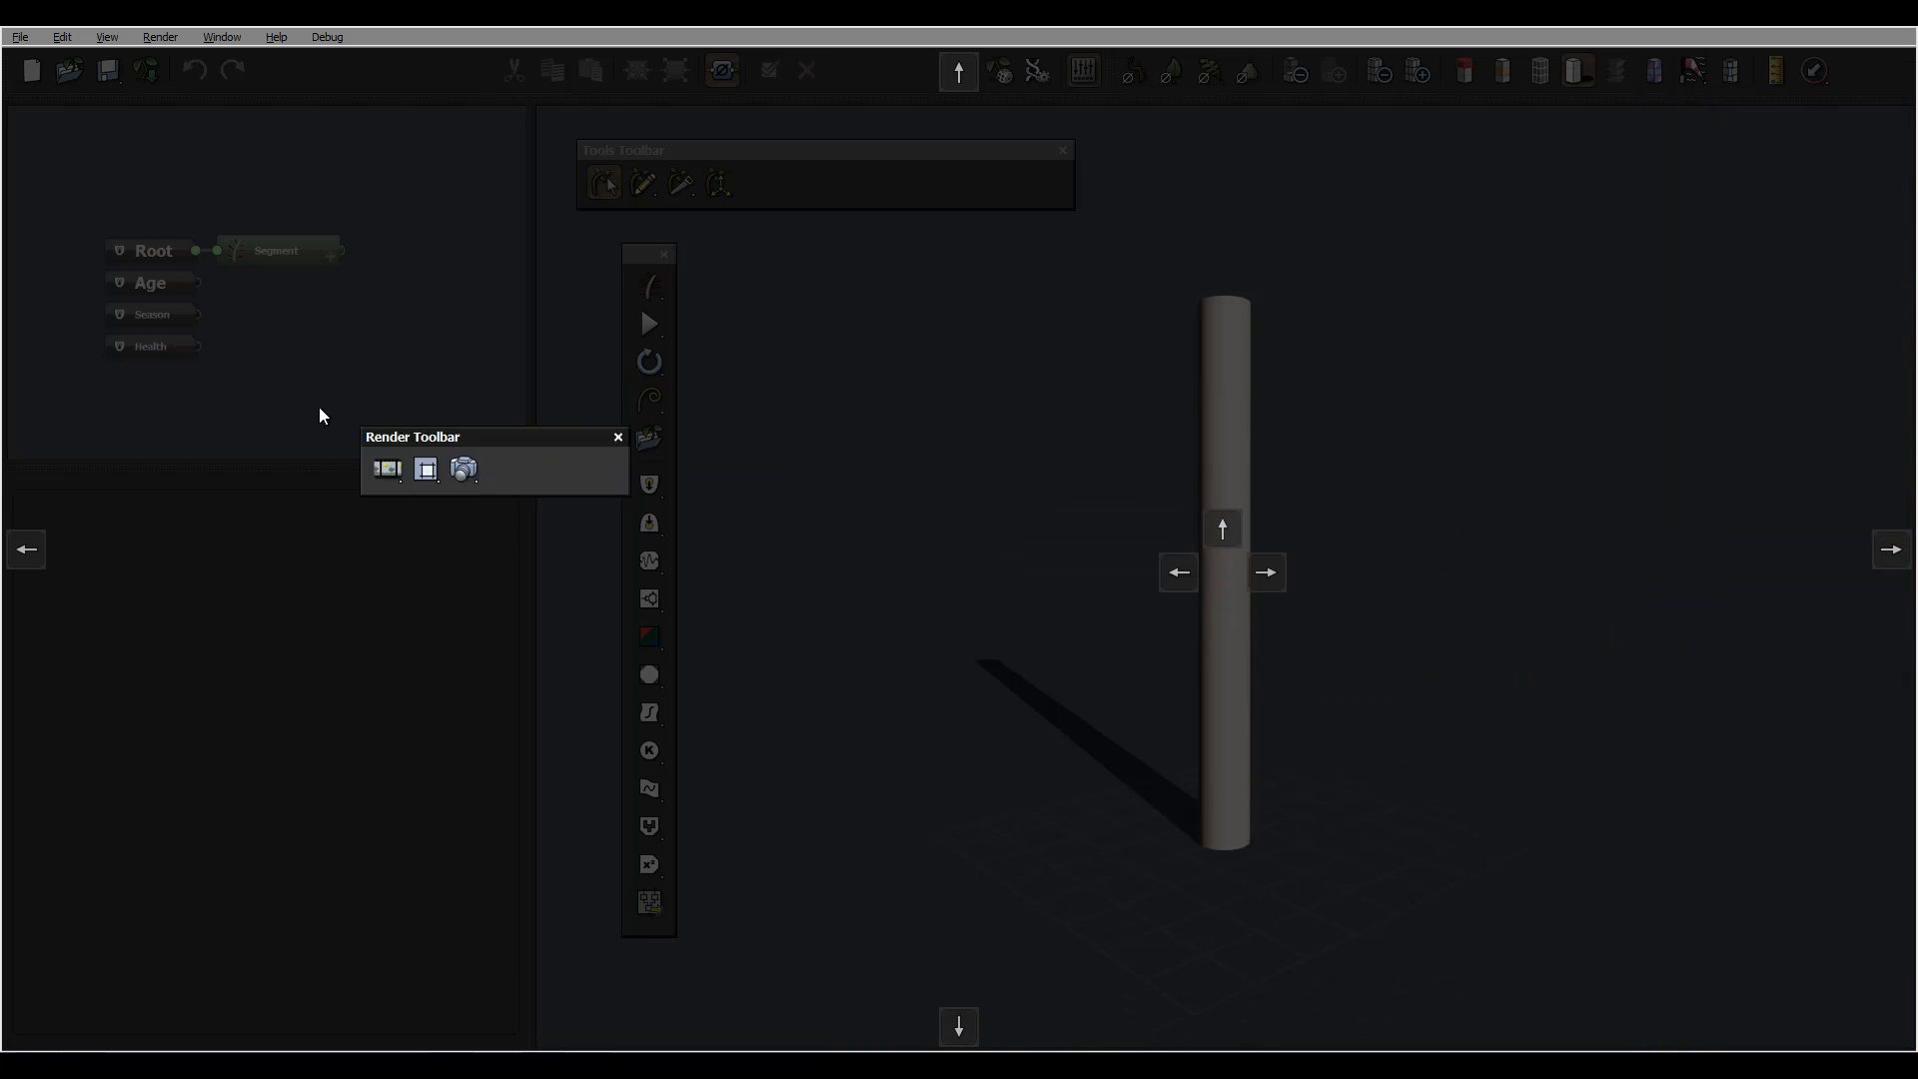
{"action": "left_click_drag", "start_coordinate": [413, 437], "coordinate": [177, 272]}
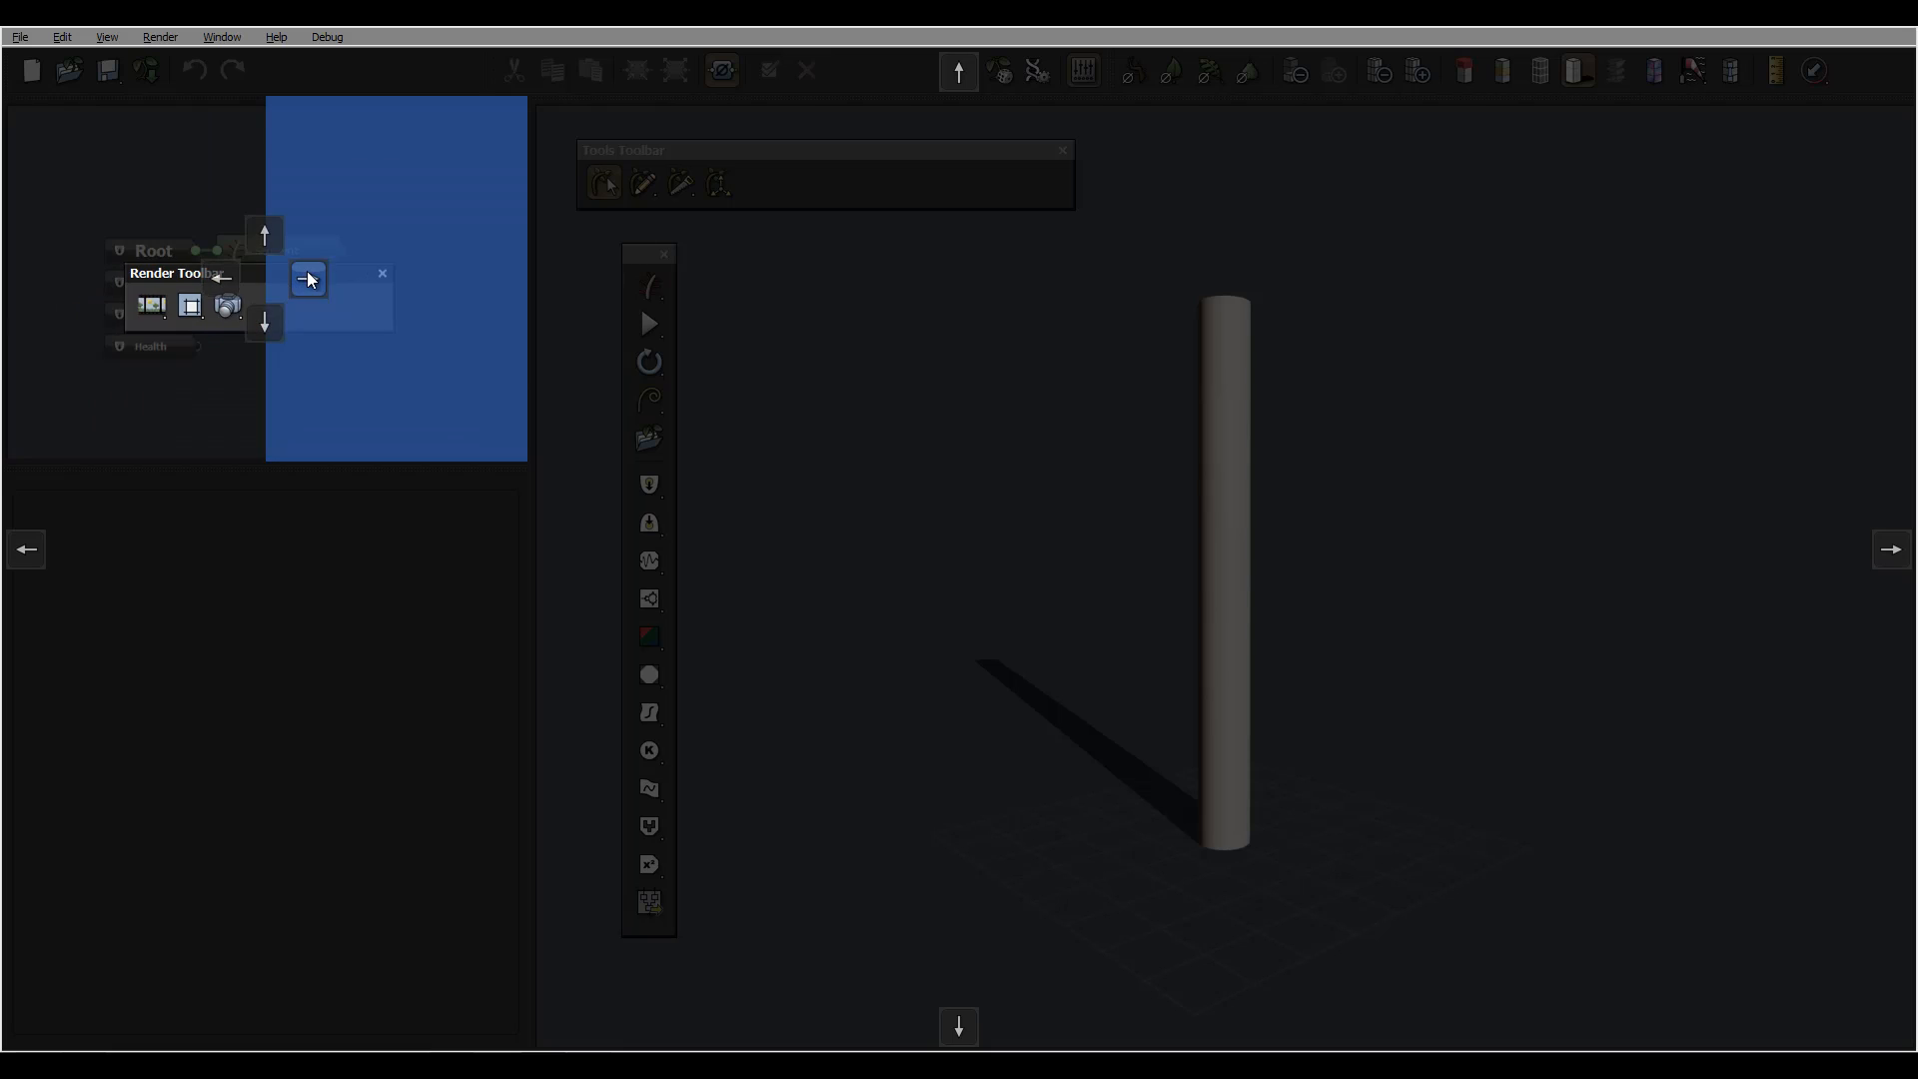
{"action": "left_click_drag", "start_coordinate": [308, 278], "coordinate": [220, 279]}
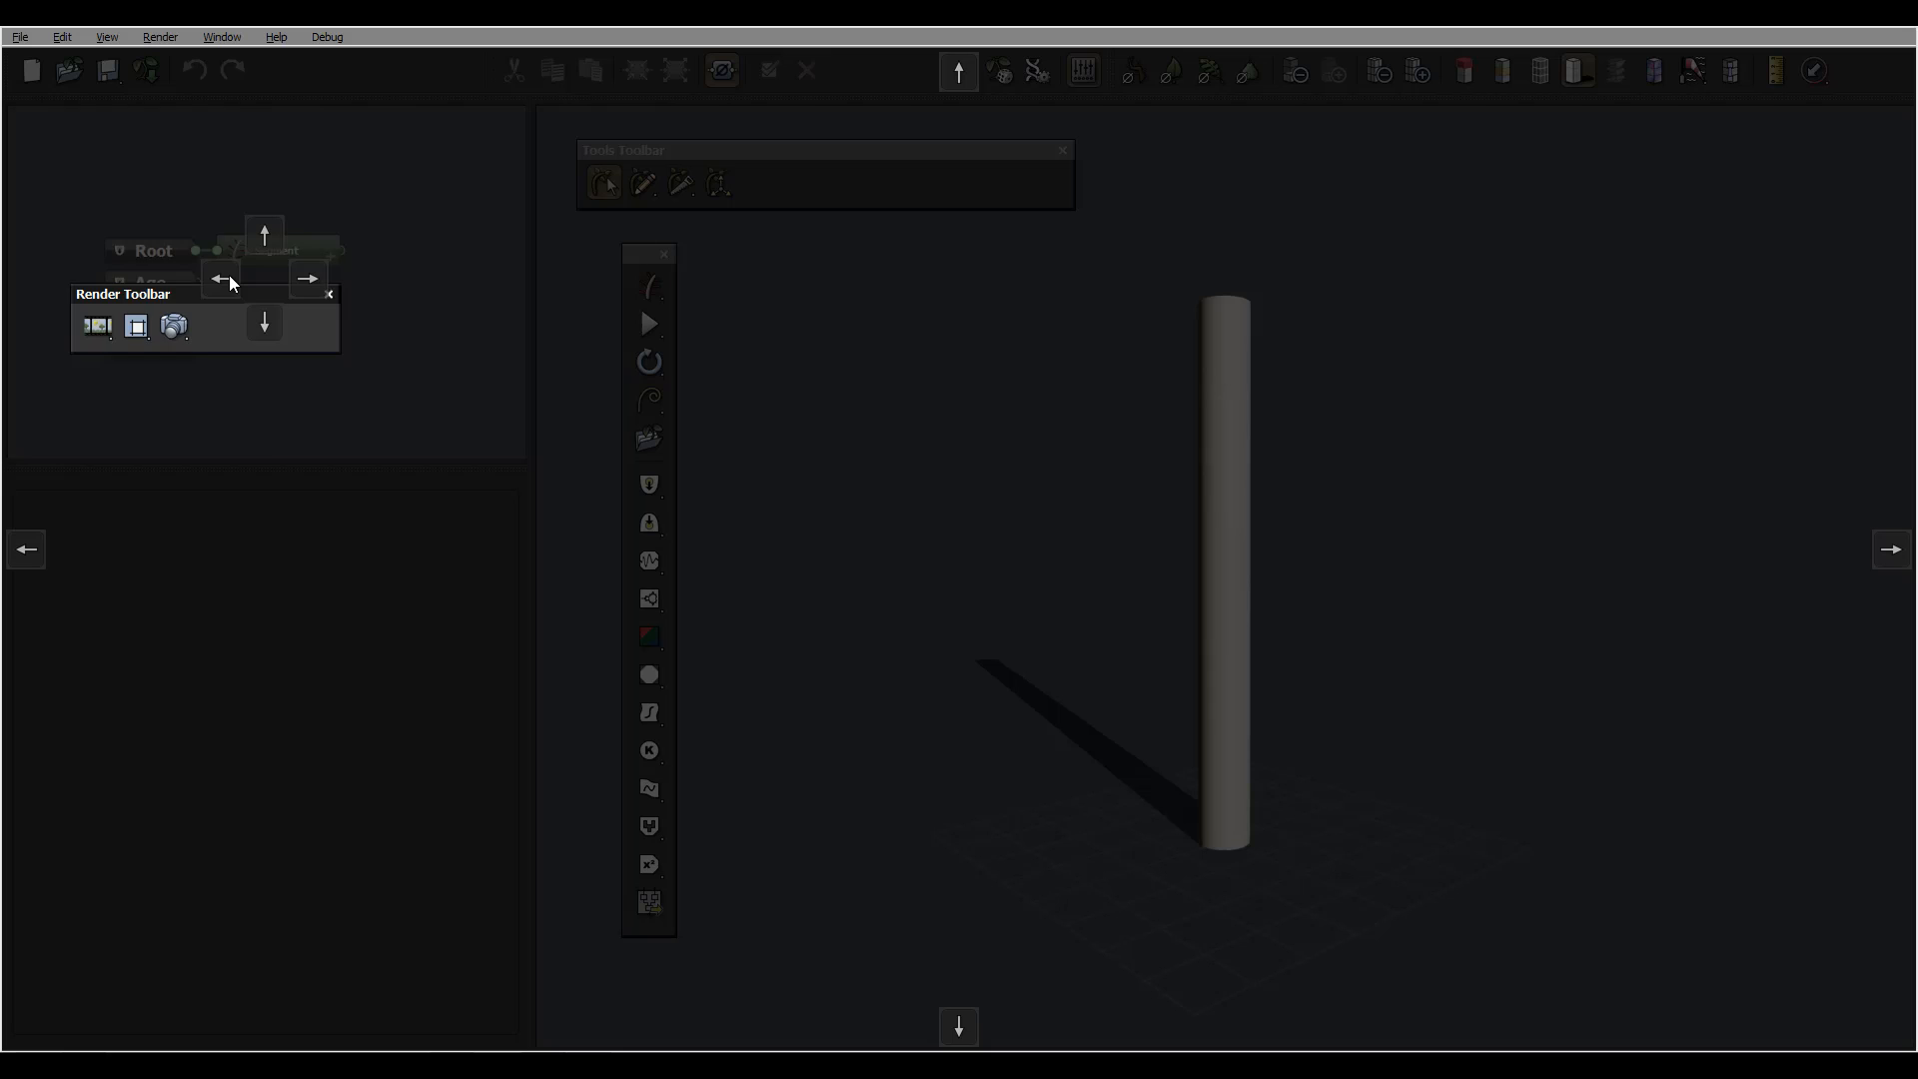
{"action": "left_click", "coordinate": [309, 279]}
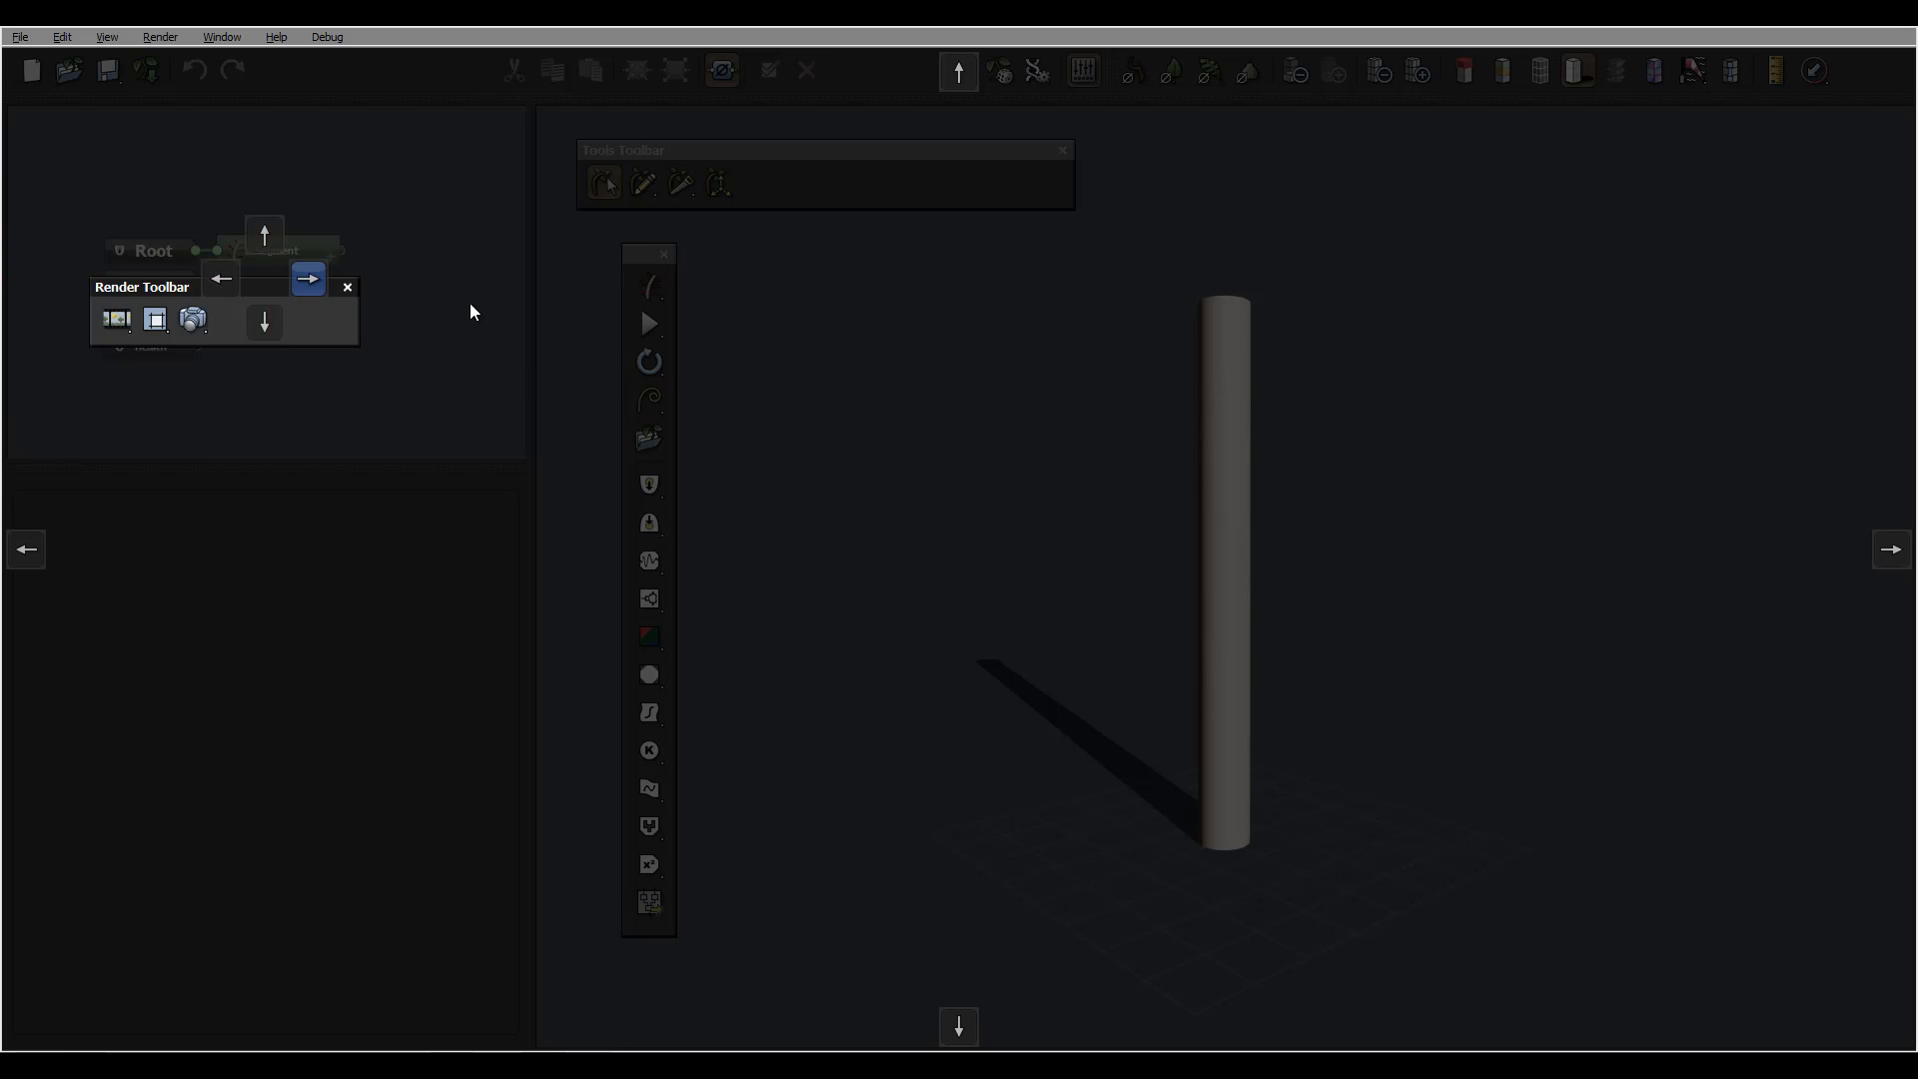
{"action": "left_click_drag", "start_coordinate": [142, 287], "coordinate": [355, 290]}
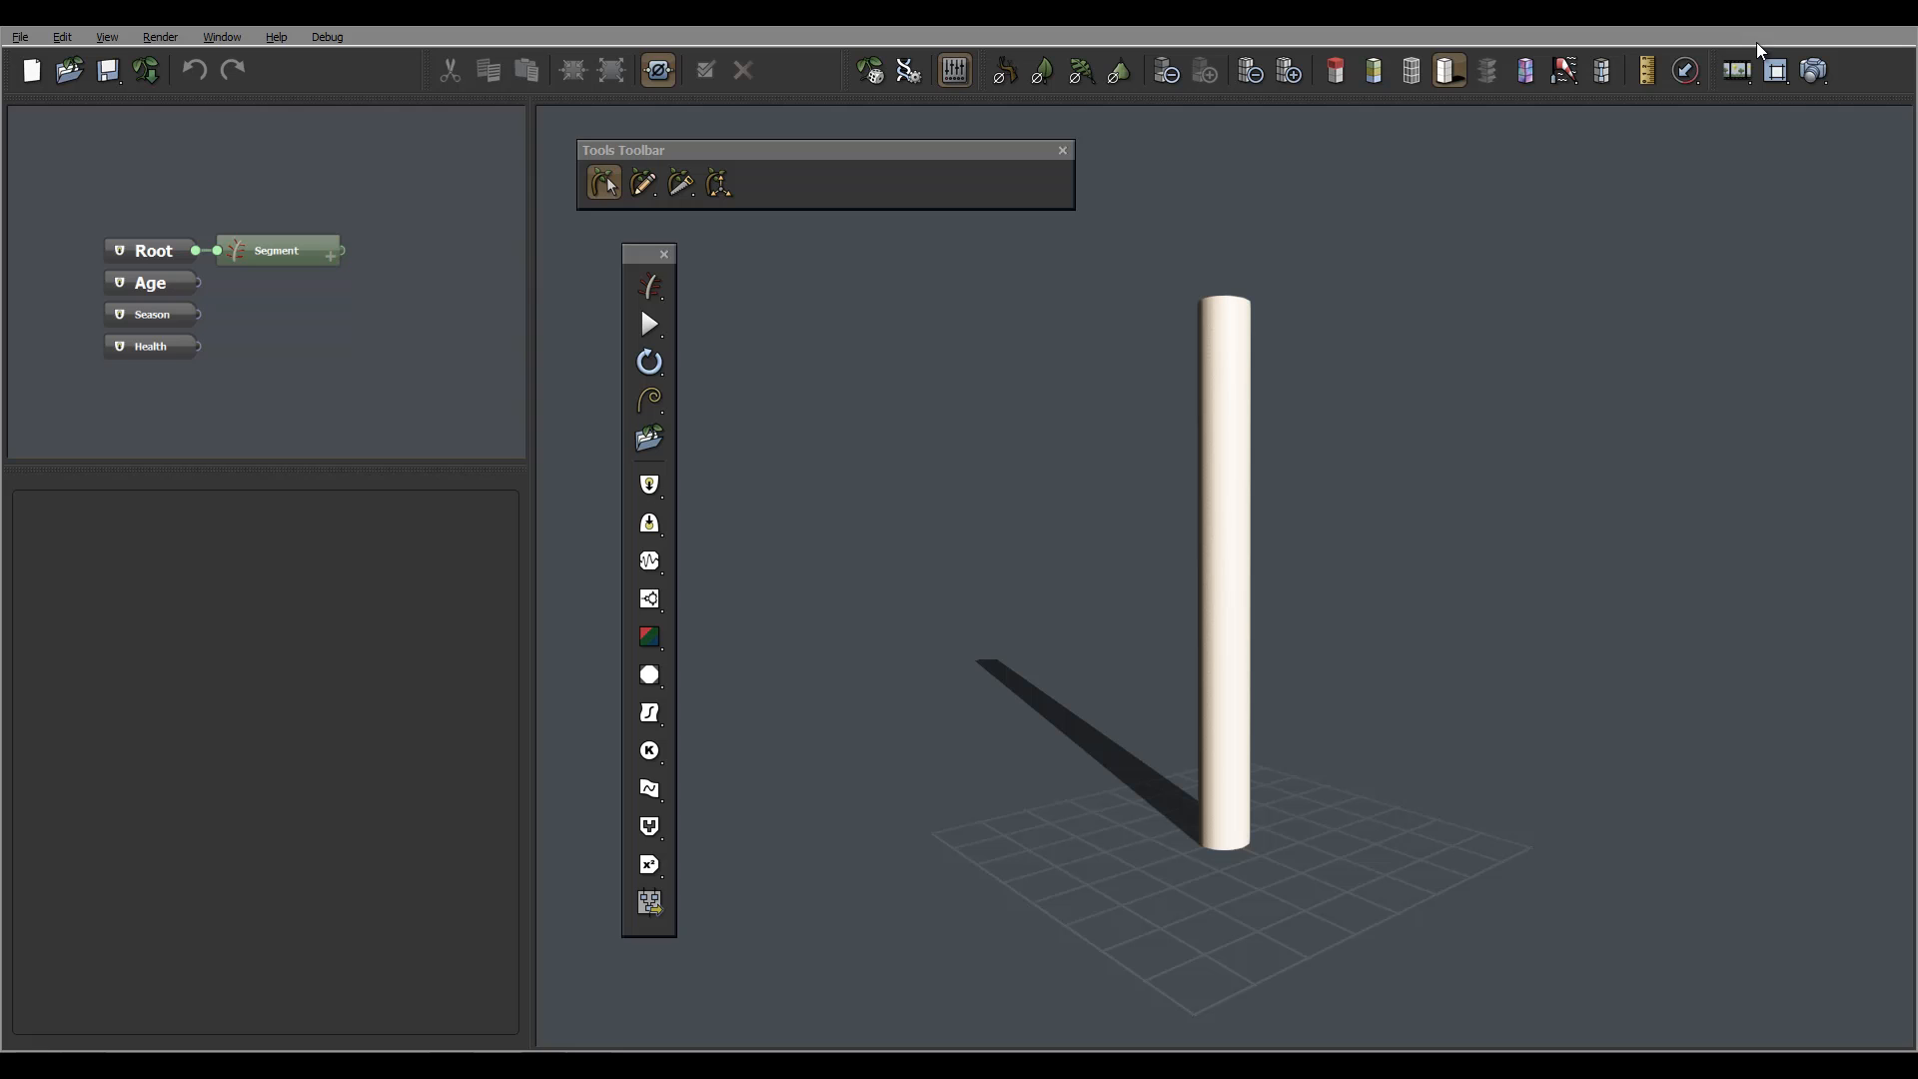
{"action": "mouse_move", "coordinate": [1716, 94]}
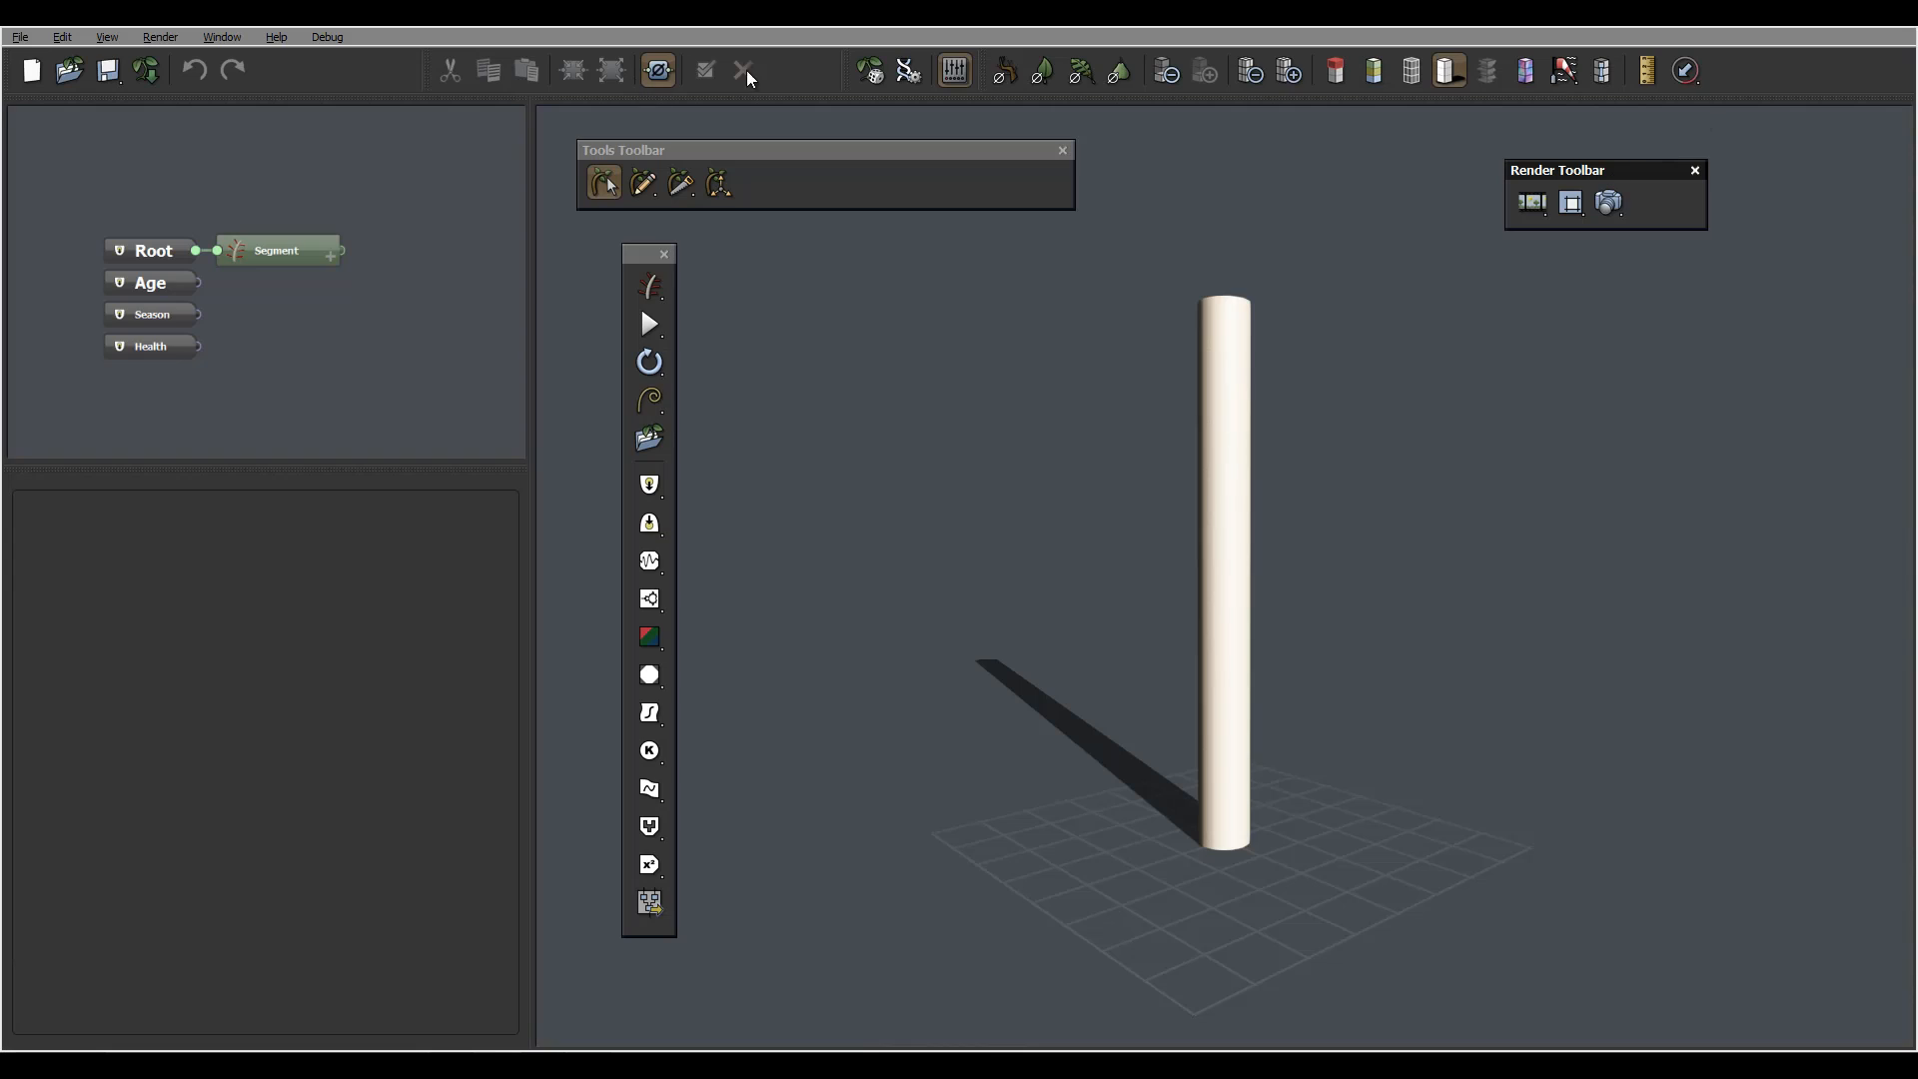
{"action": "mouse_move", "coordinate": [789, 98]}
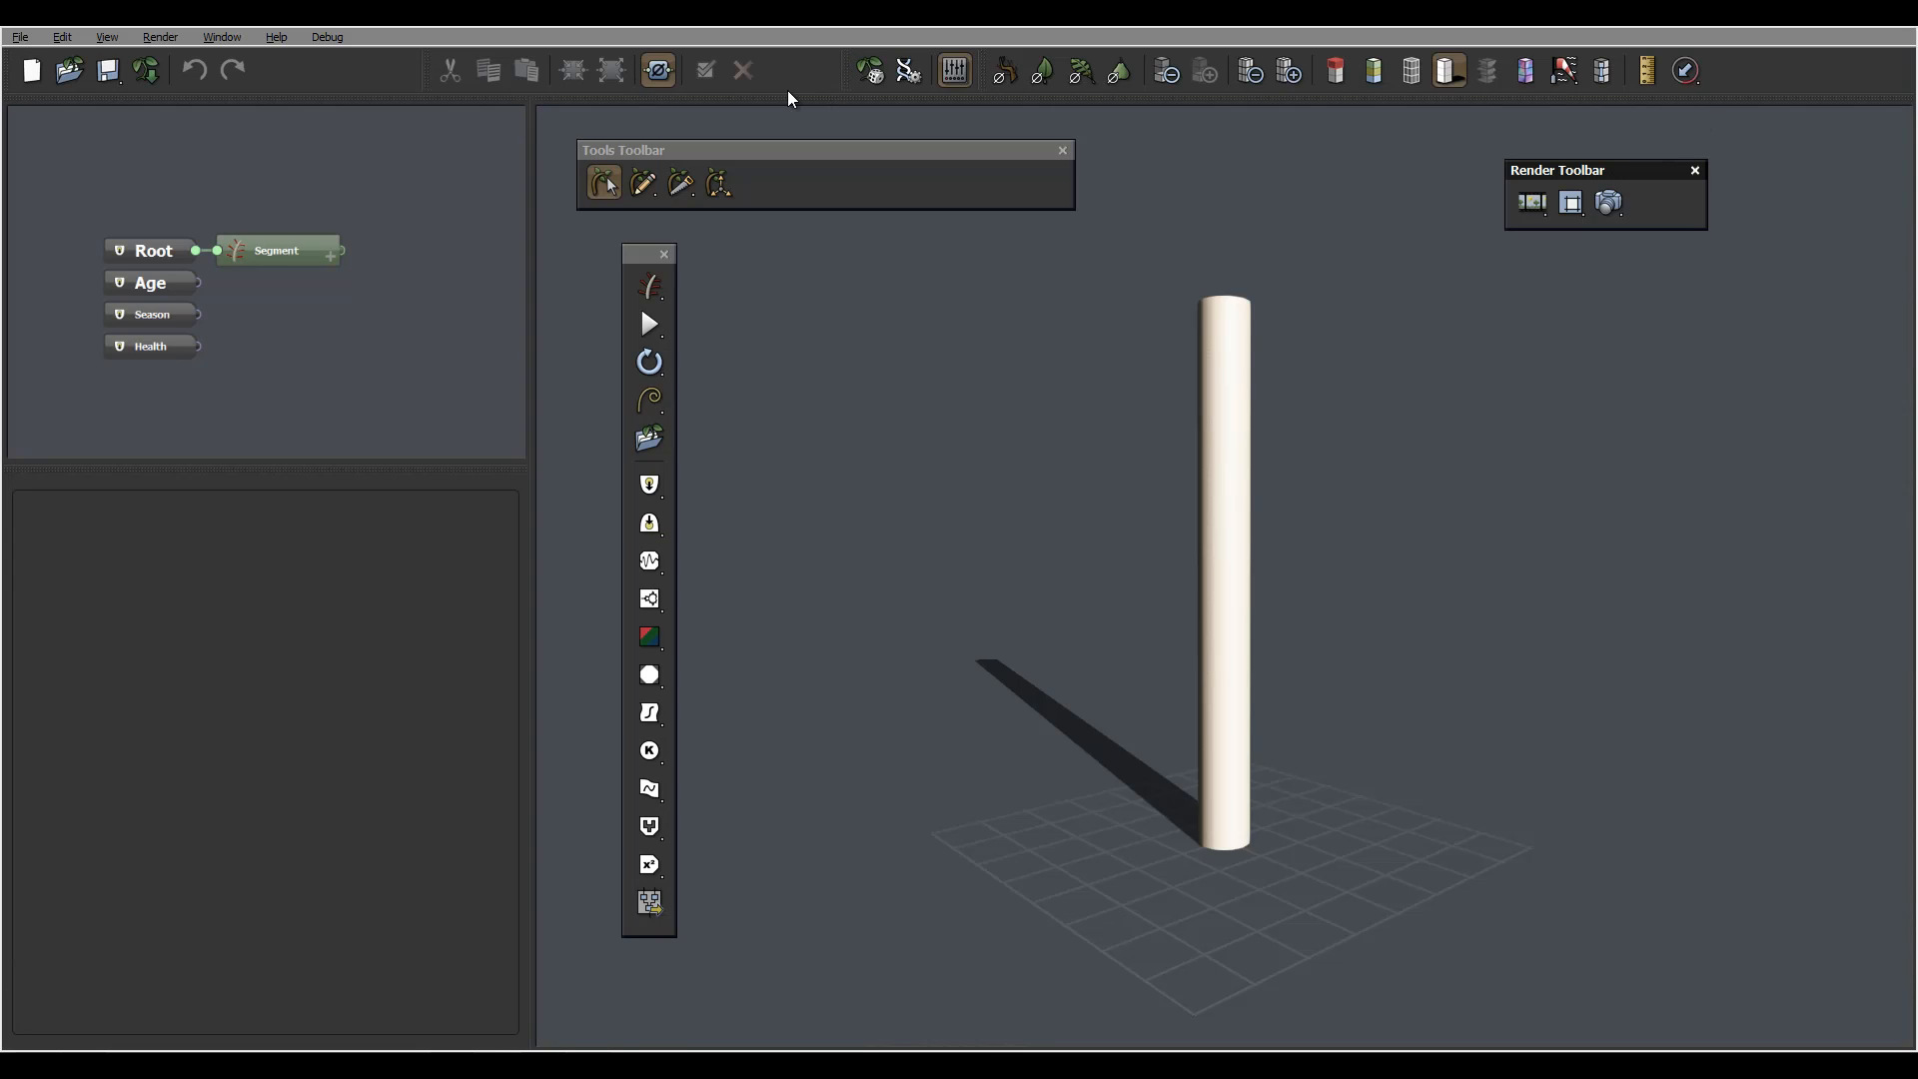
{"action": "mouse_move", "coordinate": [845, 66]}
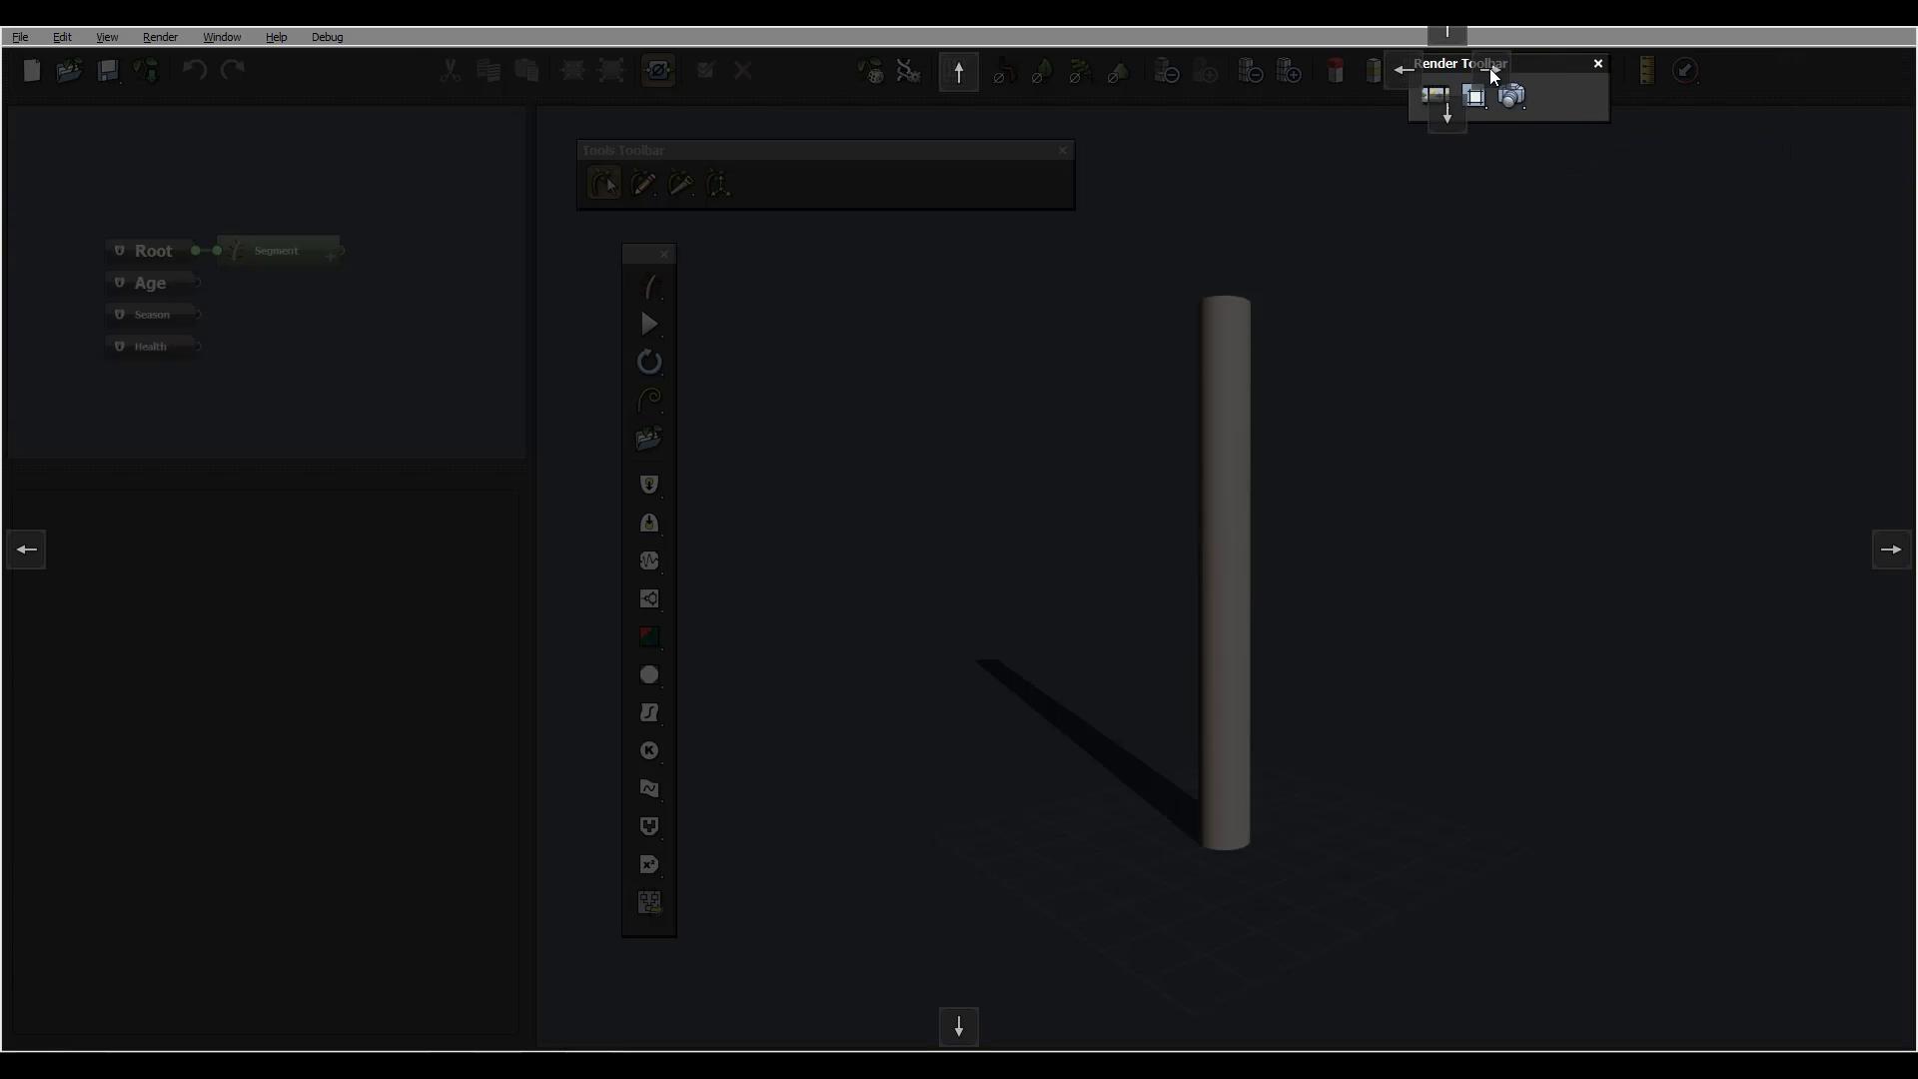
Dock the vertical tools toolbar along the window's right edge.
{"action": "left_click", "coordinate": [1597, 62]}
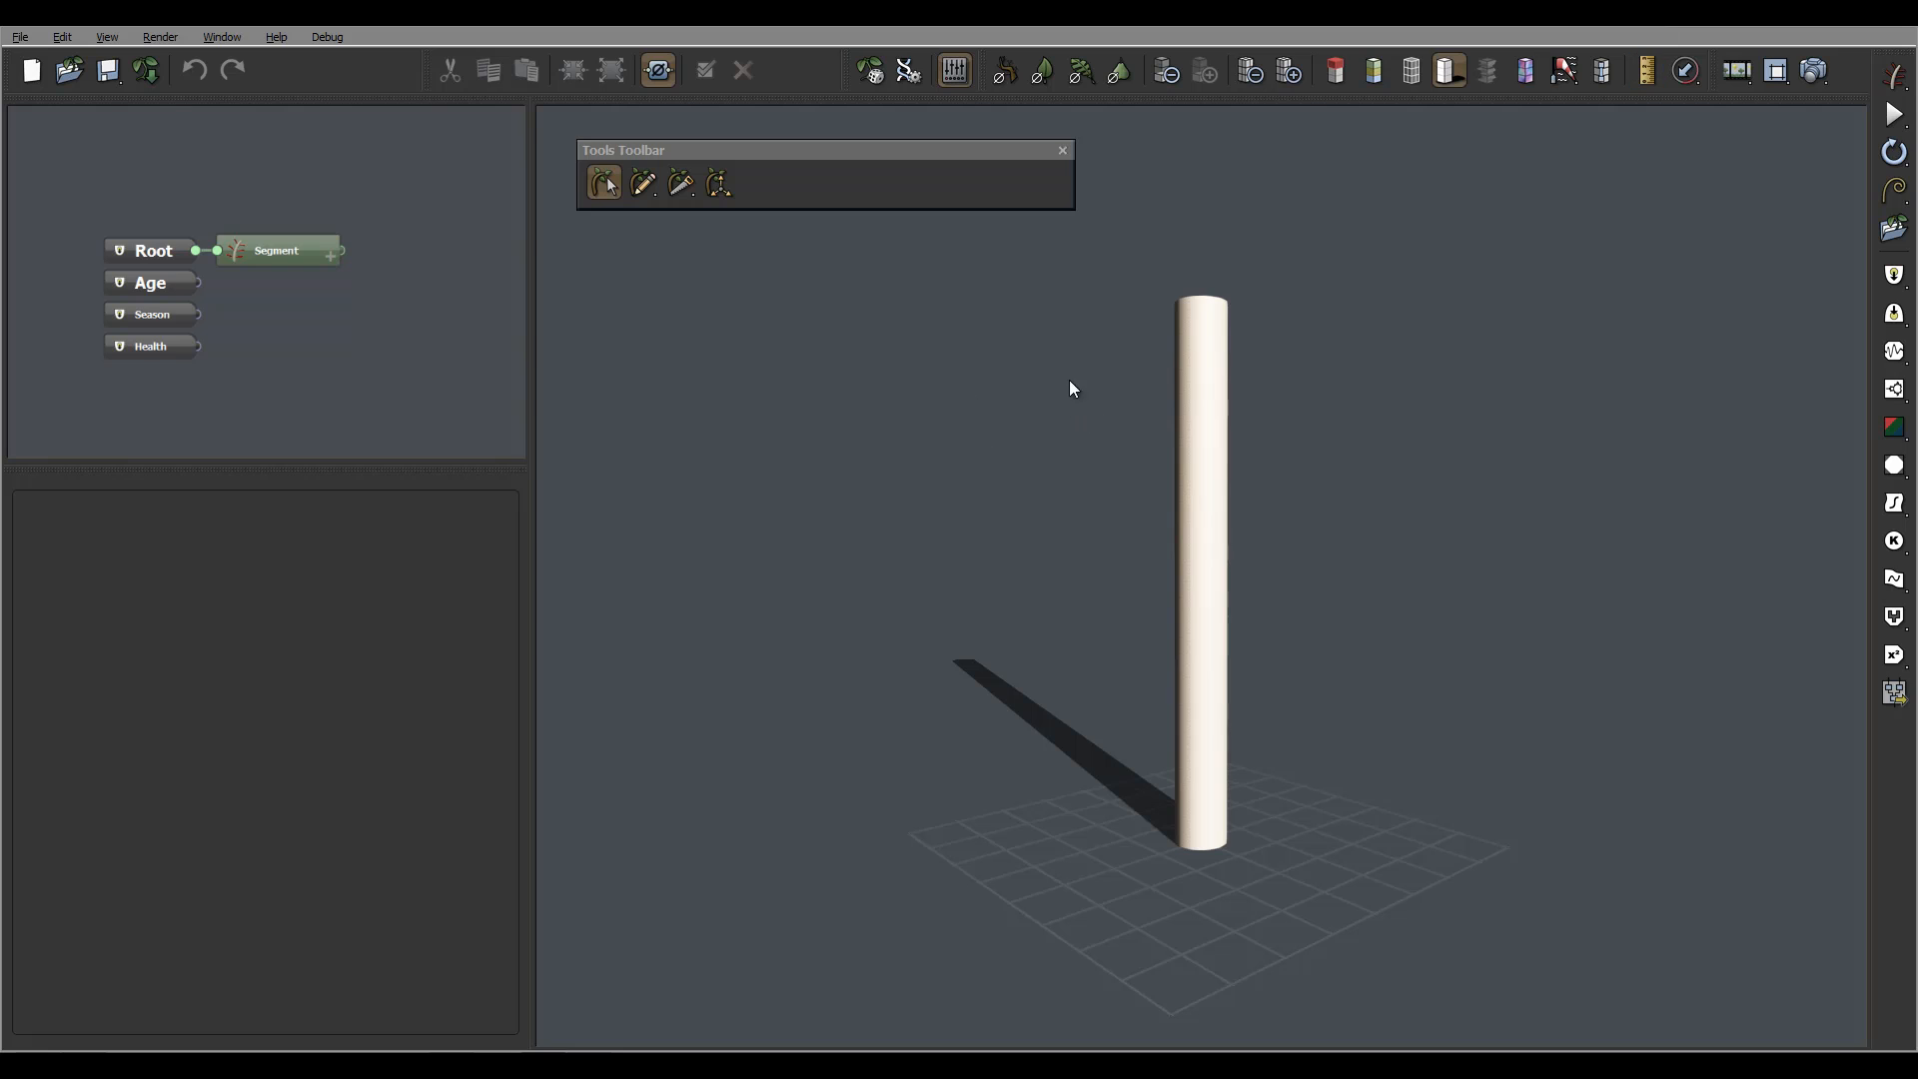
{"action": "mouse_move", "coordinate": [1308, 146]}
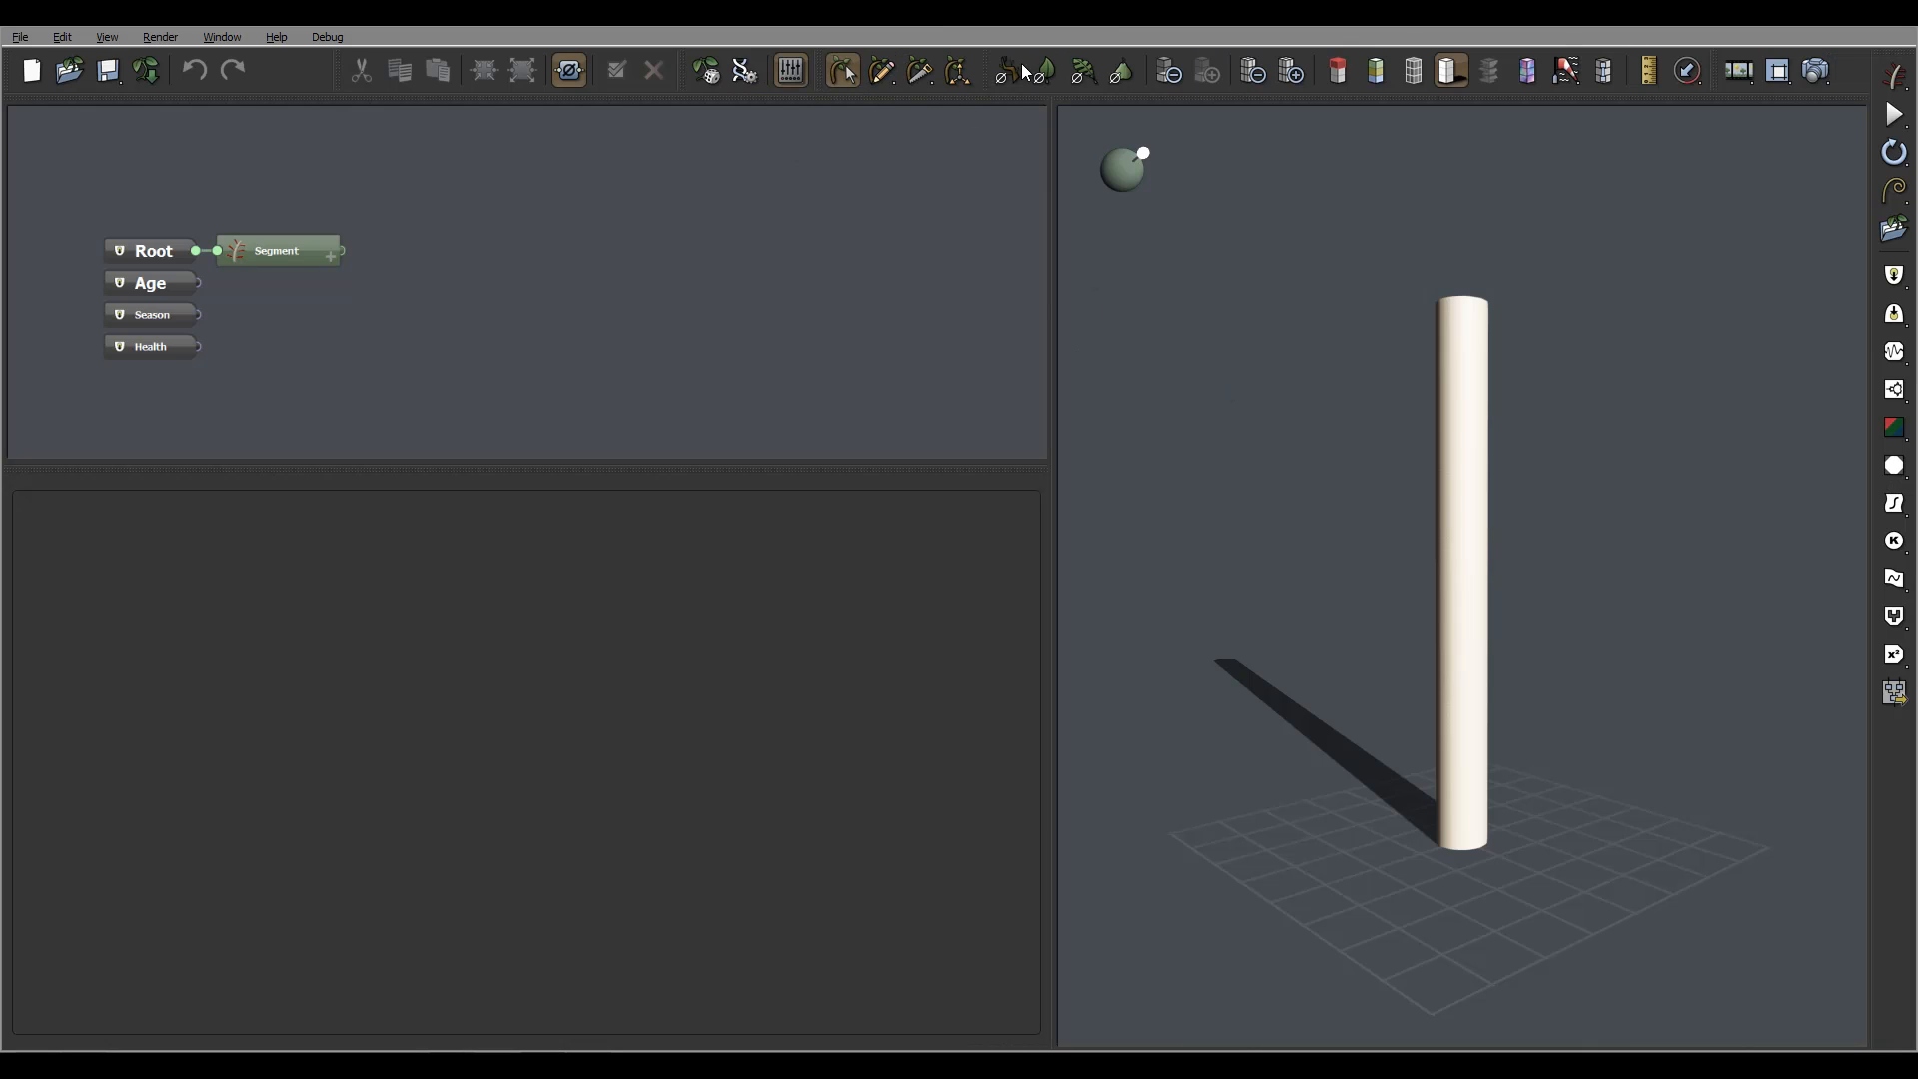
Dock the small Tools Toolbar in the top row and widen the Graph and Parameters panels.
{"action": "left_click", "coordinate": [1775, 70]}
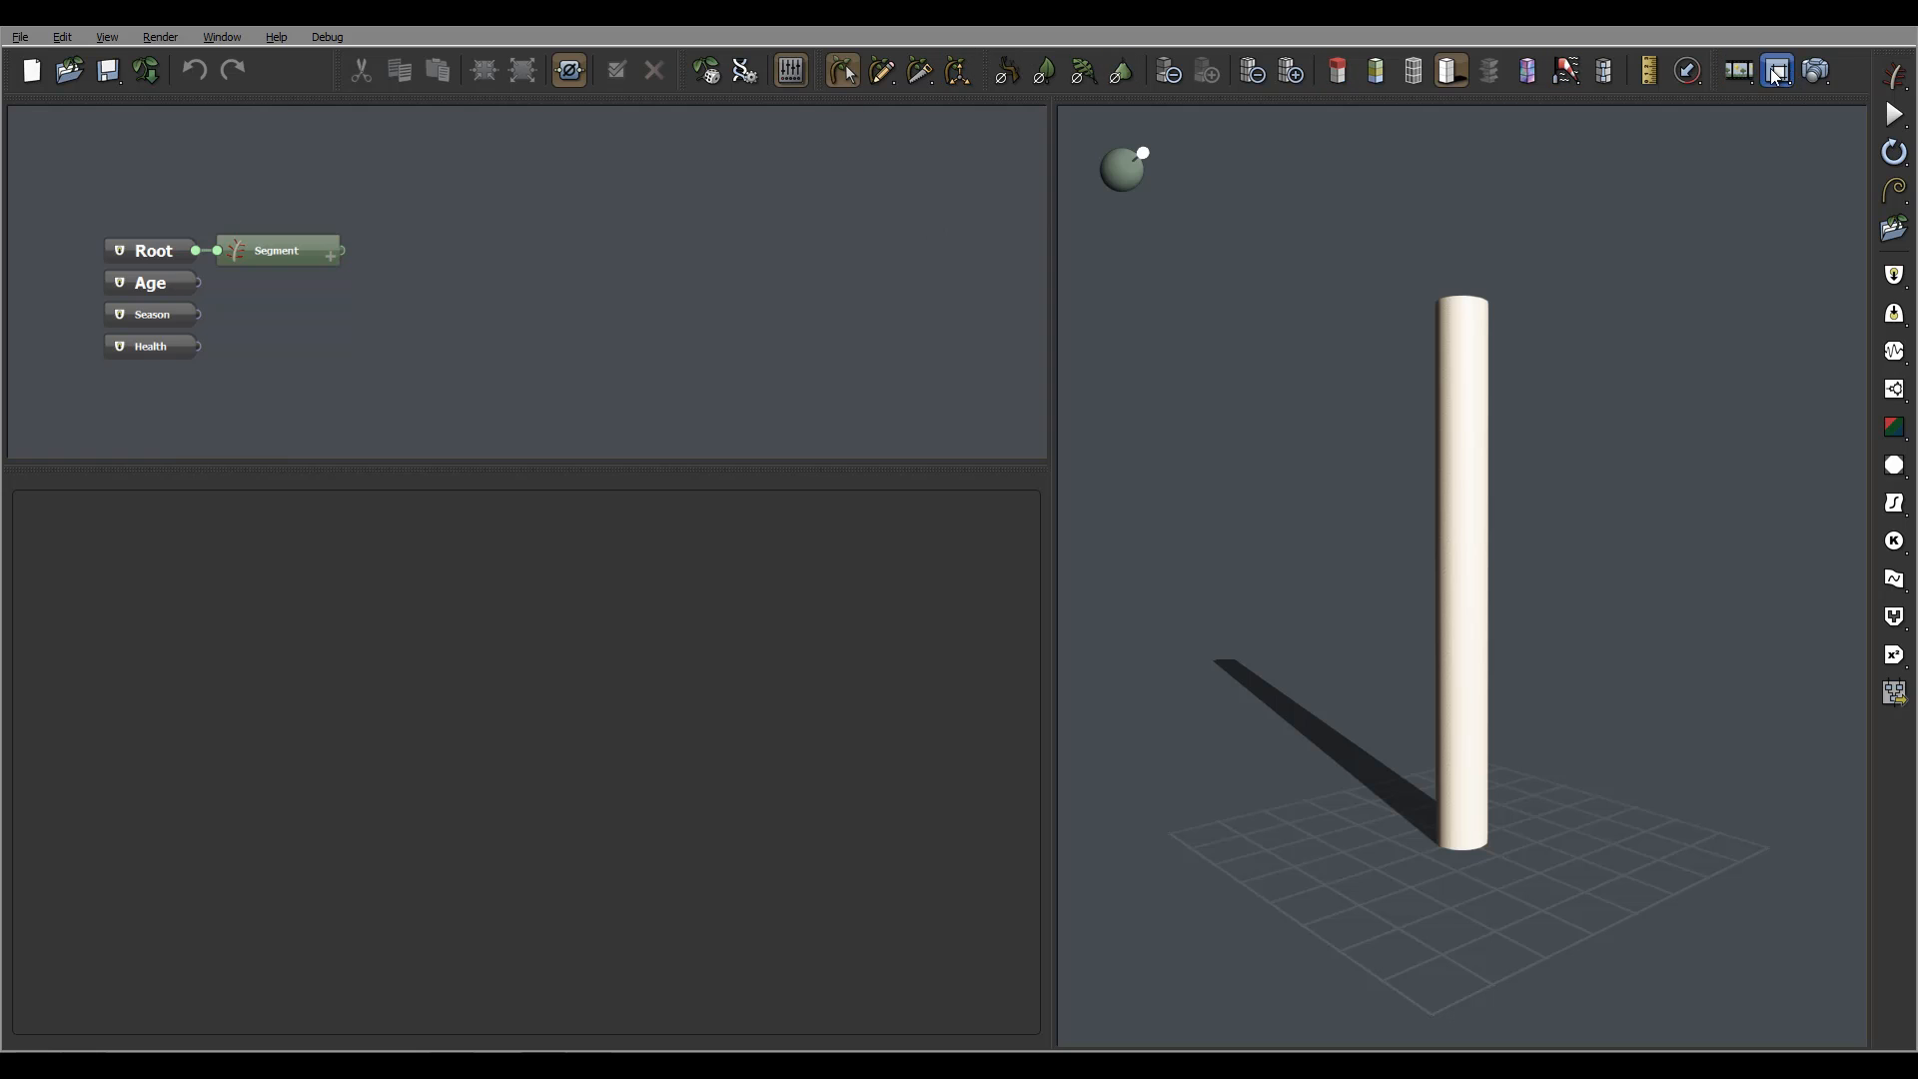
{"action": "mouse_move", "coordinate": [1123, 386]}
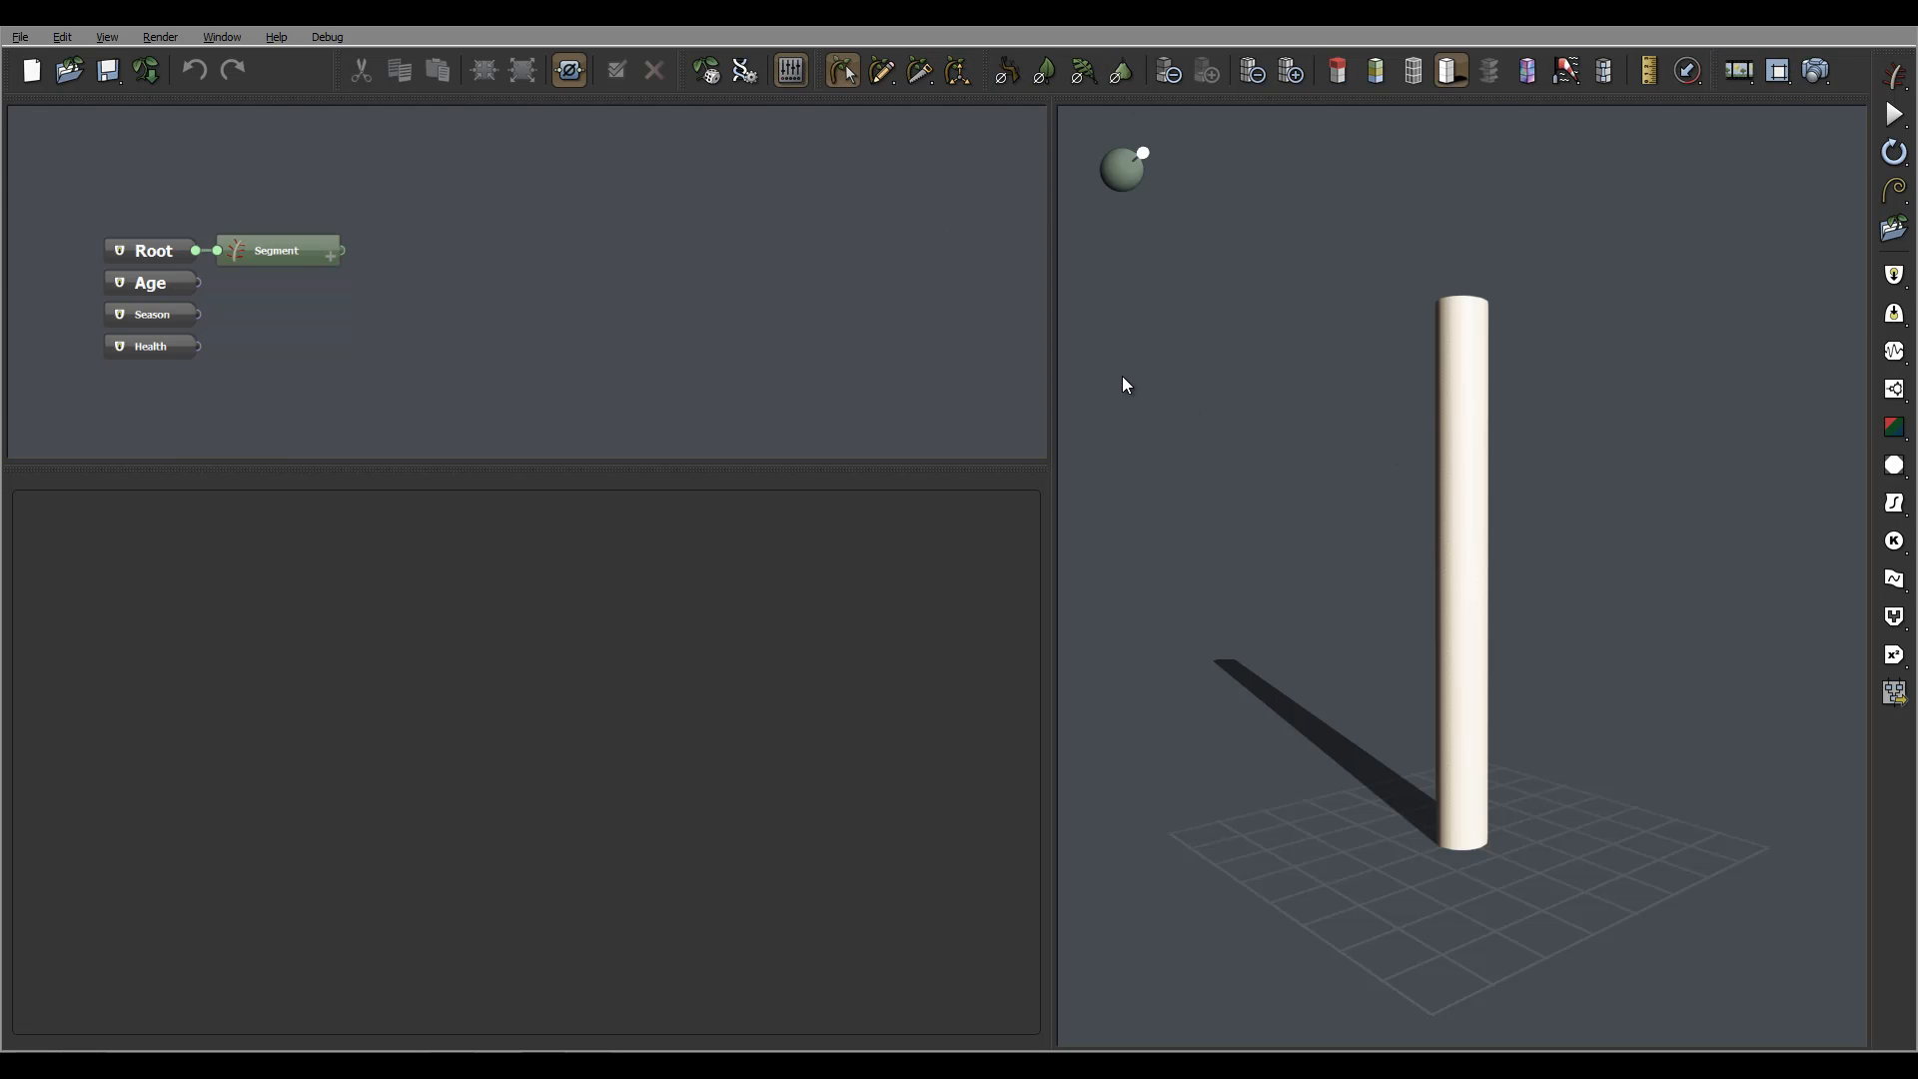
{"action": "mouse_move", "coordinate": [1217, 272]}
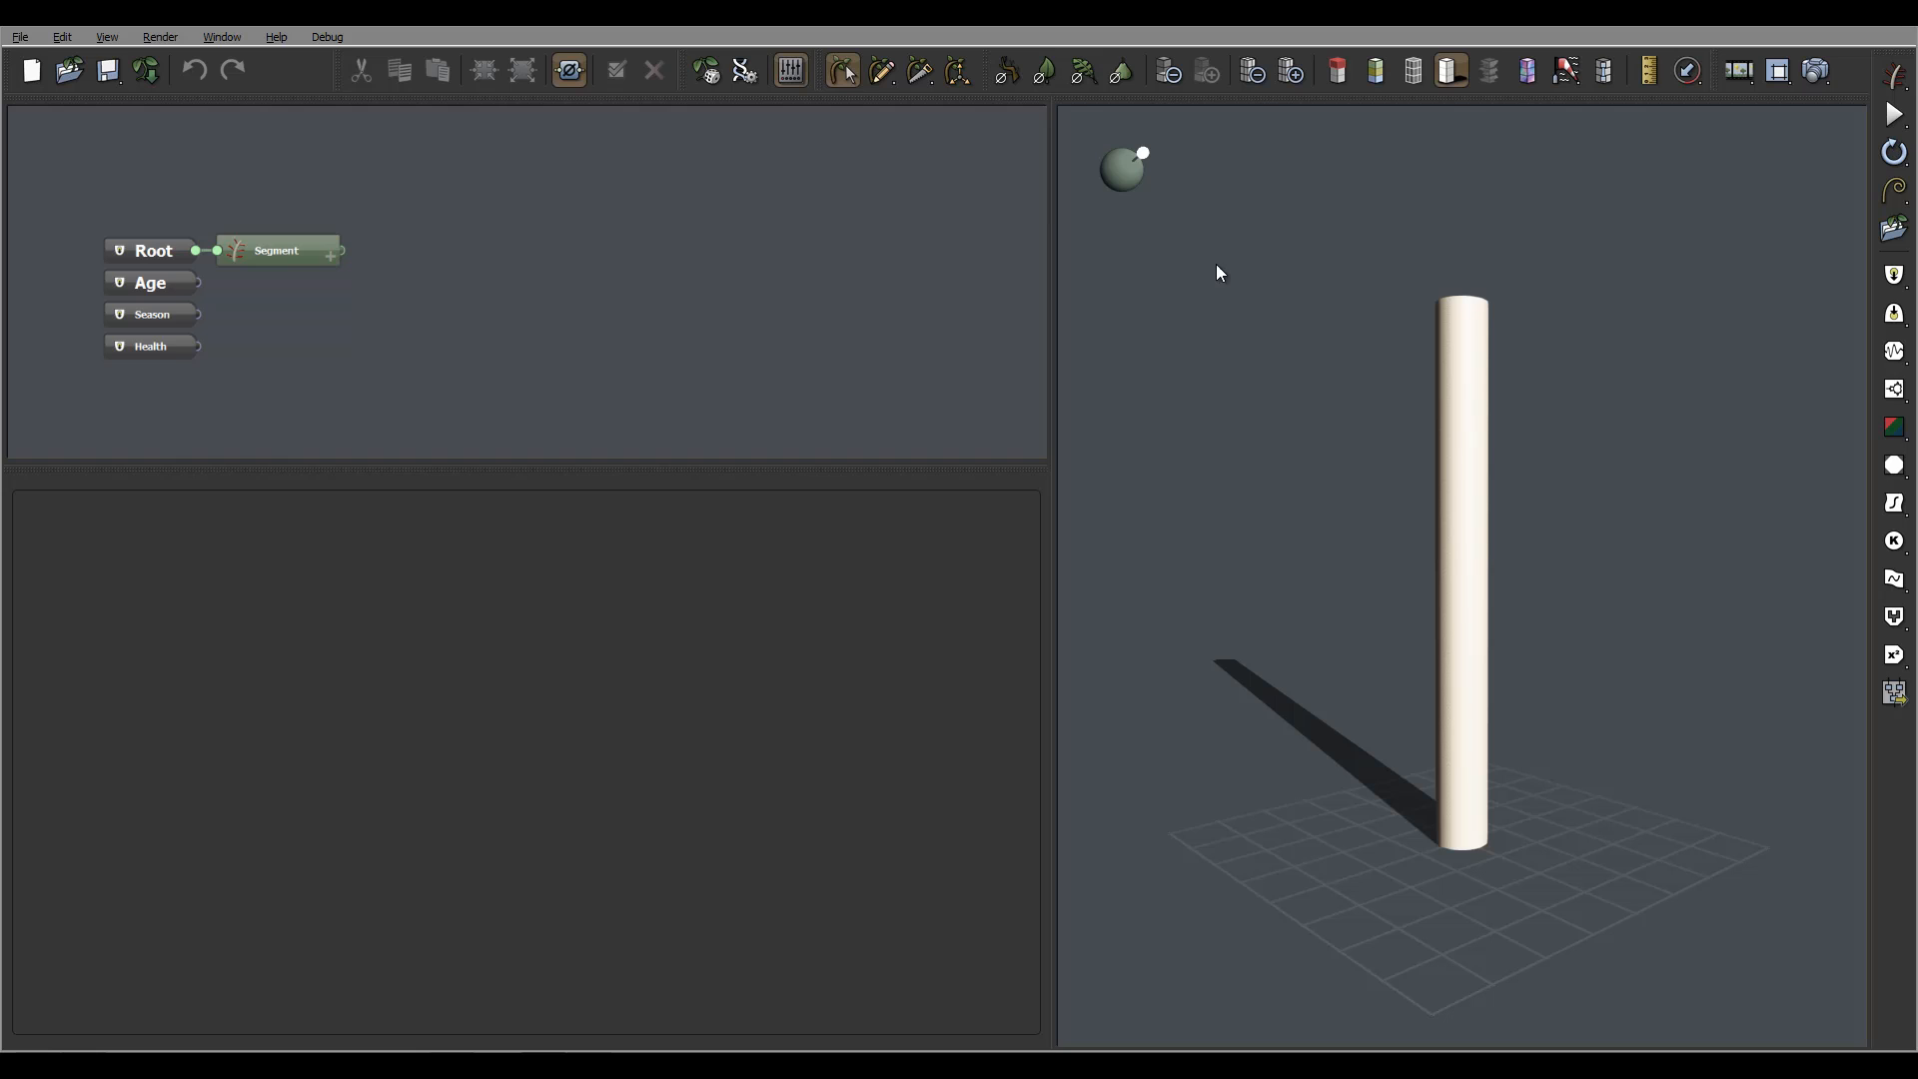
{"action": "mouse_move", "coordinate": [611, 511]}
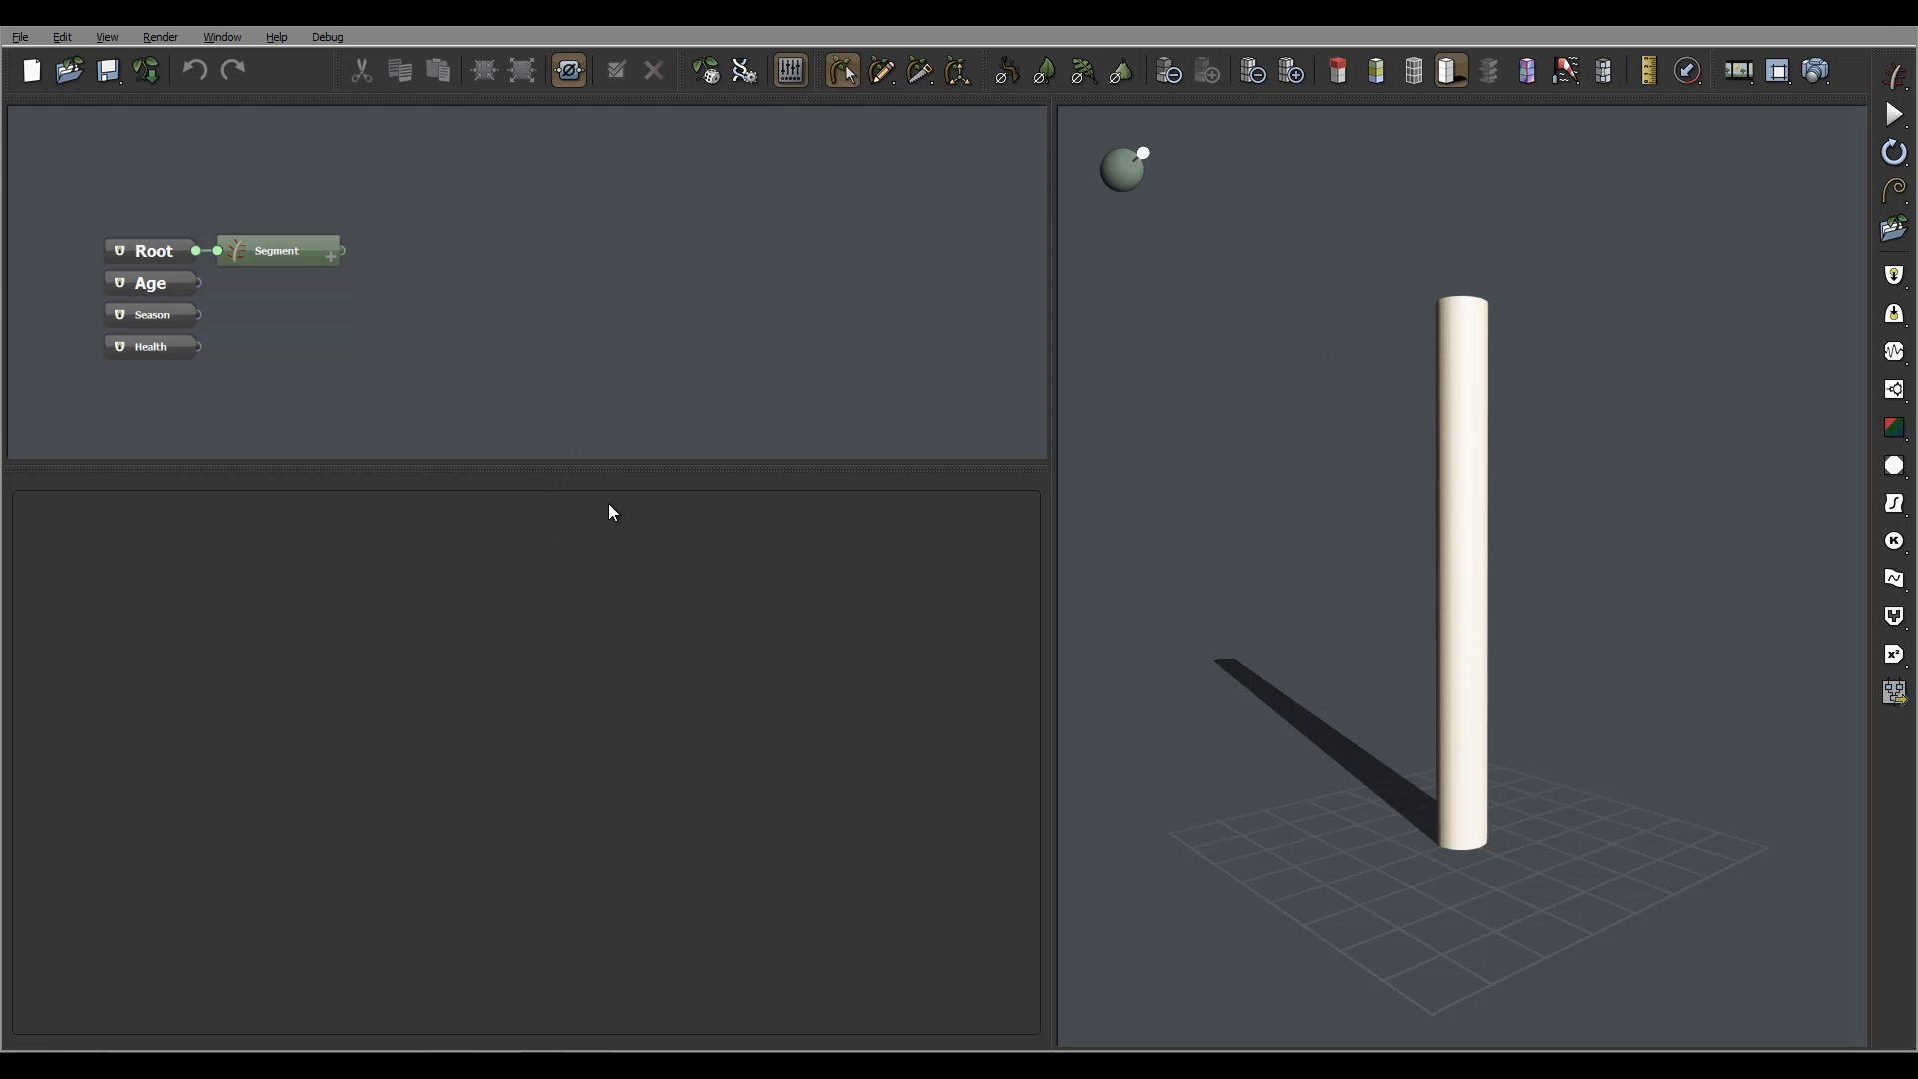
{"action": "mouse_move", "coordinate": [1226, 409]}
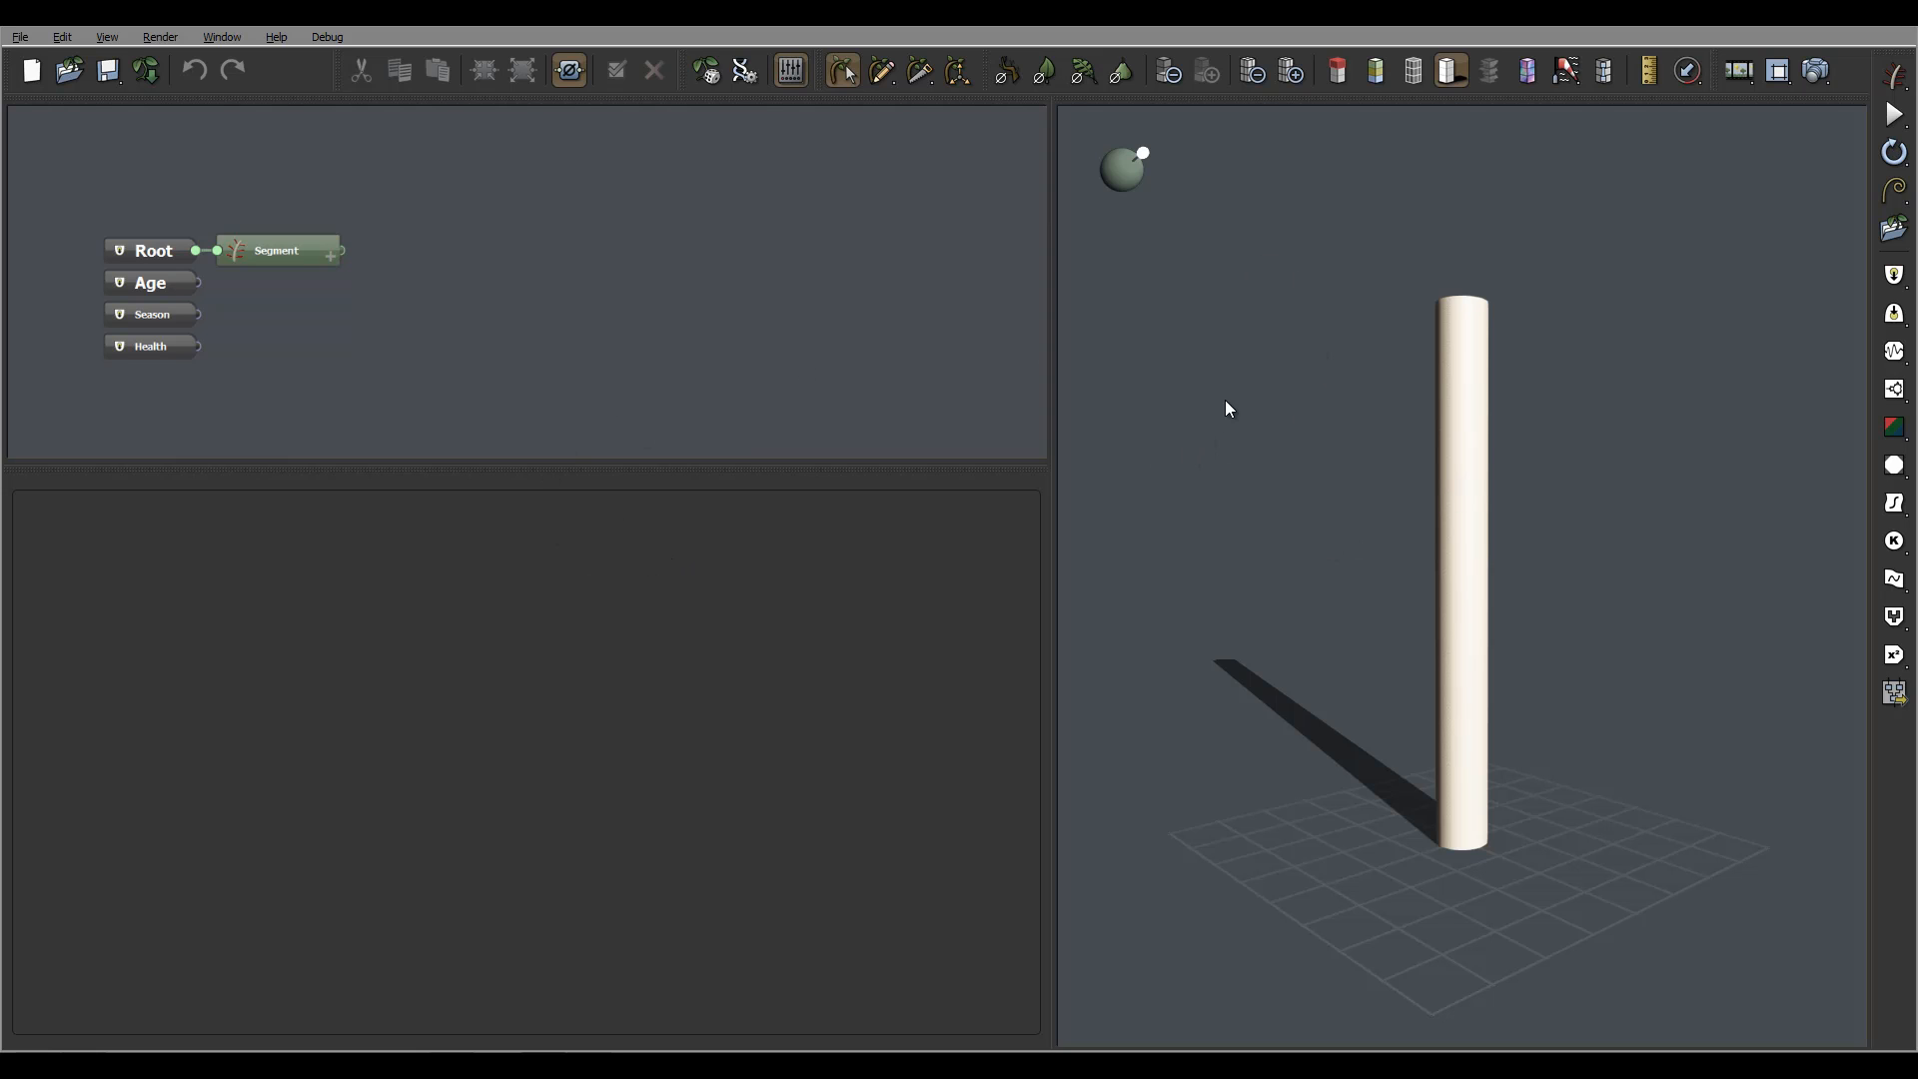
{"action": "mouse_move", "coordinate": [1281, 102]}
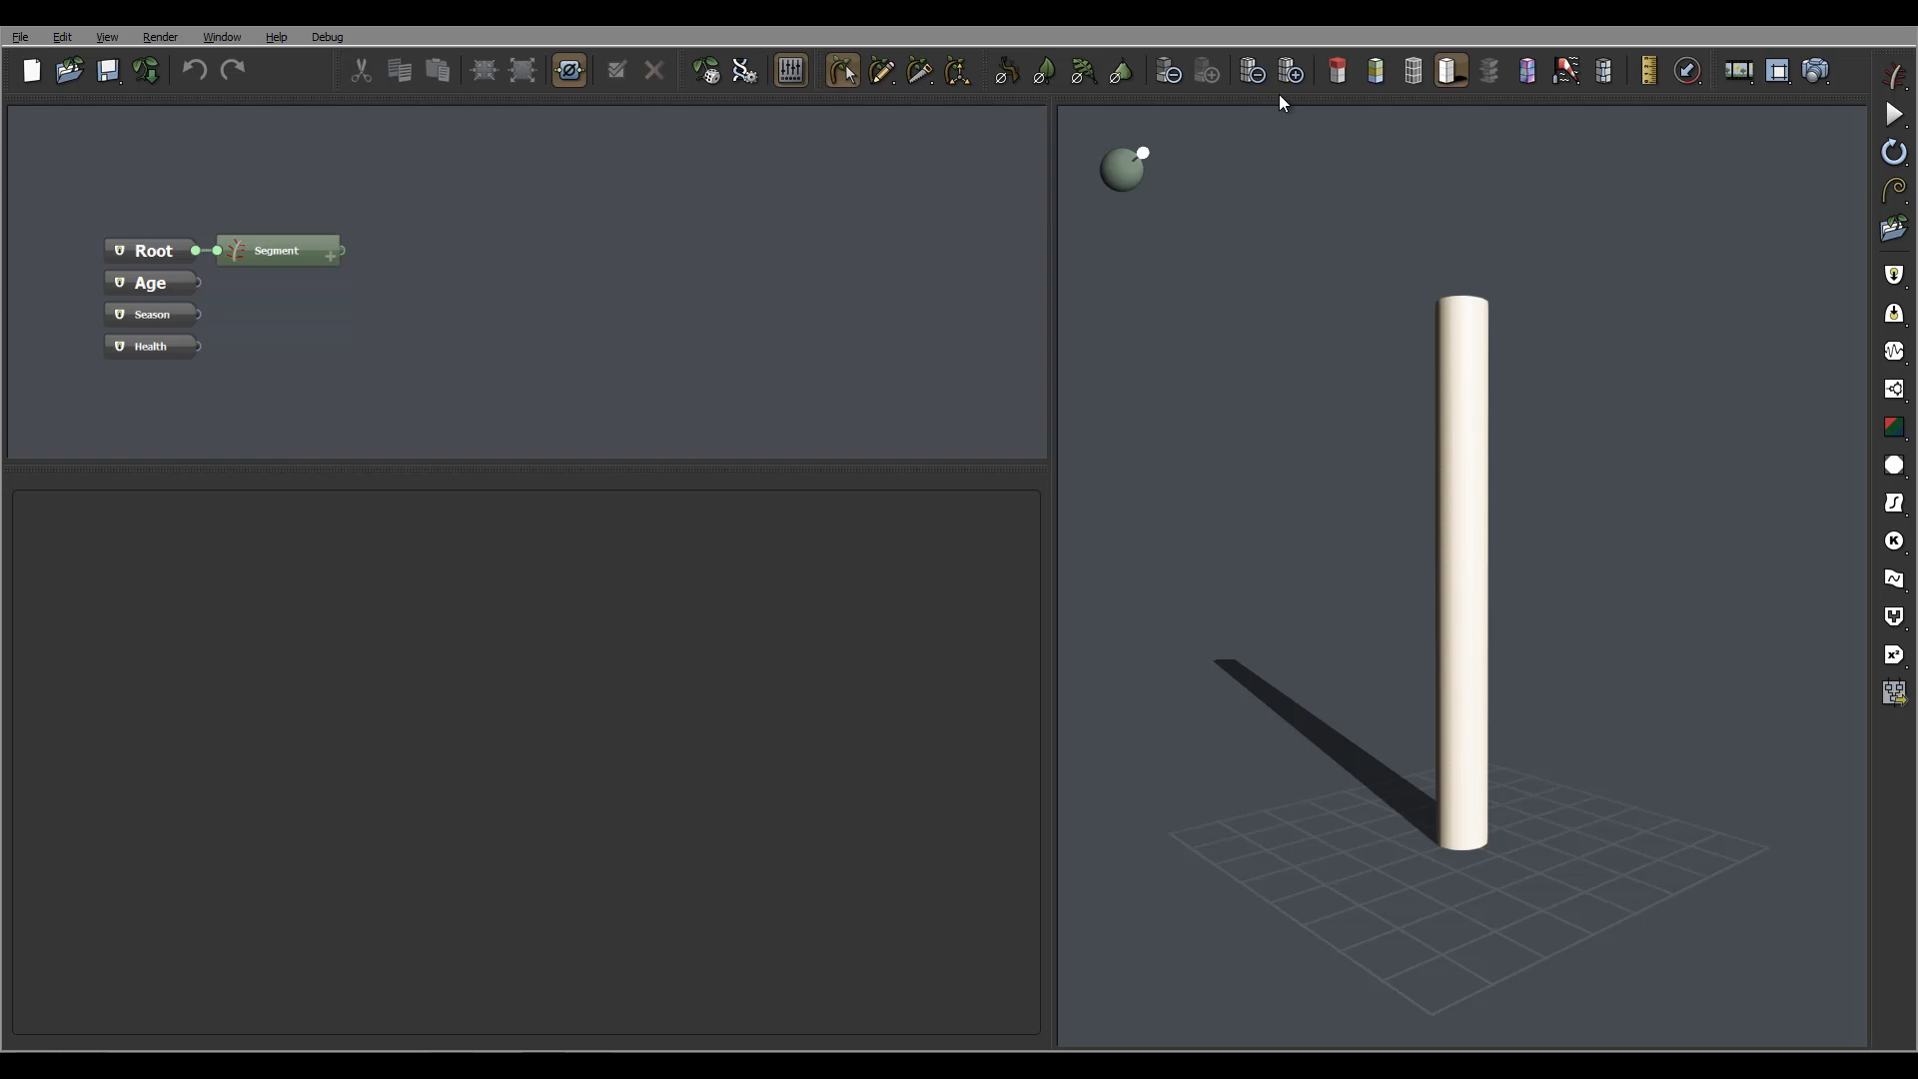
{"action": "mouse_move", "coordinate": [1532, 132]}
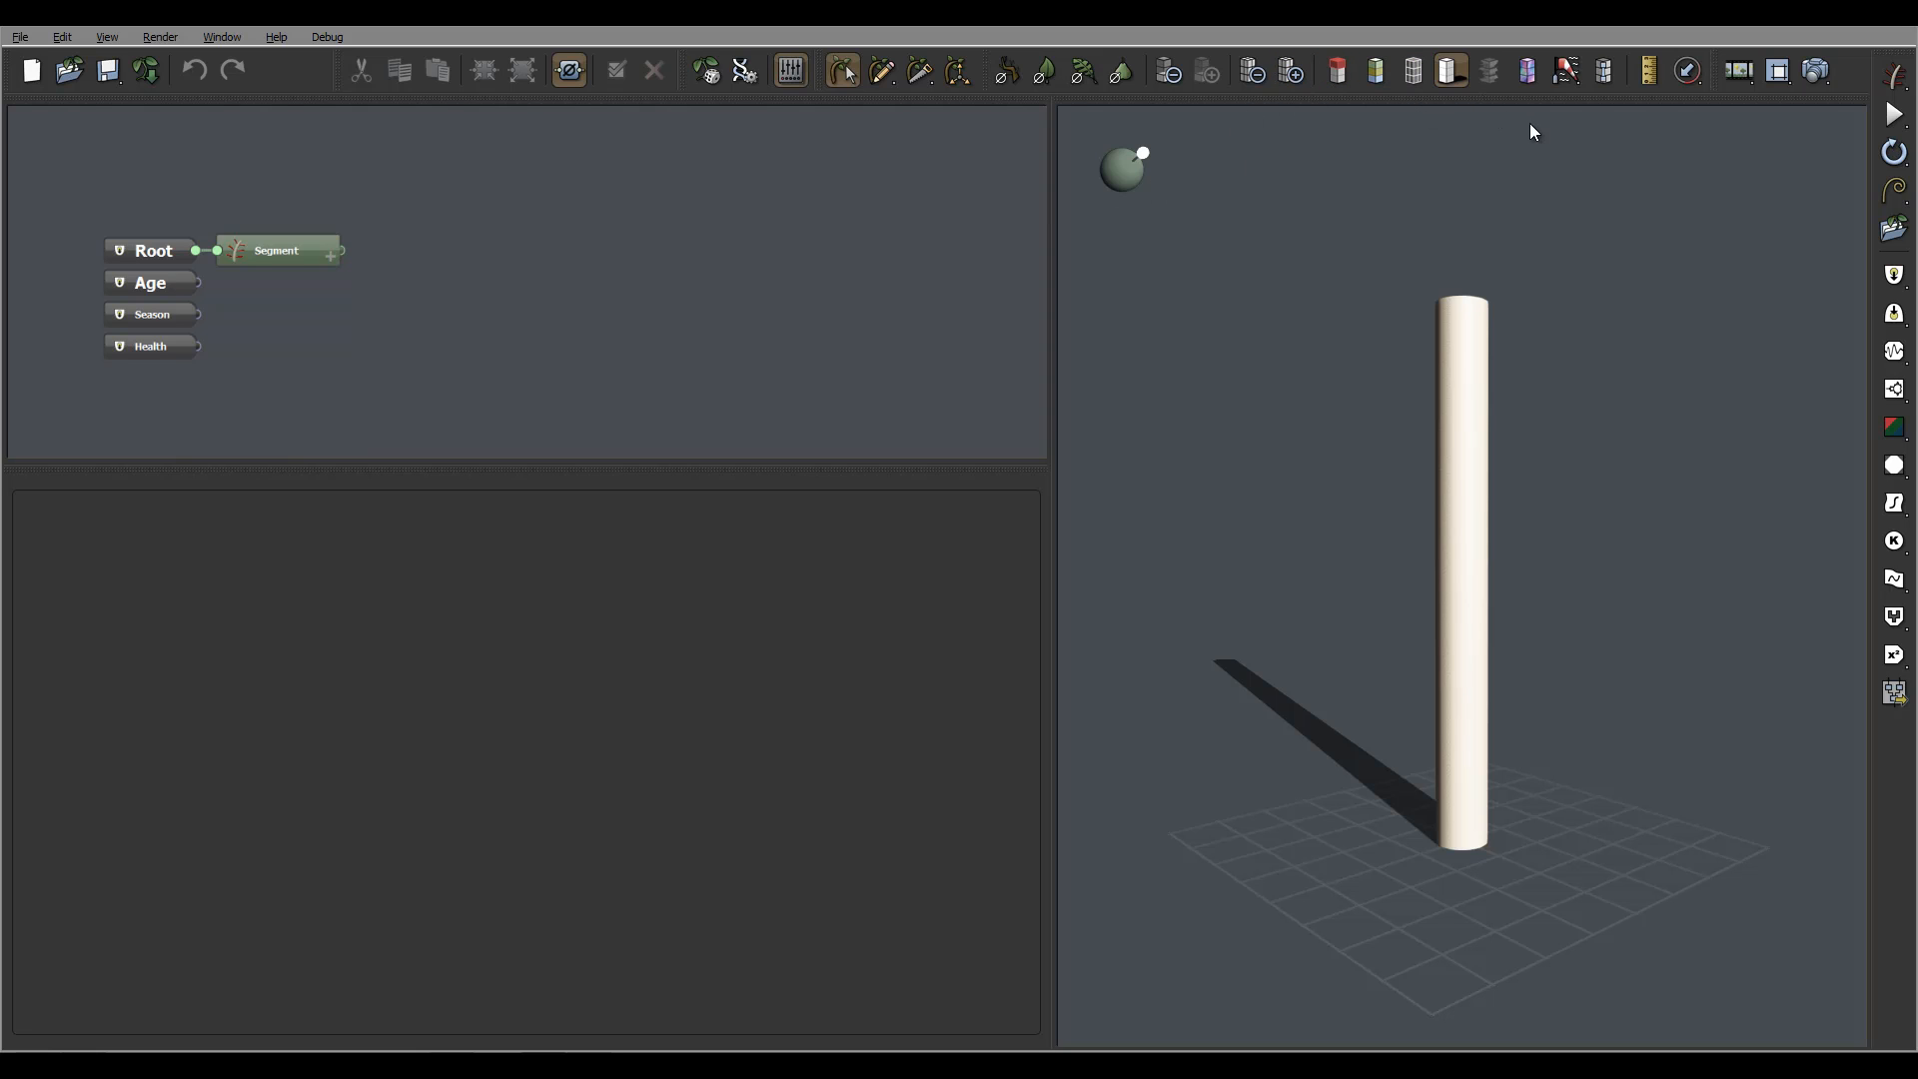
{"action": "mouse_move", "coordinate": [1074, 541]}
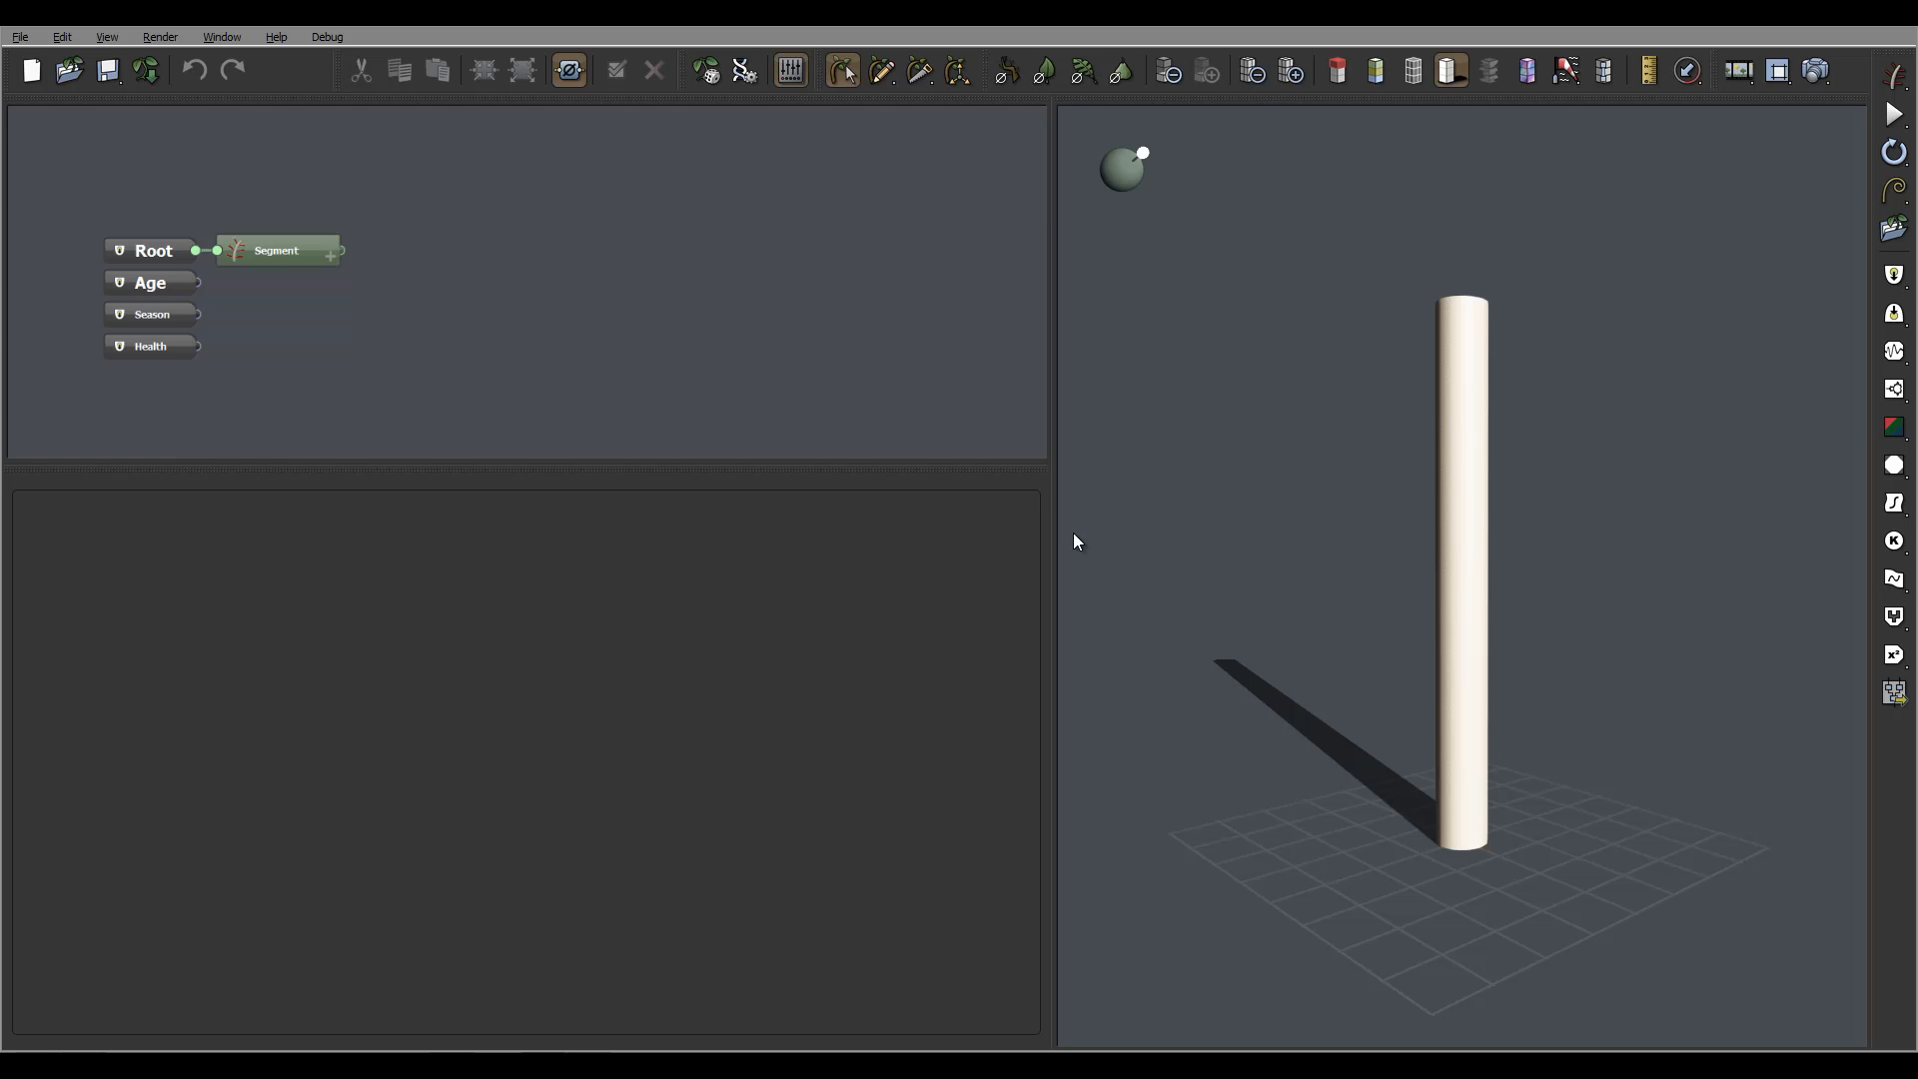
Lock the workspace and drag the Graph/Parameters splitter down to enlarge Graph.
{"action": "left_click", "coordinate": [220, 36]}
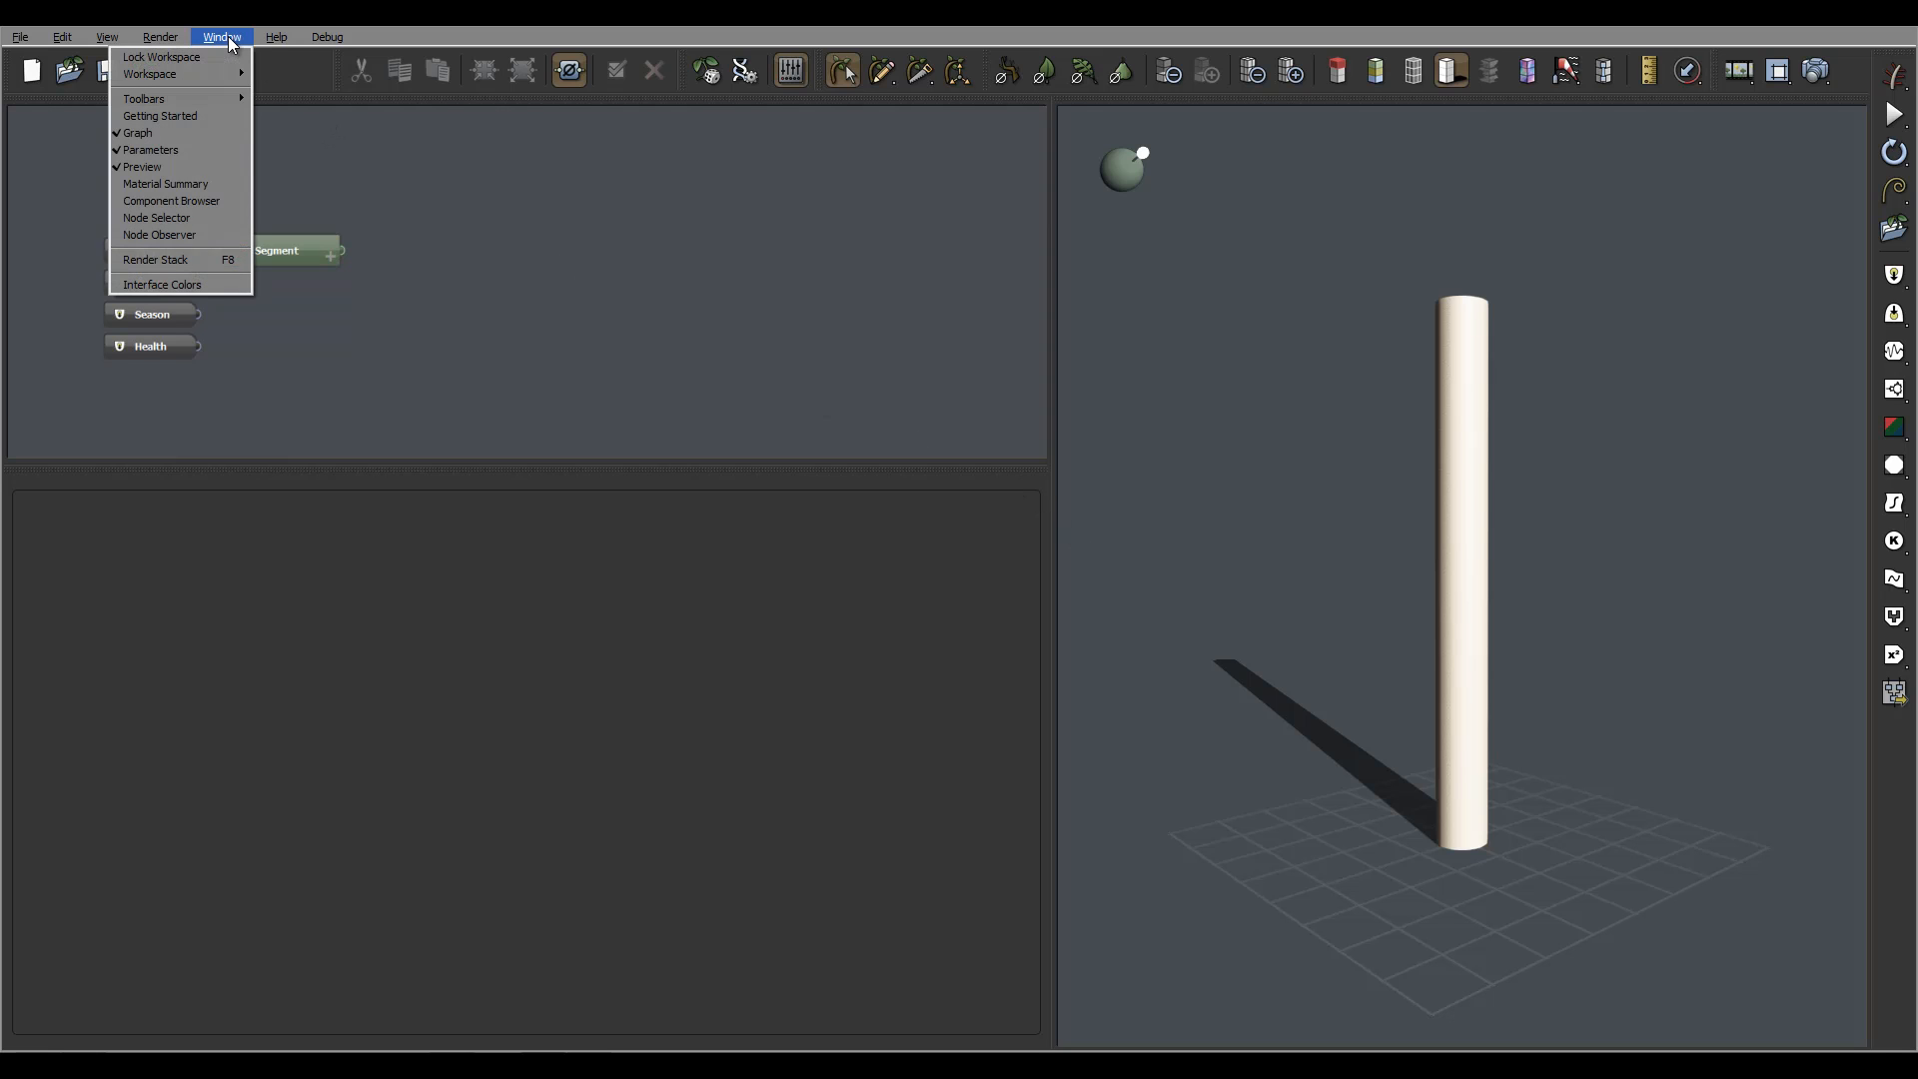
{"action": "mouse_move", "coordinate": [159, 56]}
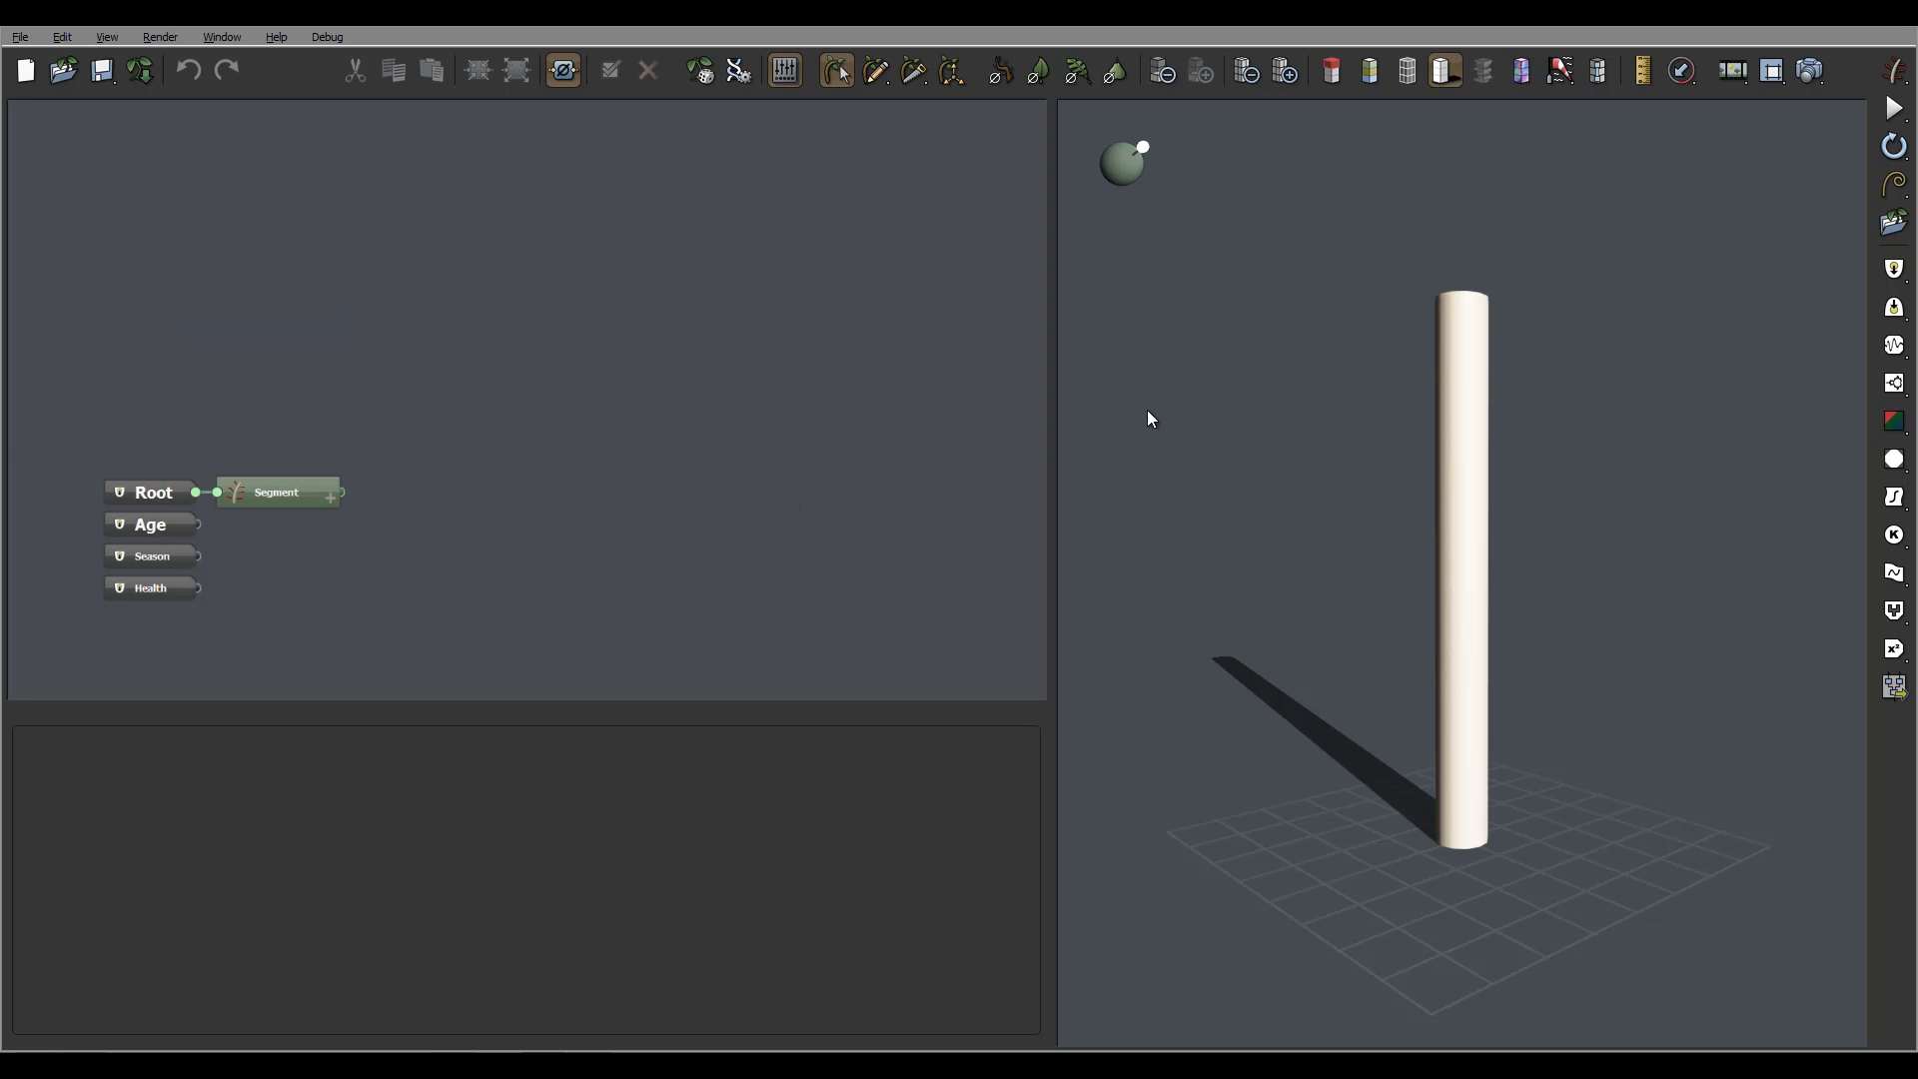
{"action": "mouse_move", "coordinate": [692, 320]}
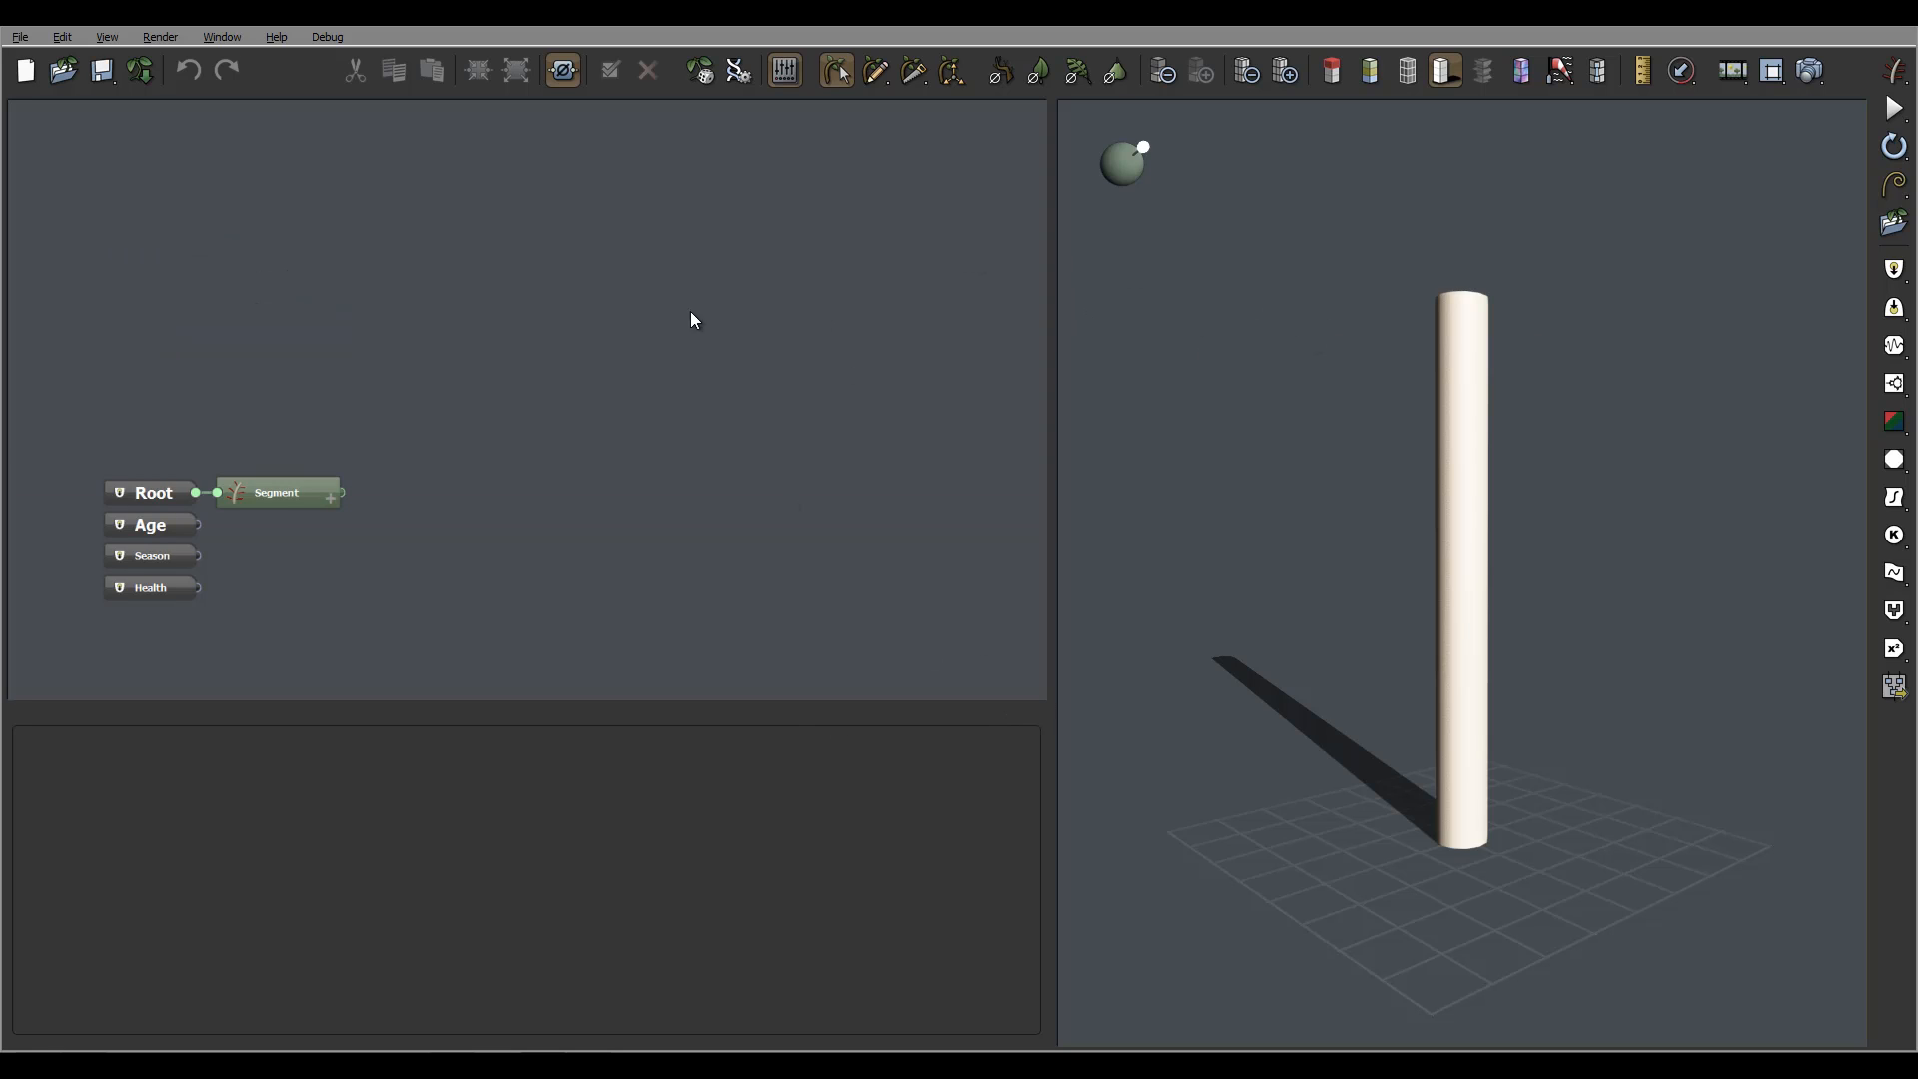
{"action": "mouse_move", "coordinate": [1250, 661]}
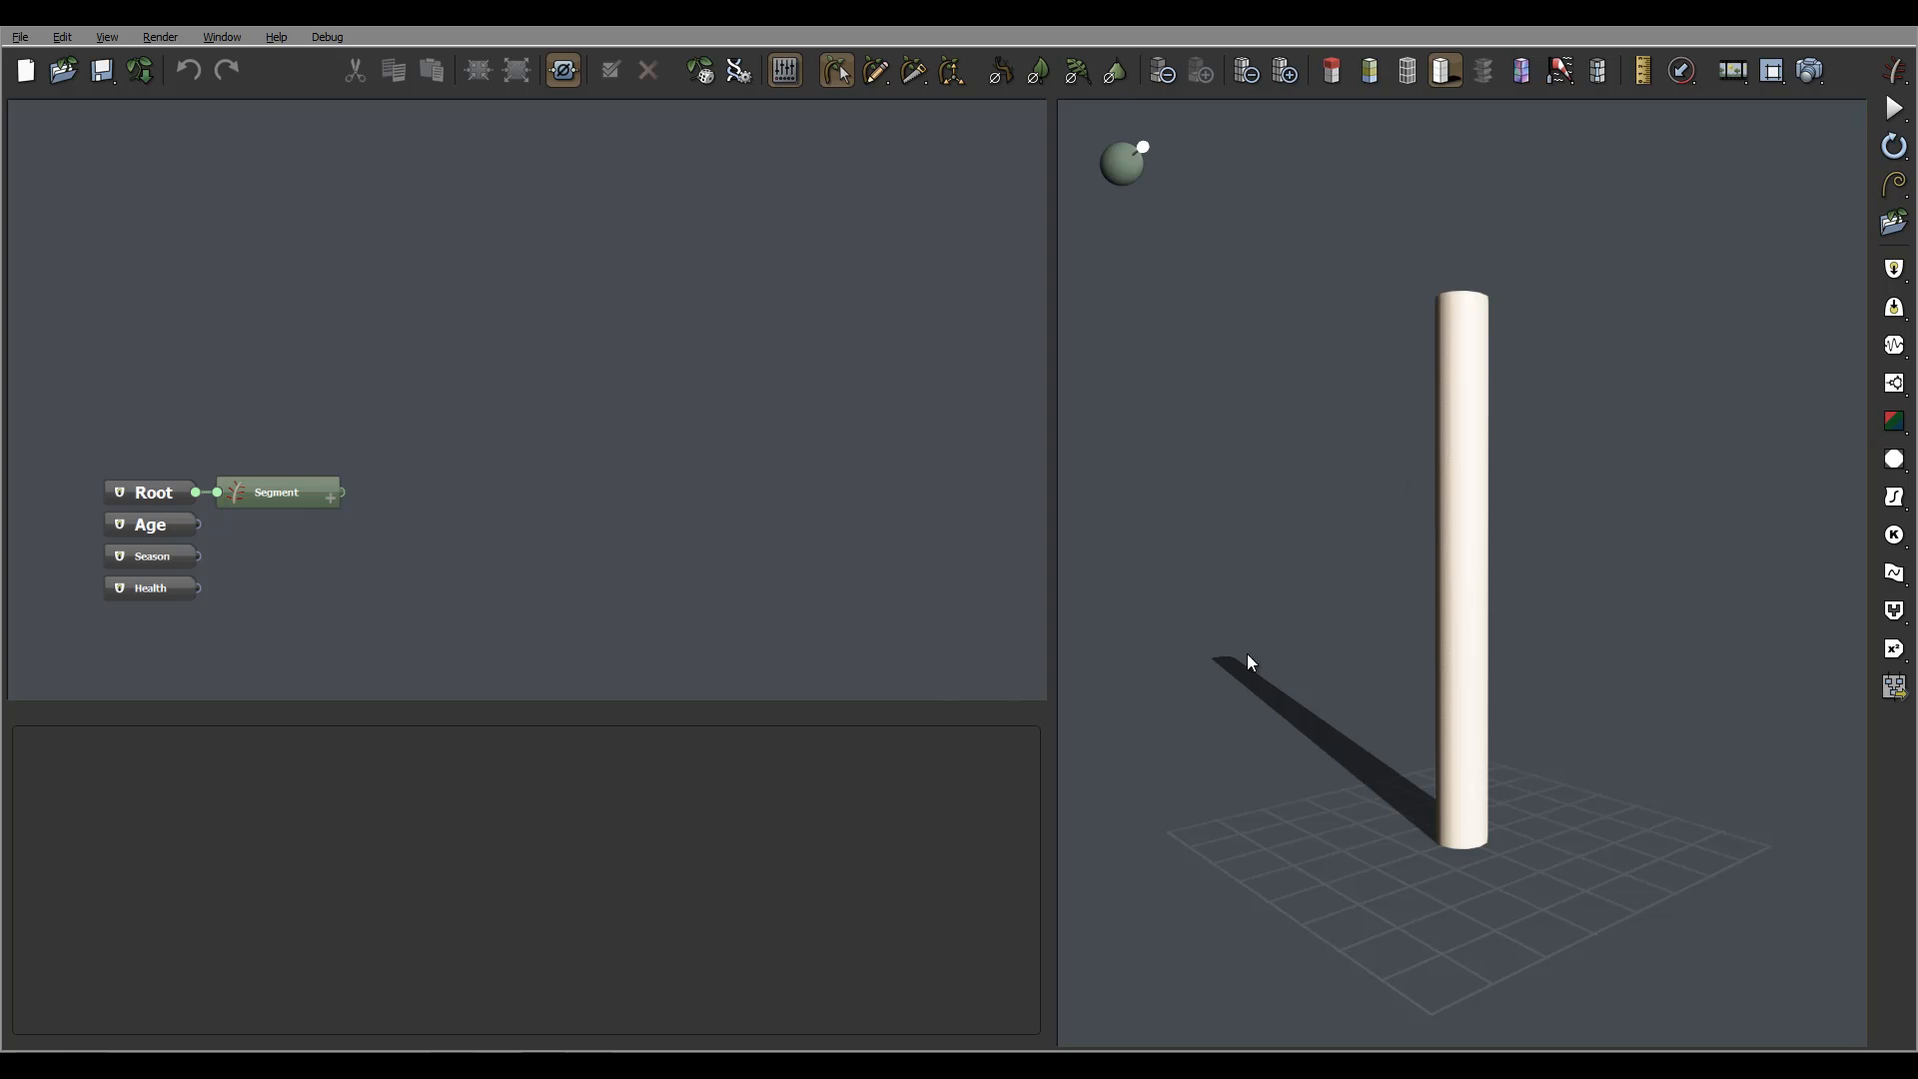
{"action": "mouse_move", "coordinate": [1013, 702]}
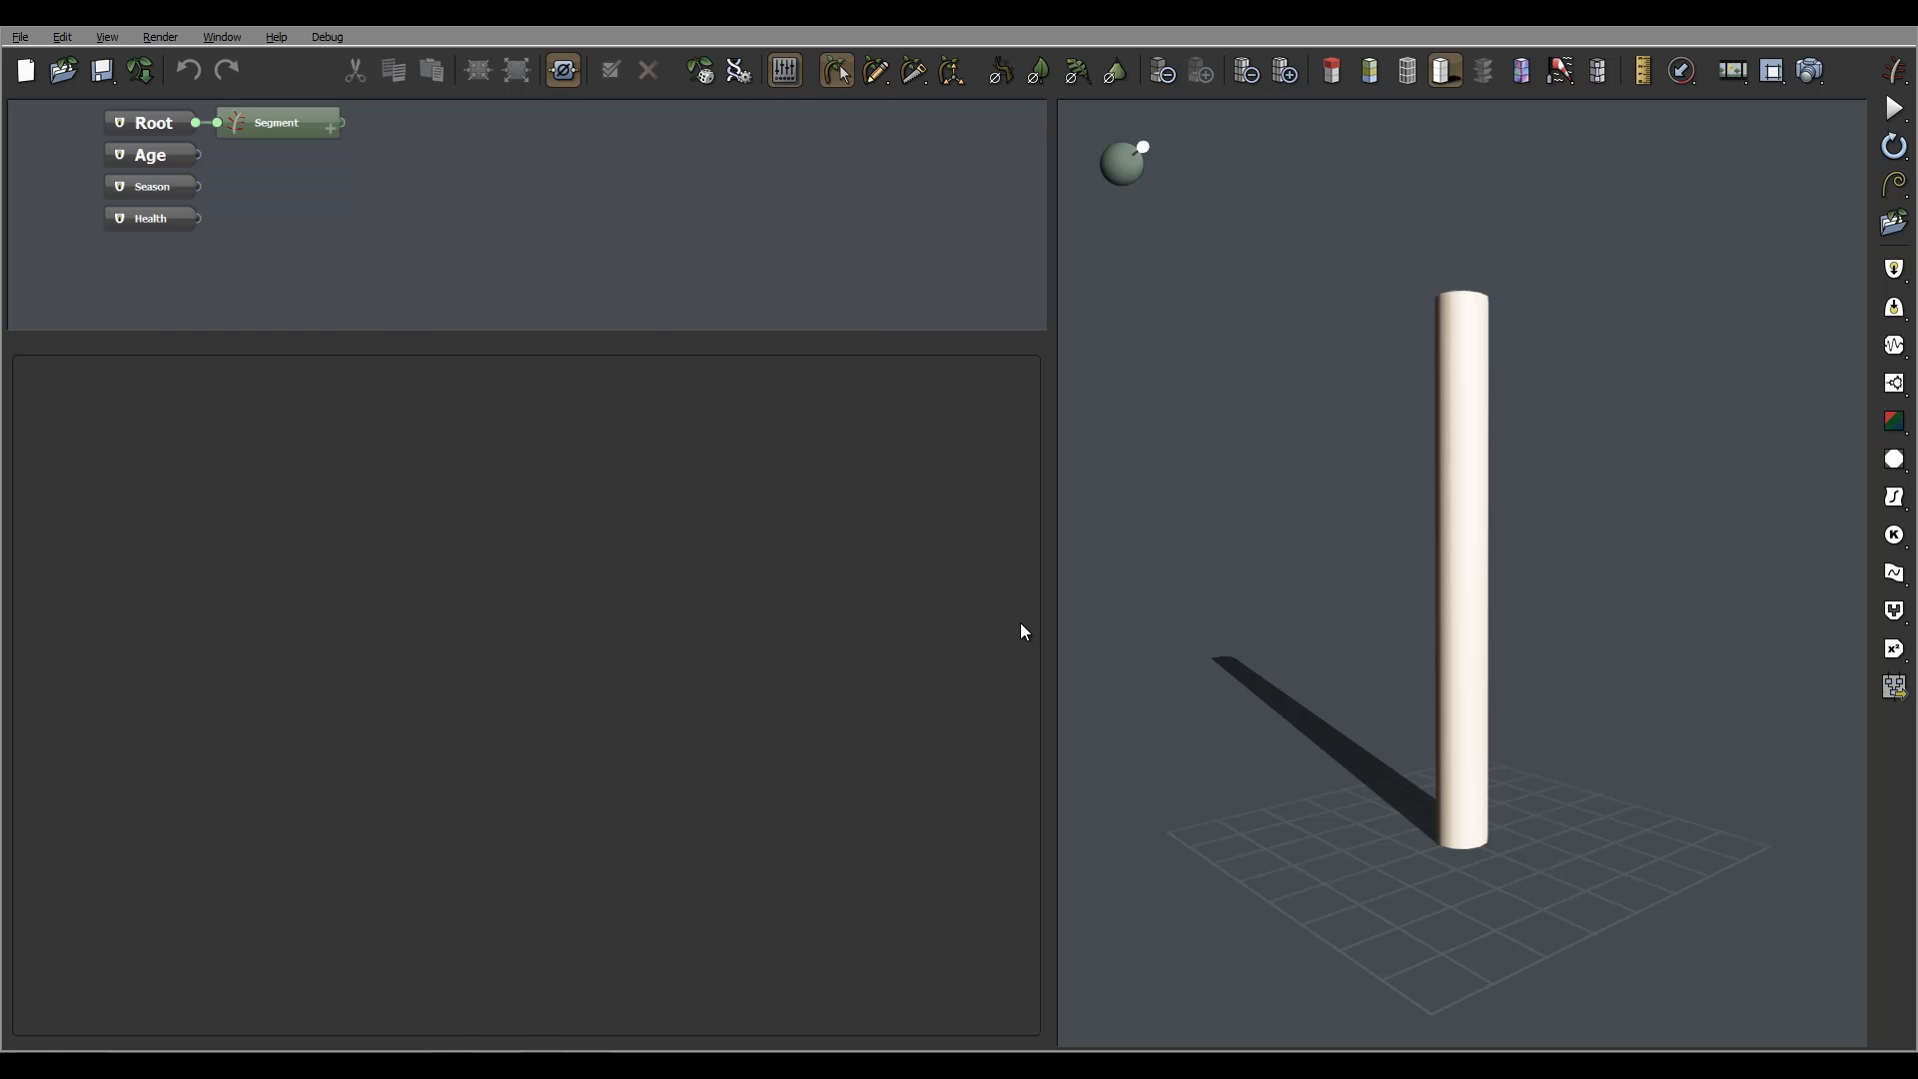
{"action": "mouse_move", "coordinate": [878, 599]}
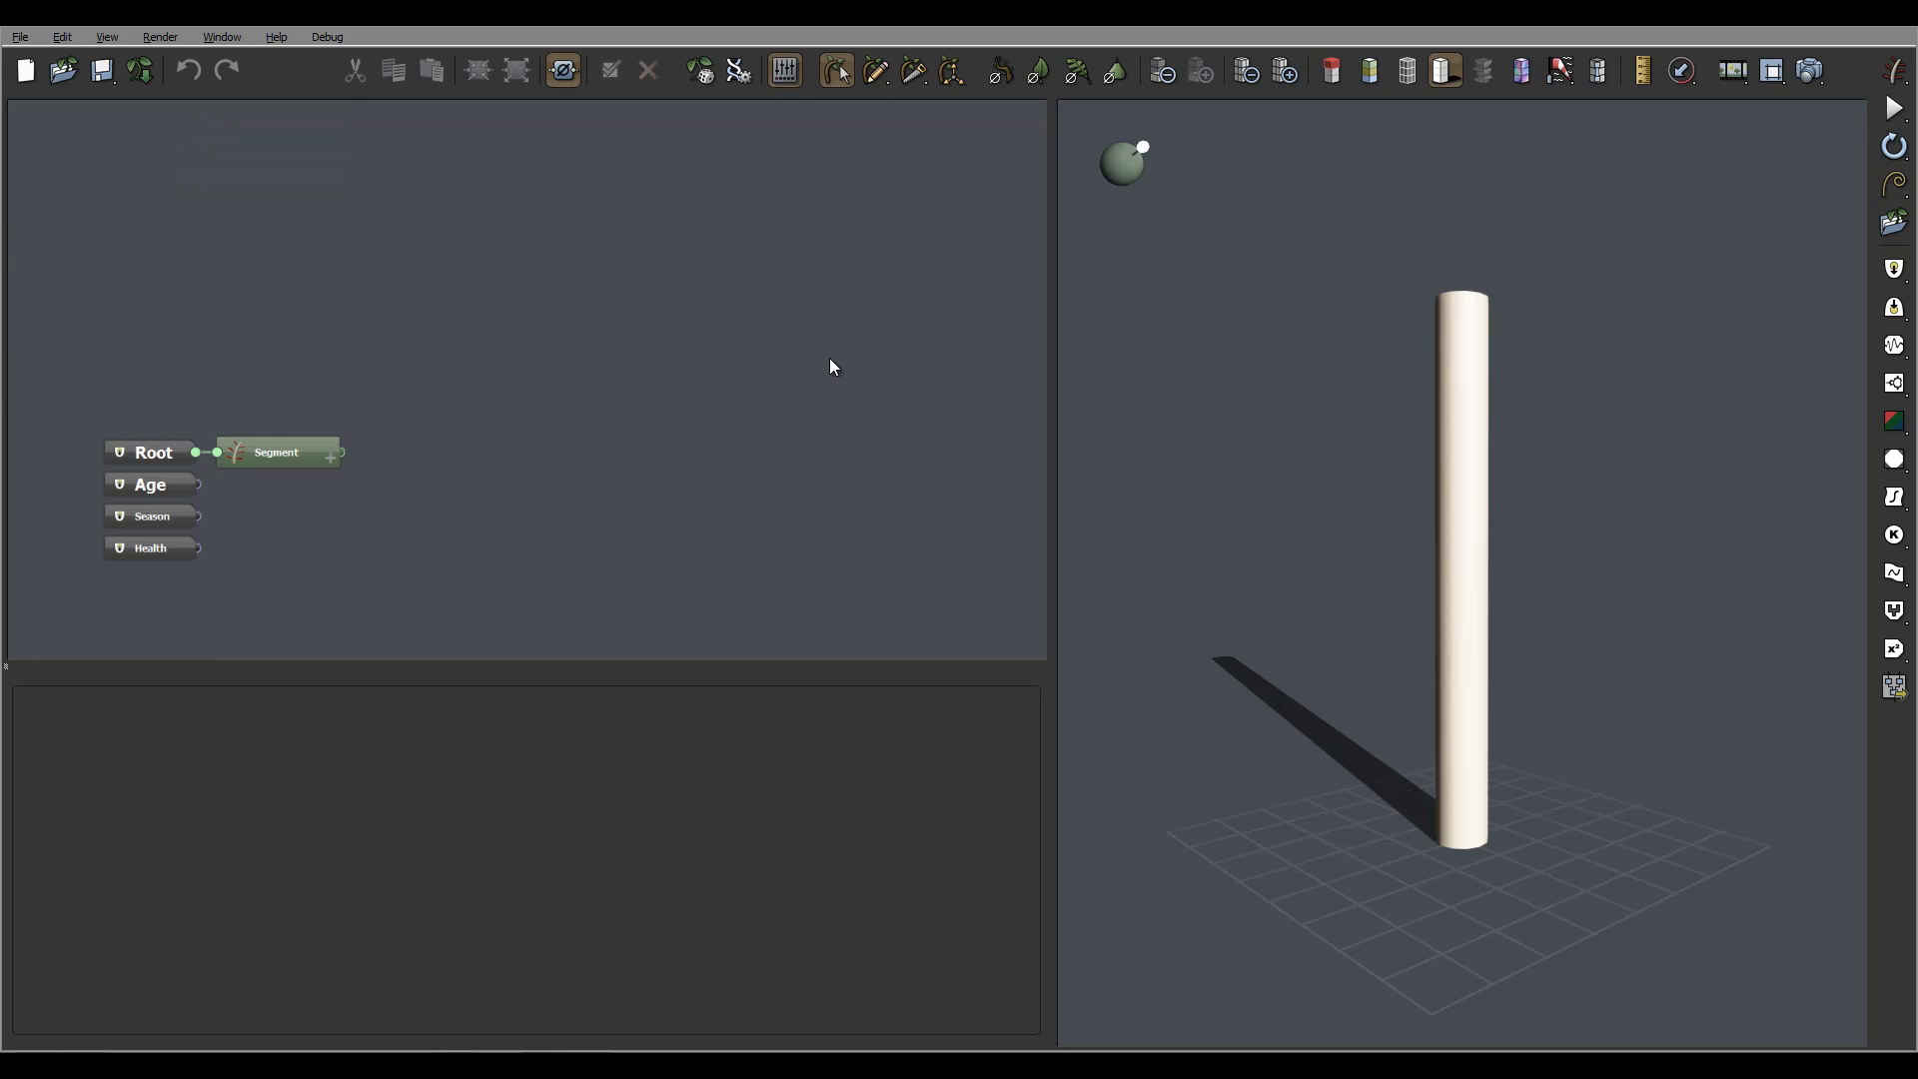
{"action": "left_click", "coordinate": [222, 36]}
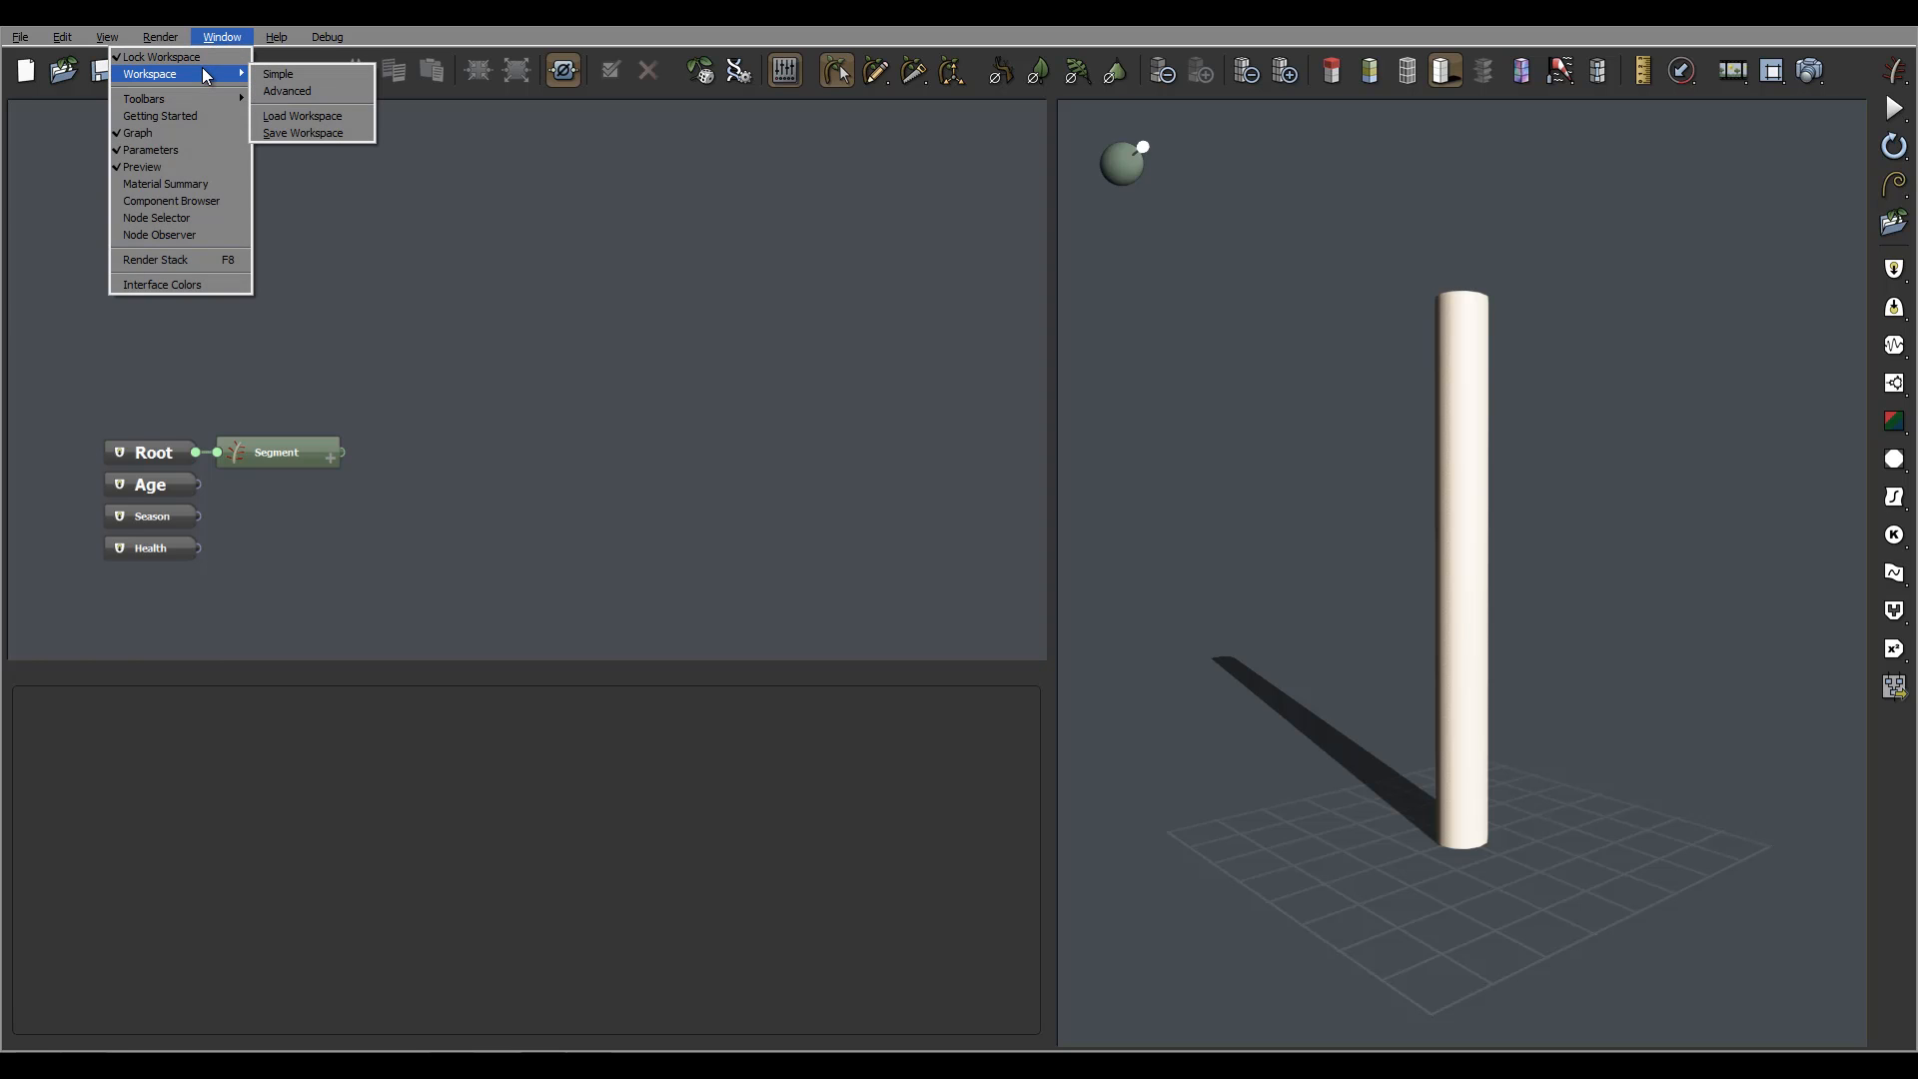
{"action": "mouse_move", "coordinate": [313, 132]}
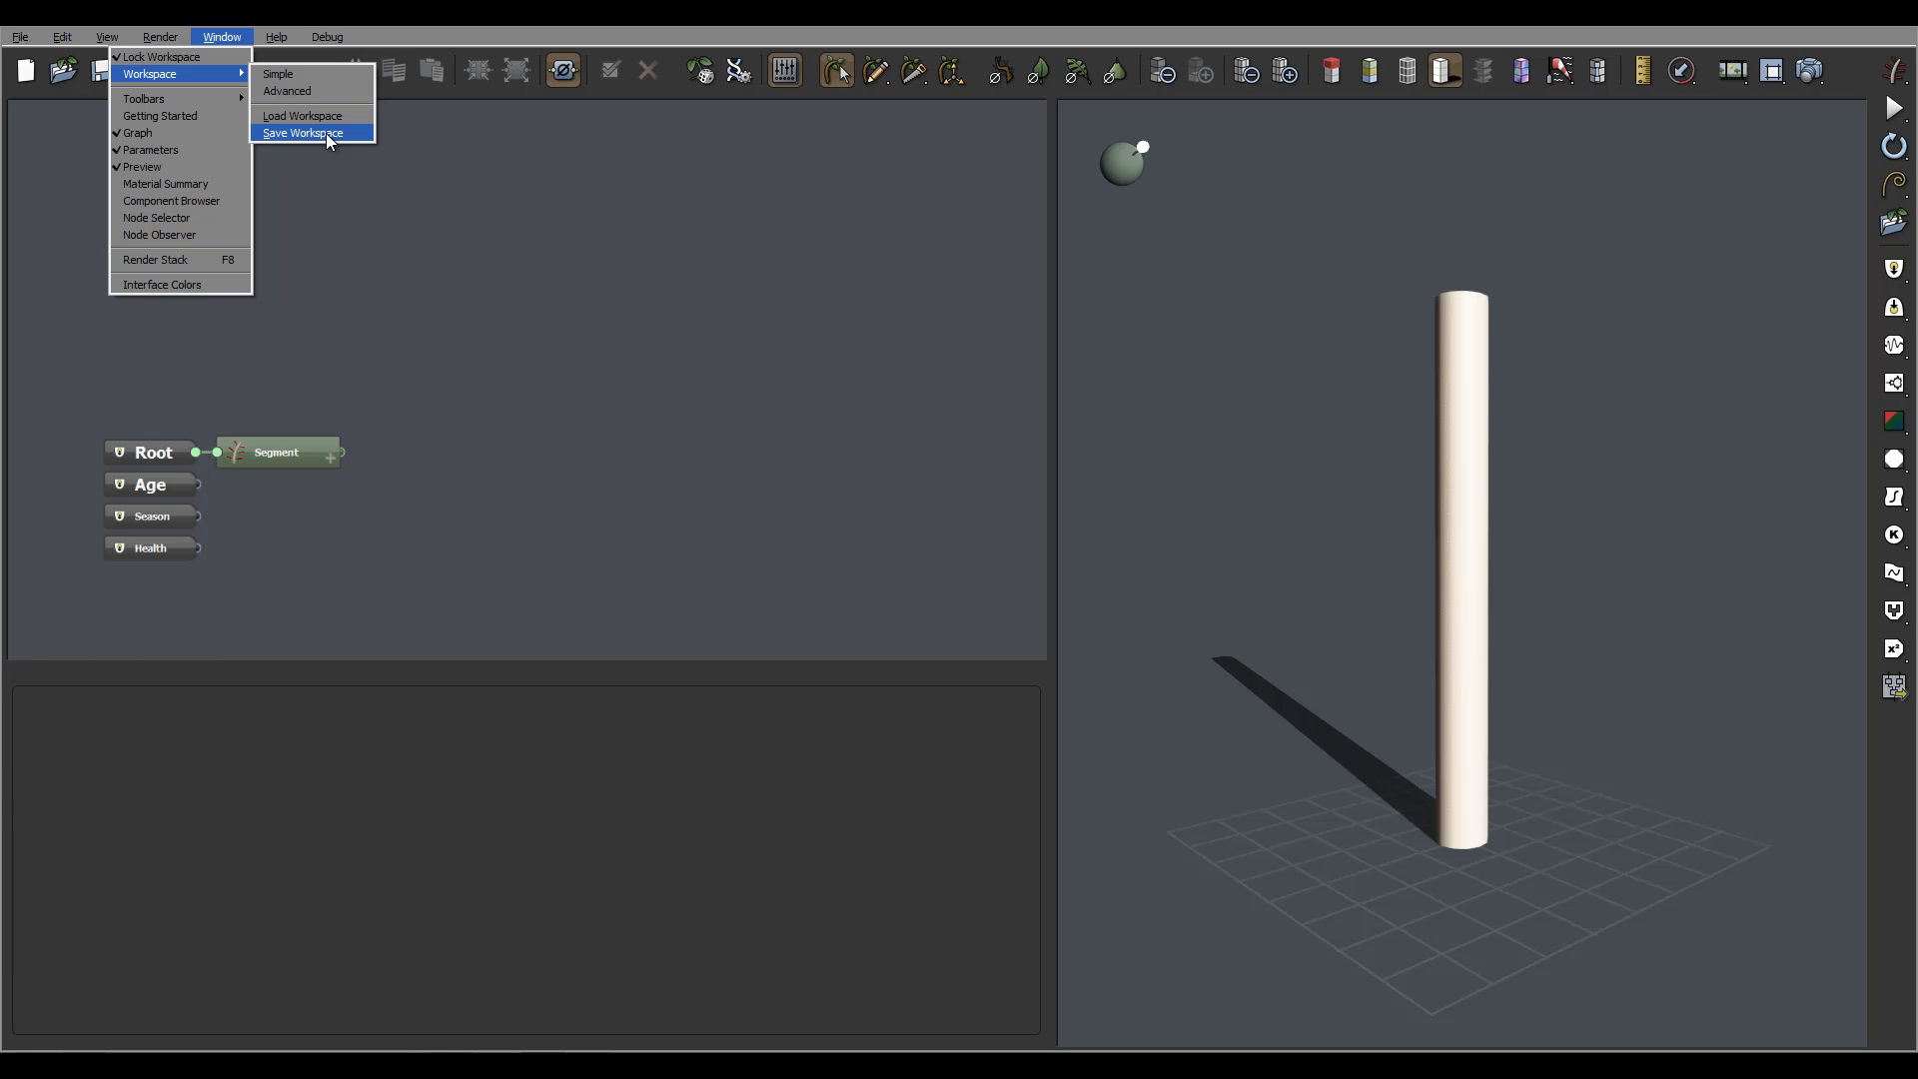
{"action": "mouse_move", "coordinate": [302, 115]}
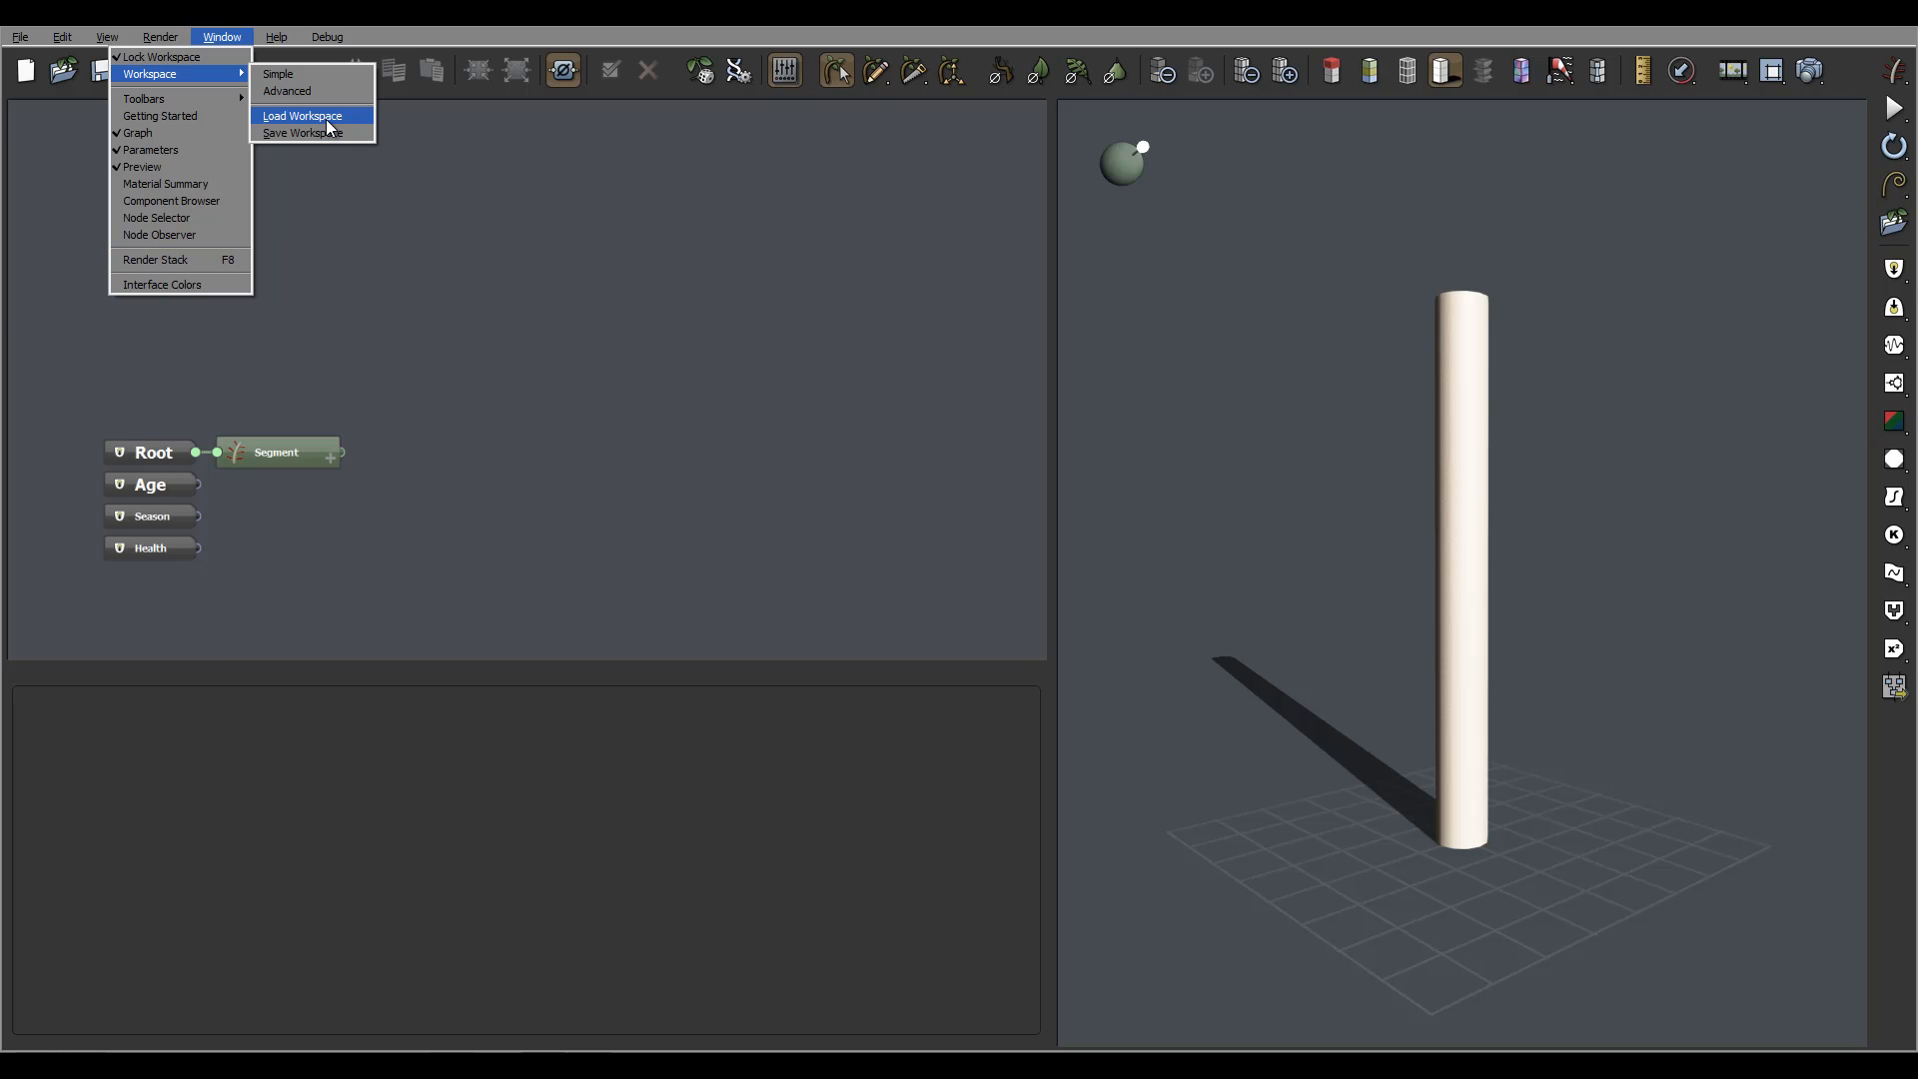
Choose Load Workspace from the Window > Workspace menu.
{"action": "left_click", "coordinate": [302, 115]}
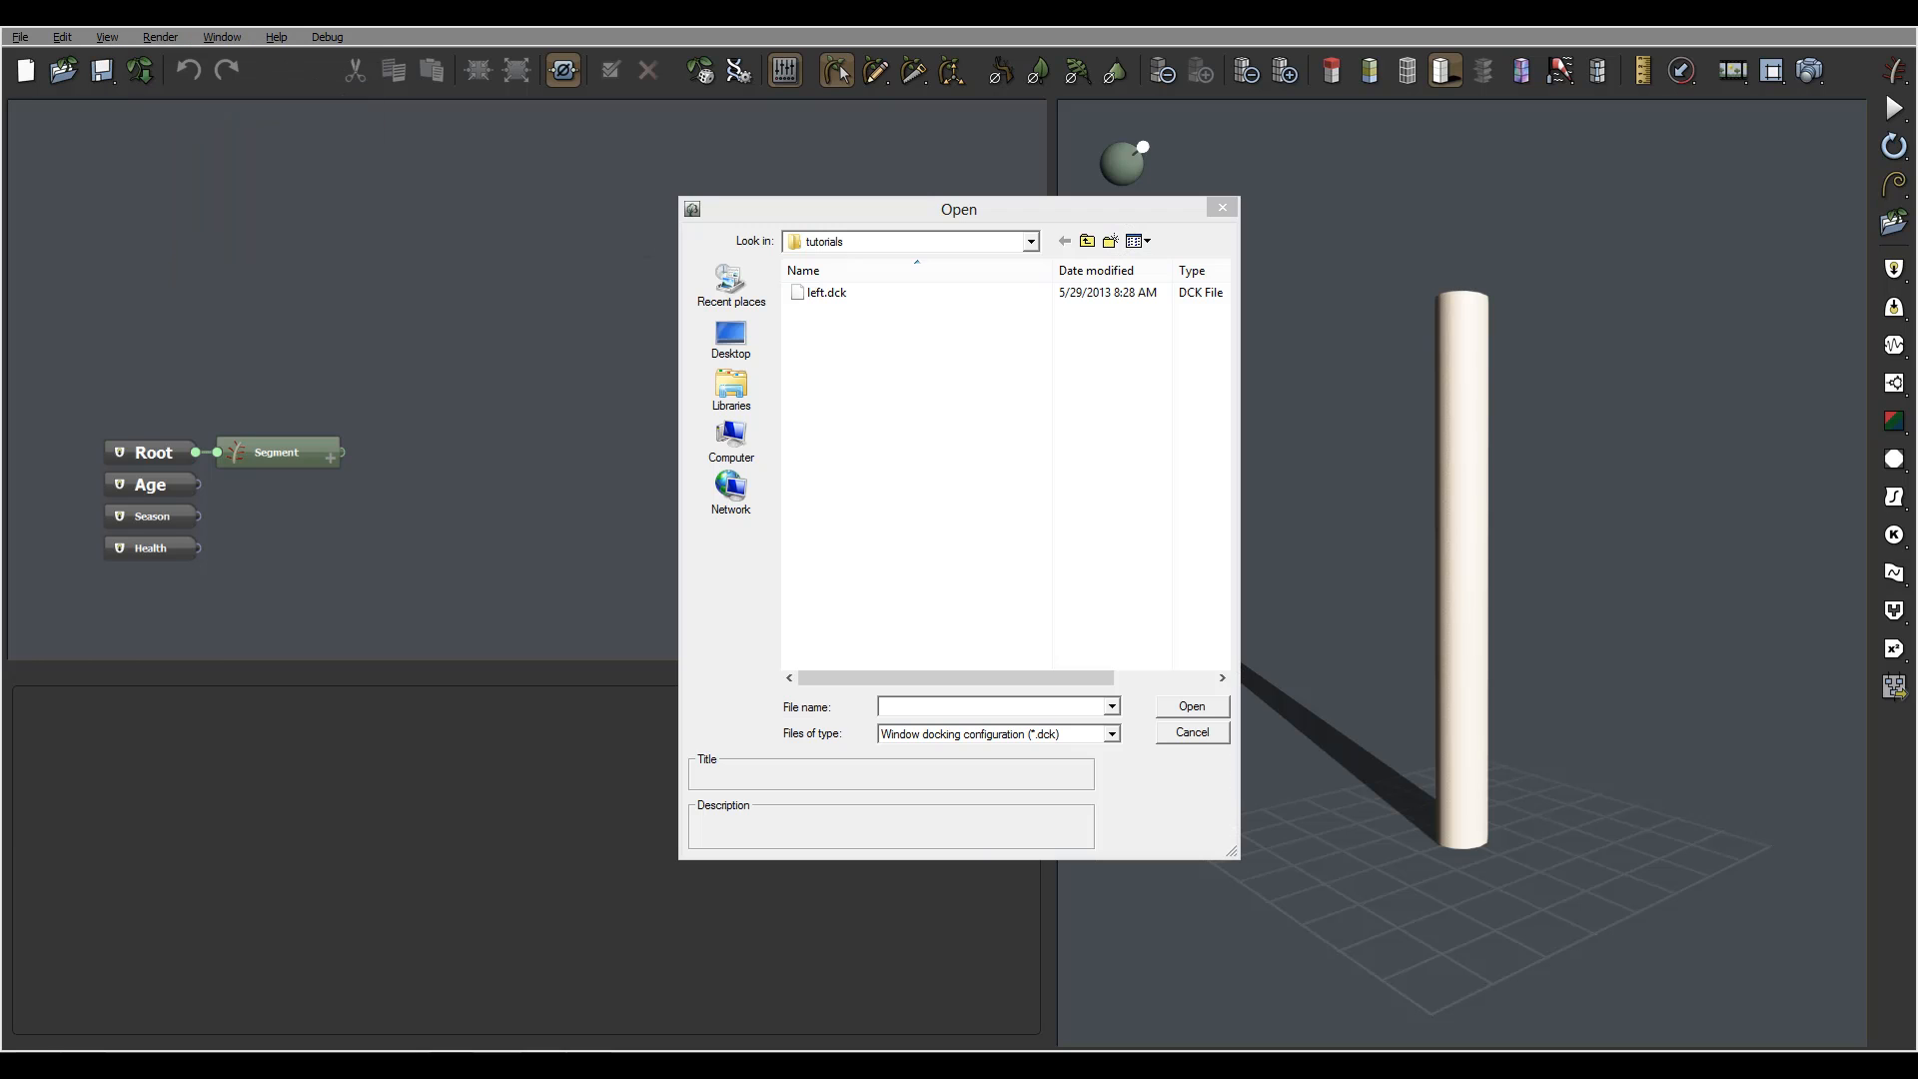
Load left.dck from the tutorials folder, placing the trunk view left and graph right.
{"action": "left_click", "coordinate": [827, 291]}
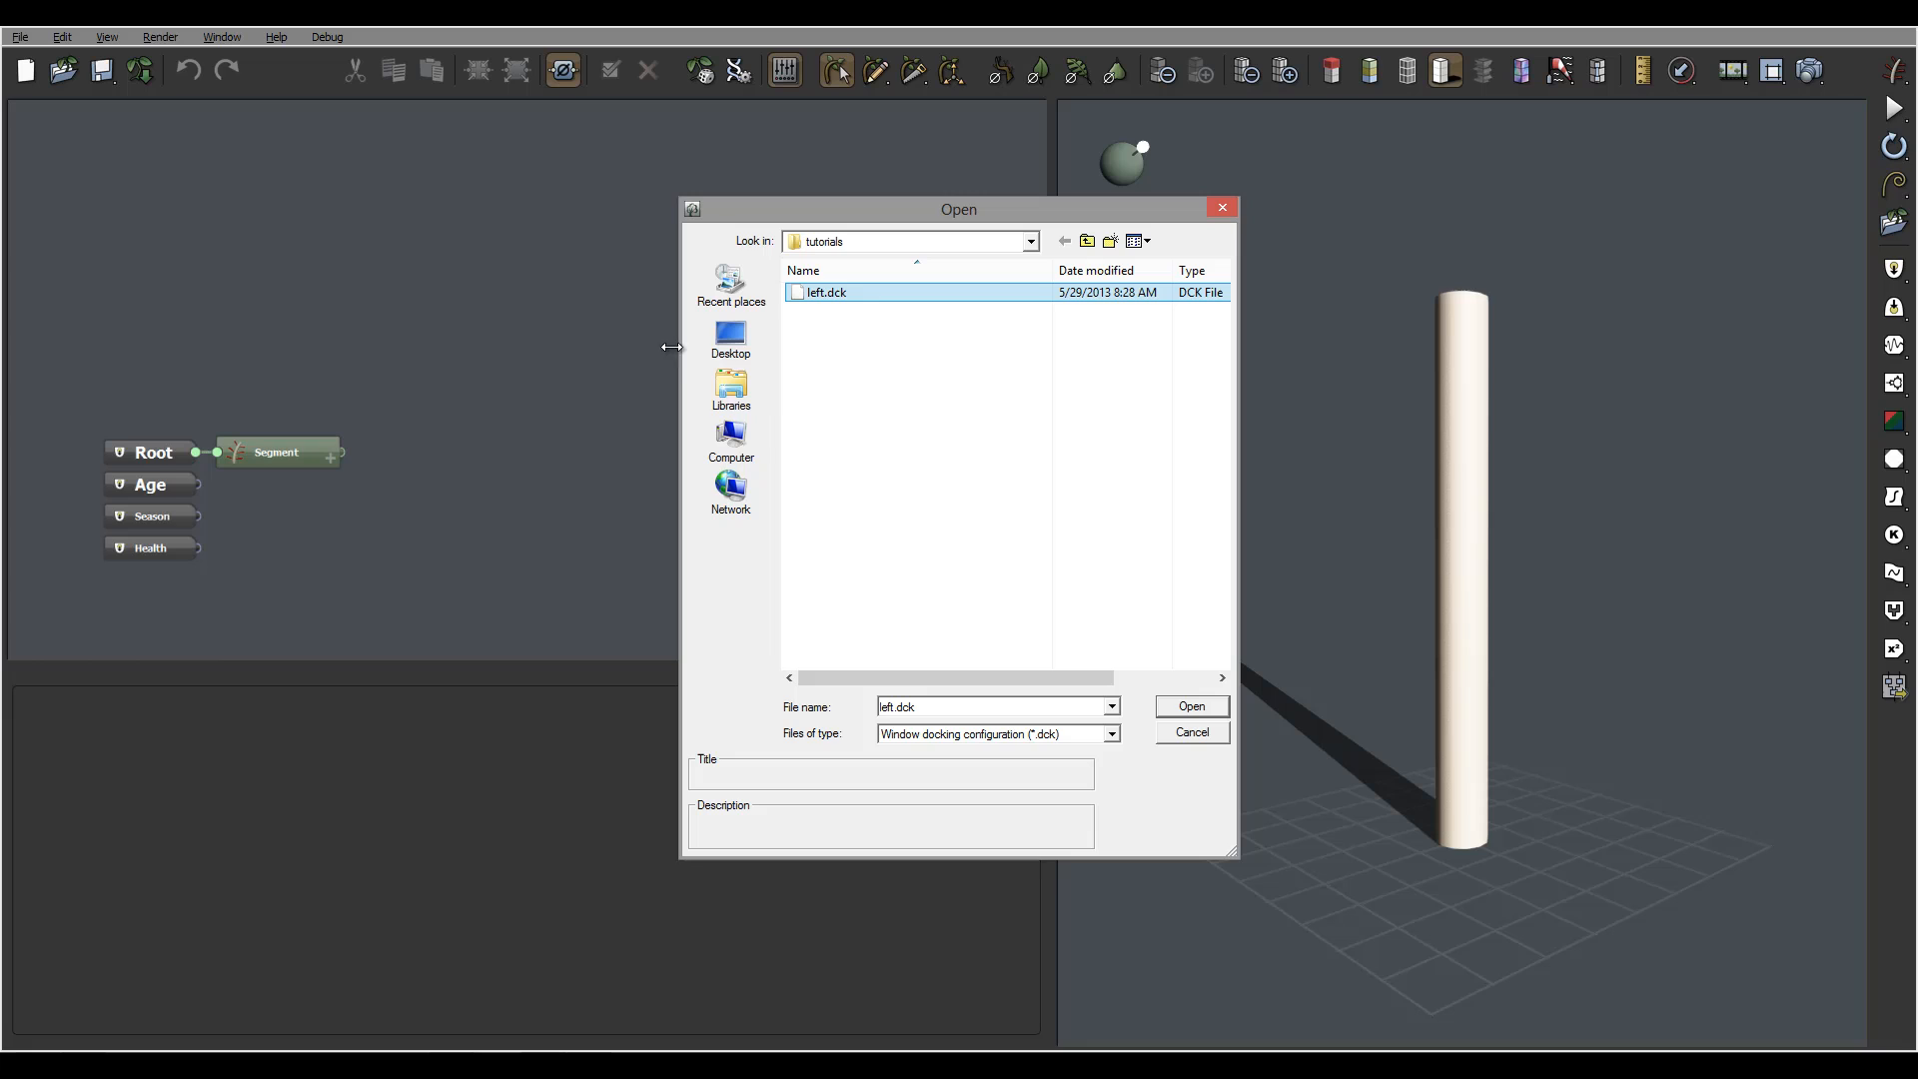
{"action": "mouse_move", "coordinate": [1021, 251]}
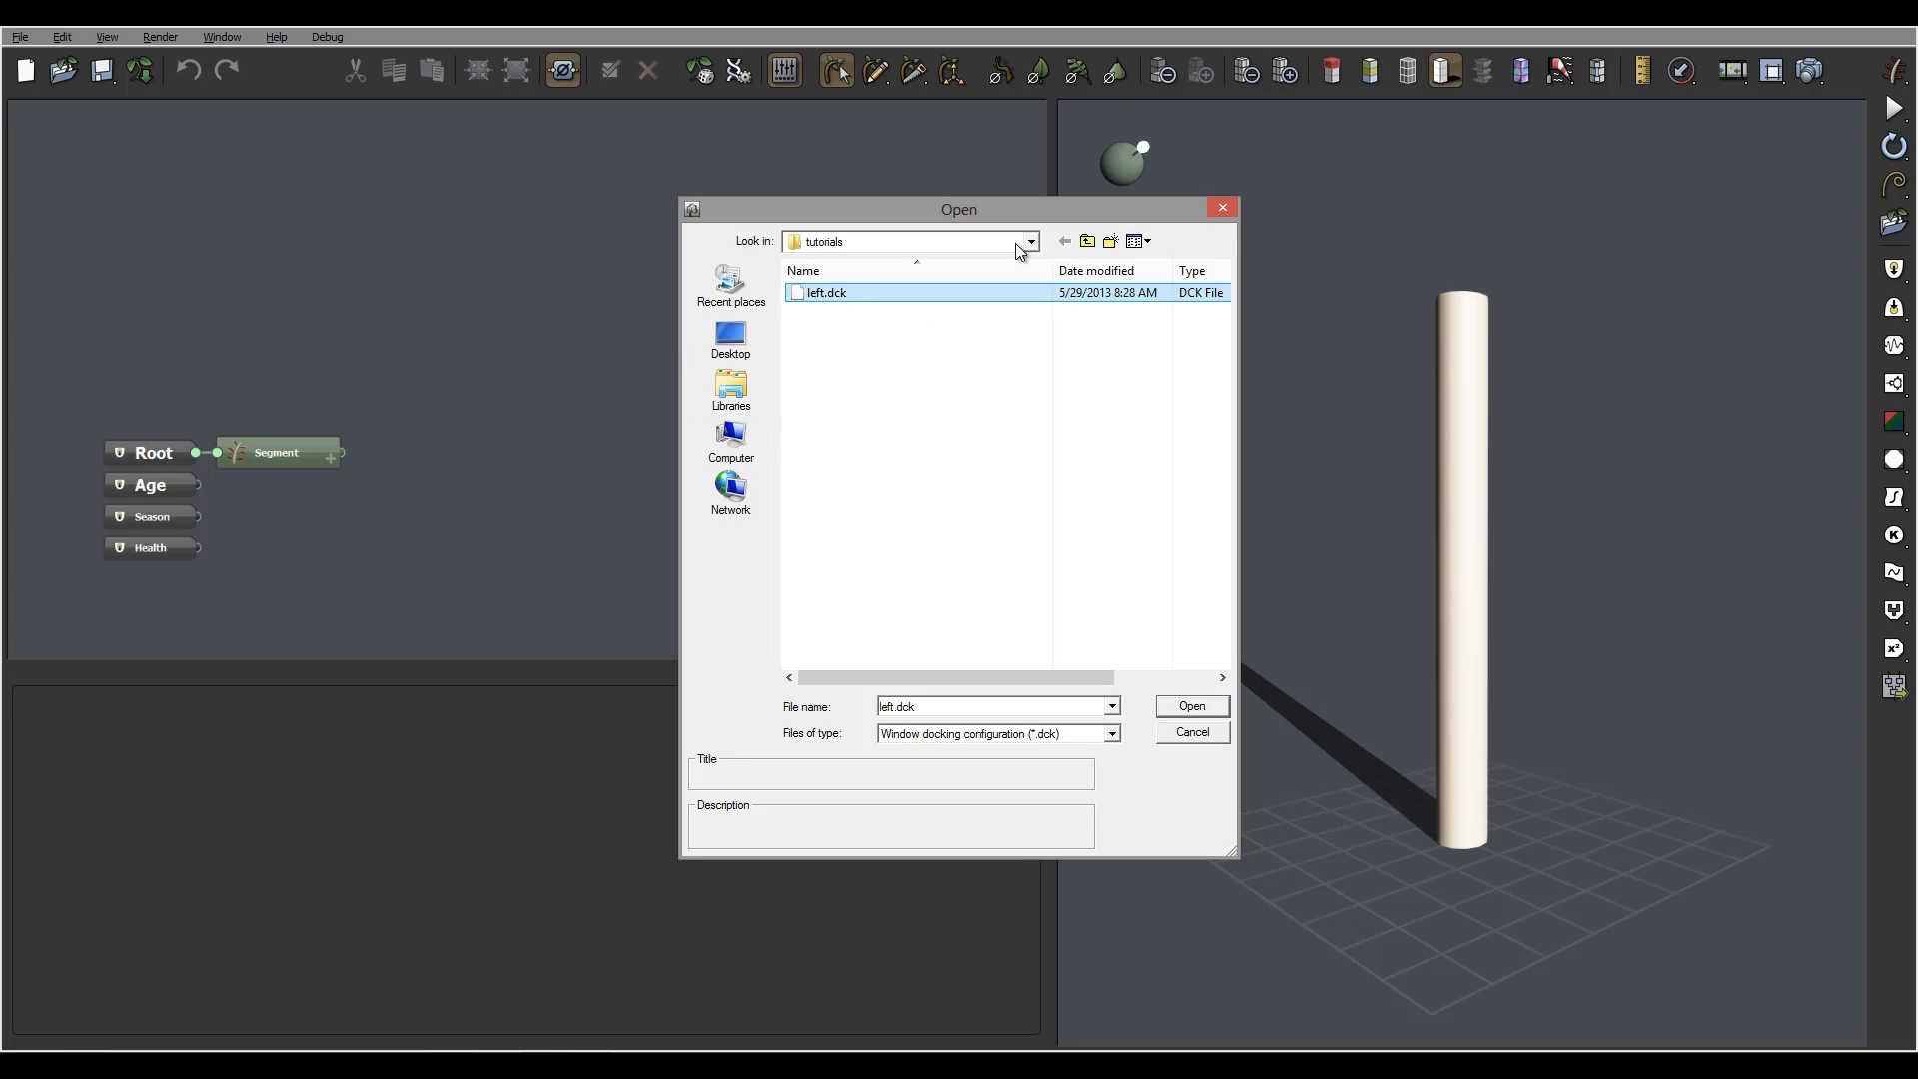
{"action": "mouse_move", "coordinate": [961, 306]}
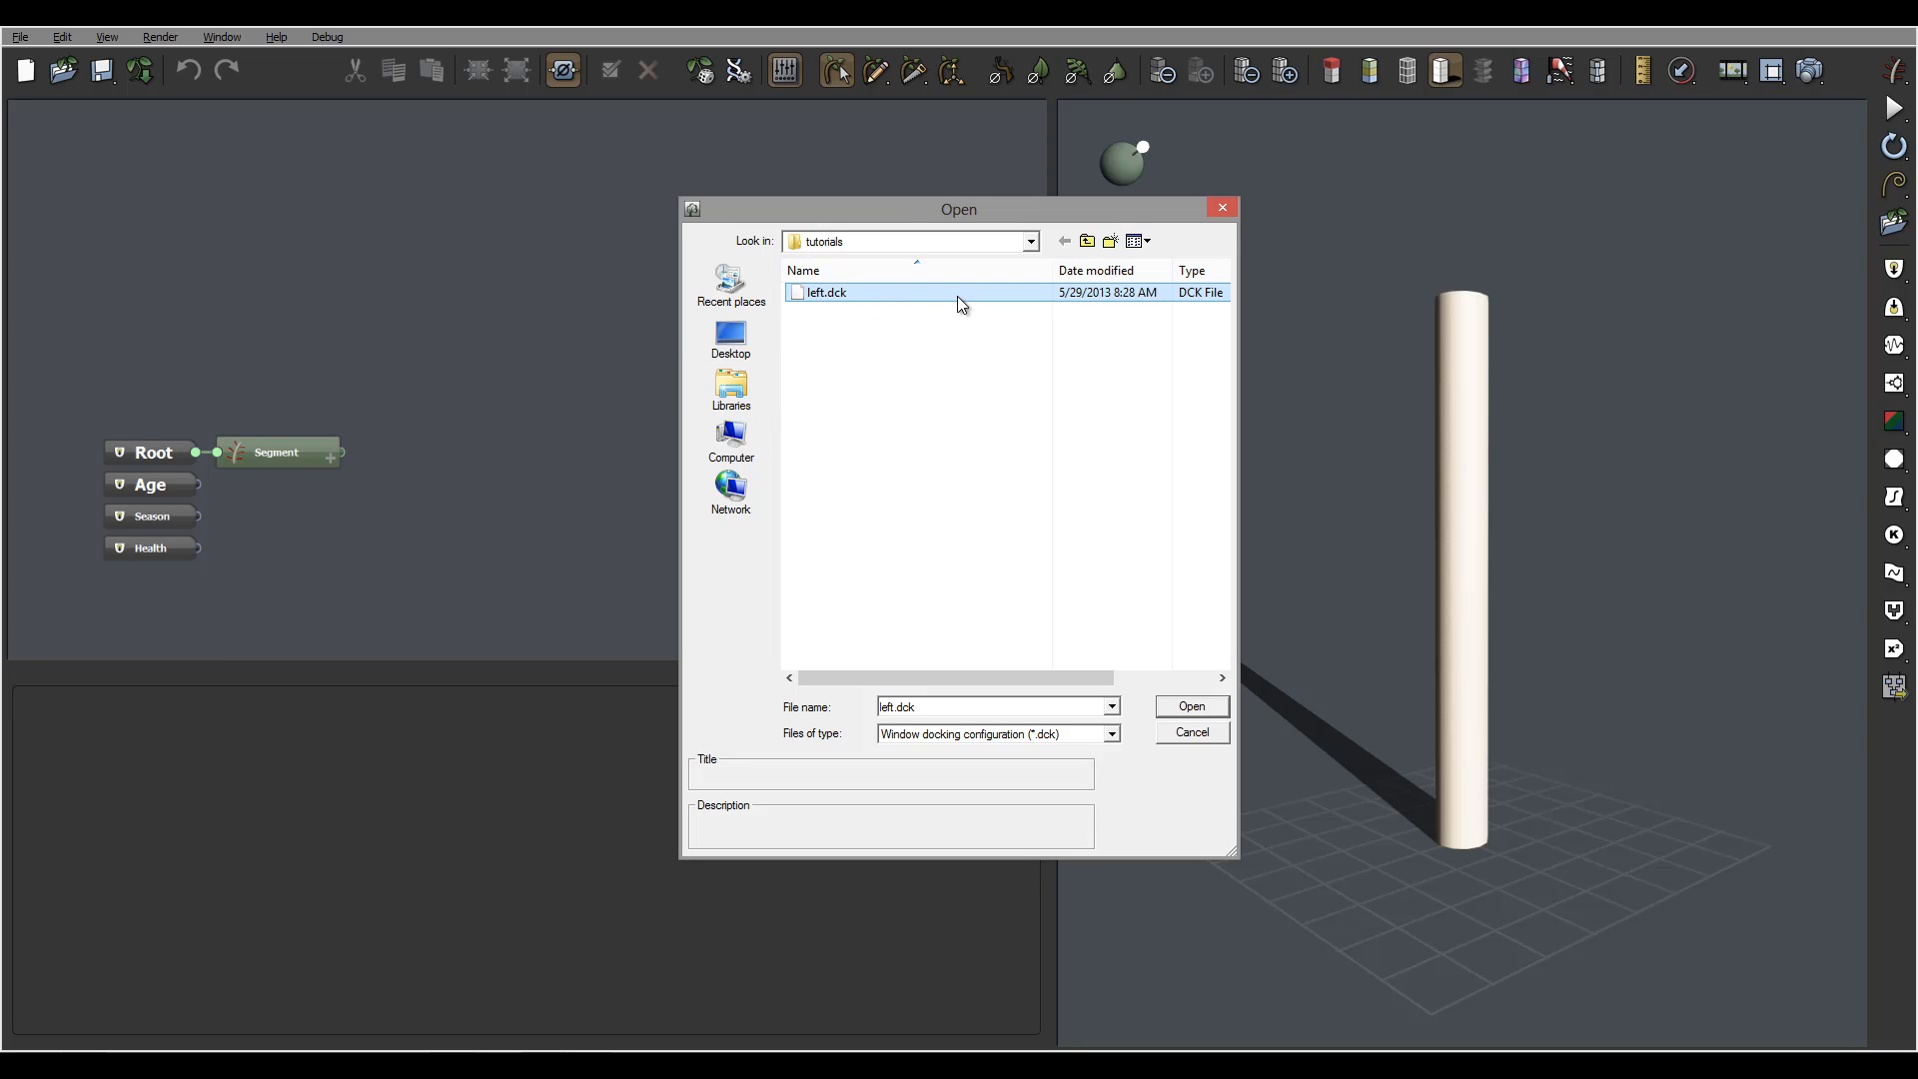
{"action": "mouse_move", "coordinate": [953, 458]}
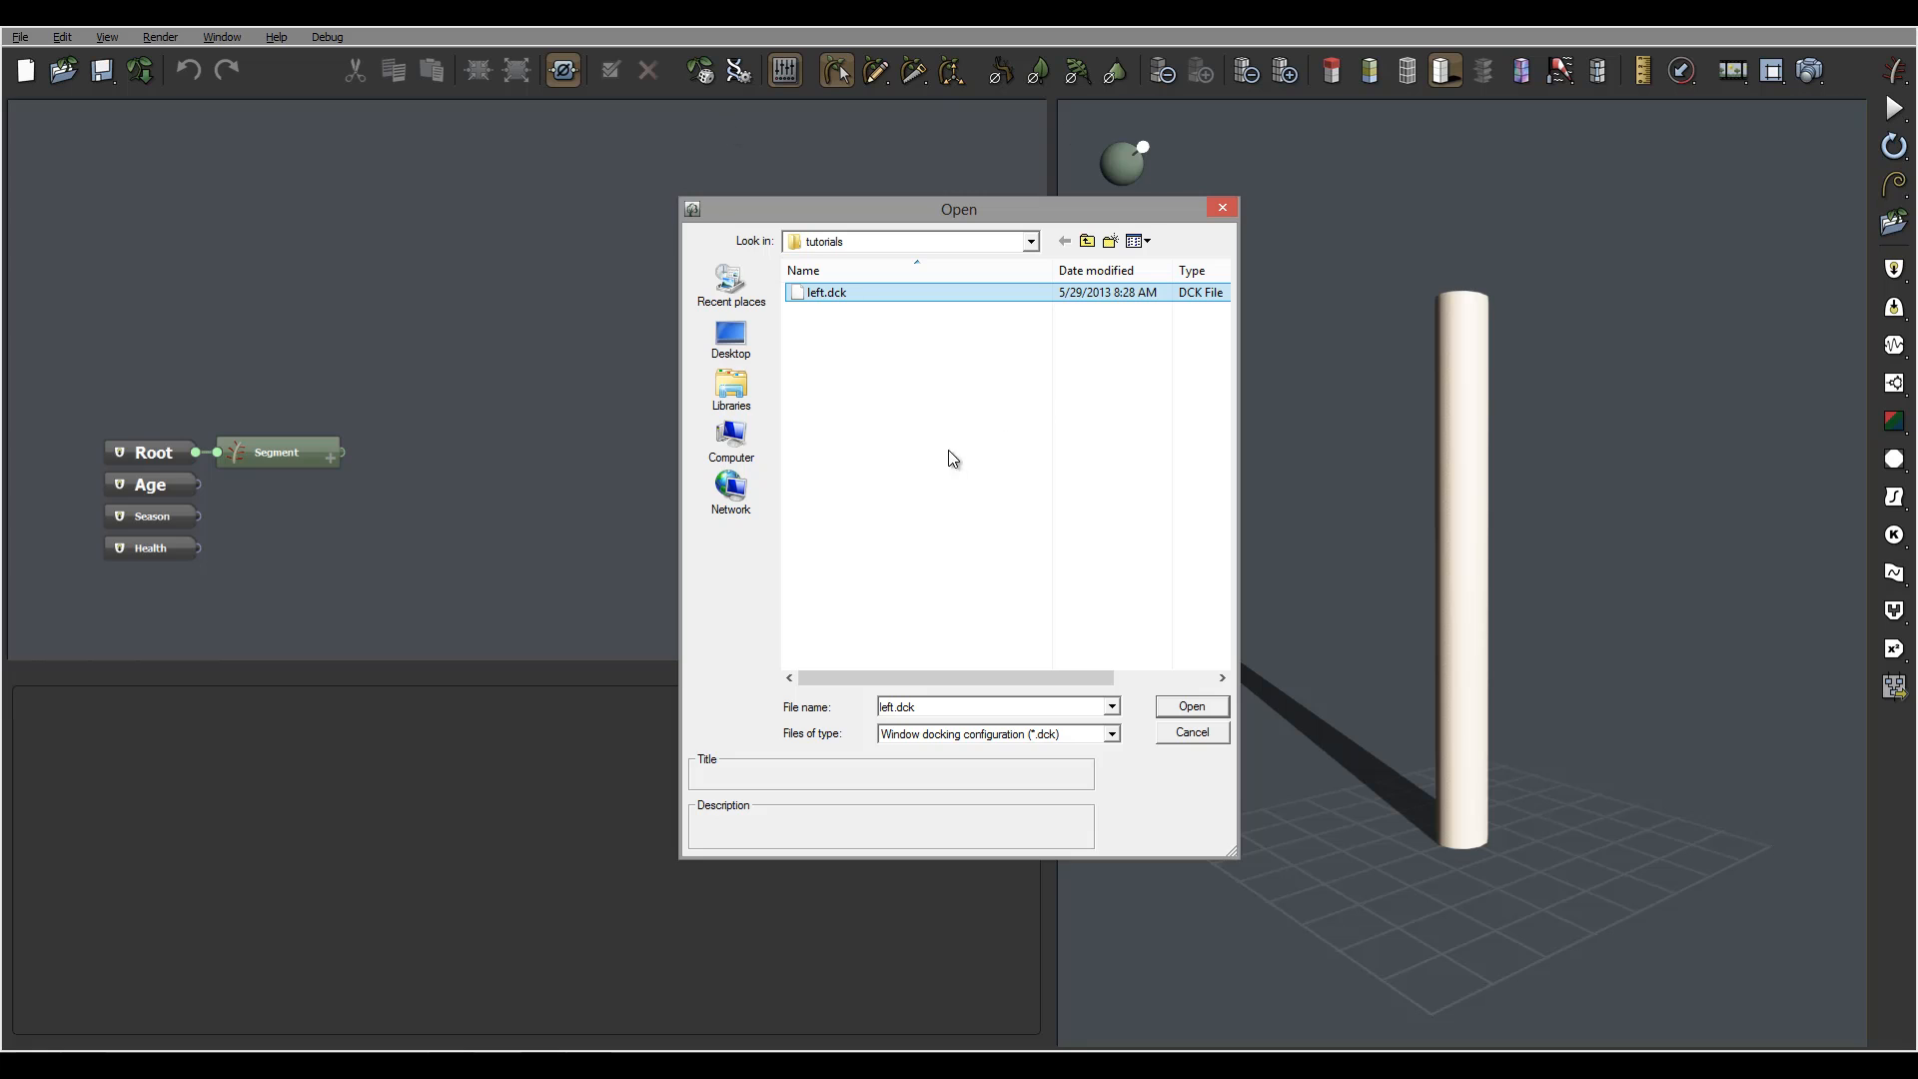
{"action": "left_click", "coordinate": [1187, 706]}
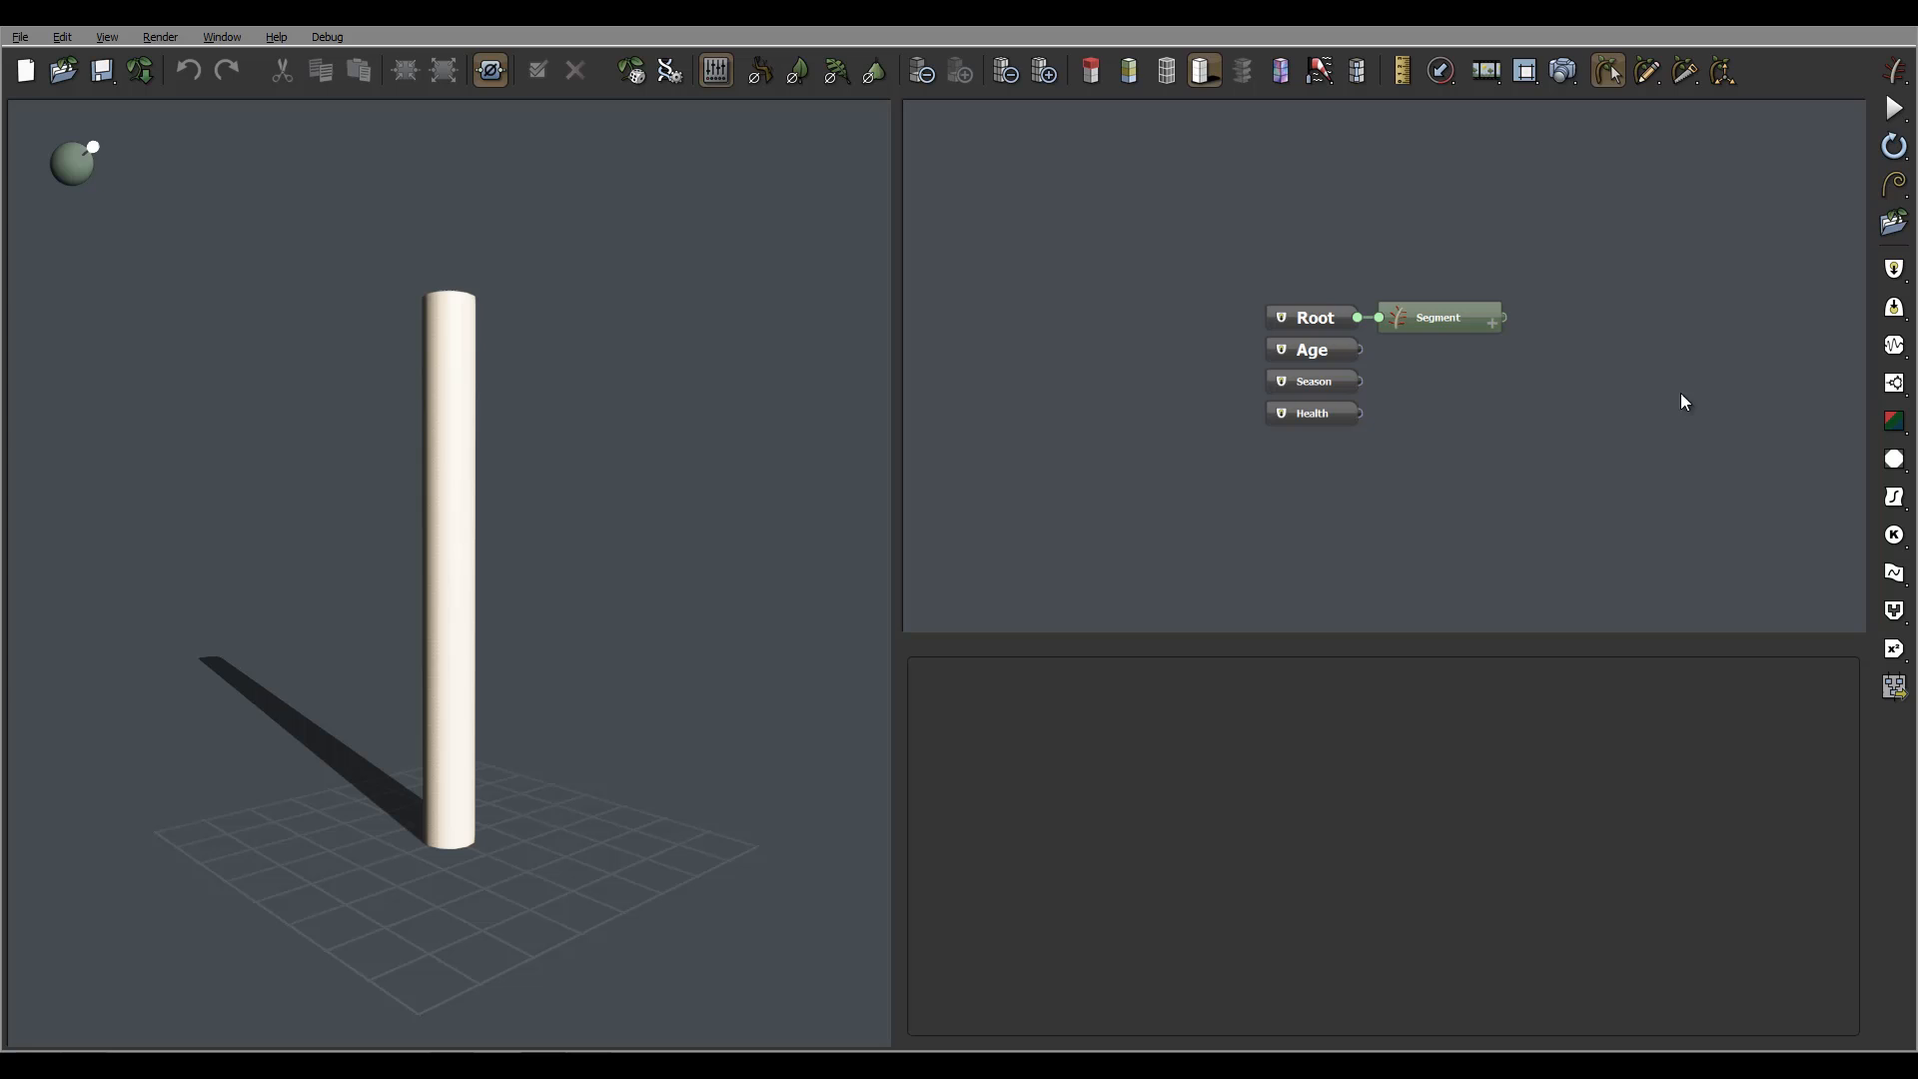
{"action": "mouse_move", "coordinate": [1409, 422]}
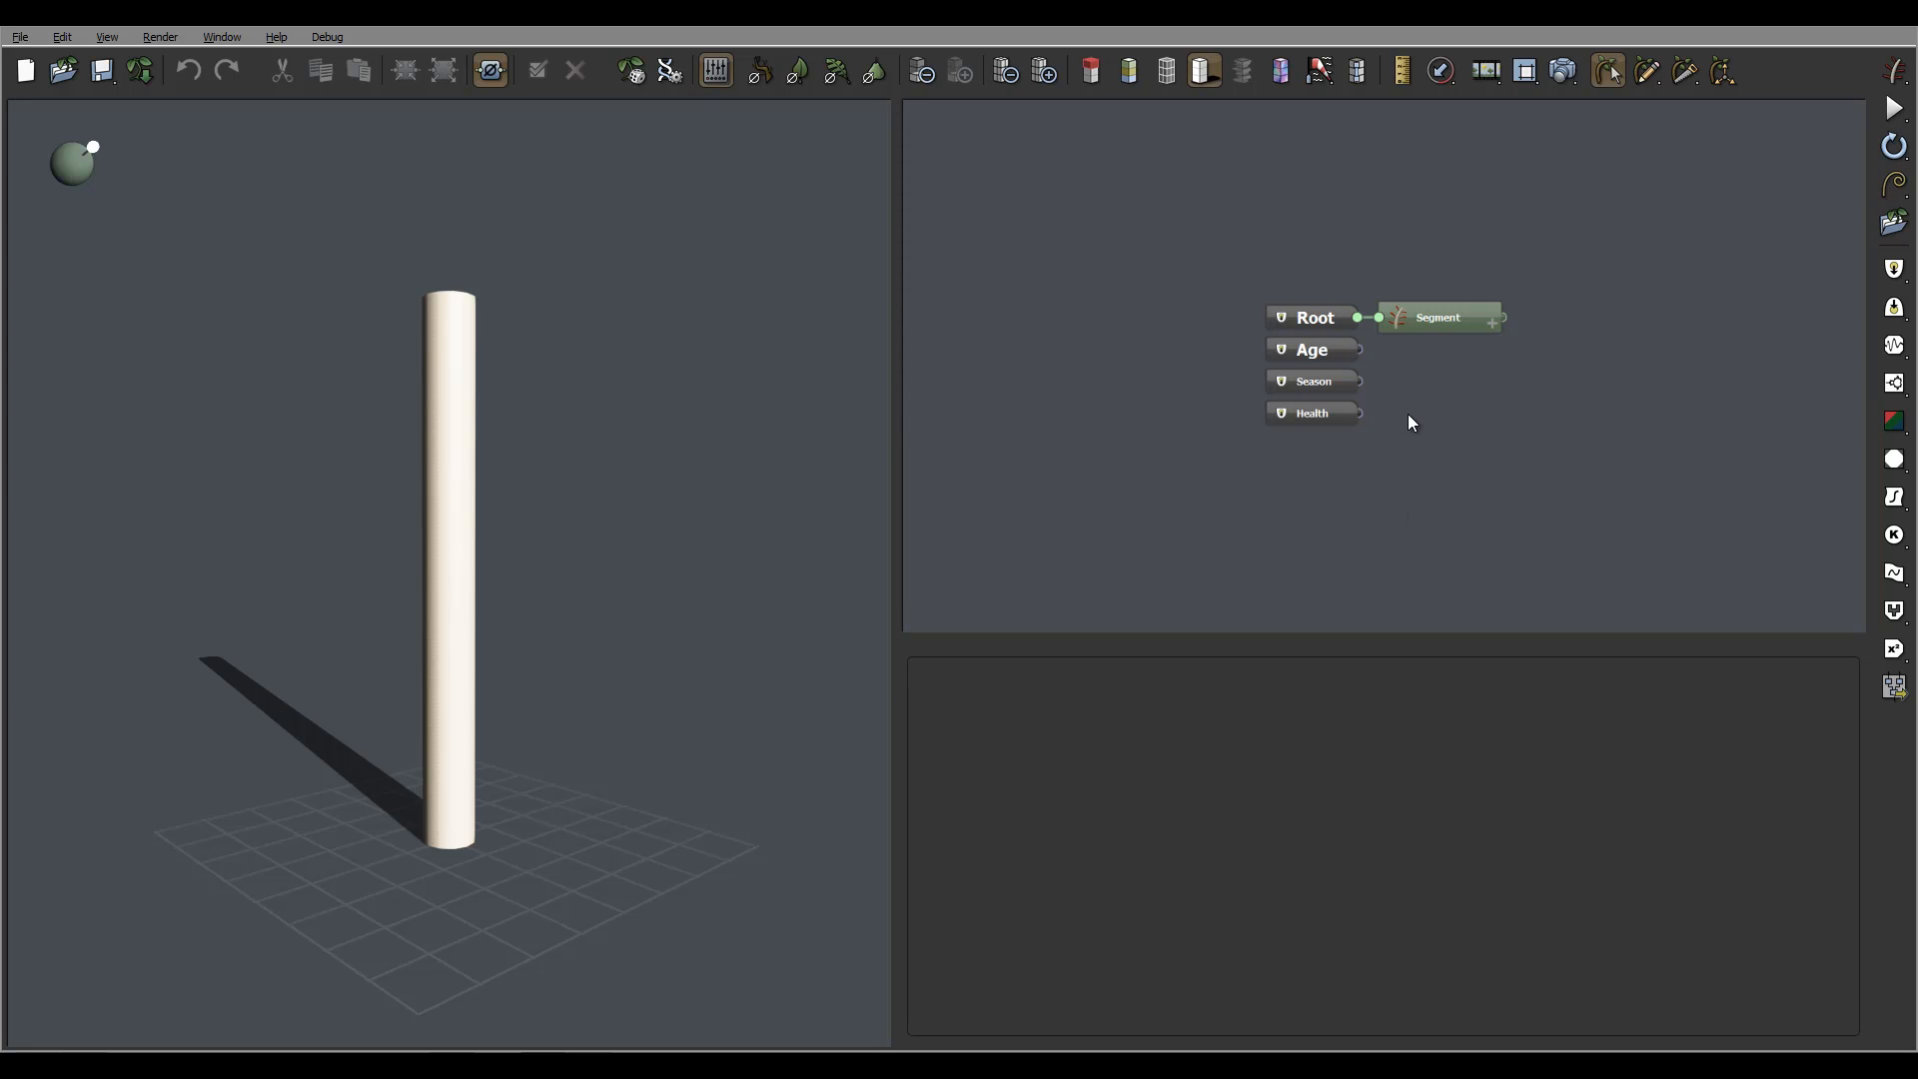
{"action": "mouse_move", "coordinate": [204, 656]}
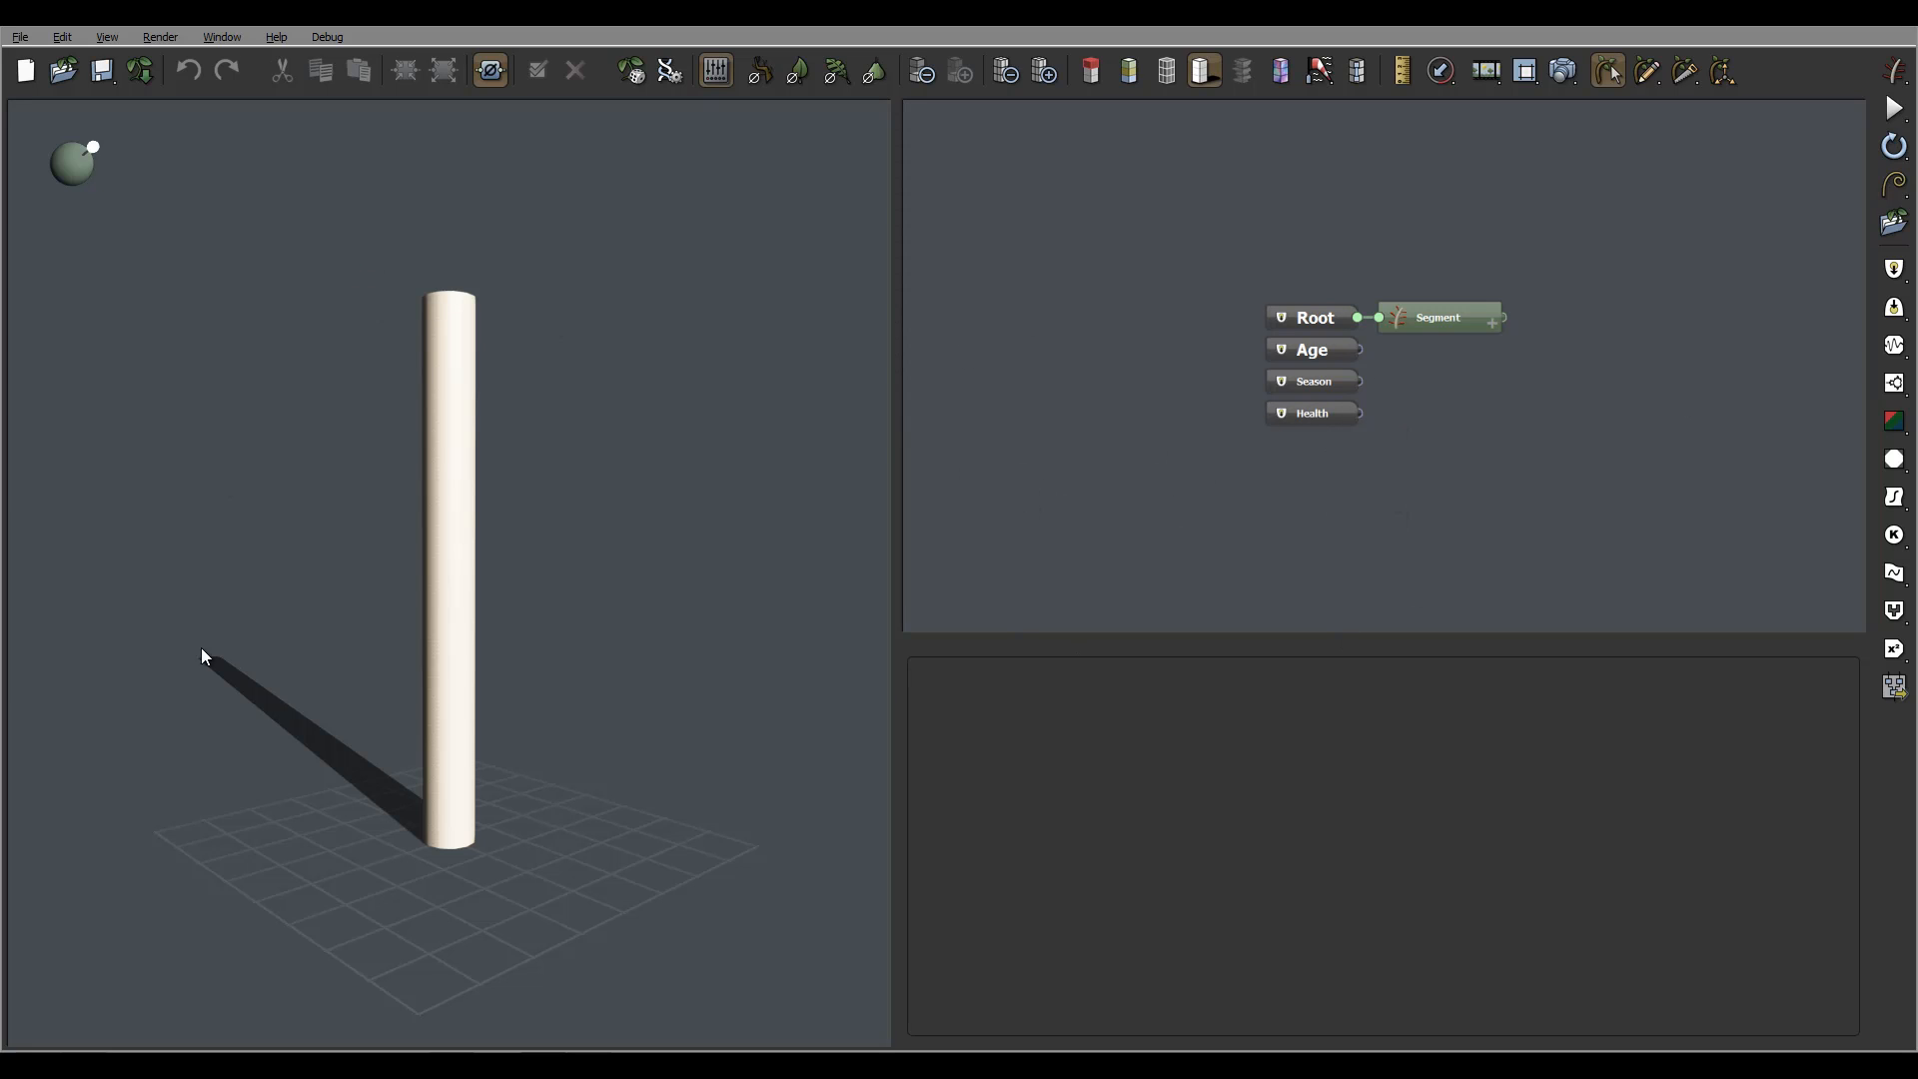
{"action": "mouse_move", "coordinate": [420, 686]}
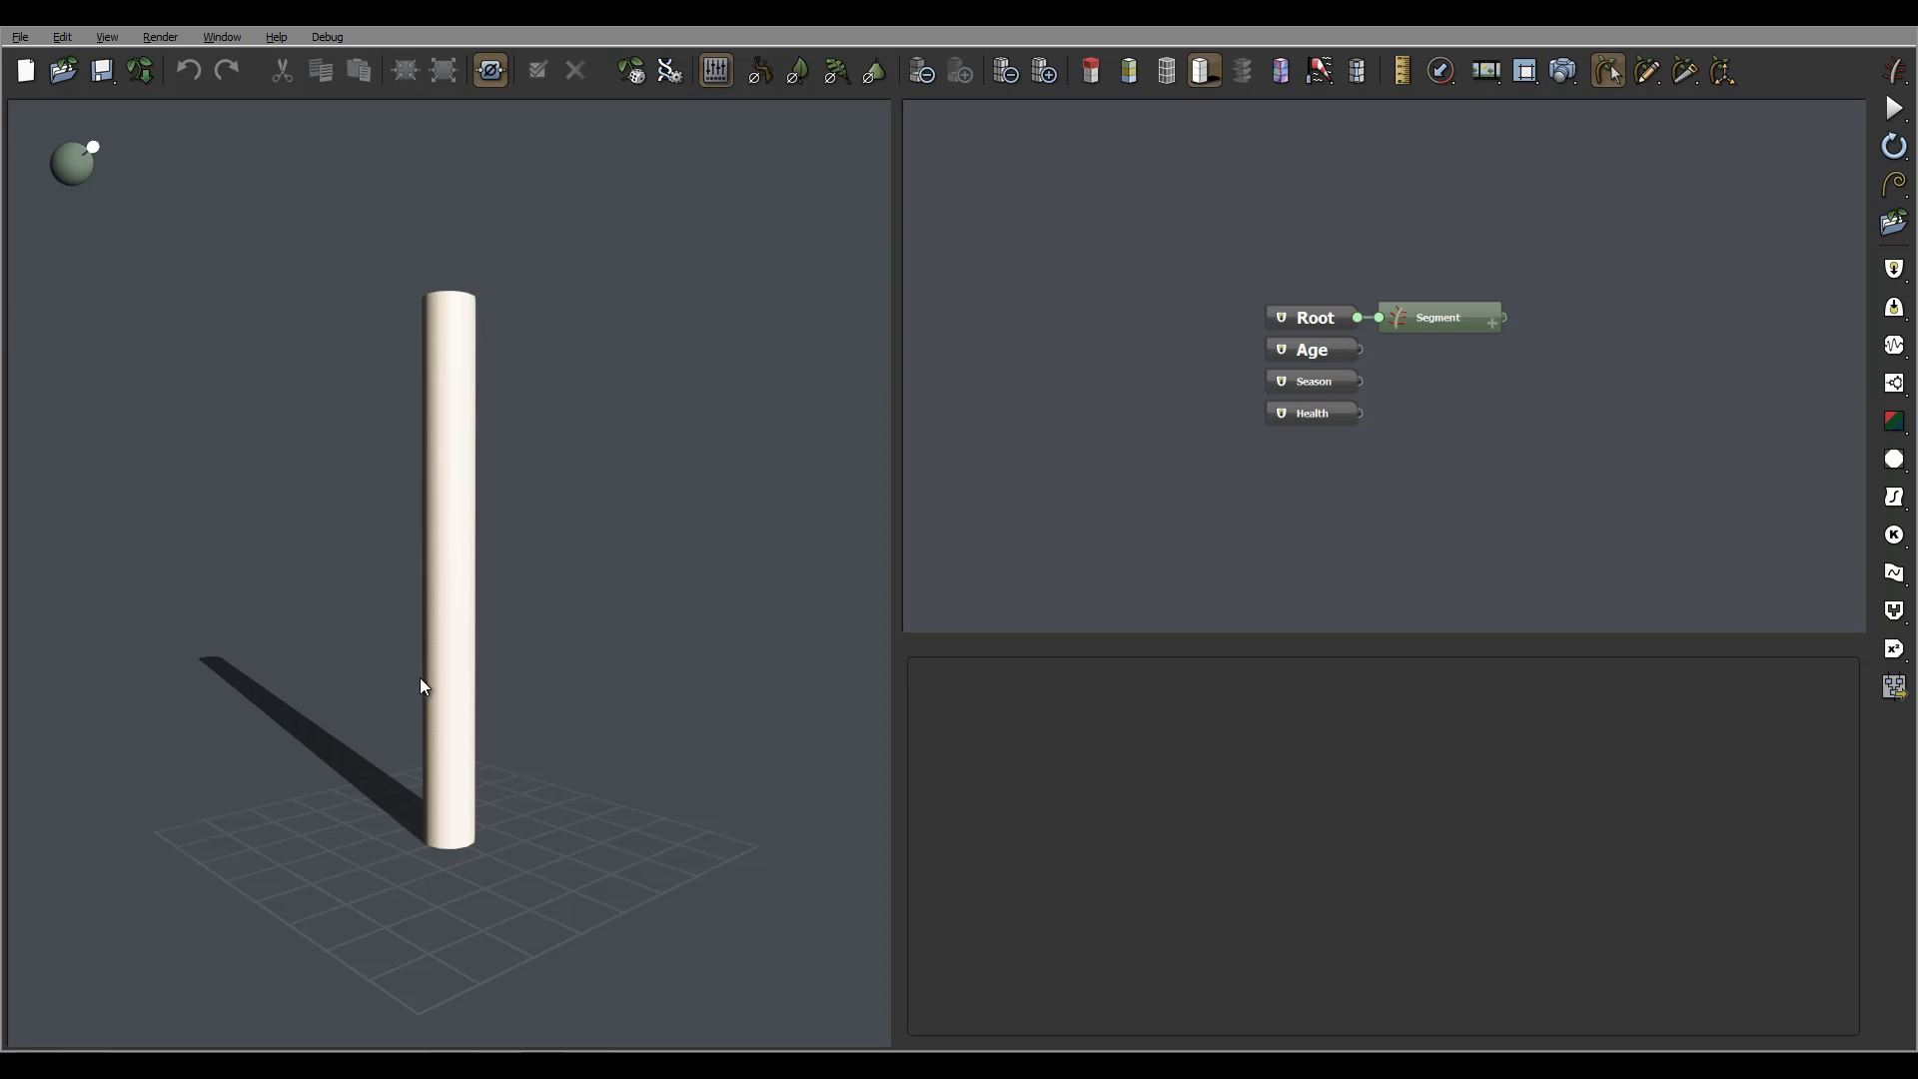
{"action": "mouse_move", "coordinate": [817, 639]}
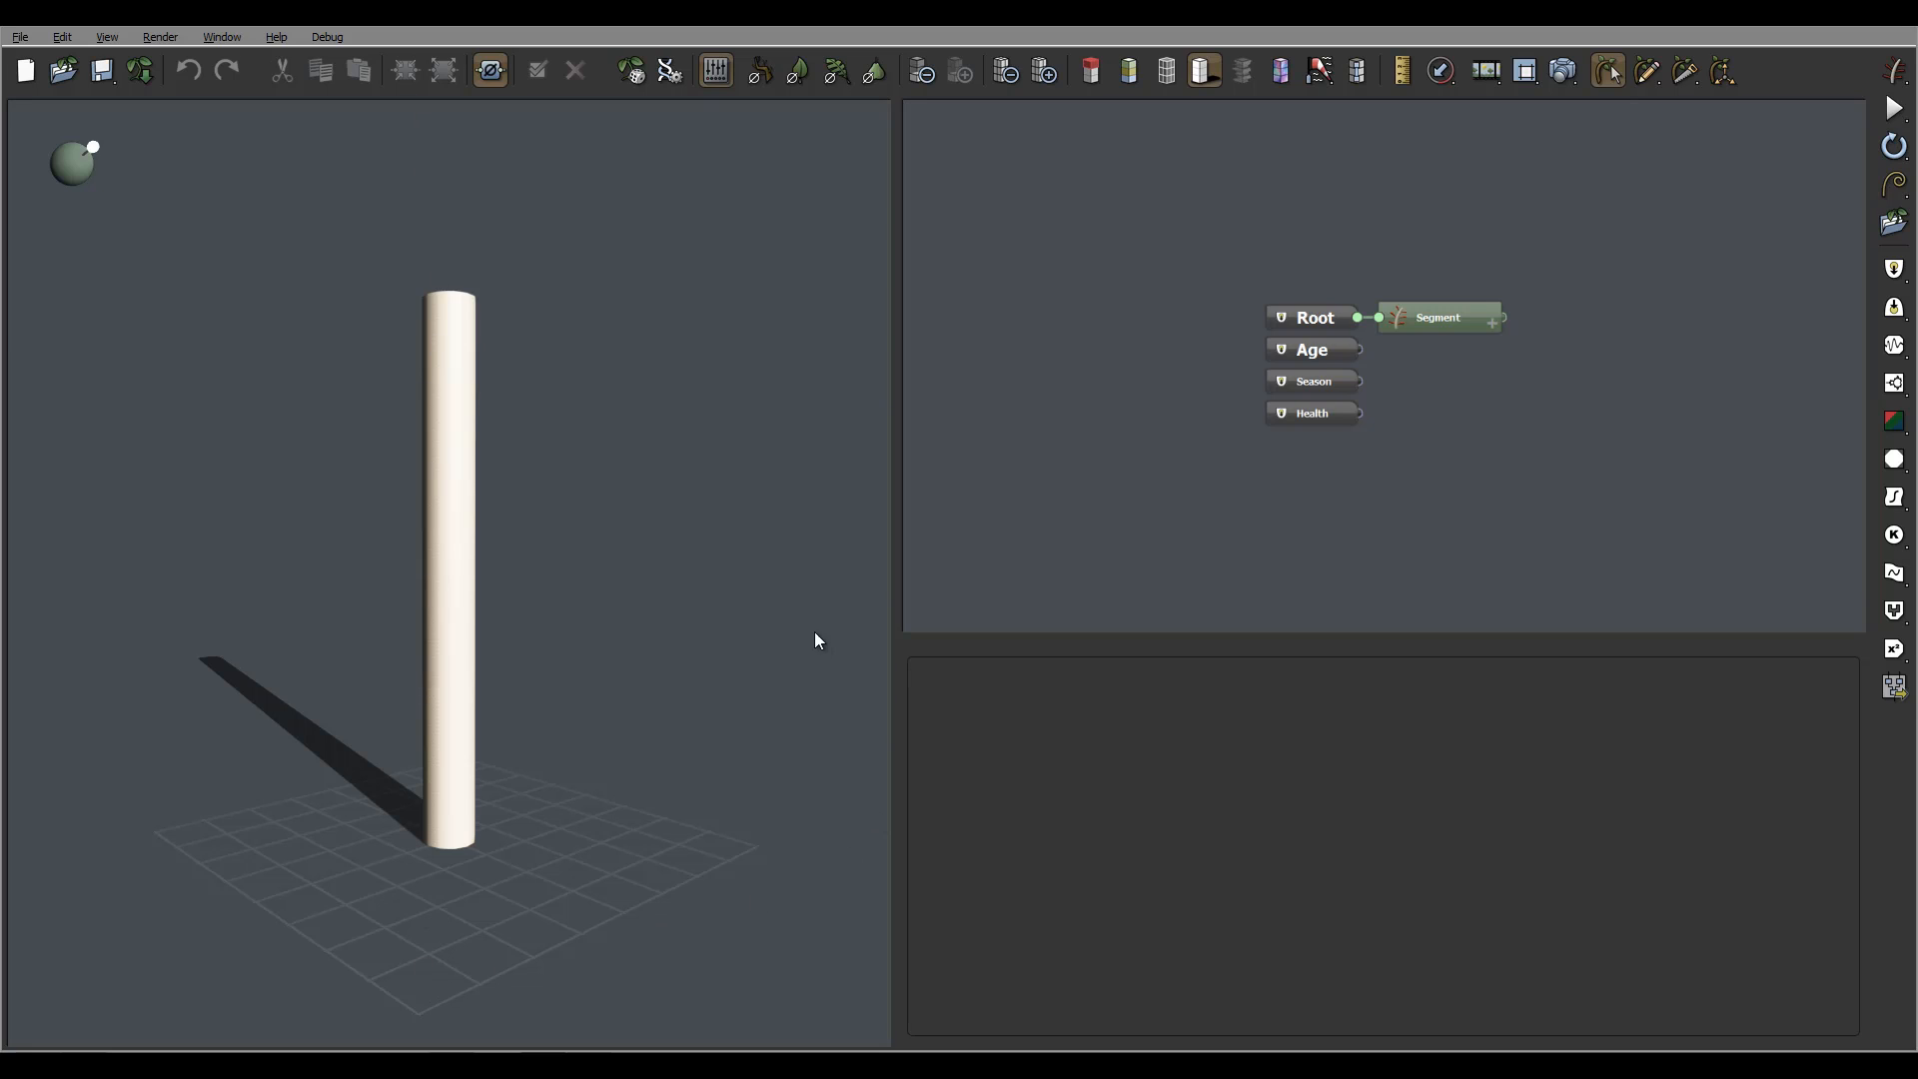
{"action": "mouse_move", "coordinate": [1767, 1039]}
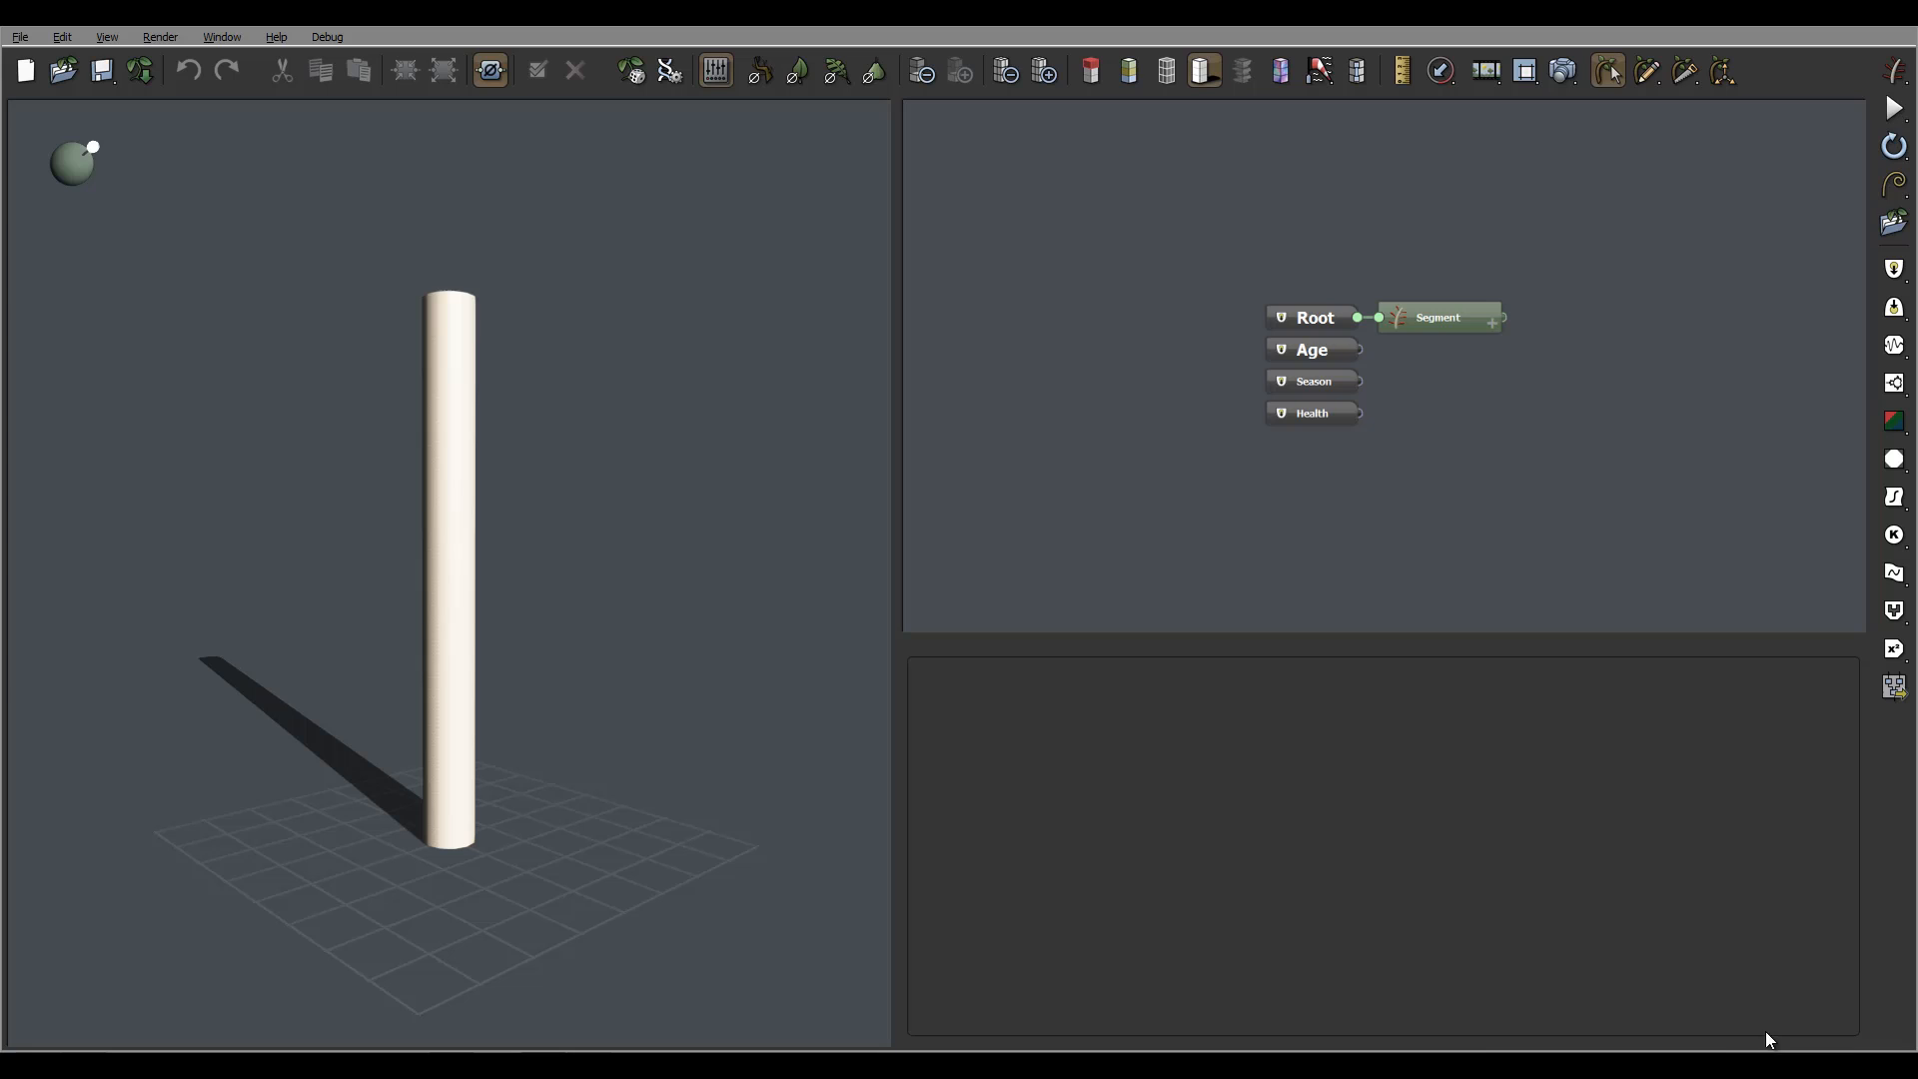
Select the Segment node in the Graph to display its Length, Radius mode and Inherit ratio.
{"action": "left_click", "coordinate": [1438, 316]}
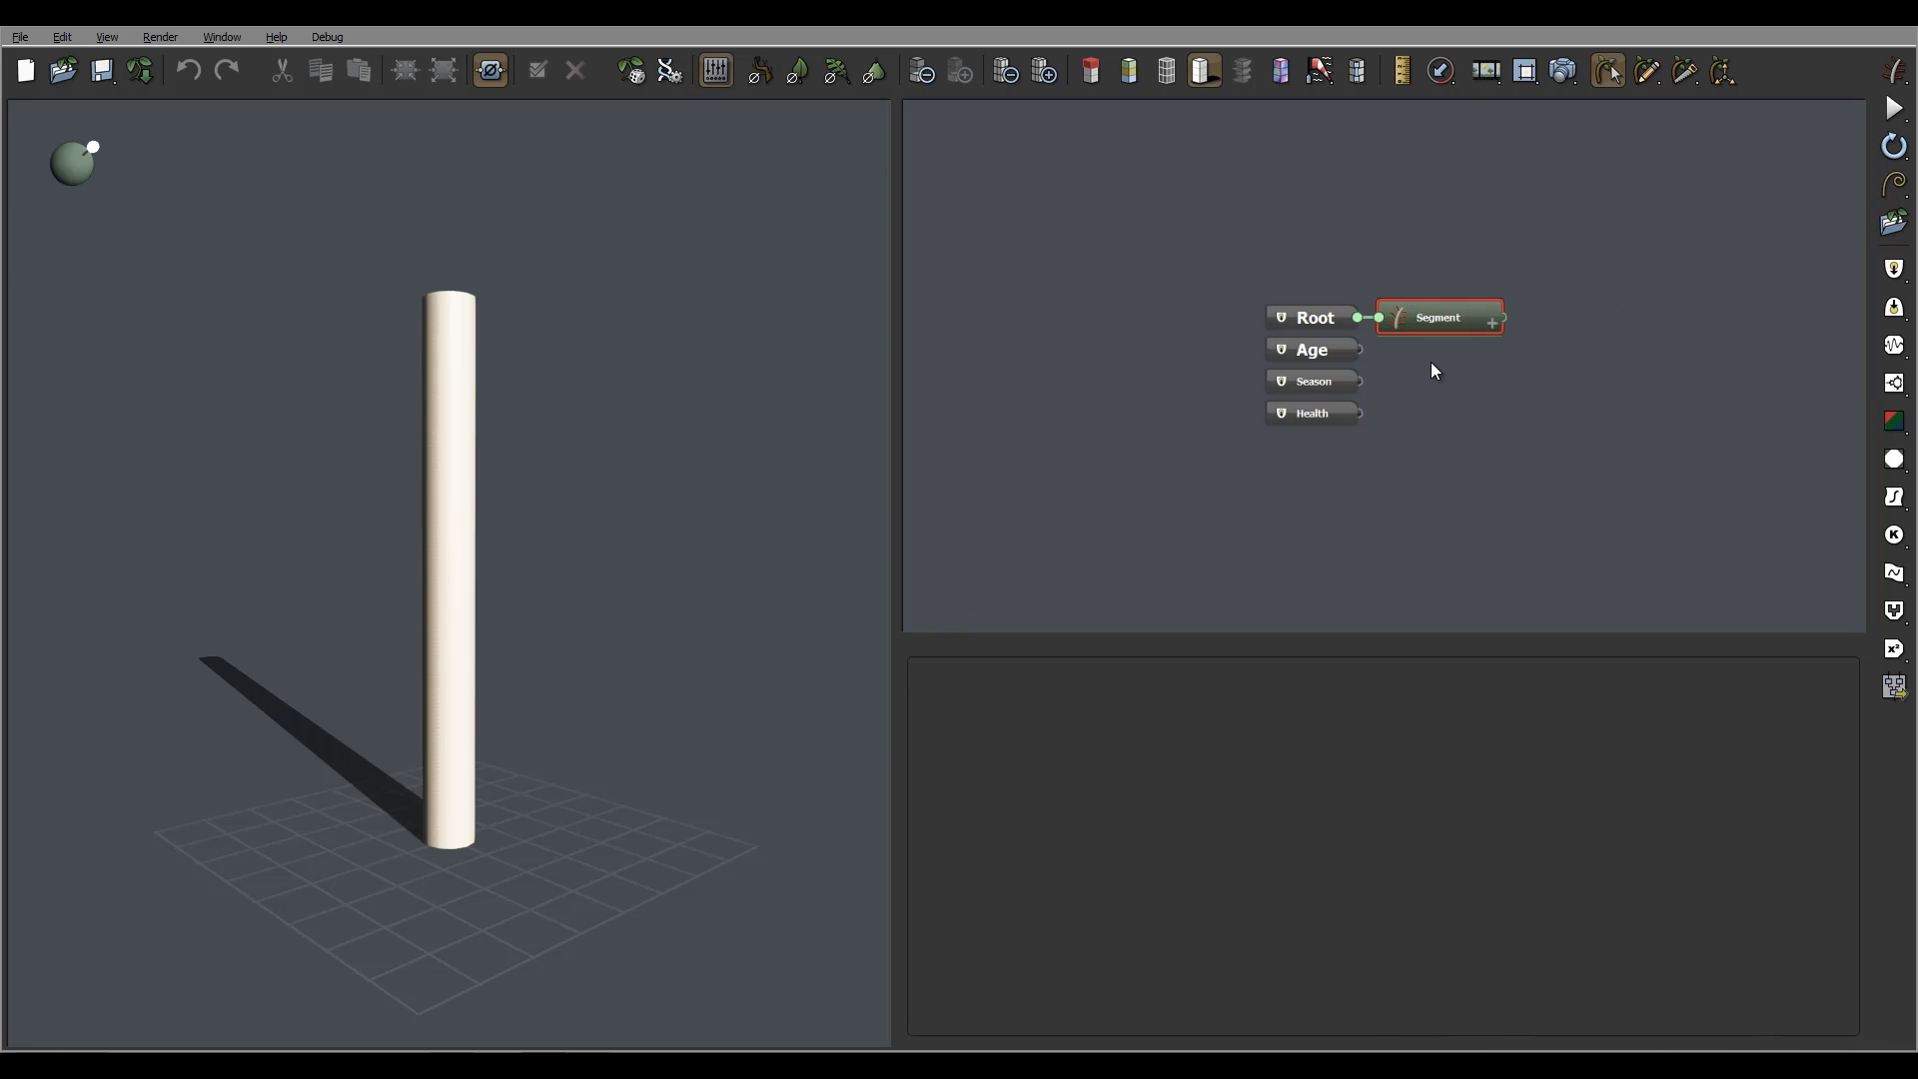
{"action": "left_click", "coordinate": [1437, 317]}
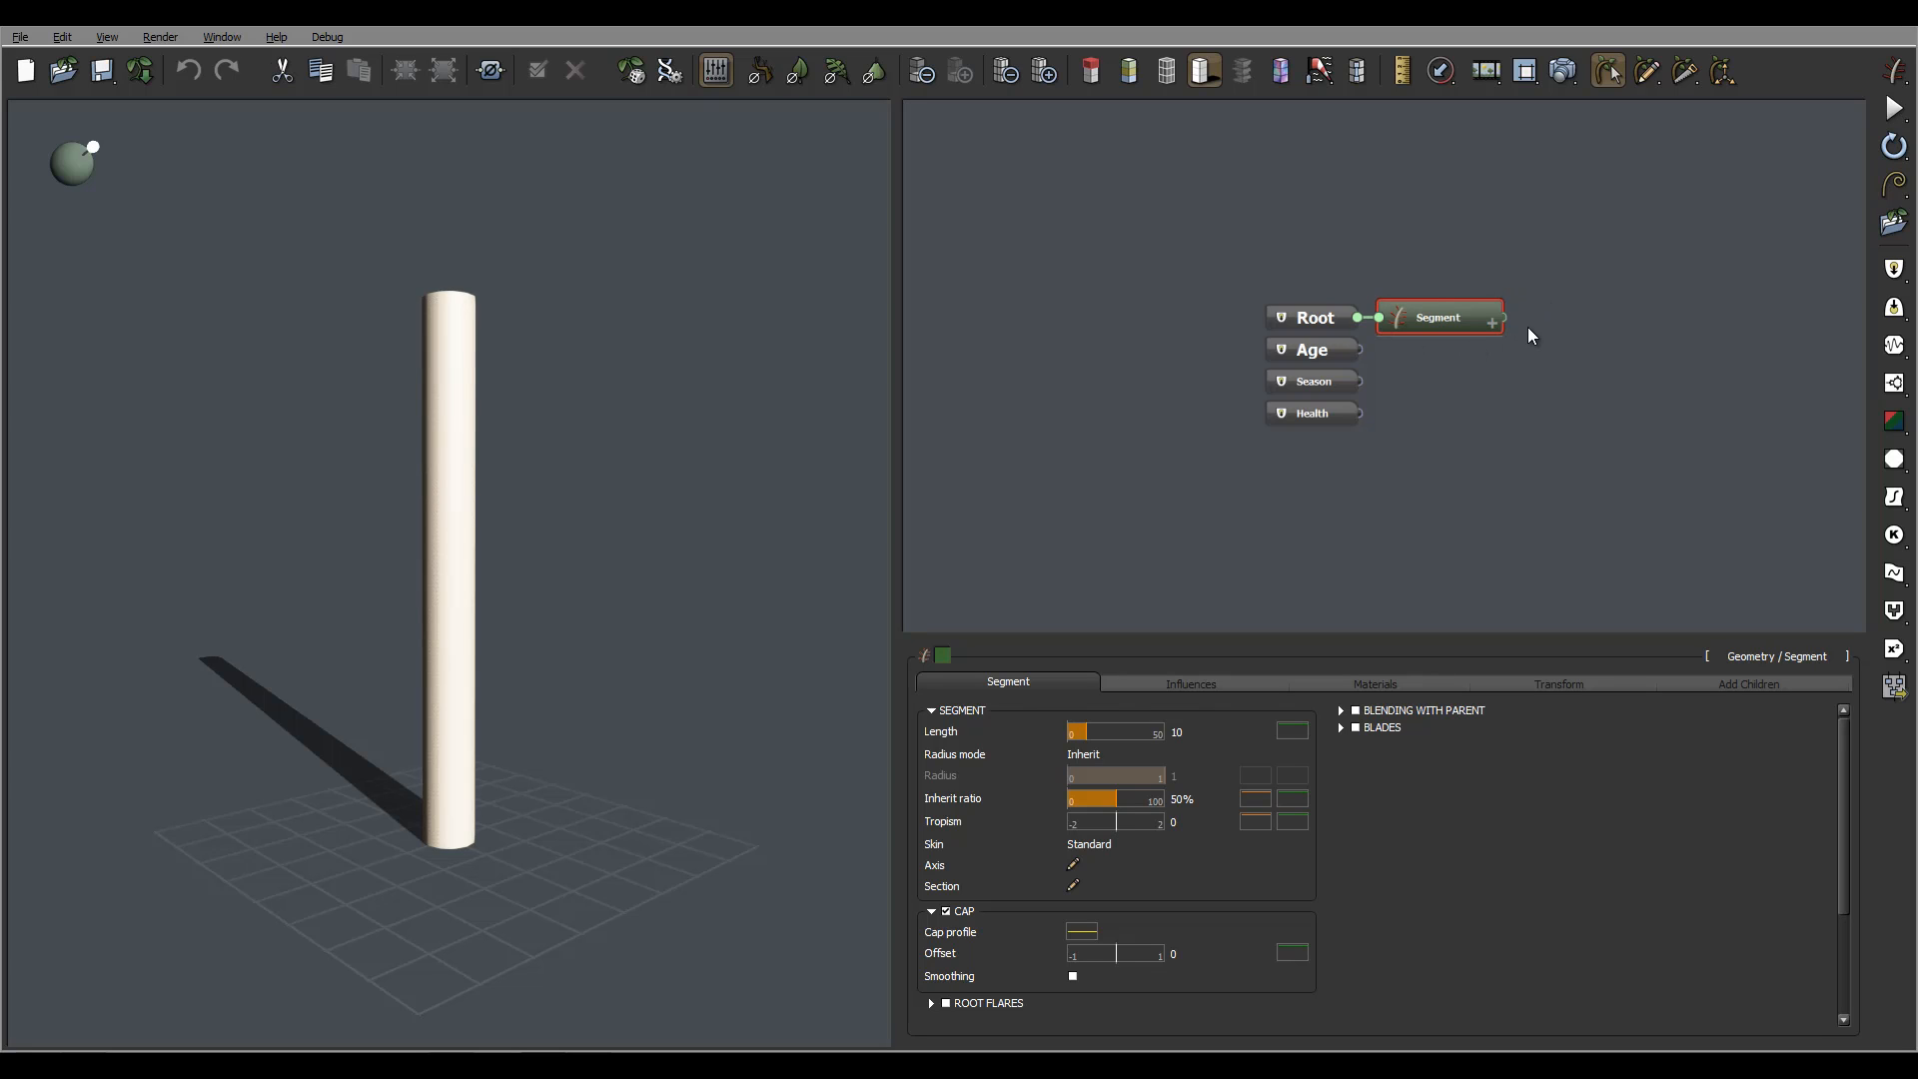
{"action": "mouse_move", "coordinate": [1536, 339]}
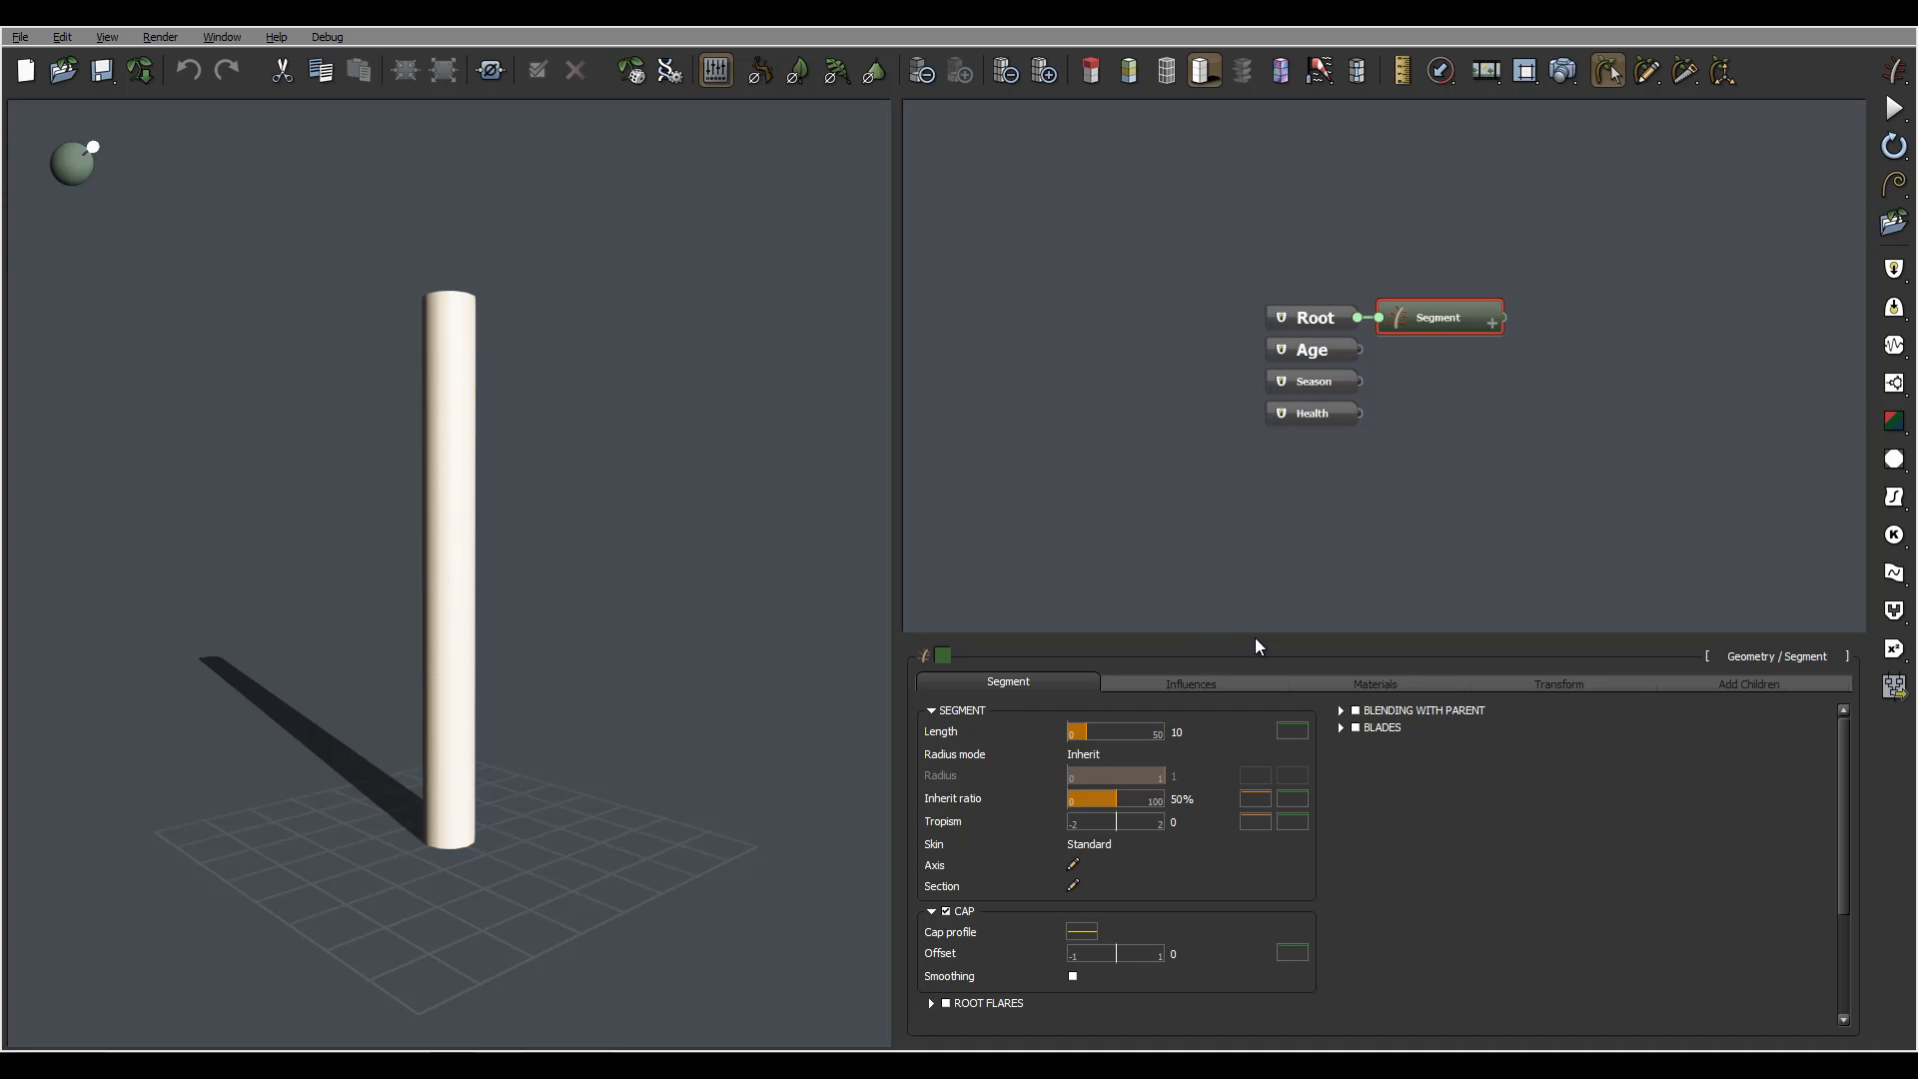
{"action": "mouse_move", "coordinate": [1617, 702]}
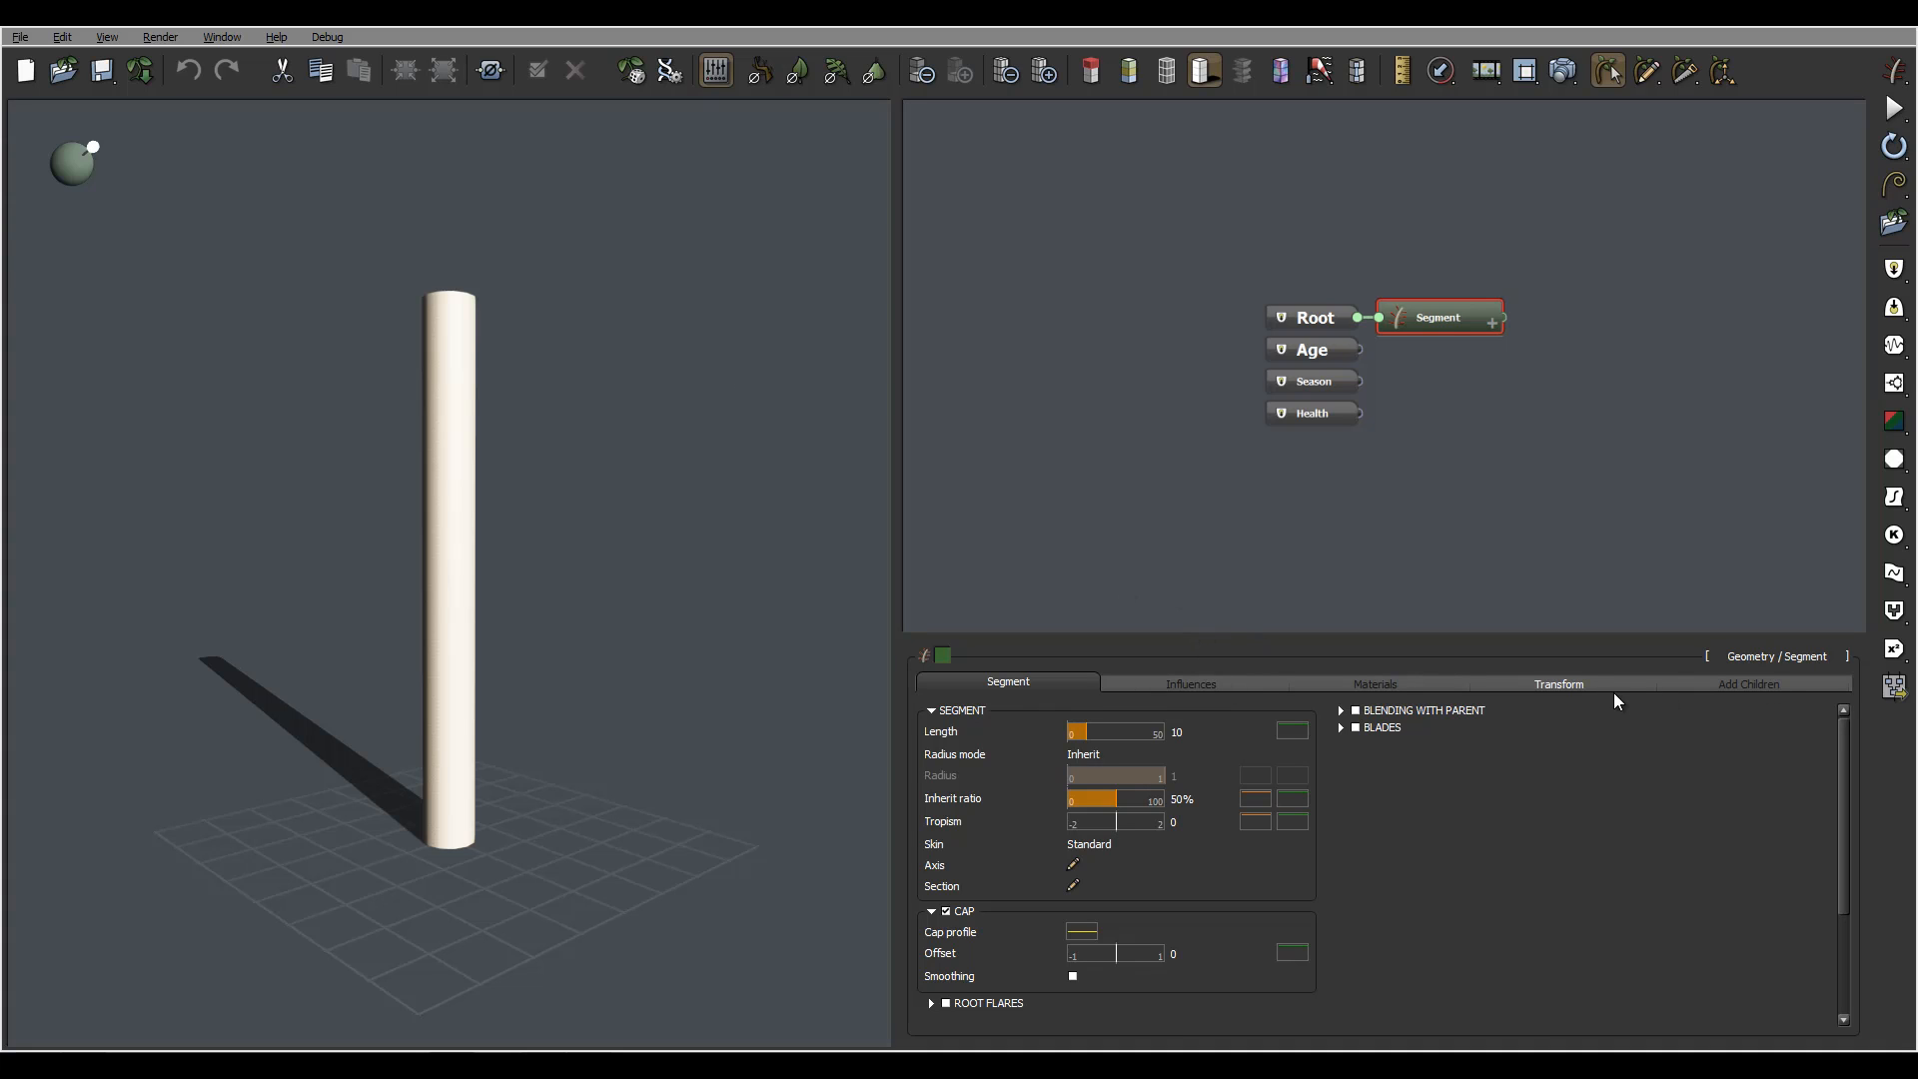
{"action": "mouse_move", "coordinate": [1603, 335]}
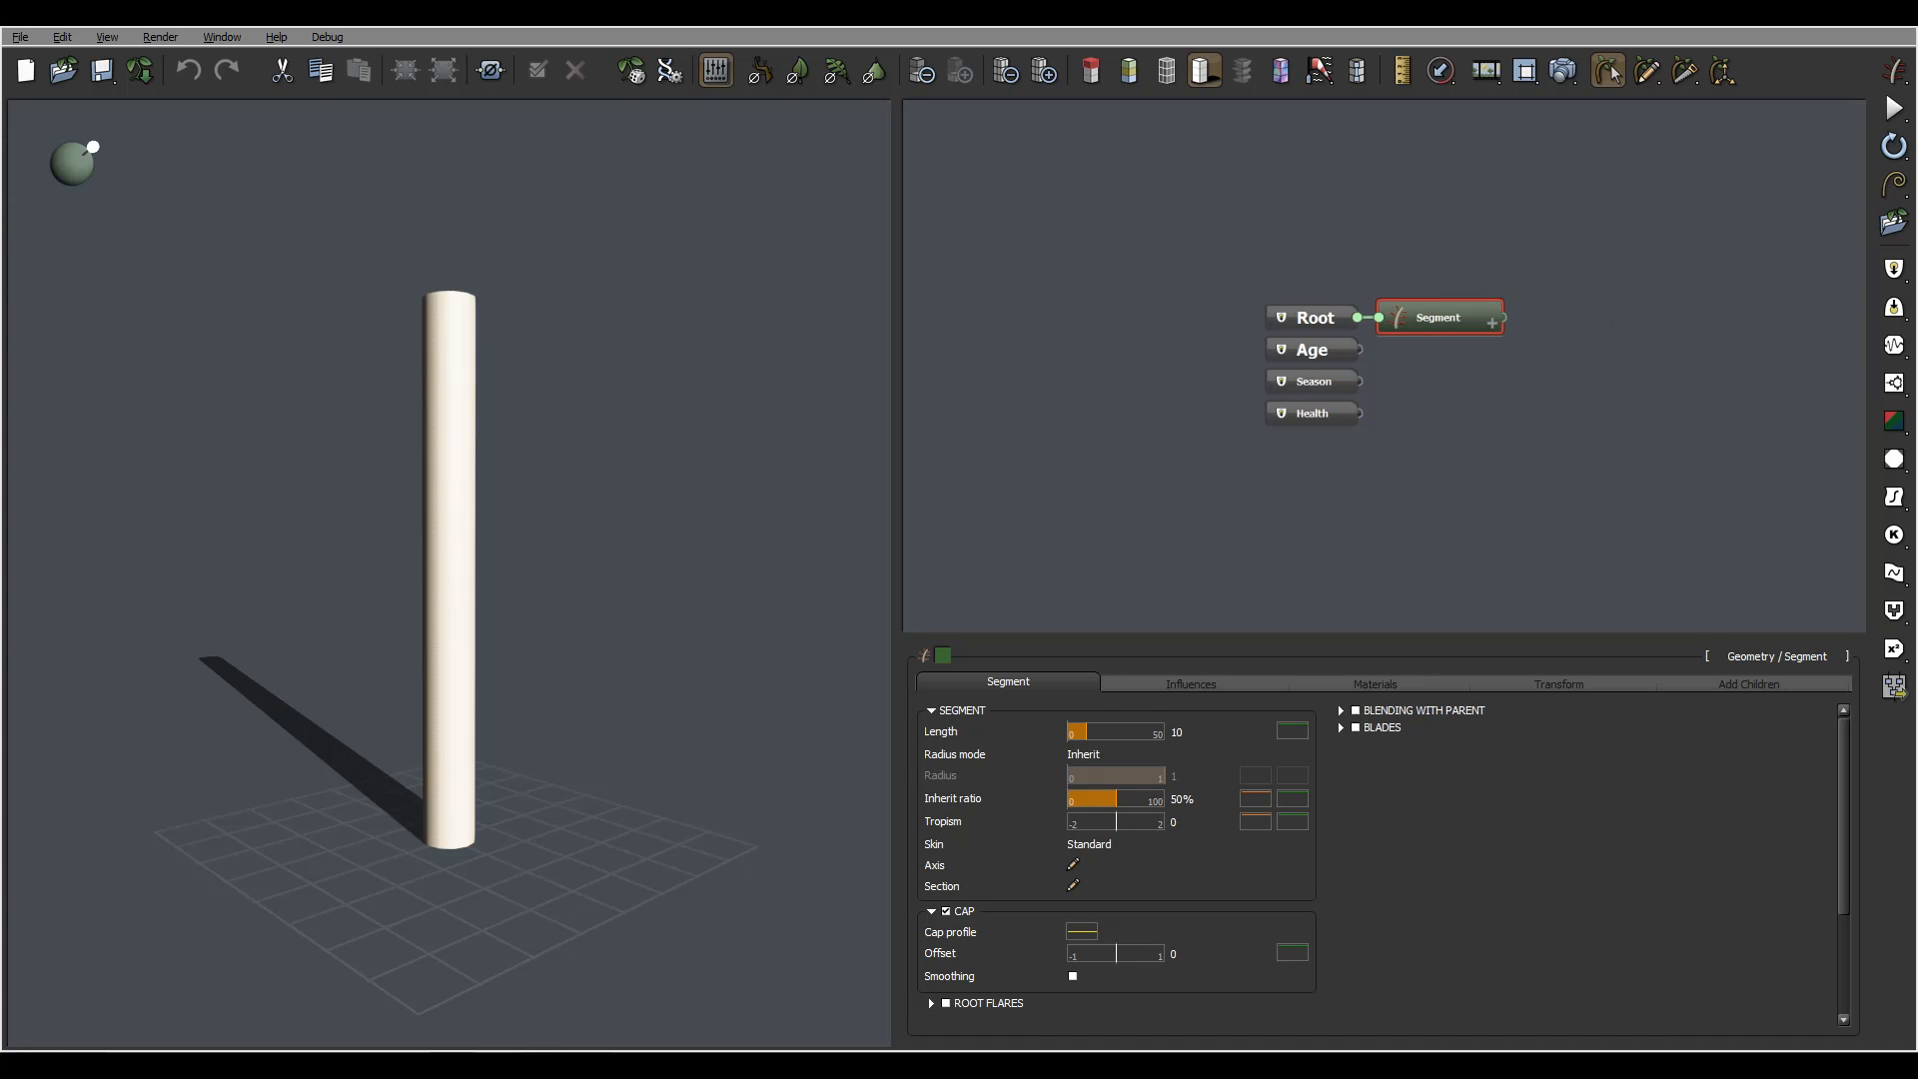
{"action": "mouse_move", "coordinate": [1312, 731]}
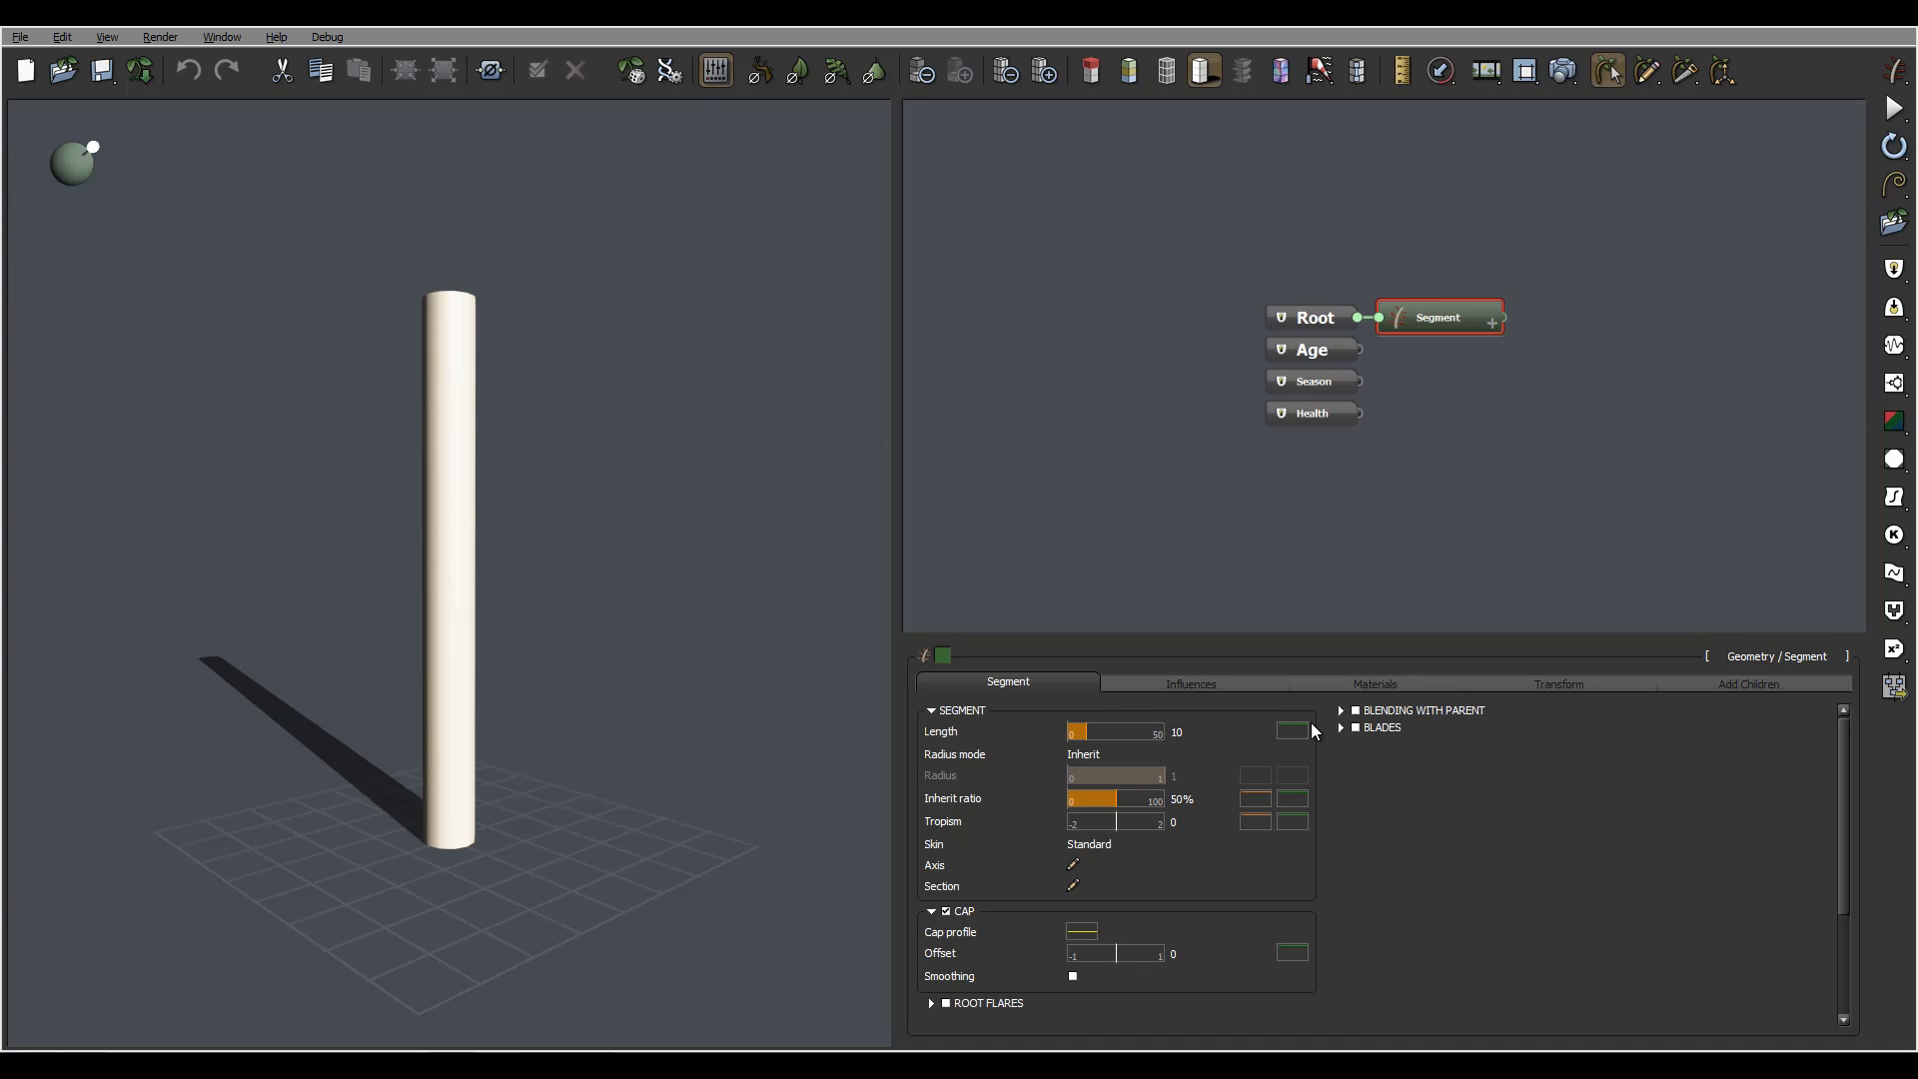
{"action": "mouse_move", "coordinate": [1844, 501]}
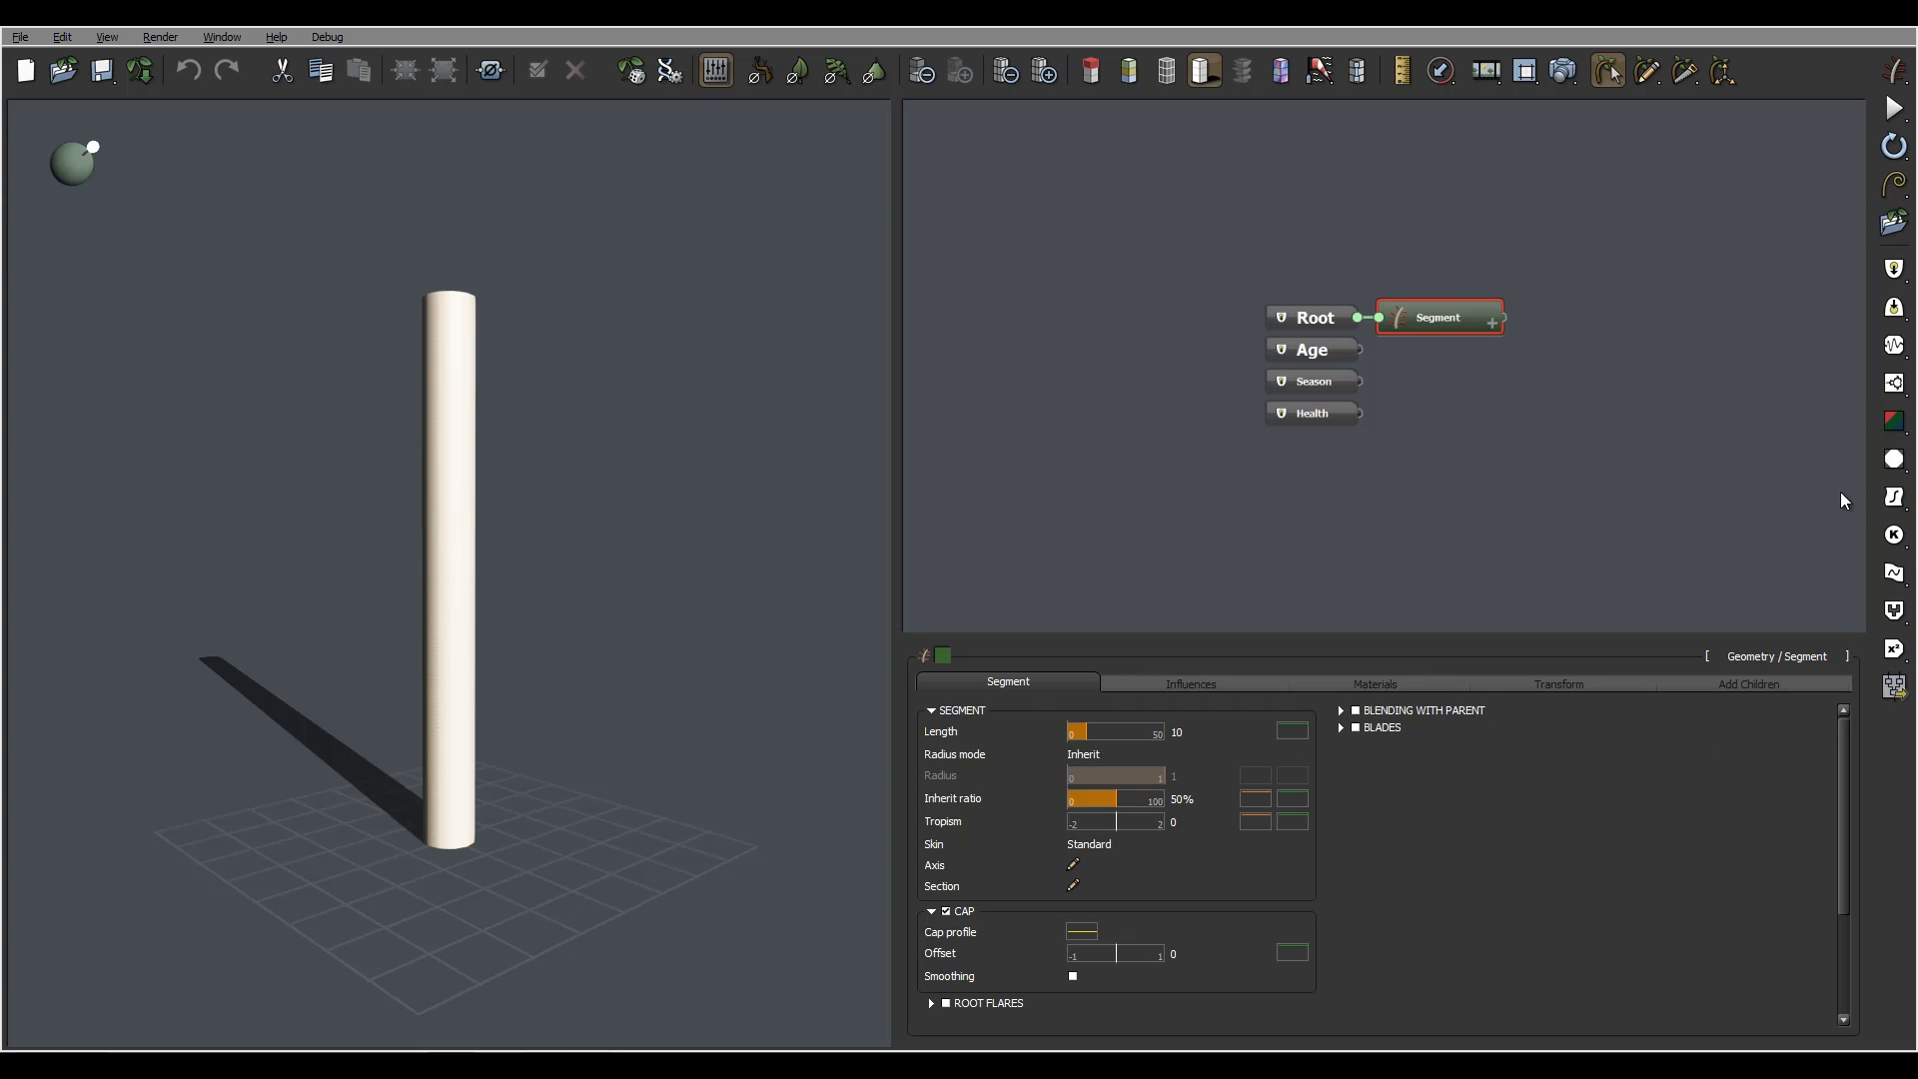
{"action": "mouse_move", "coordinate": [225, 47]}
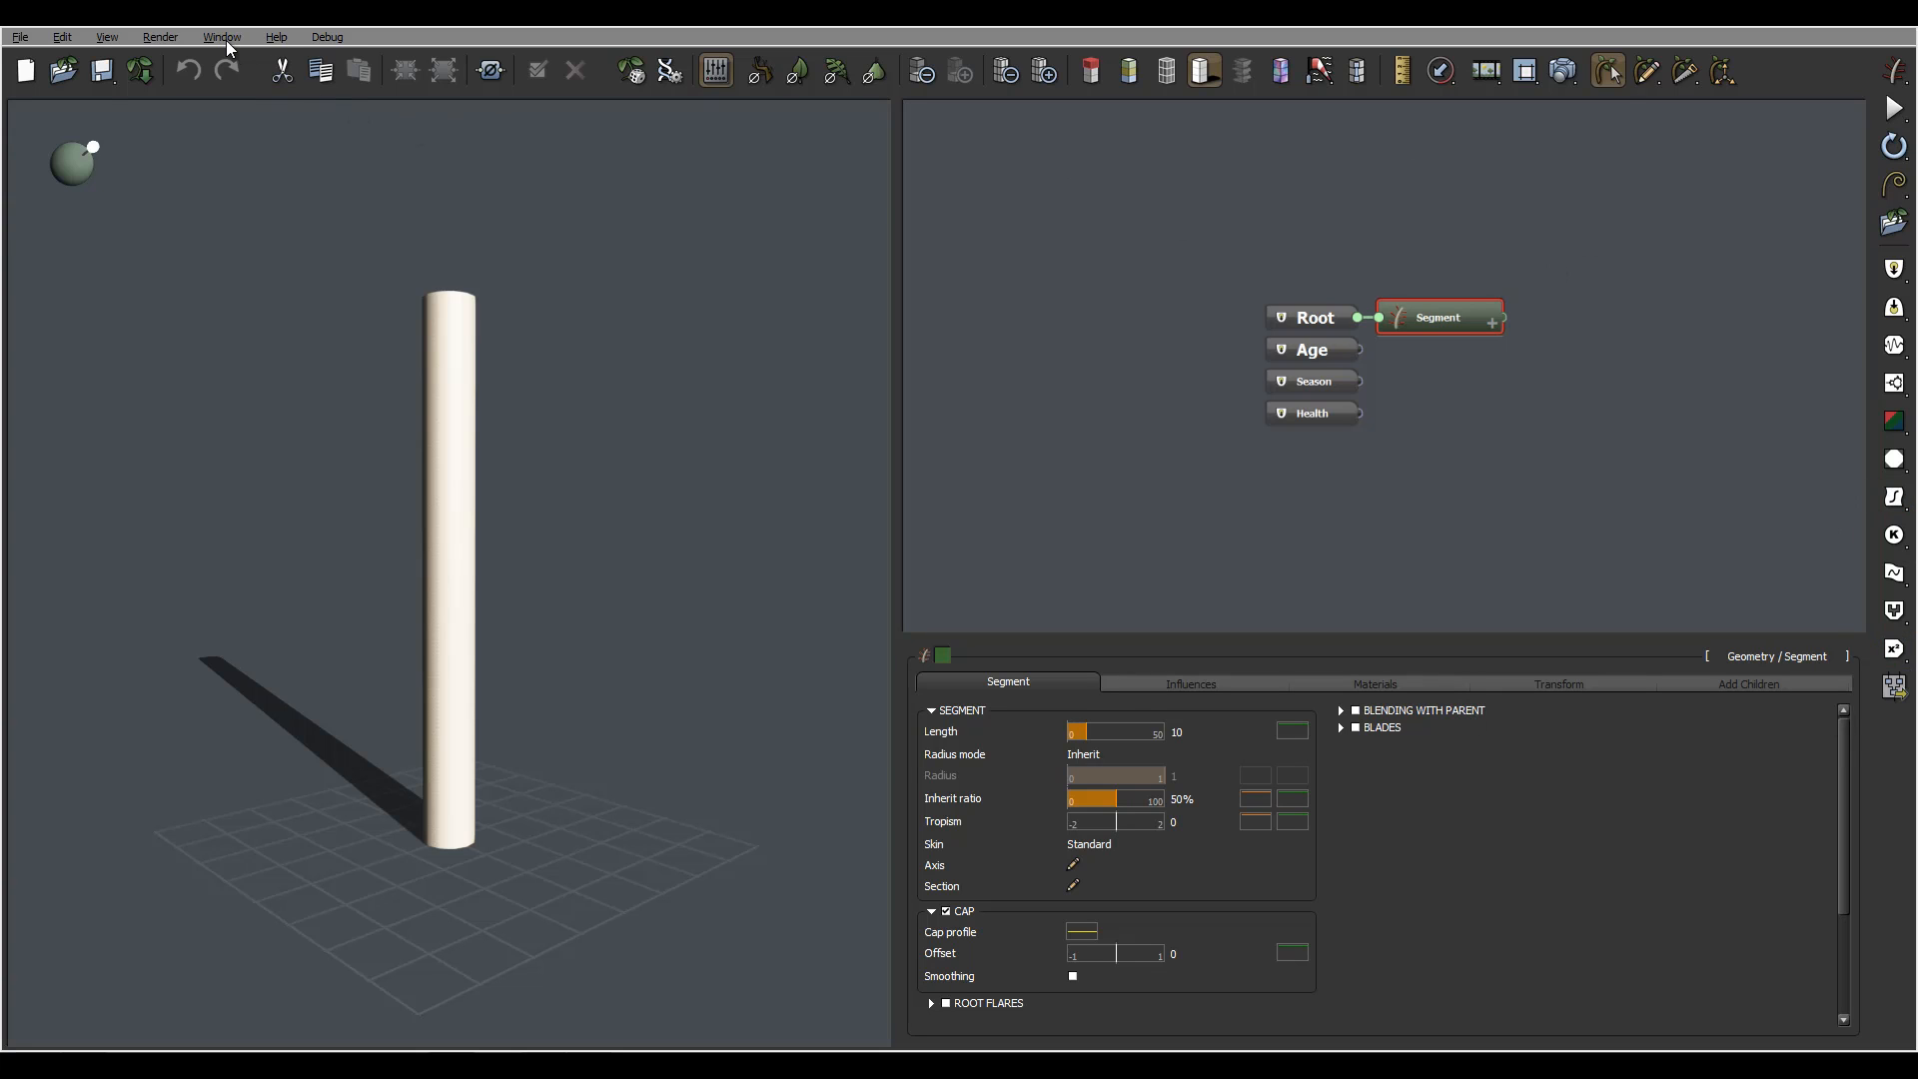
Review Lock Workspace and the Workspace submenu in the Window menu, then reopen it.
{"action": "left_click", "coordinate": [223, 36]}
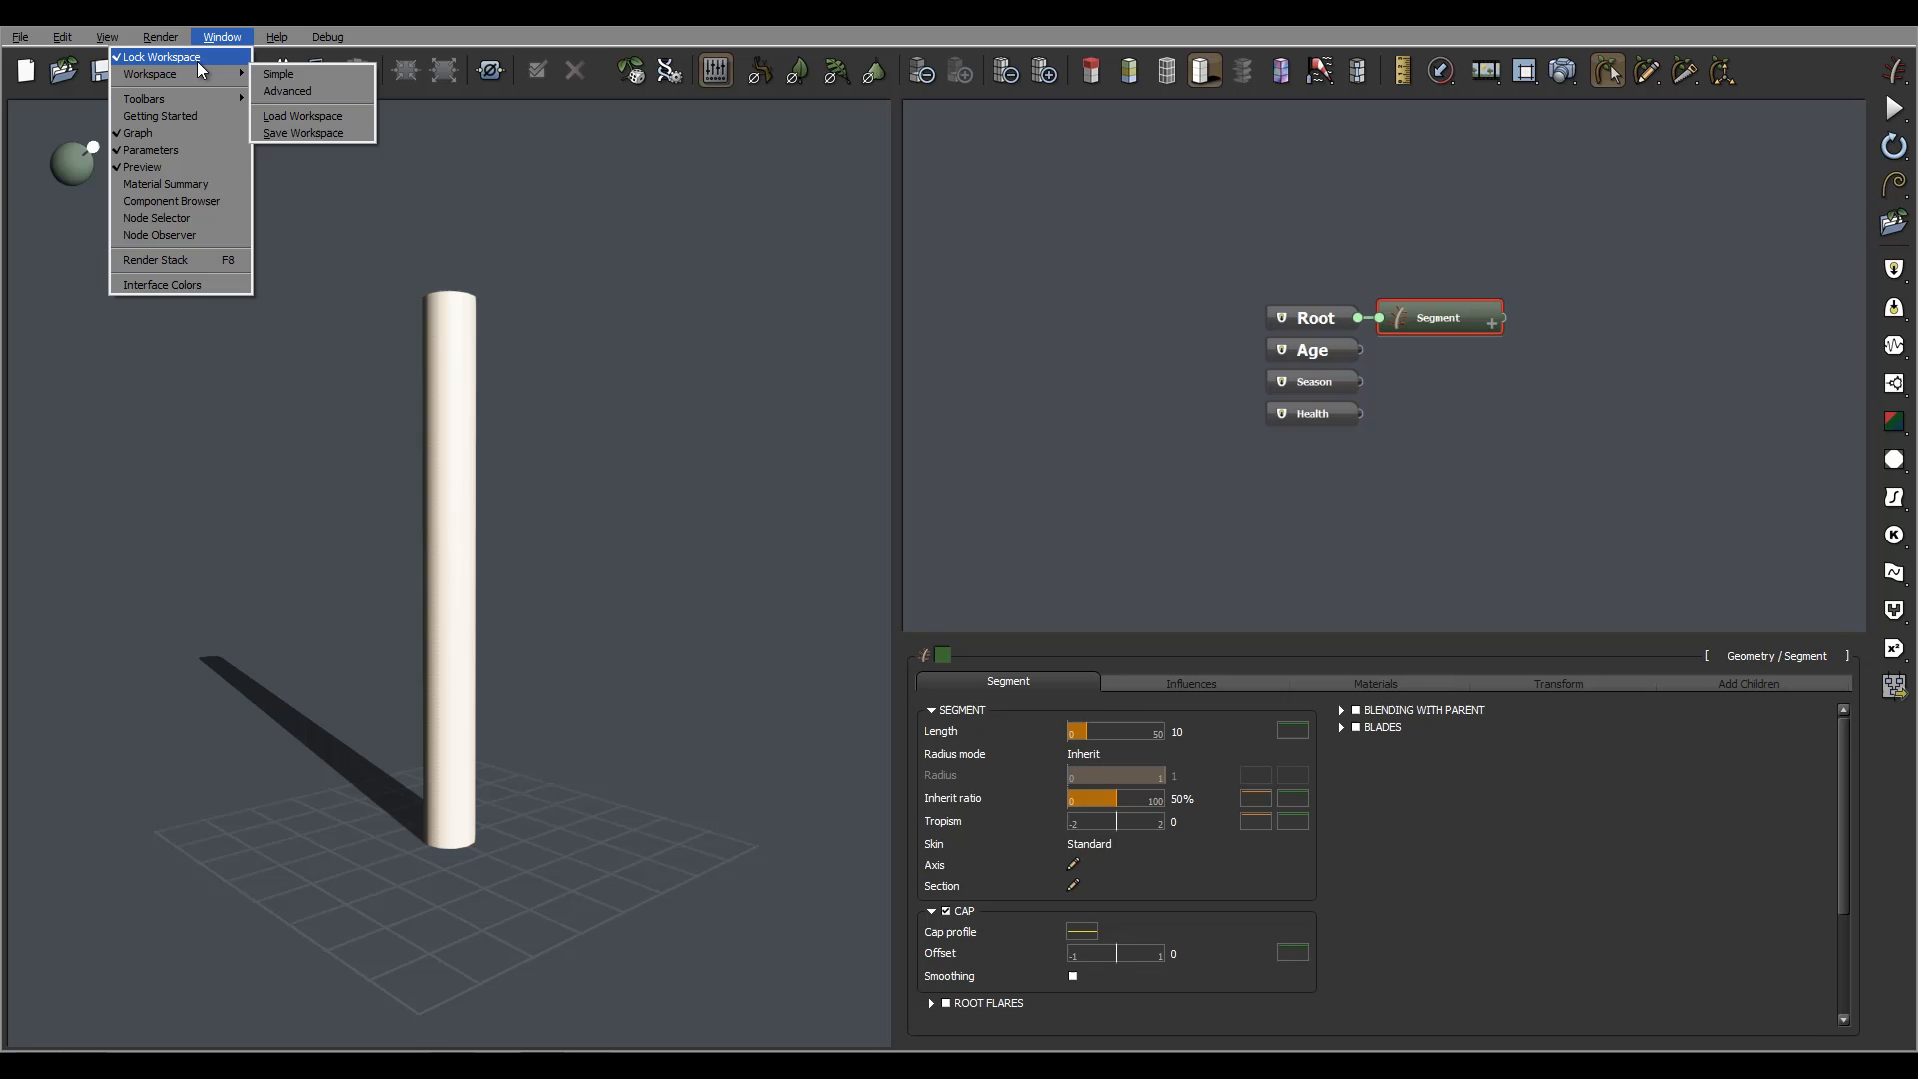
{"action": "mouse_move", "coordinate": [904, 294]}
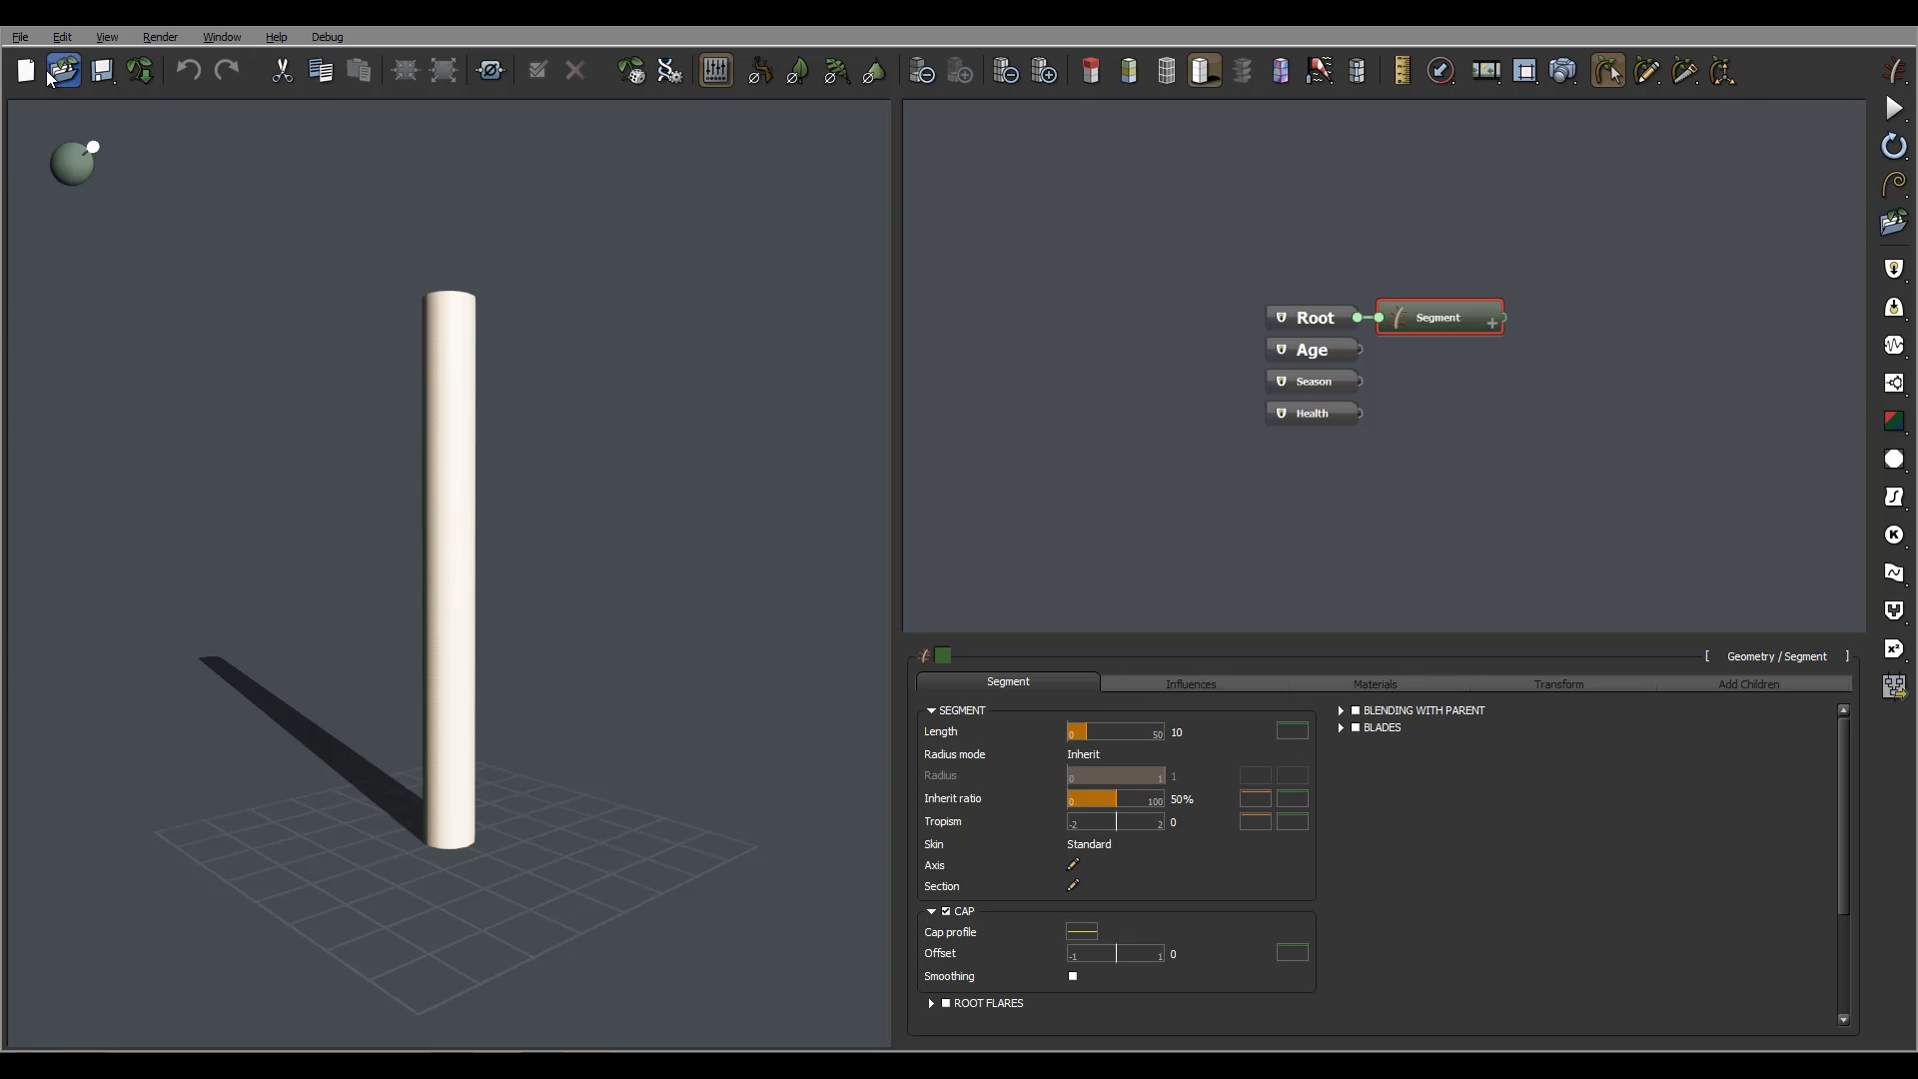
{"action": "mouse_move", "coordinate": [889, 103]}
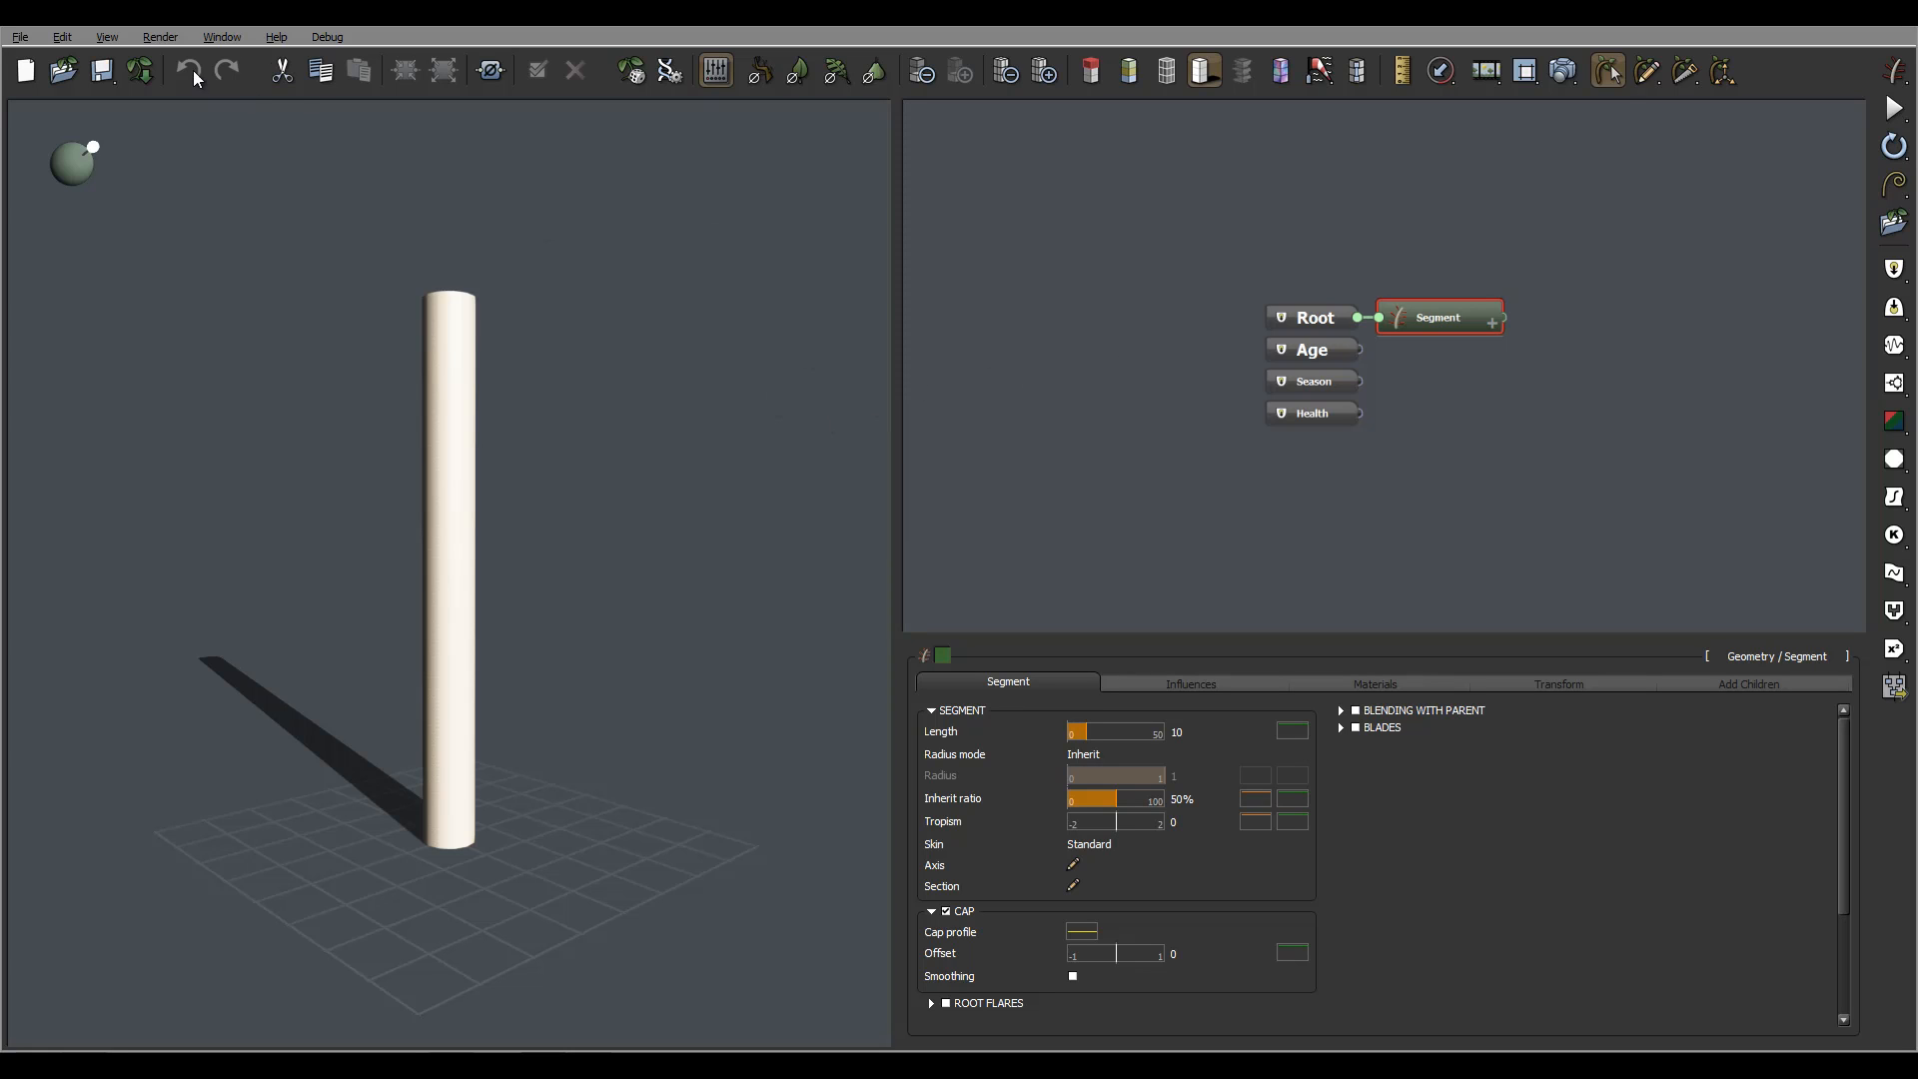
{"action": "left_click", "coordinate": [222, 36]}
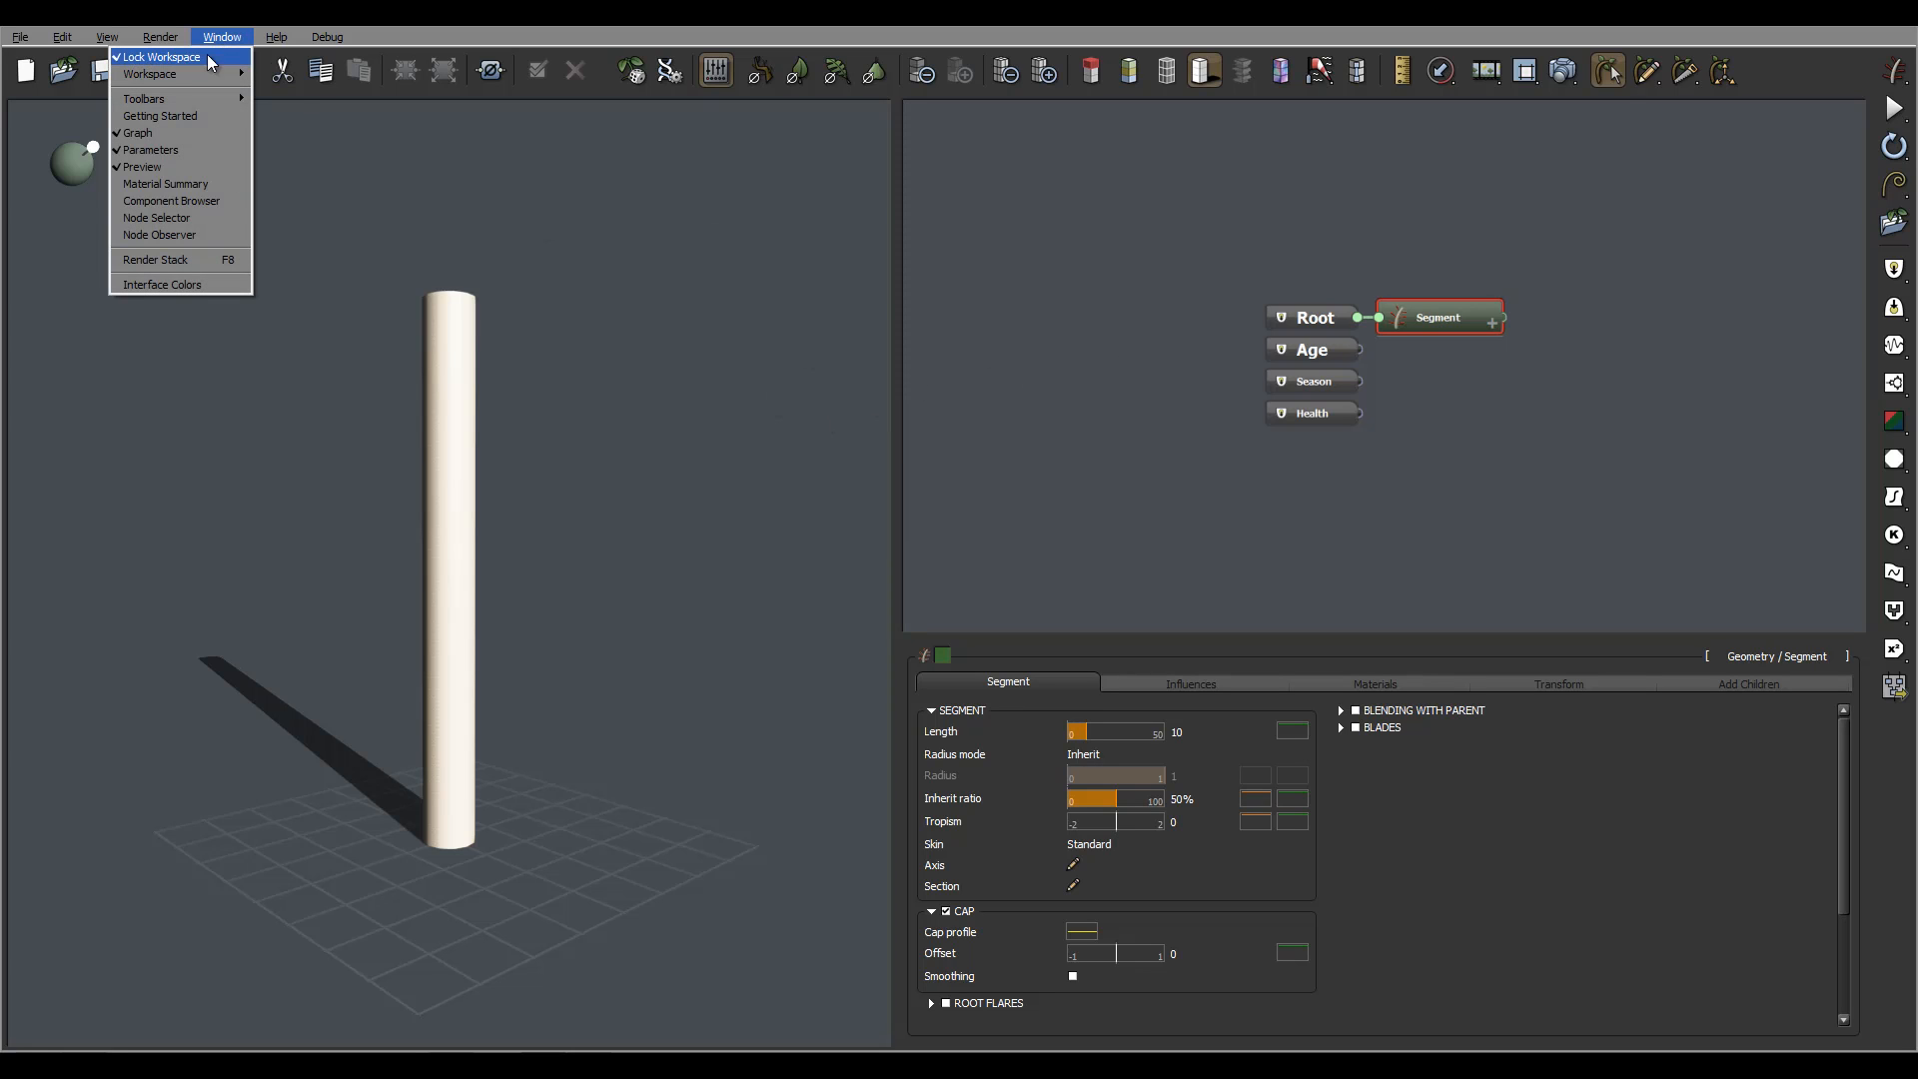
{"action": "mouse_move", "coordinate": [122, 291]}
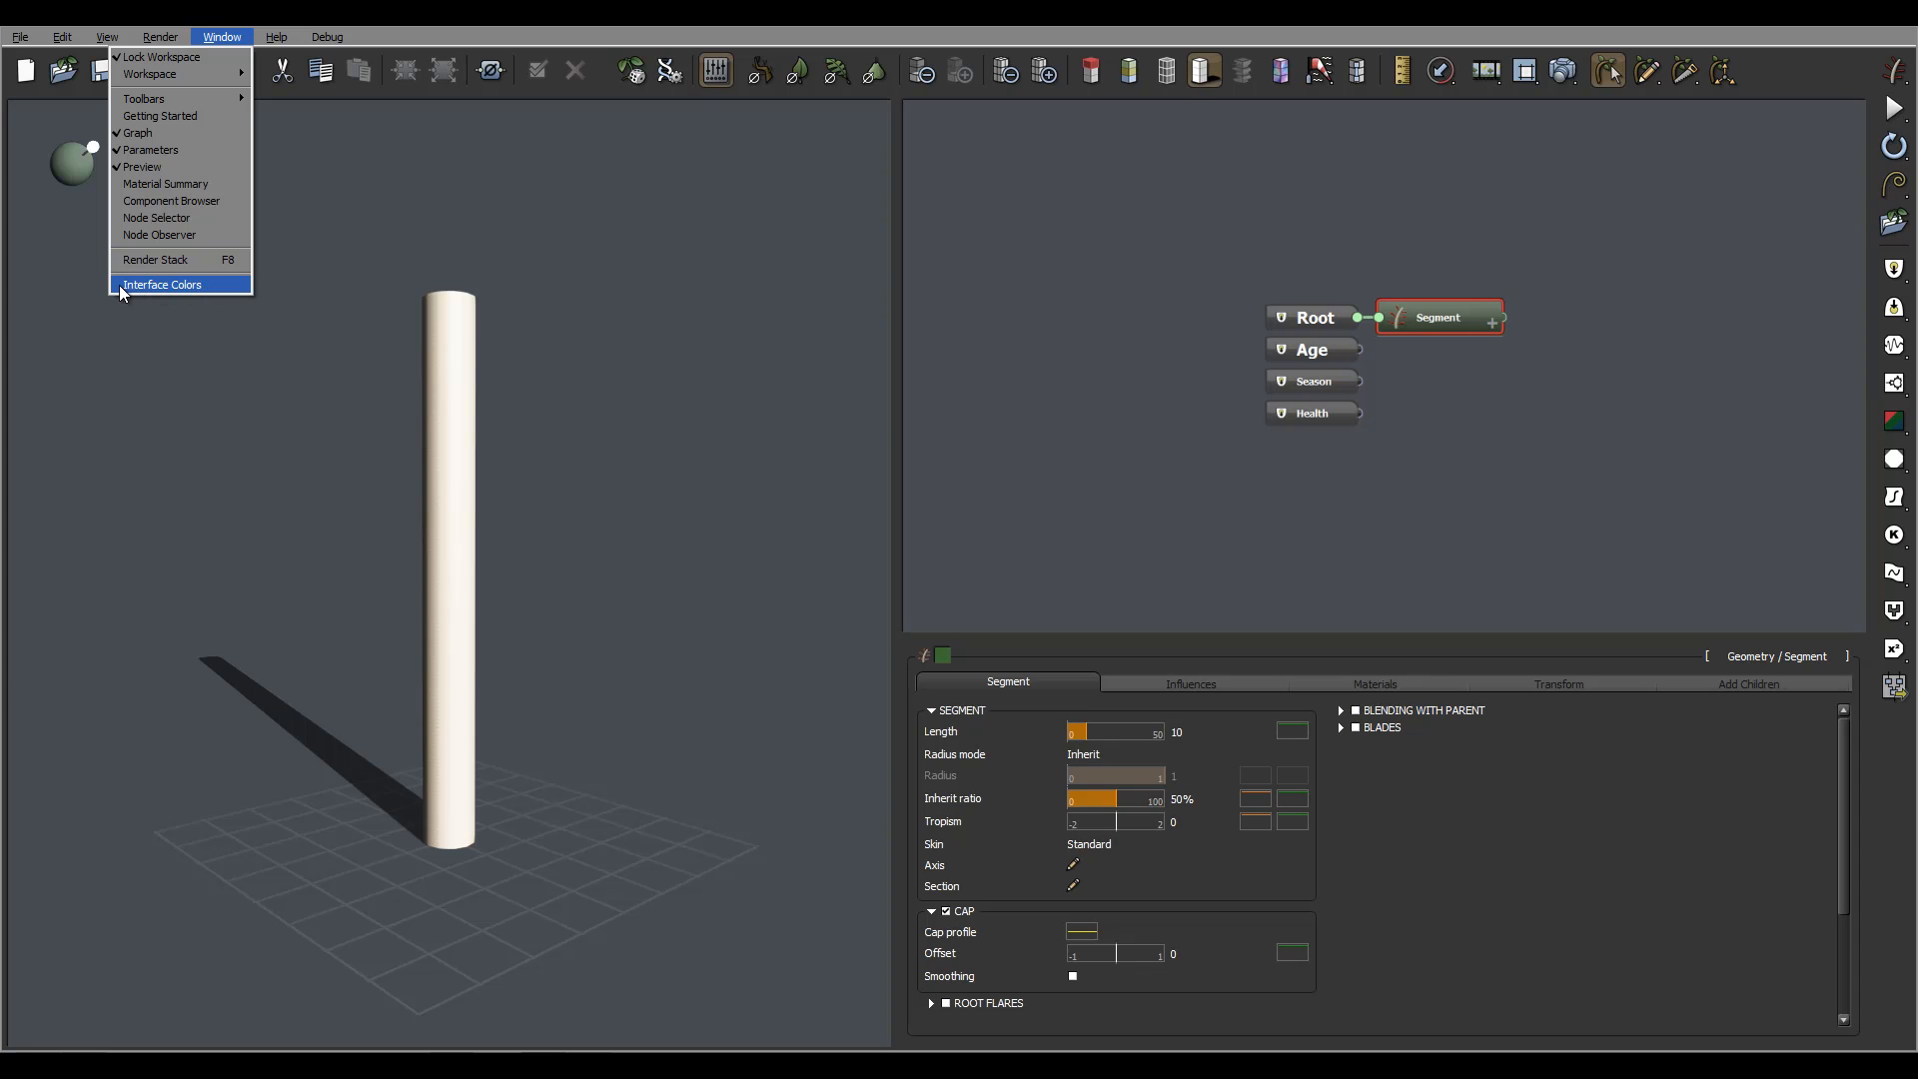
Open Window > Interface Colors to show the Interface Color Editor's swatch list.
{"action": "left_click", "coordinate": [162, 283]}
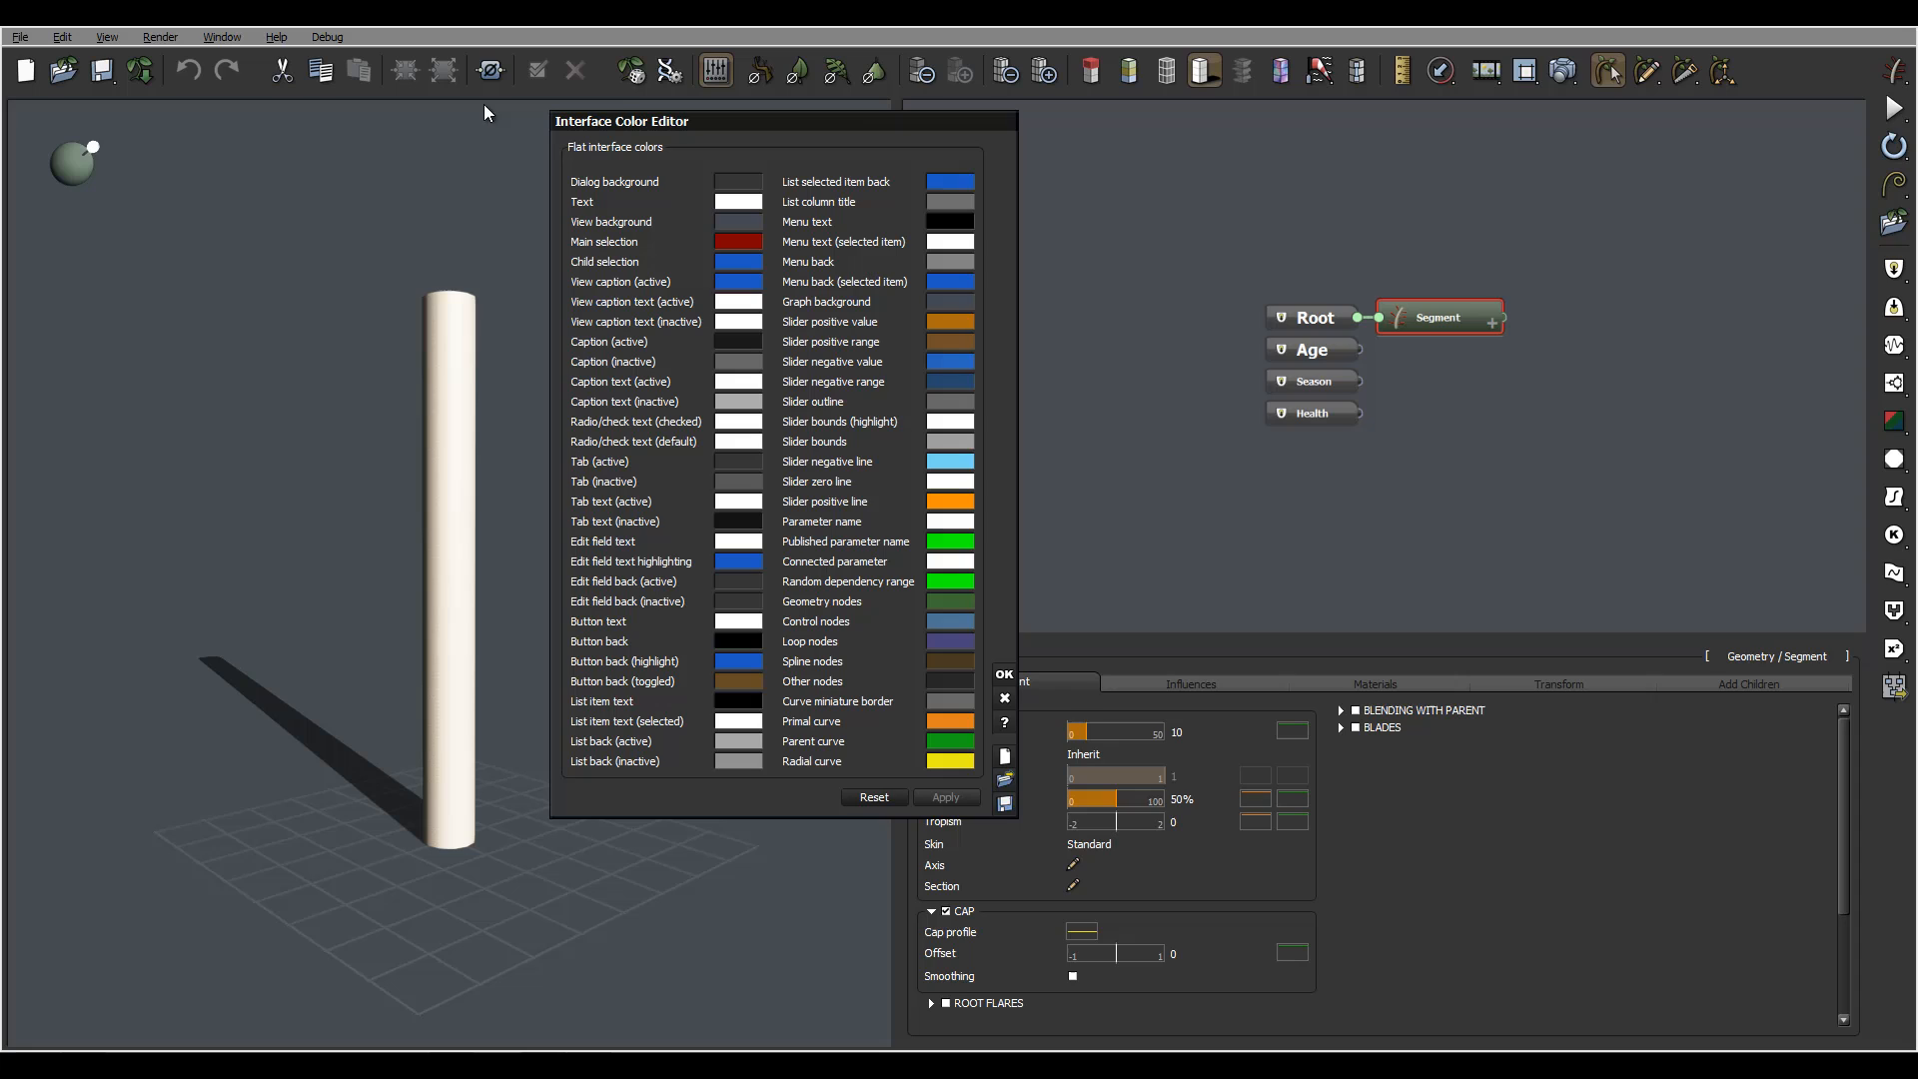
{"action": "mouse_move", "coordinate": [826, 797]}
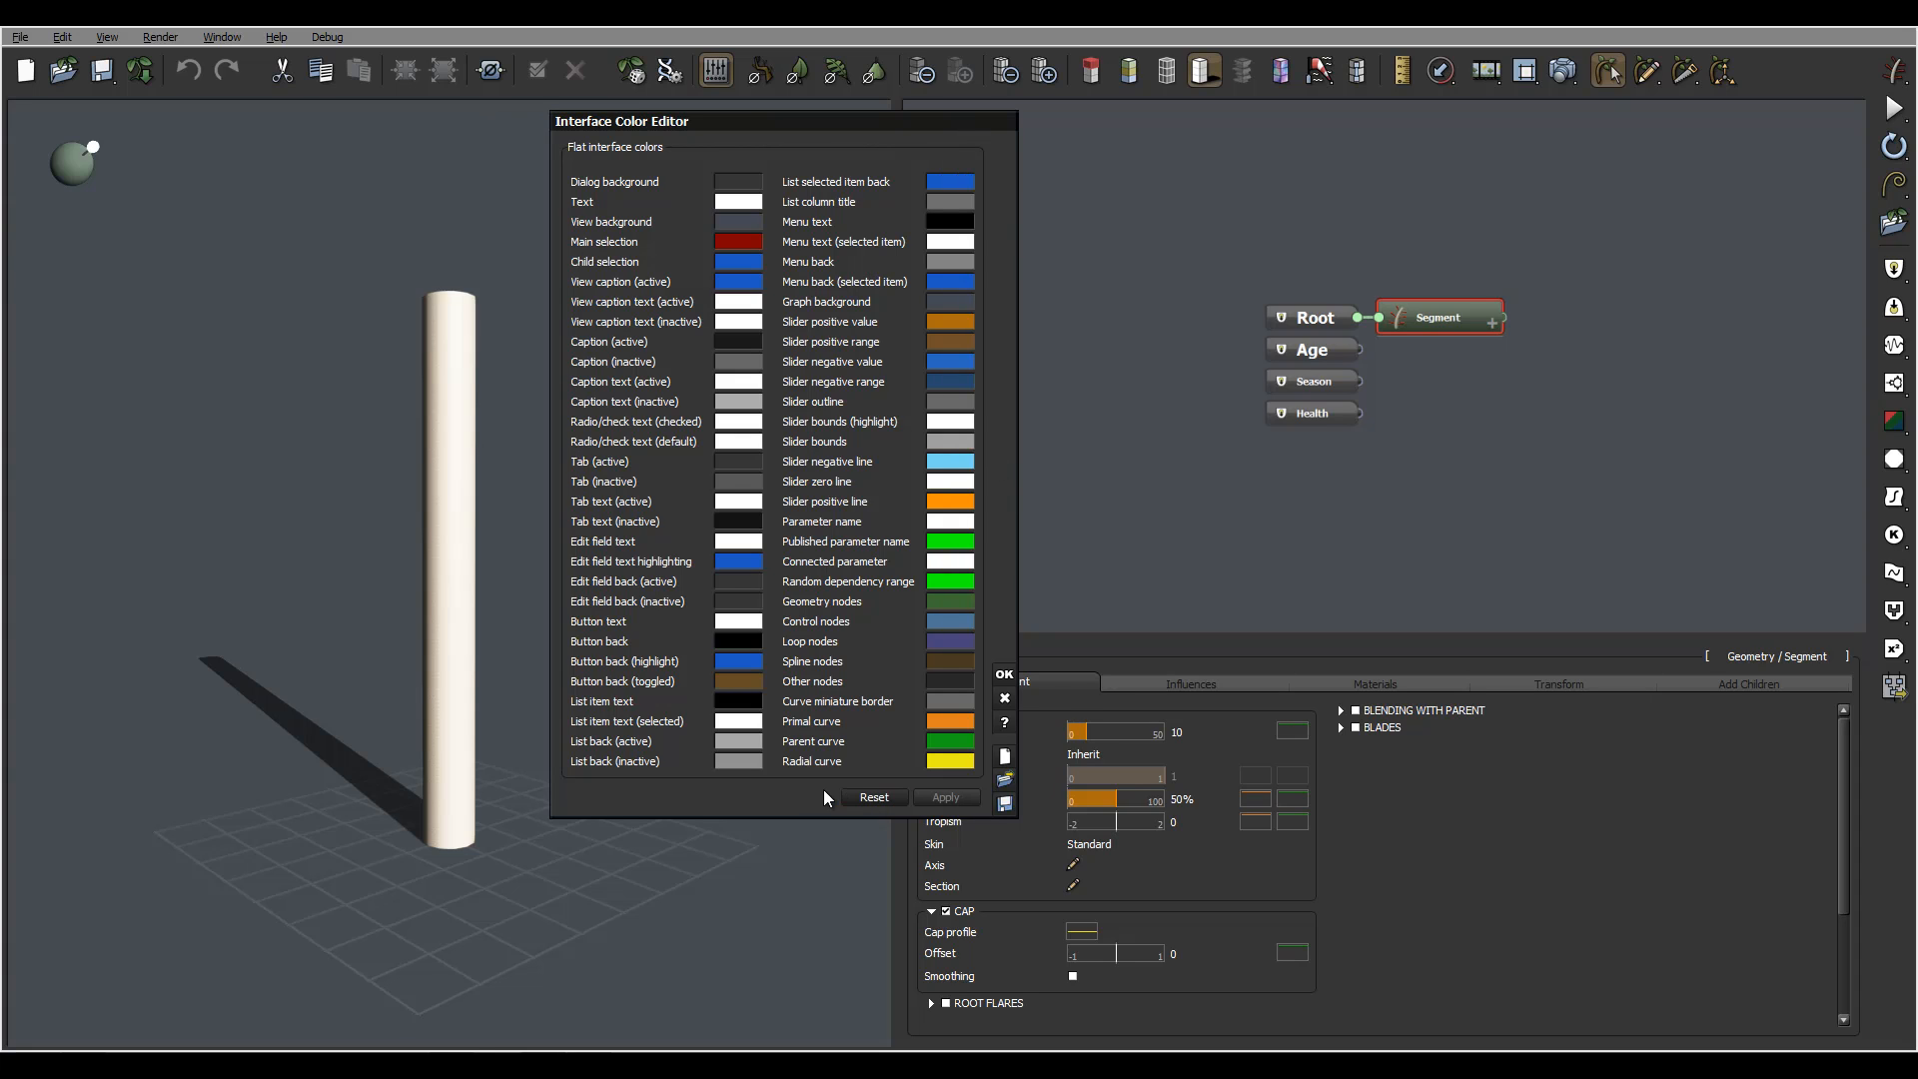
{"action": "mouse_move", "coordinate": [780, 169]}
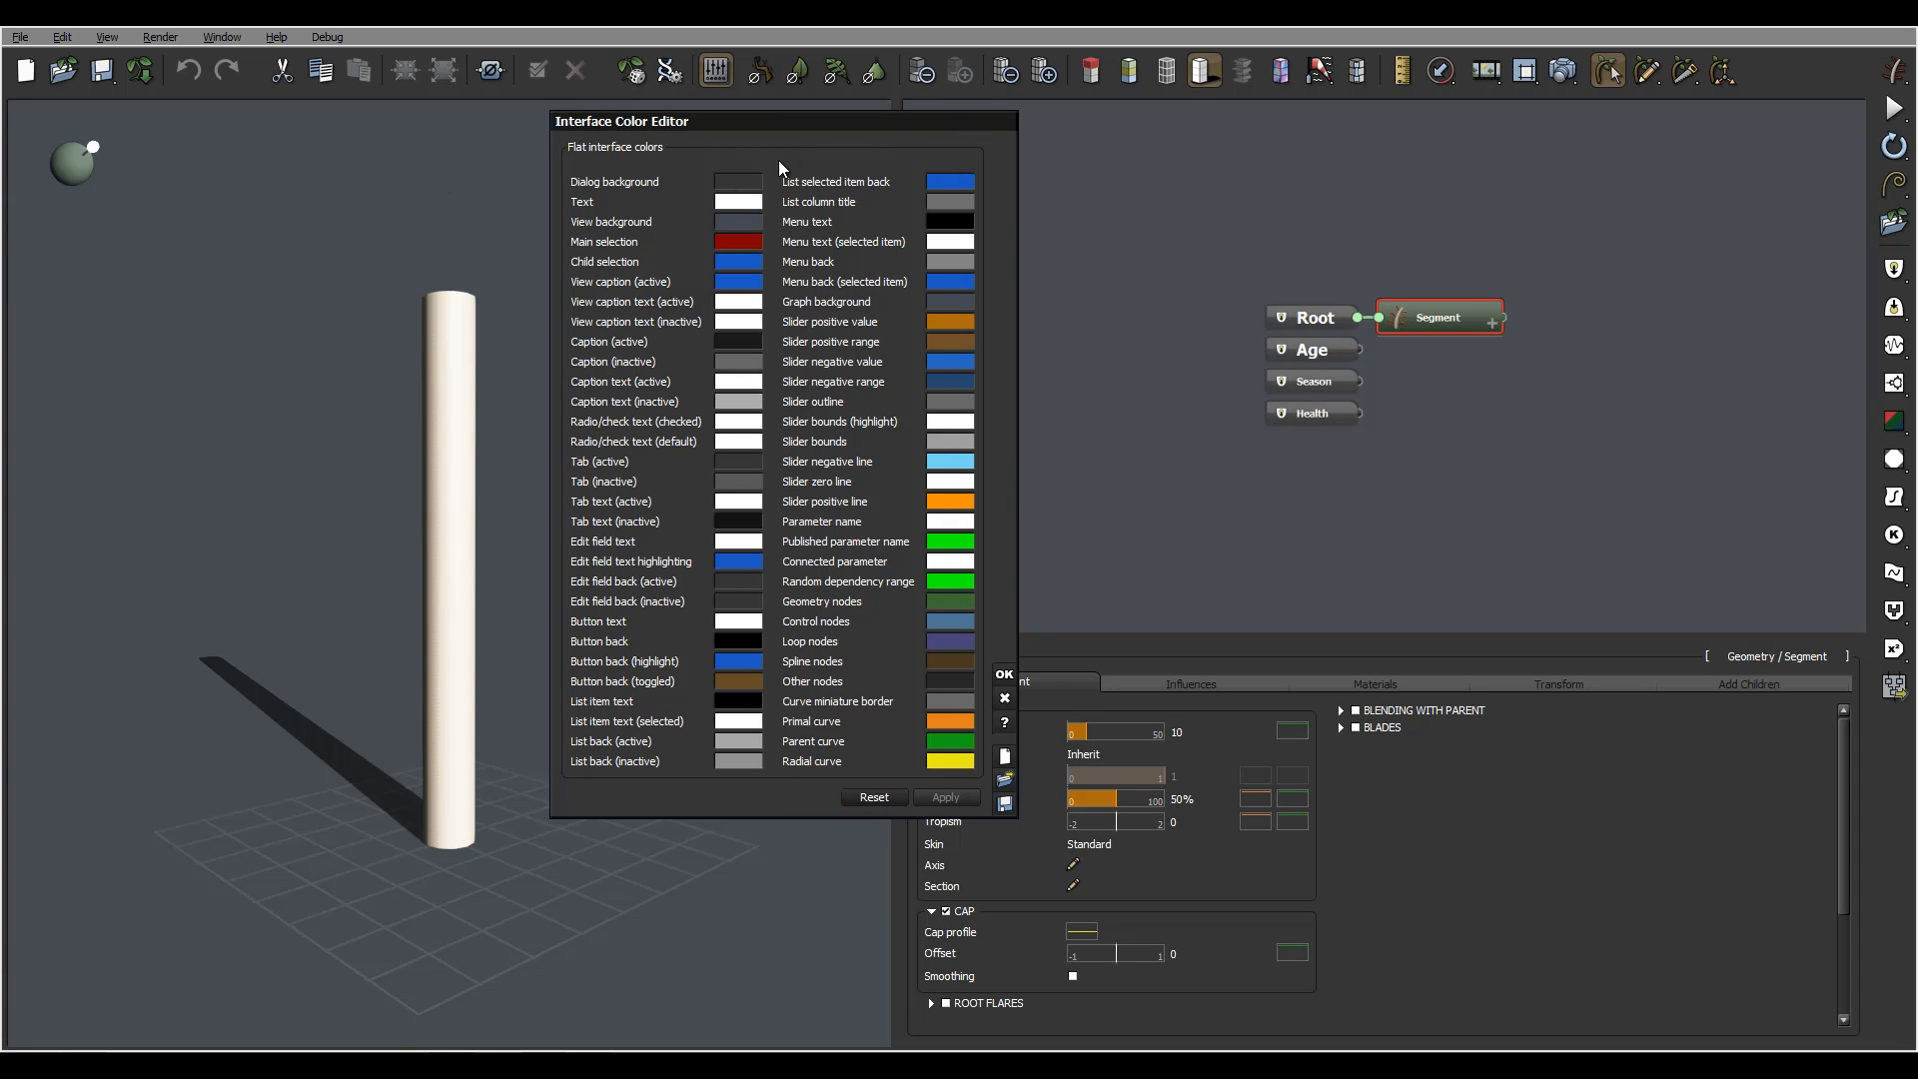
{"action": "mouse_move", "coordinate": [784, 791]}
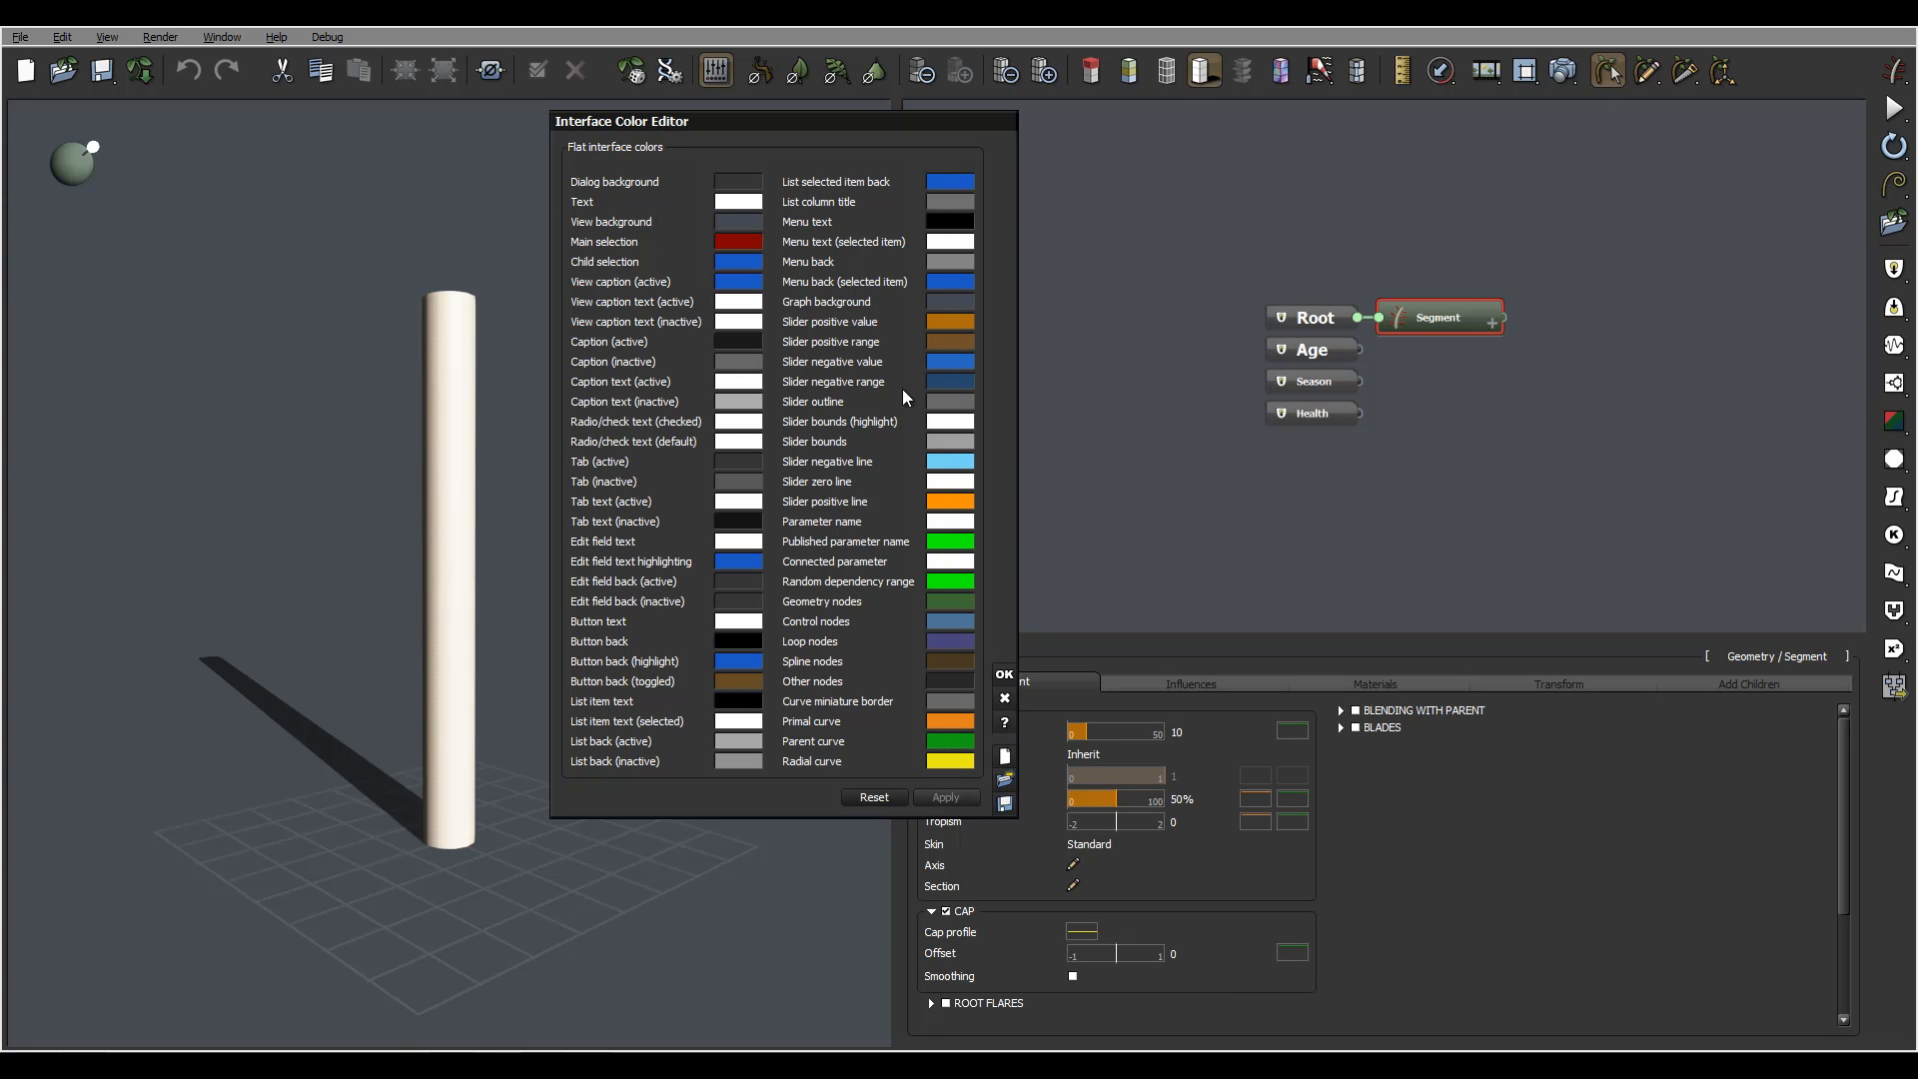
{"action": "mouse_move", "coordinate": [898, 532]}
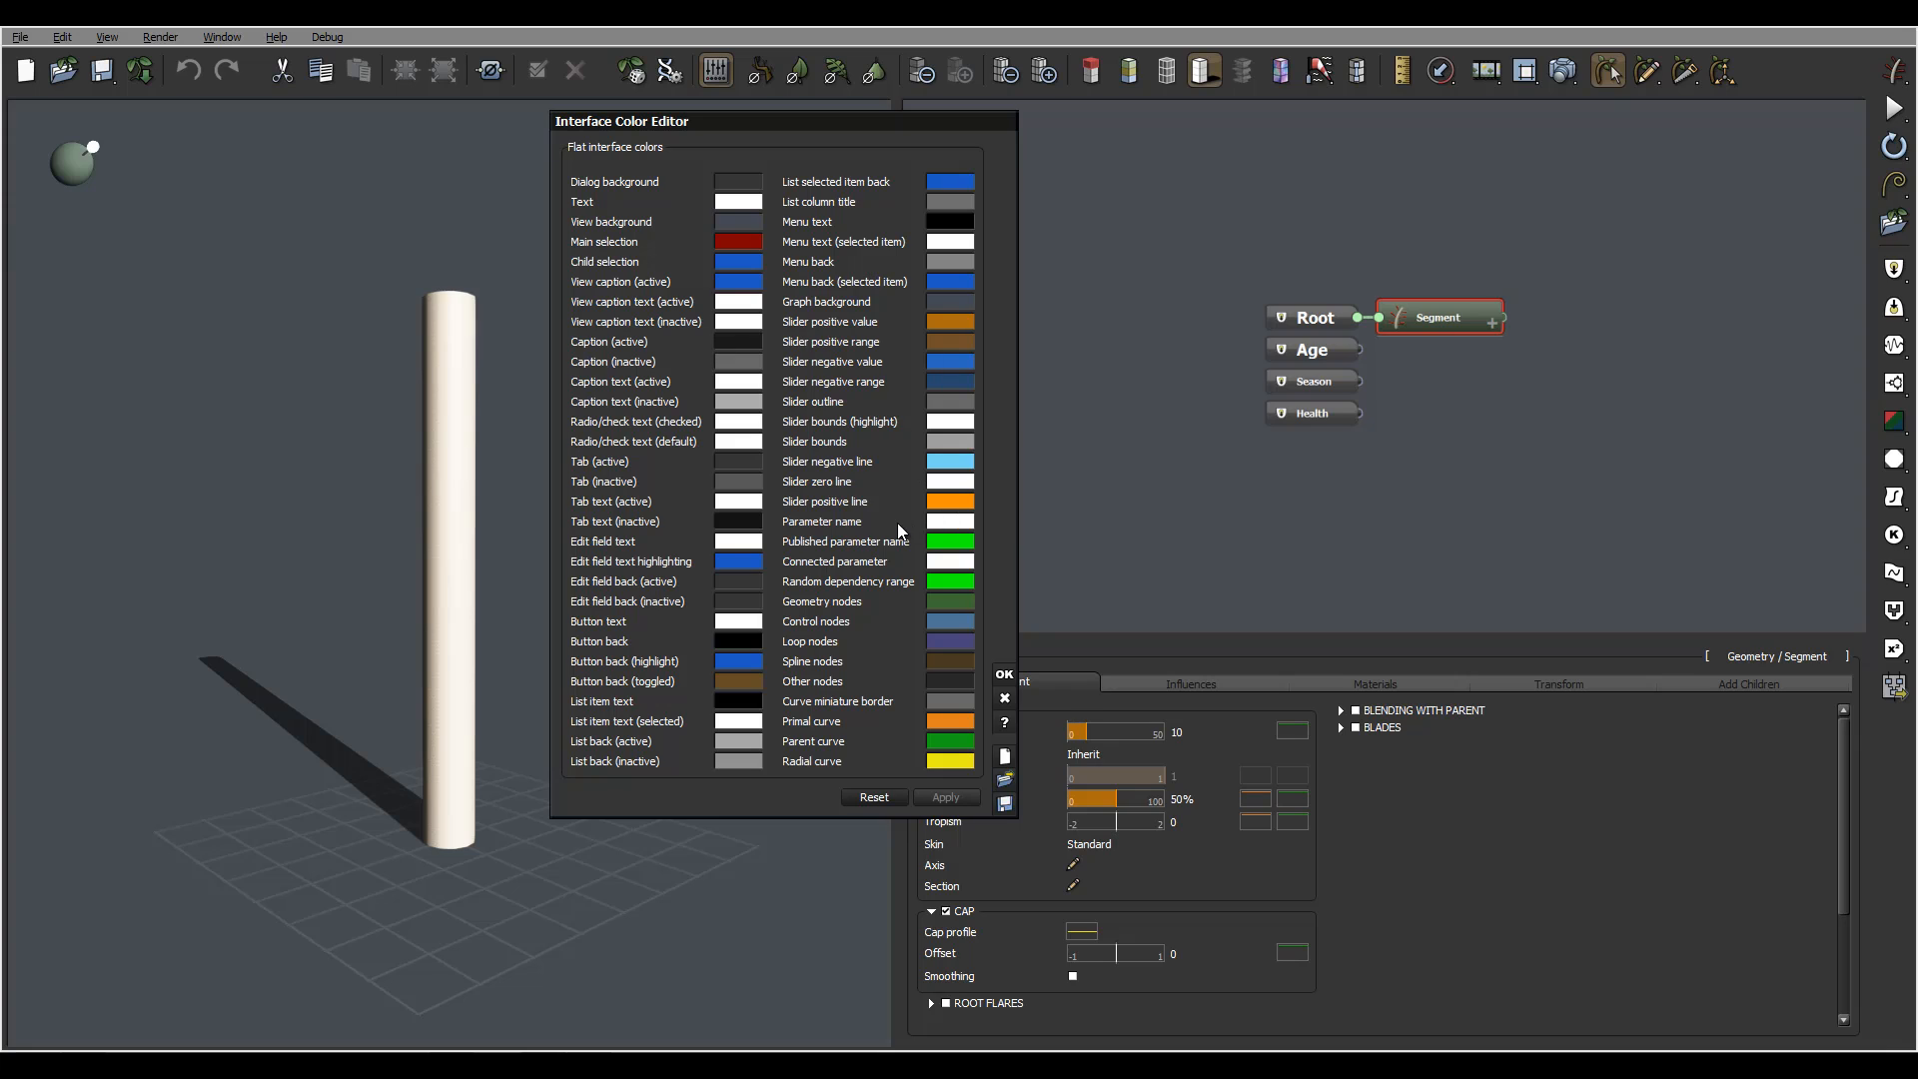
{"action": "mouse_move", "coordinate": [788, 560]}
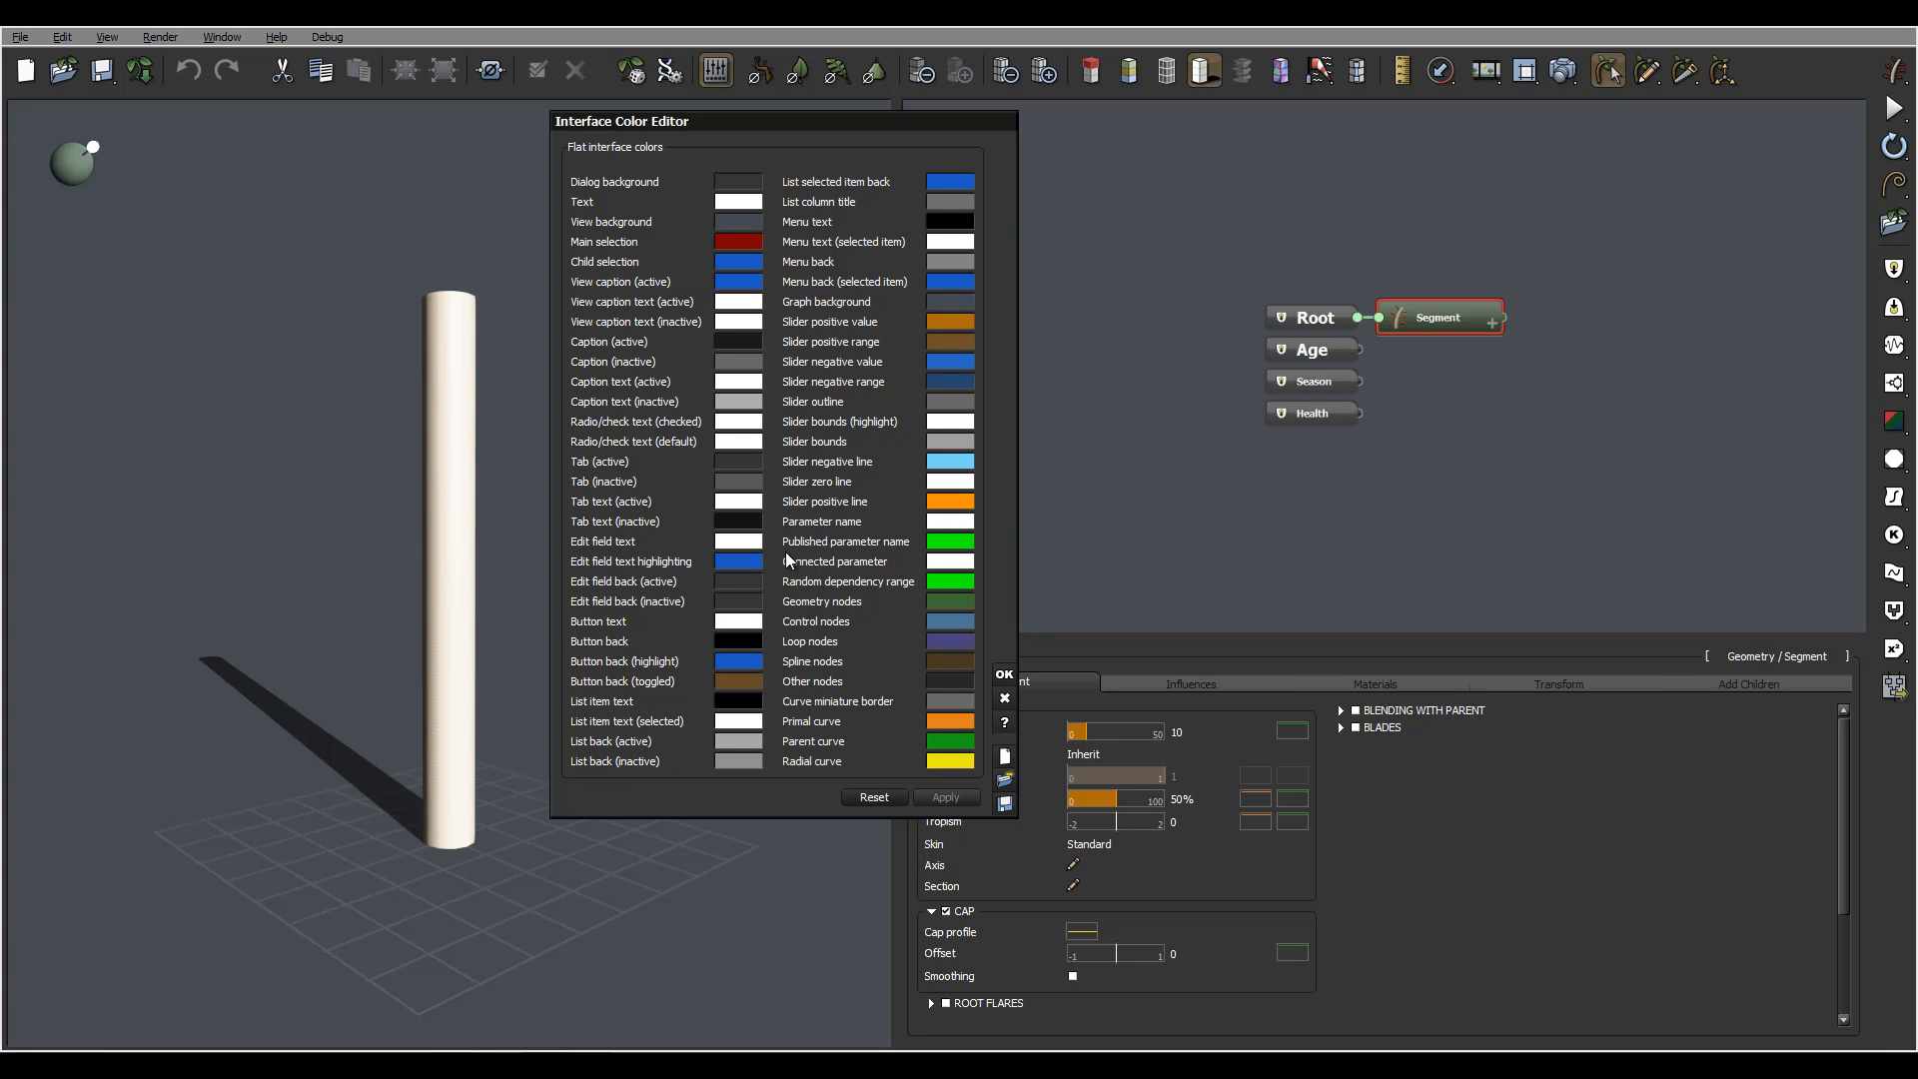
{"action": "mouse_move", "coordinate": [1123, 424]}
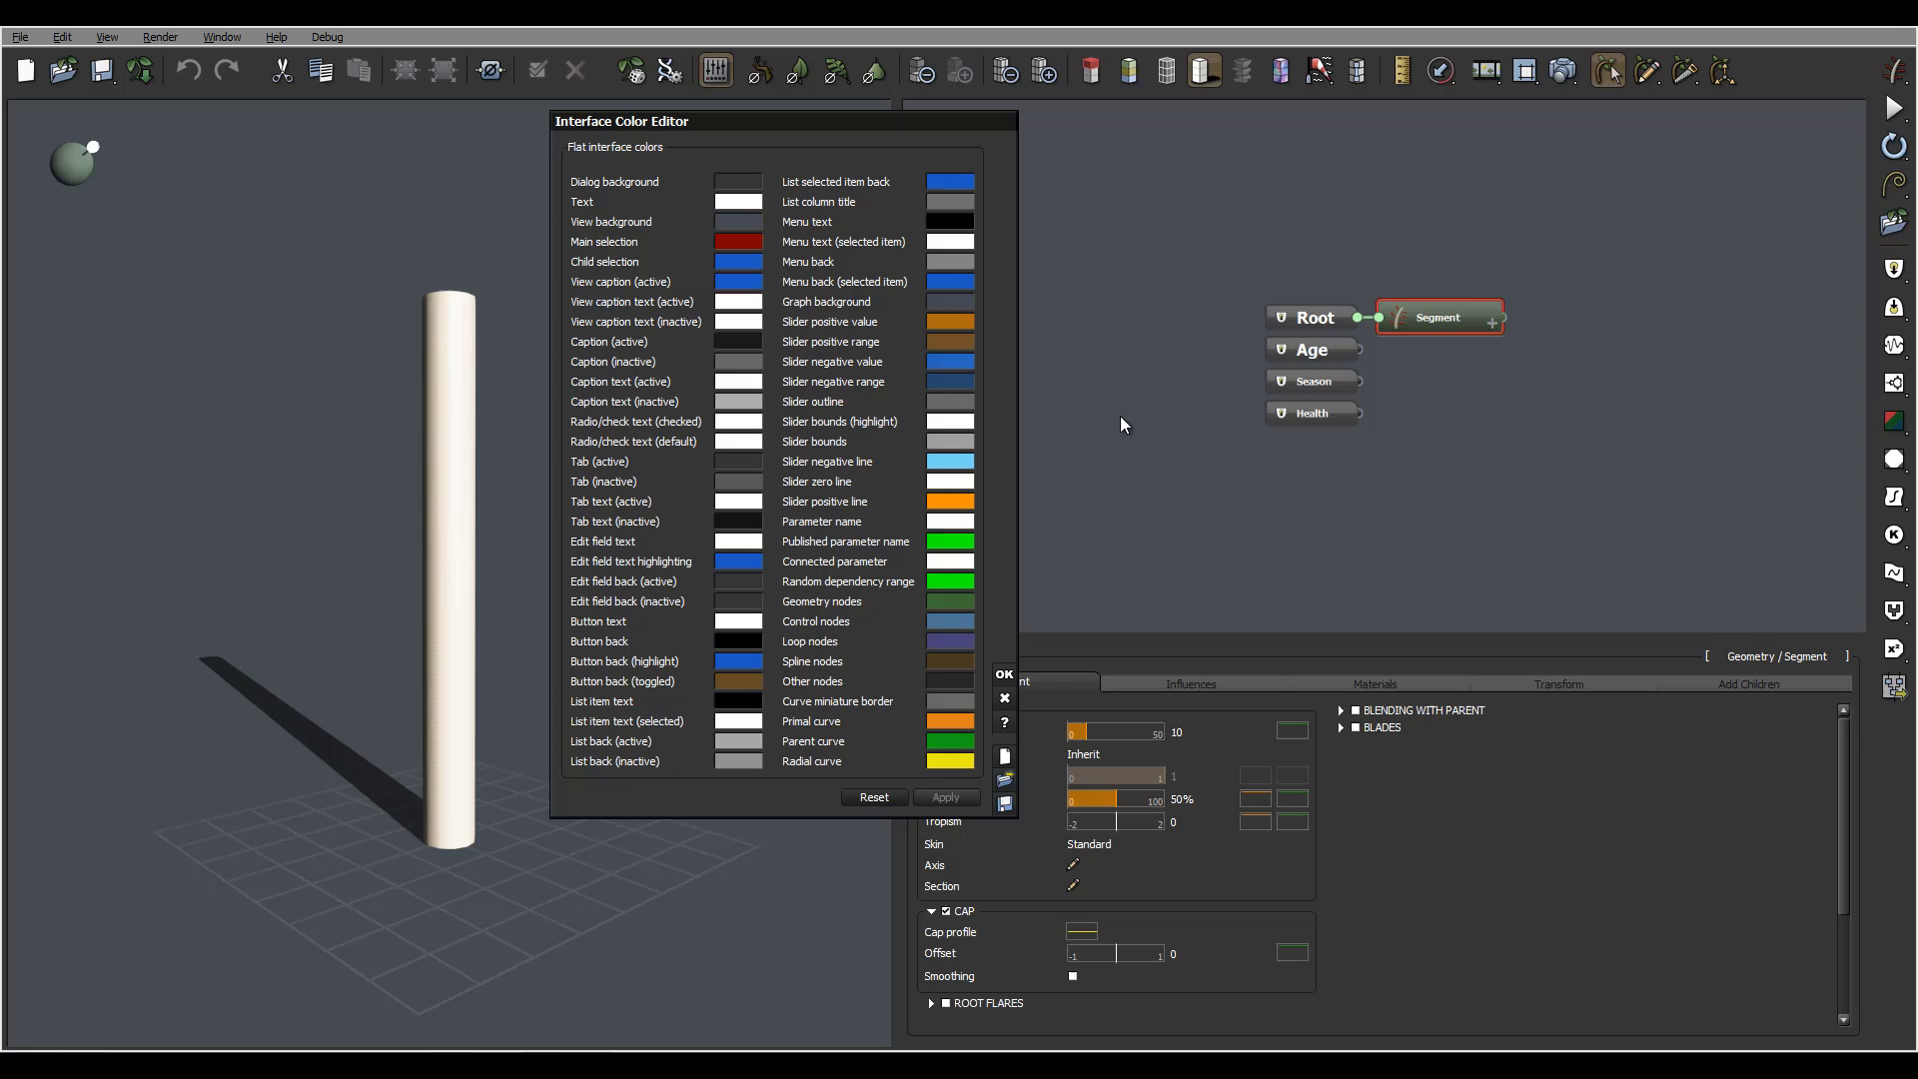
{"action": "mouse_move", "coordinate": [889, 201]}
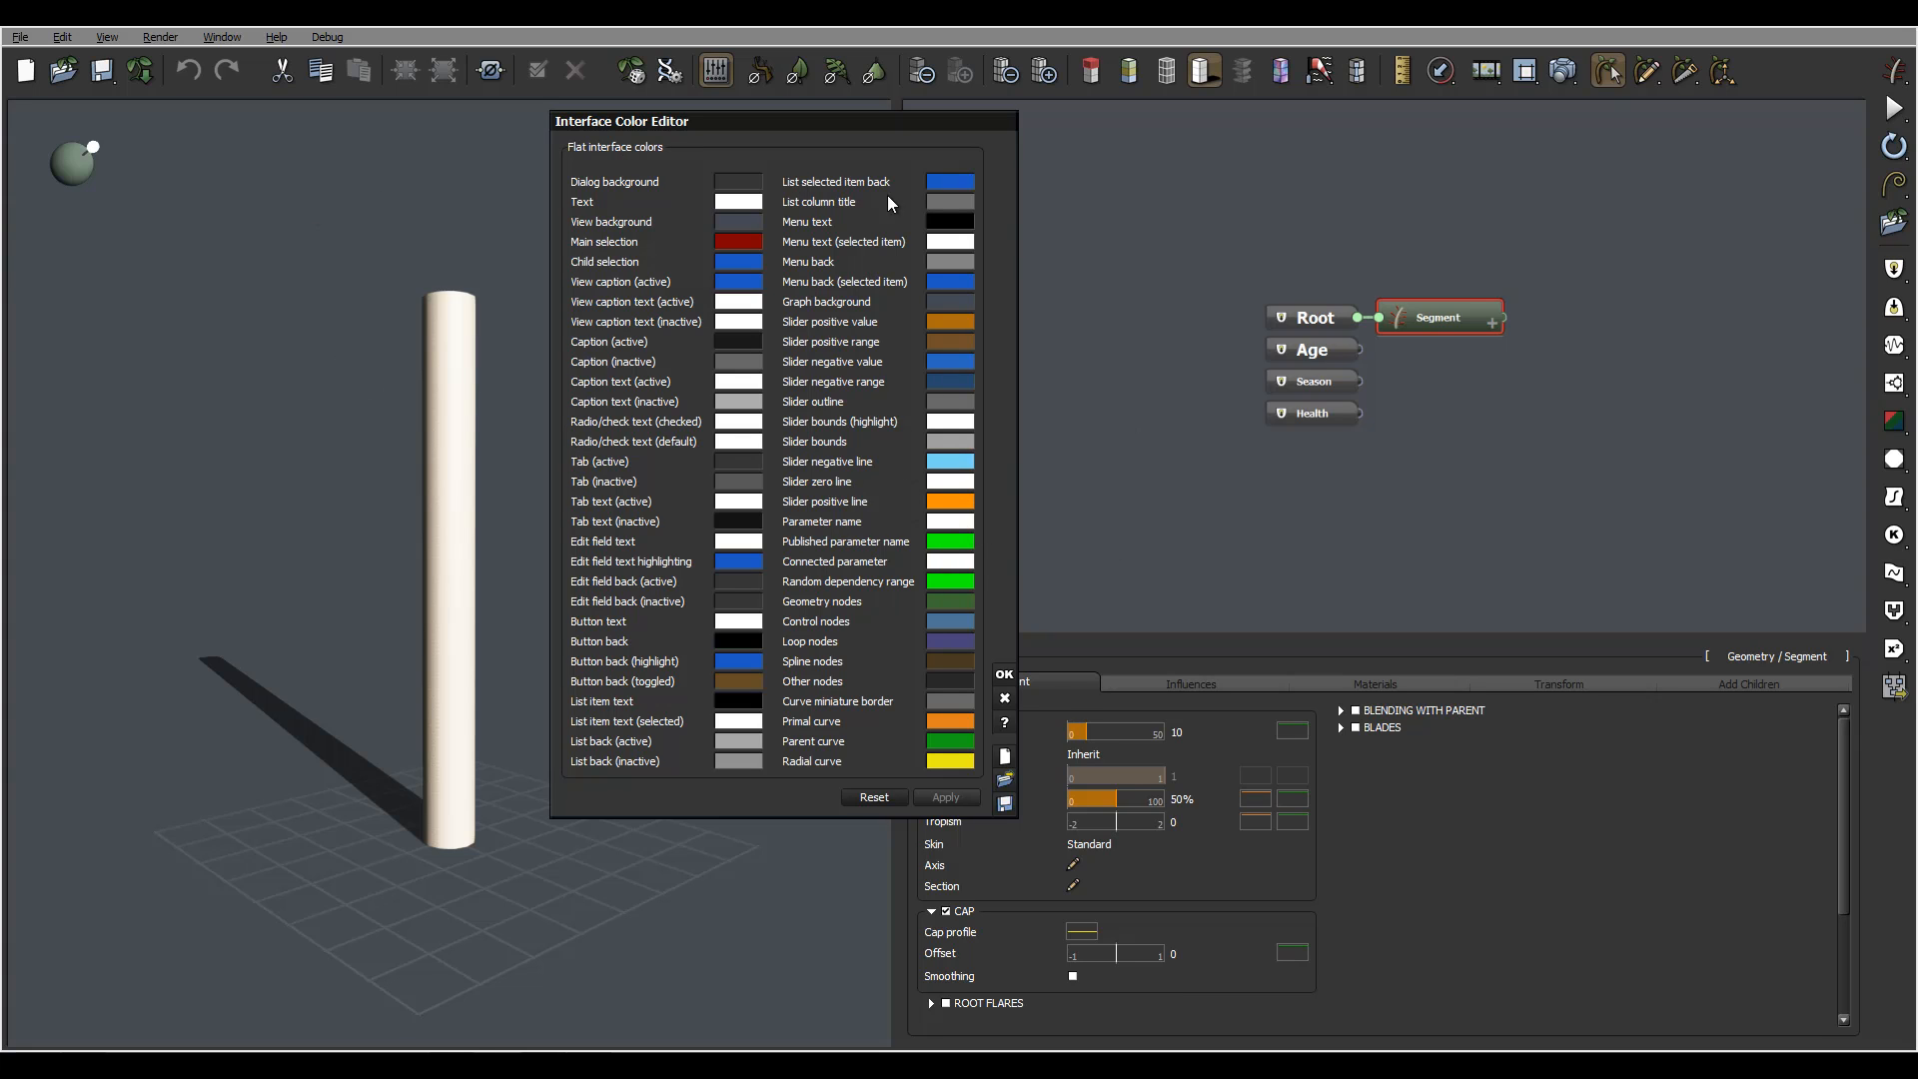
{"action": "mouse_move", "coordinate": [876, 621]}
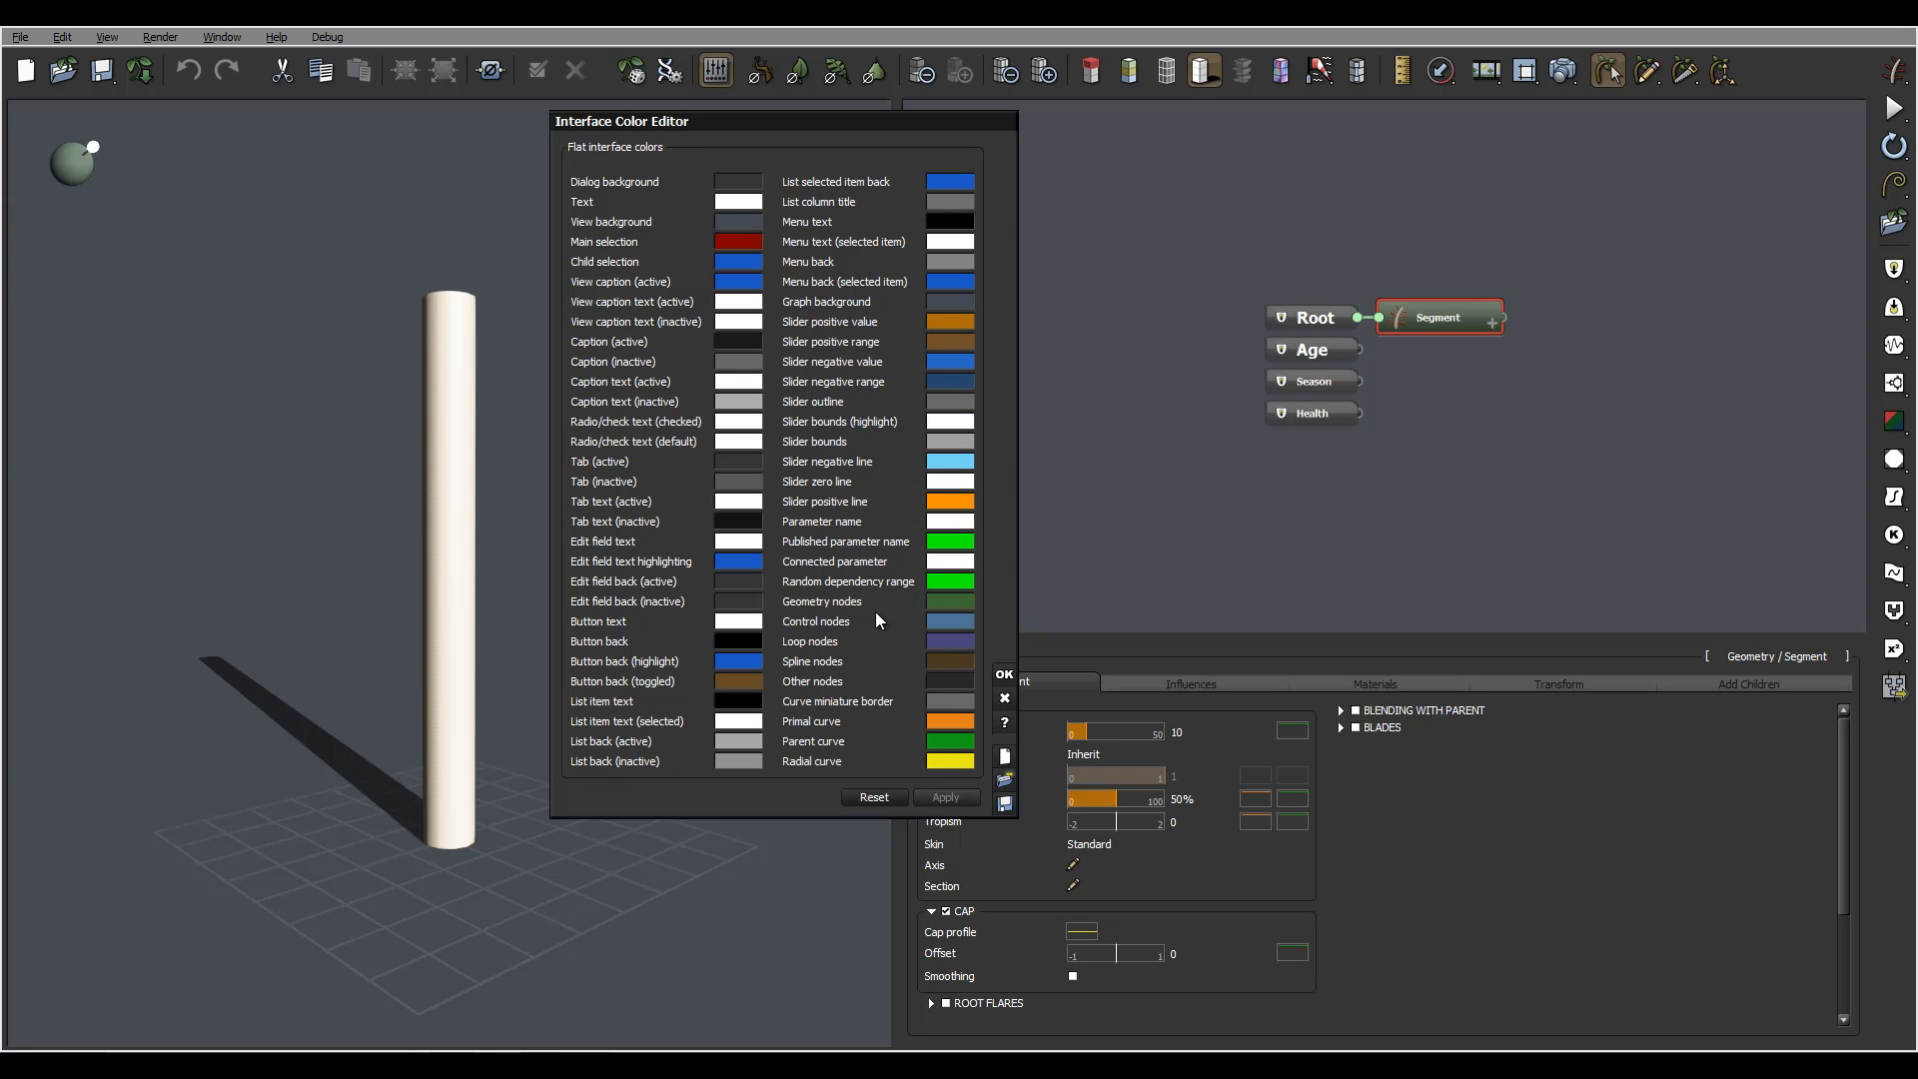
{"action": "mouse_move", "coordinate": [1078, 785]}
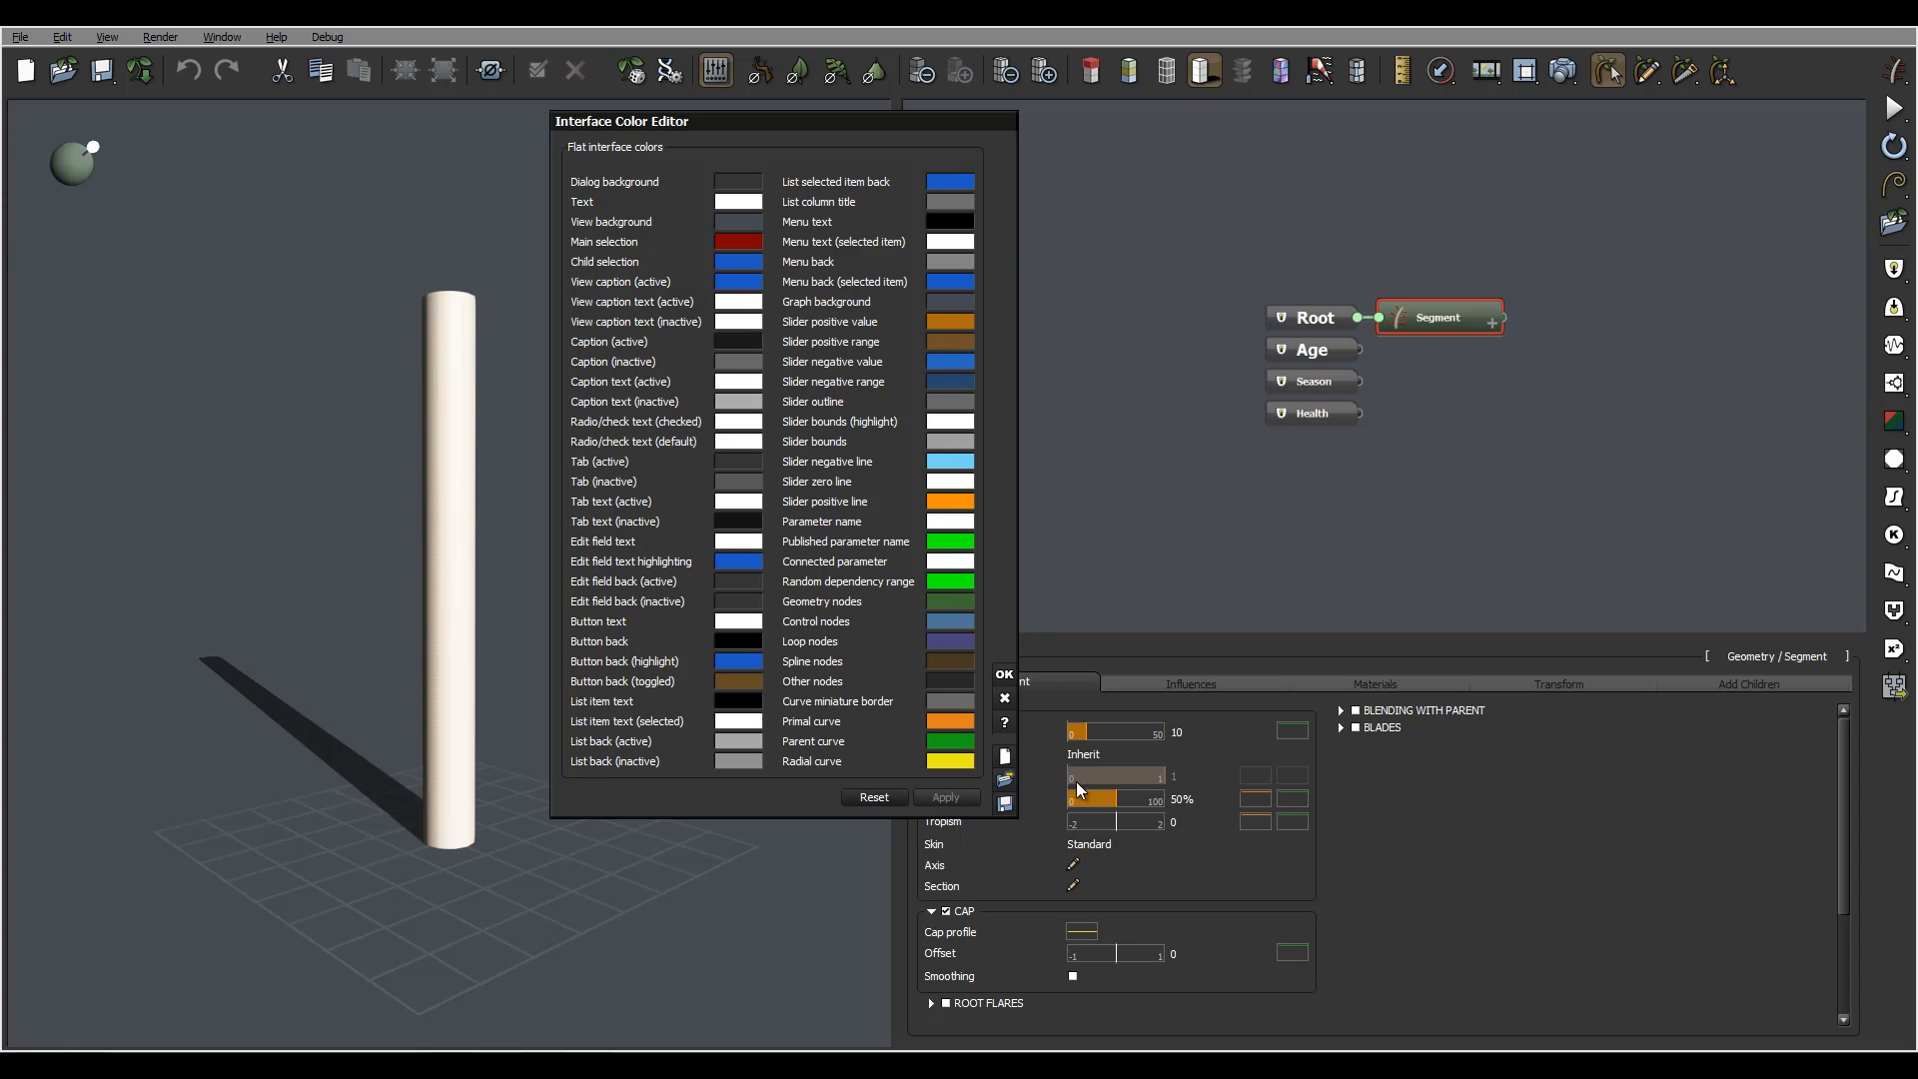
Dismiss the Interface Color Editor, leaving the trunk view, node graph and Segment settings visible.
{"action": "left_click", "coordinate": [1002, 672]}
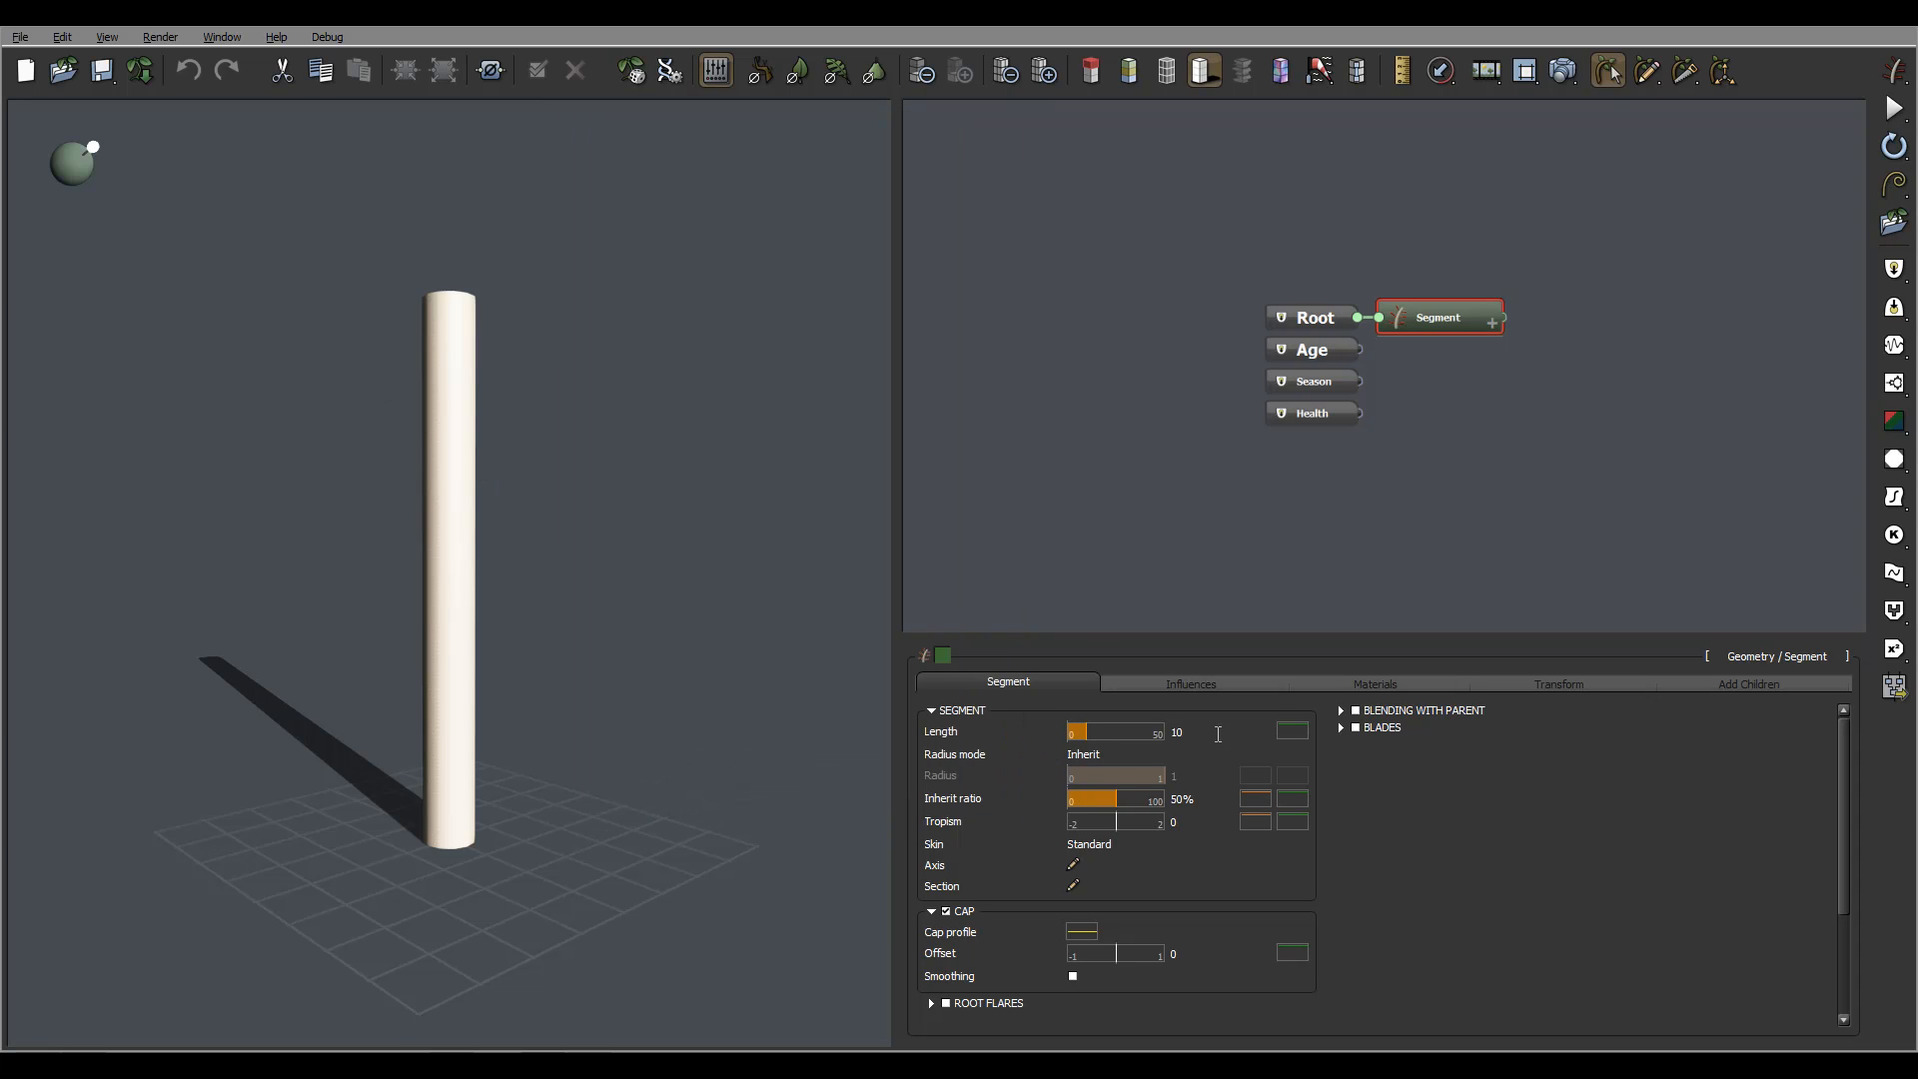
{"action": "mouse_move", "coordinate": [428, 220]}
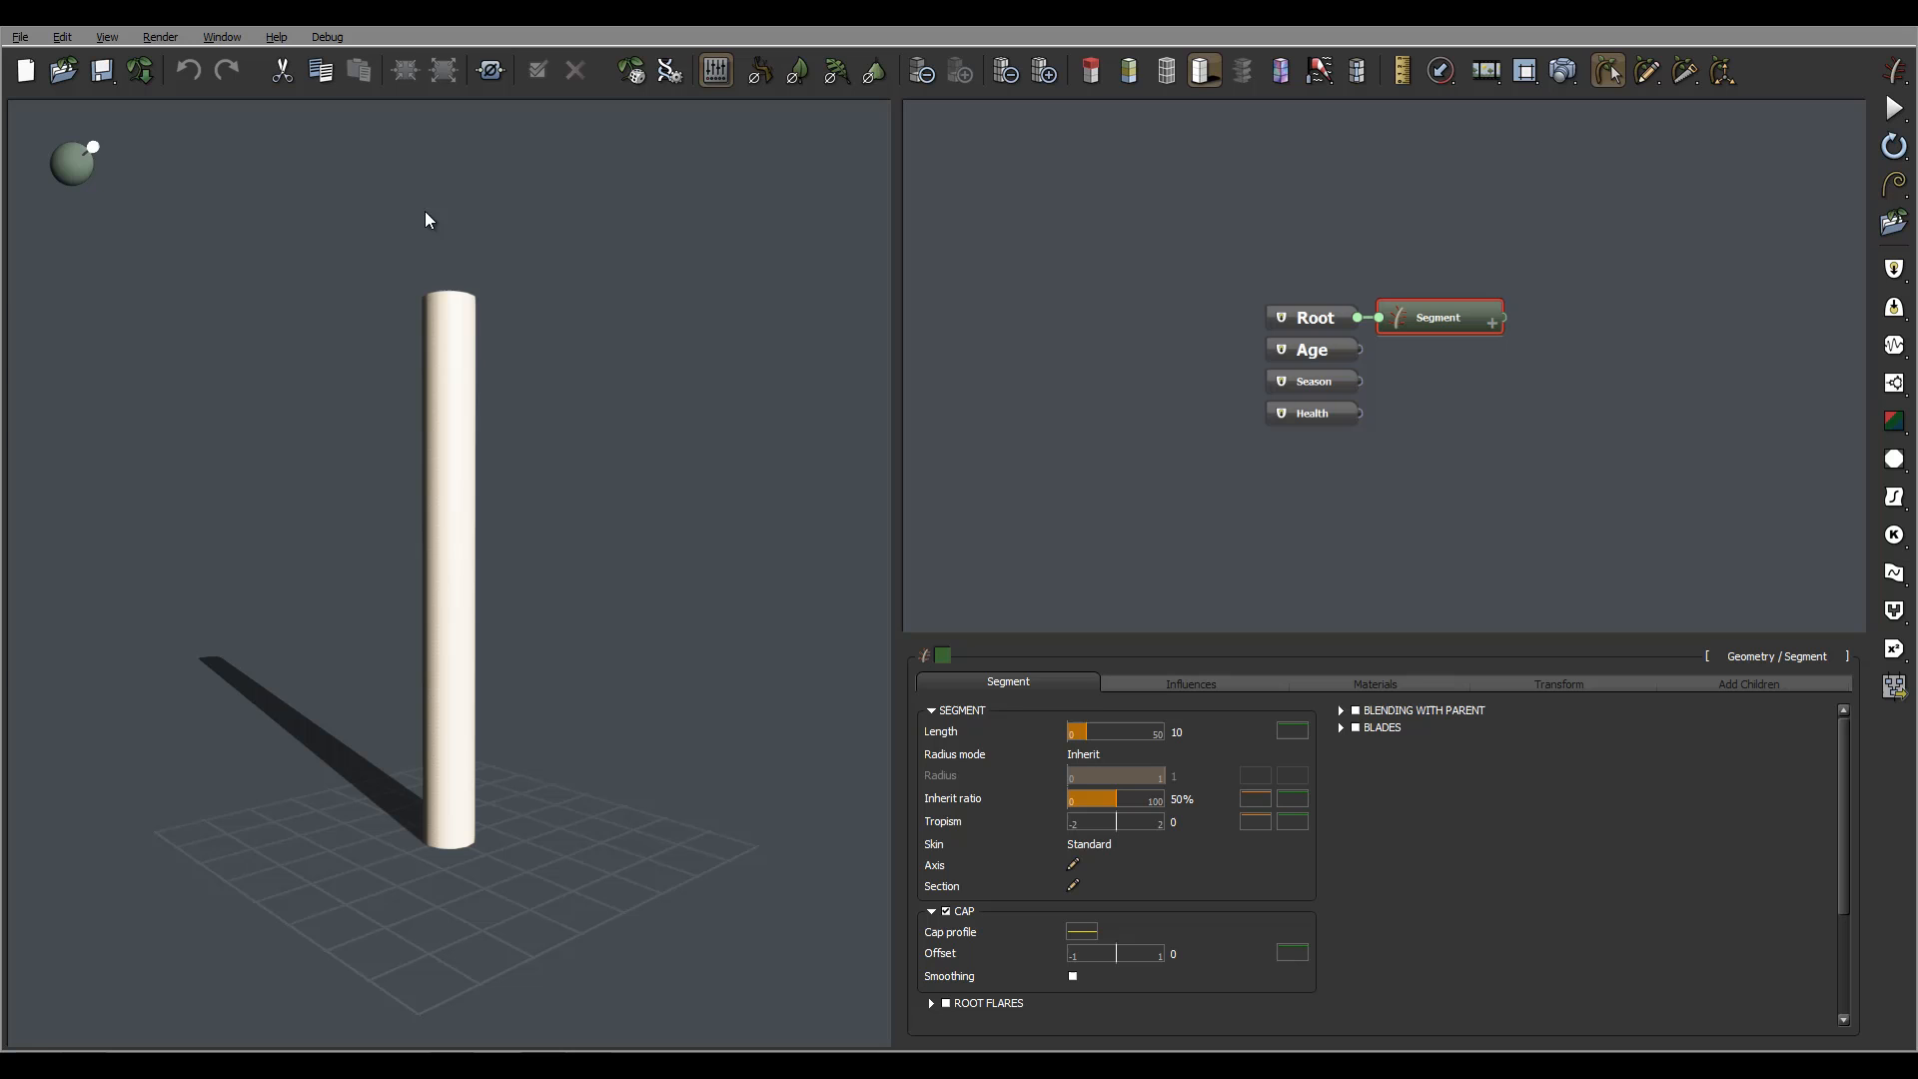
{"action": "mouse_move", "coordinate": [393, 50]}
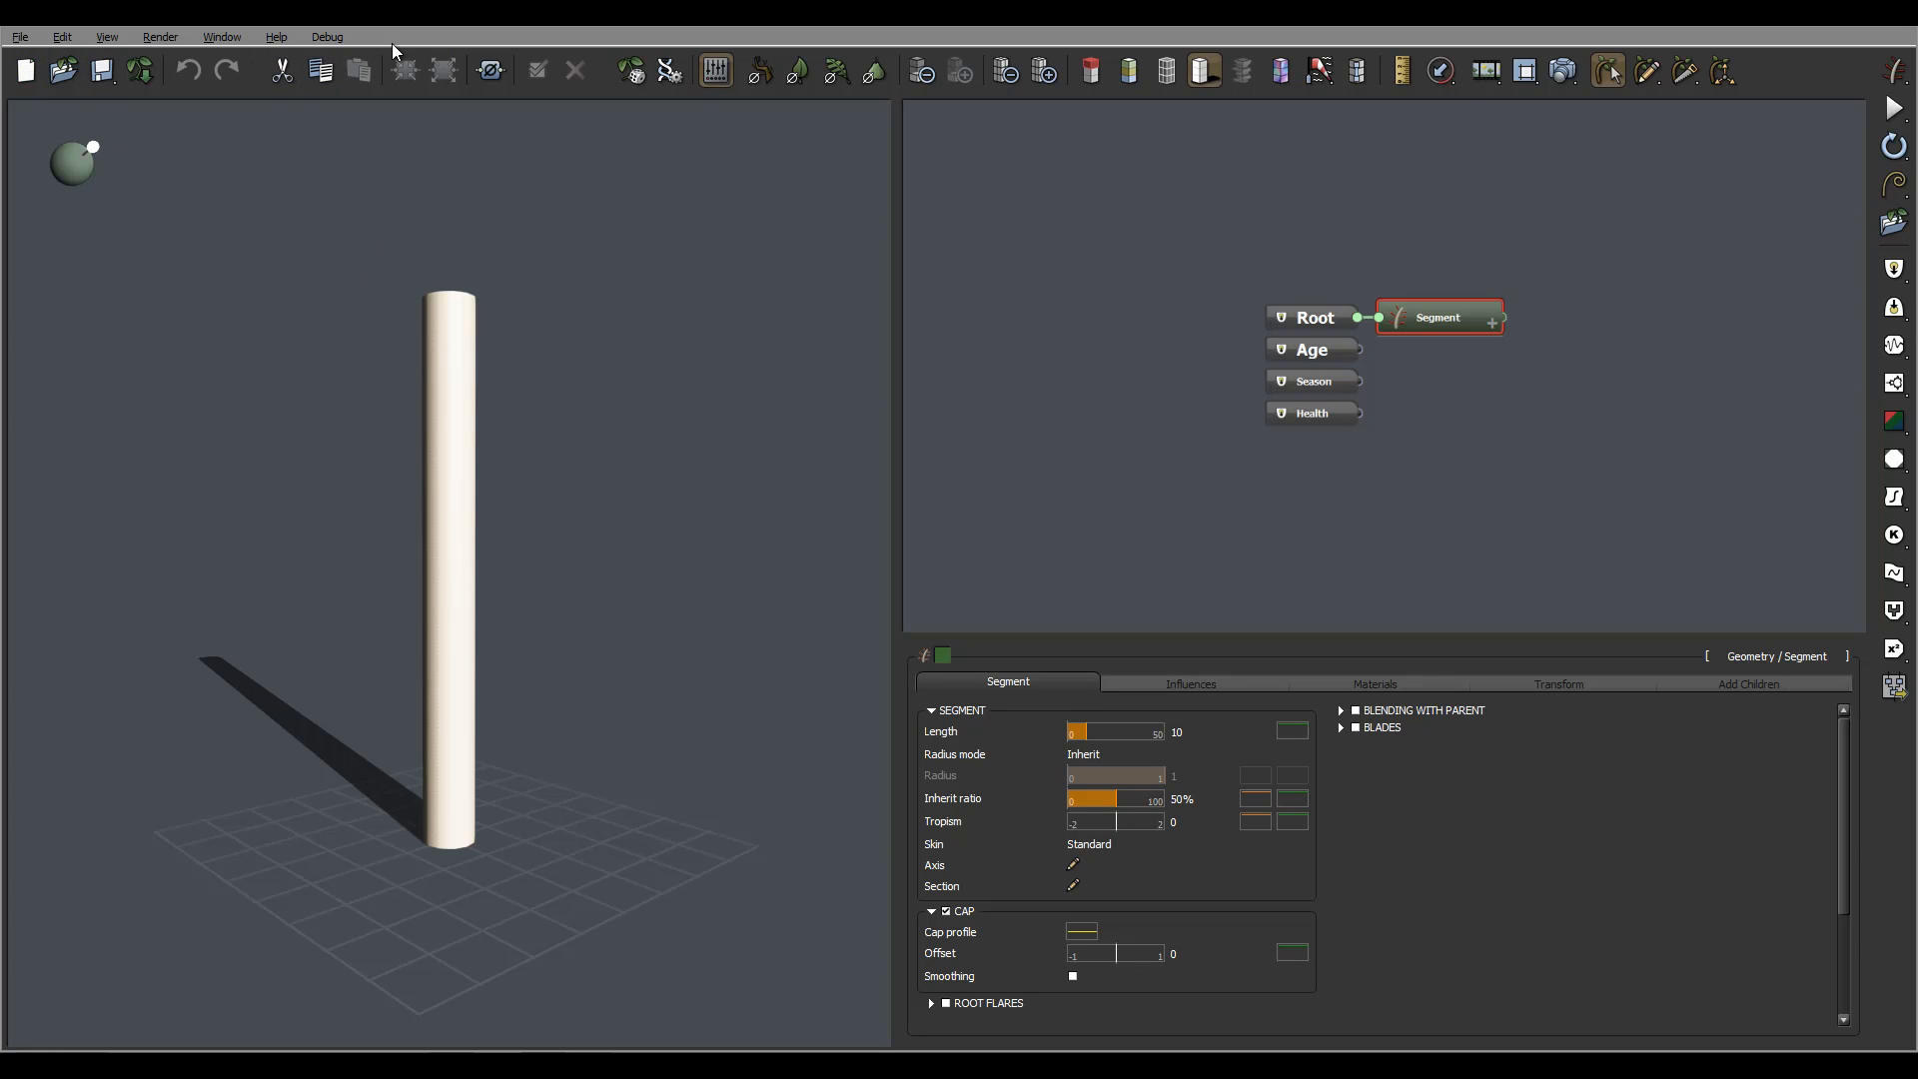